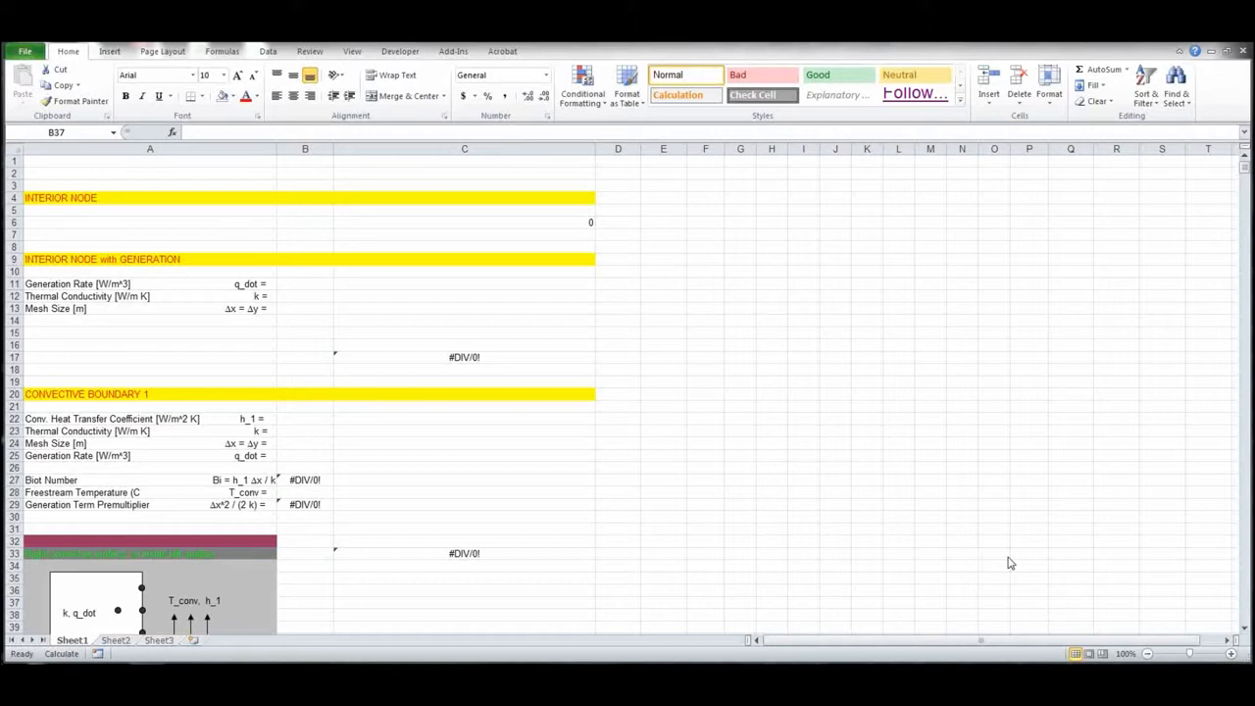
{"action": "mouse_move", "coordinate": [810, 327]}
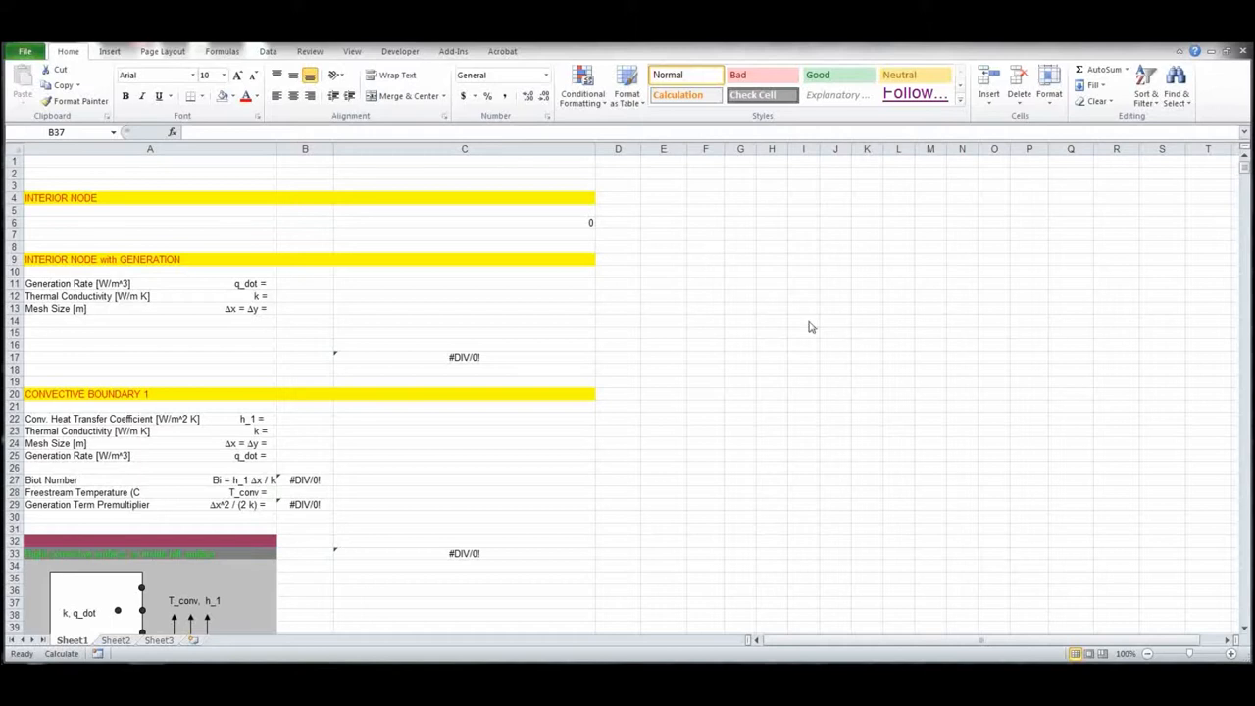
{"action": "mouse_move", "coordinate": [750, 257]}
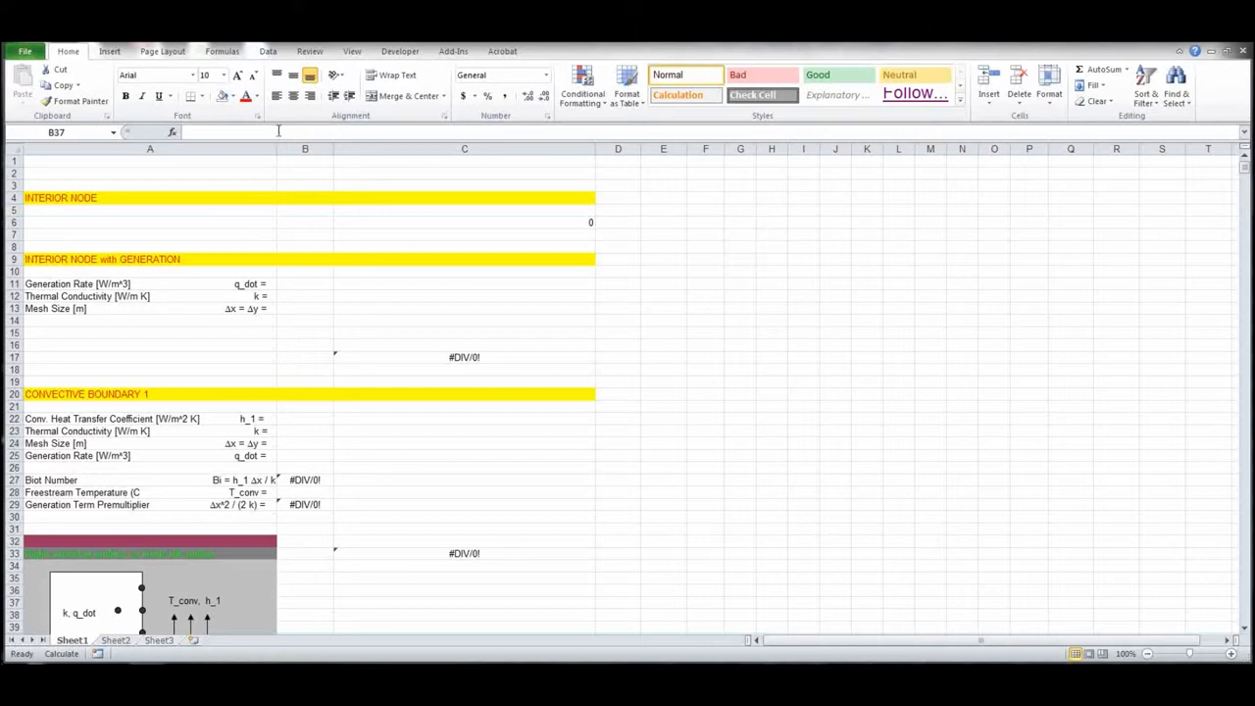
- Fill cell G6 orange, then select the G6:Q16 node block to shade it
{"action": "left_click", "coordinate": [741, 222]}
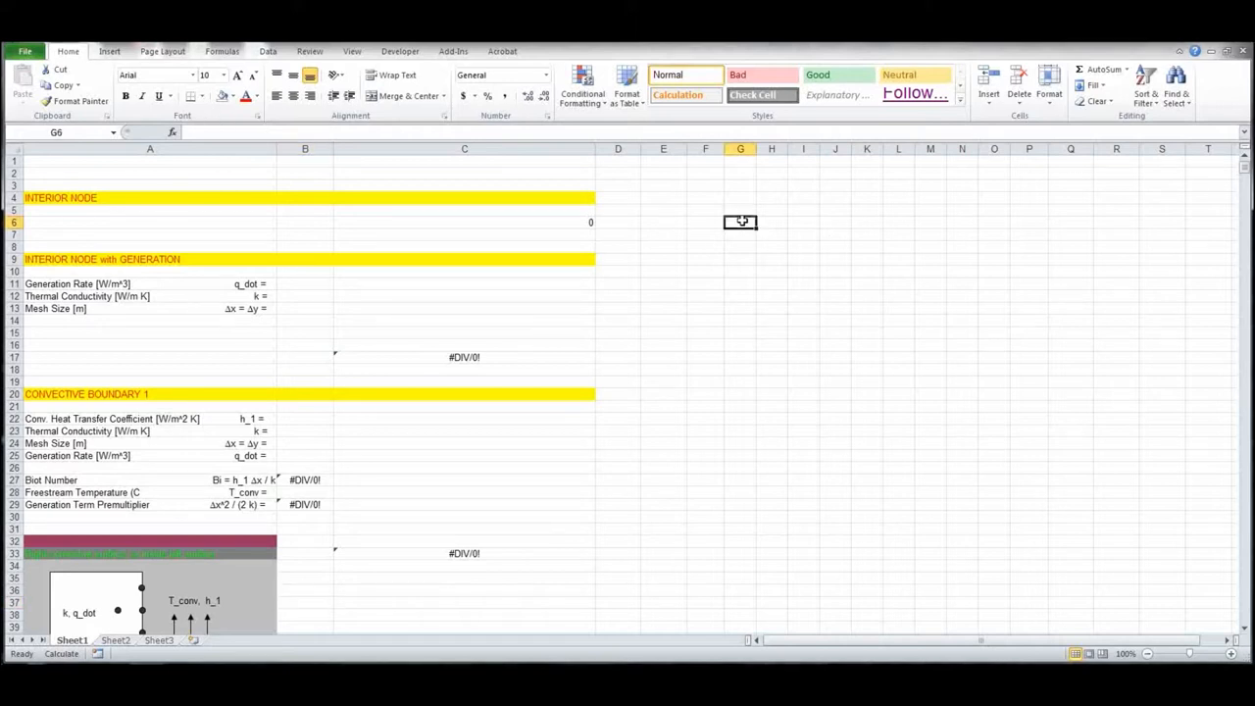
{"action": "left_click", "coordinate": [234, 97]}
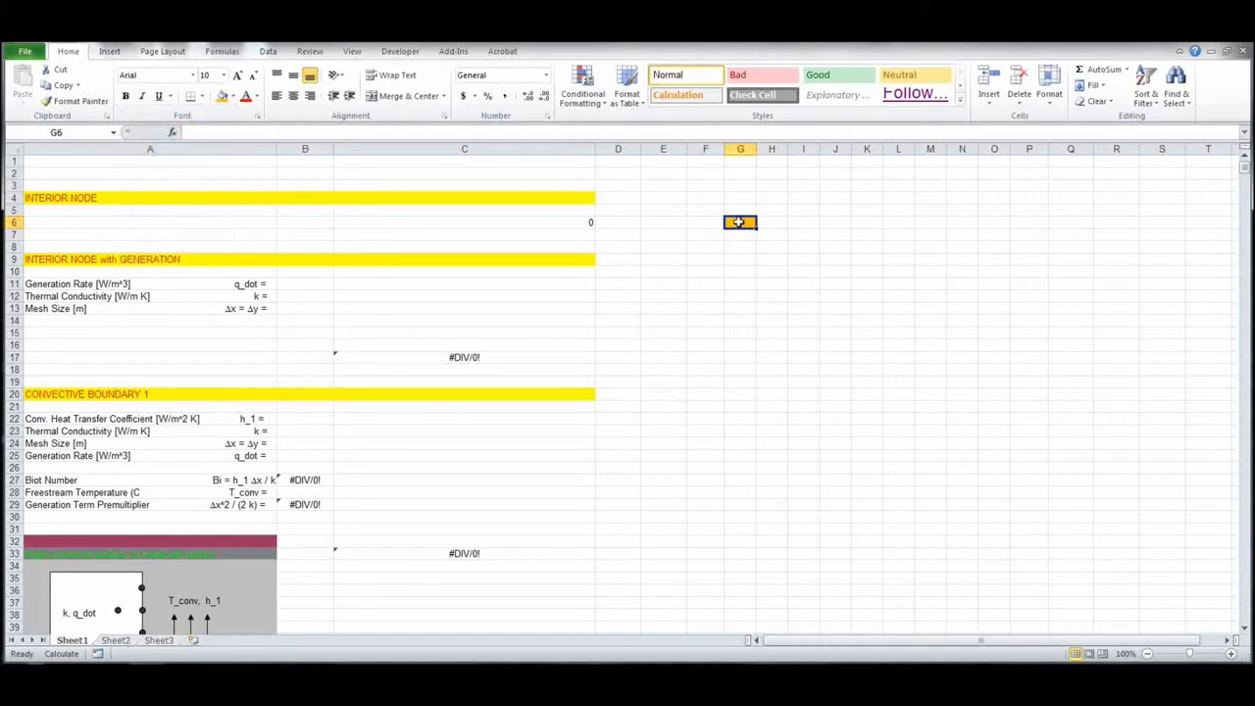
{"action": "left_click_drag", "start_coordinate": [740, 222], "coordinate": [803, 222]}
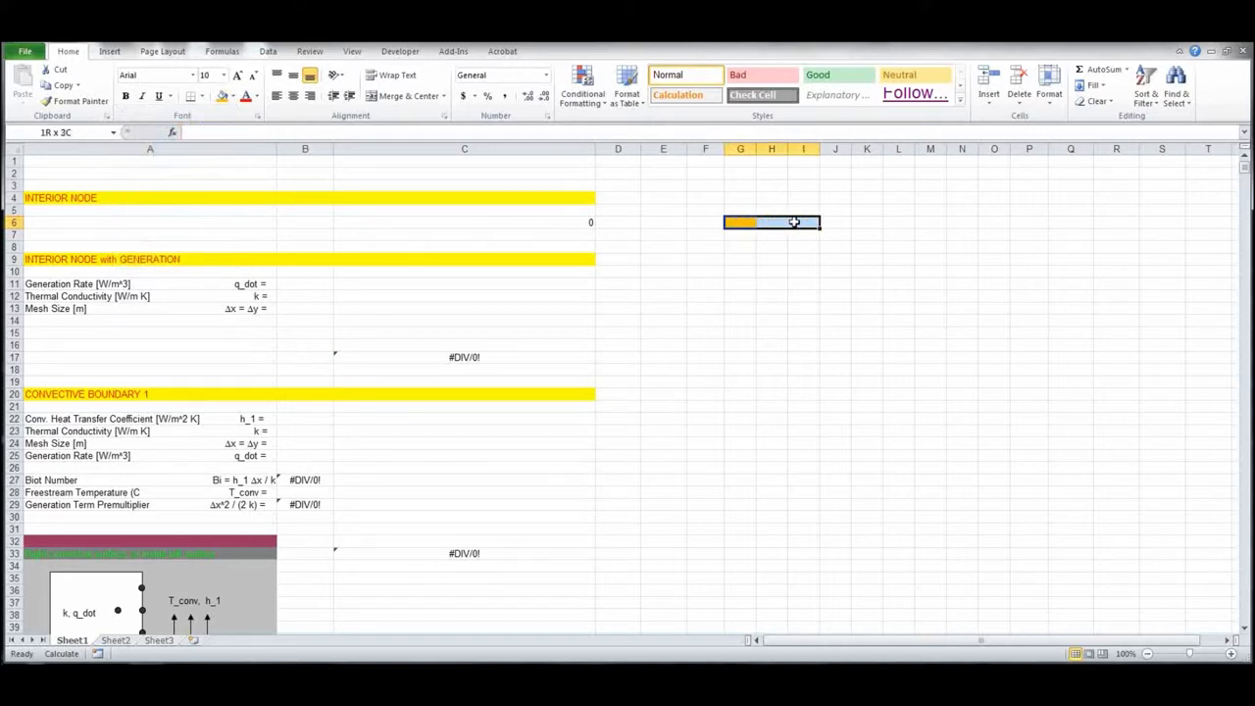
{"action": "left_click_drag", "start_coordinate": [804, 223], "coordinate": [930, 222]}
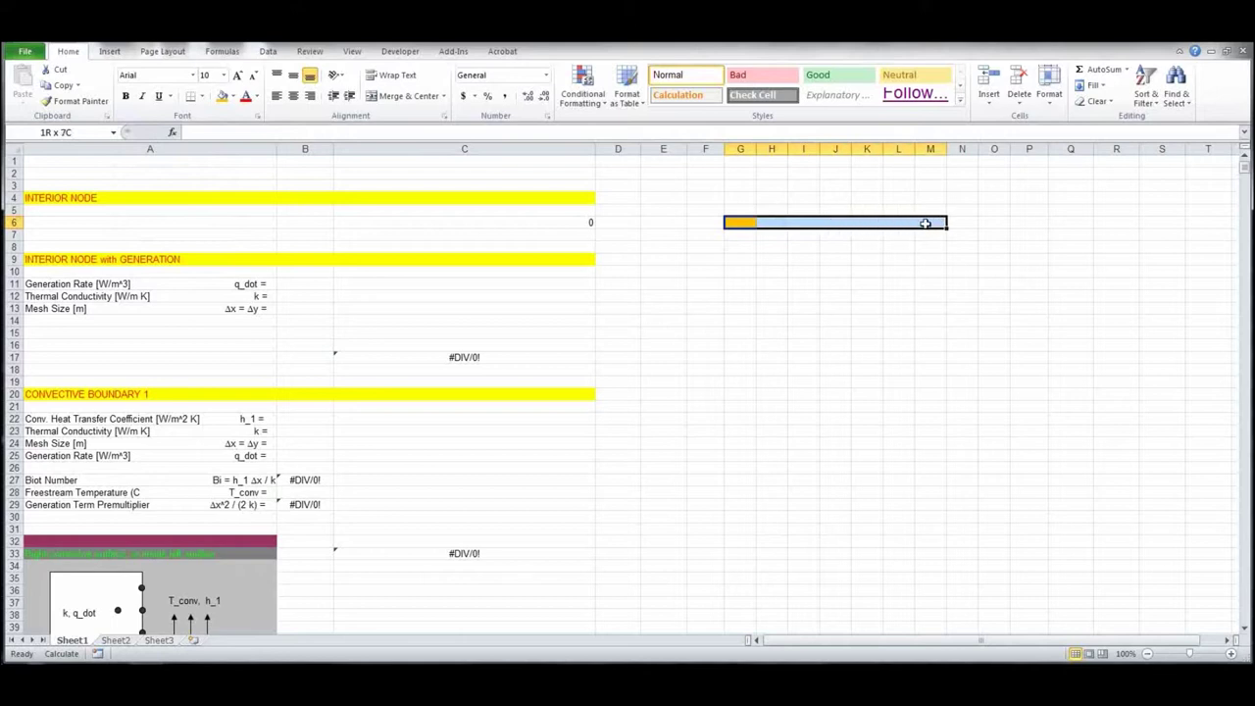
{"action": "left_click_drag", "start_coordinate": [925, 223], "coordinate": [1074, 222]}
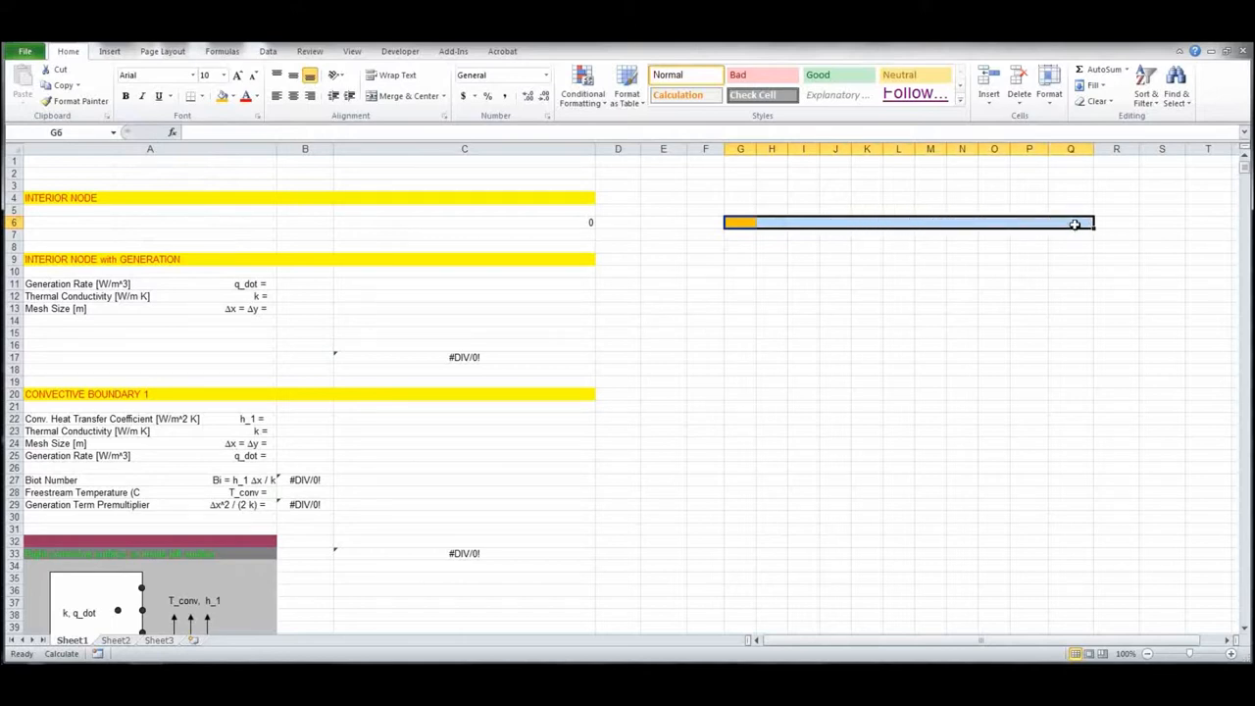
{"action": "mouse_move", "coordinate": [776, 223]}
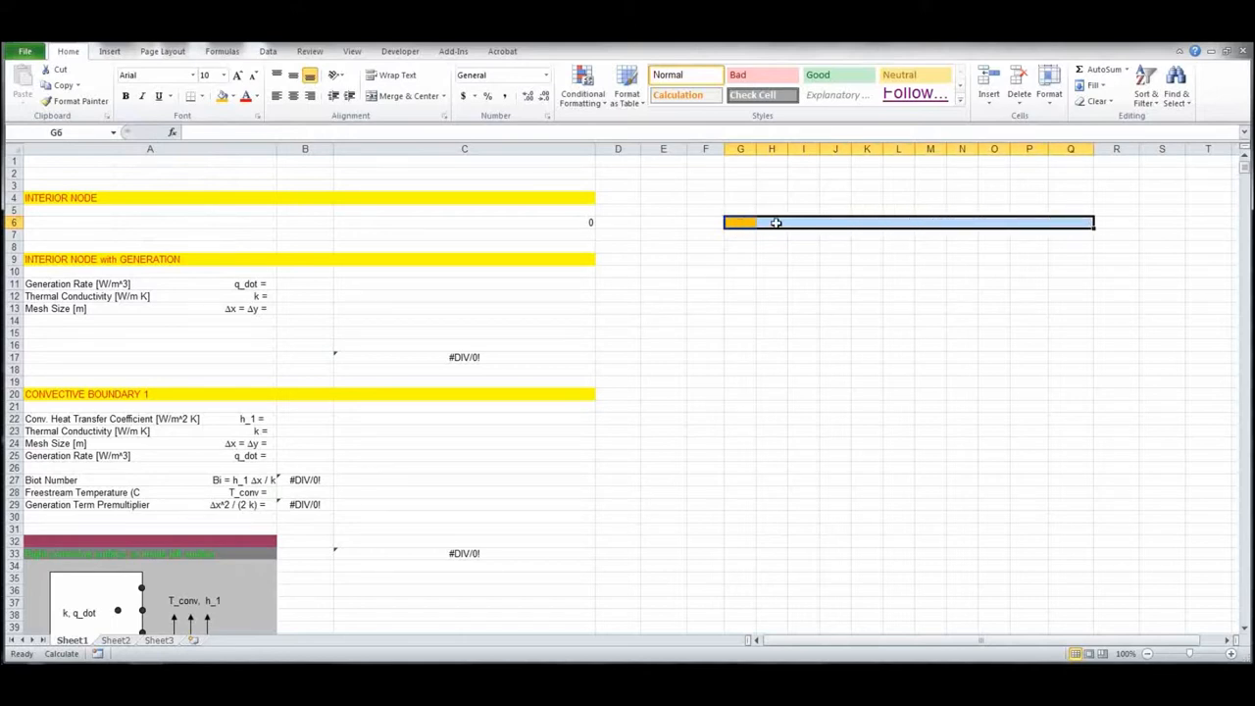
{"action": "mouse_move", "coordinate": [941, 222]}
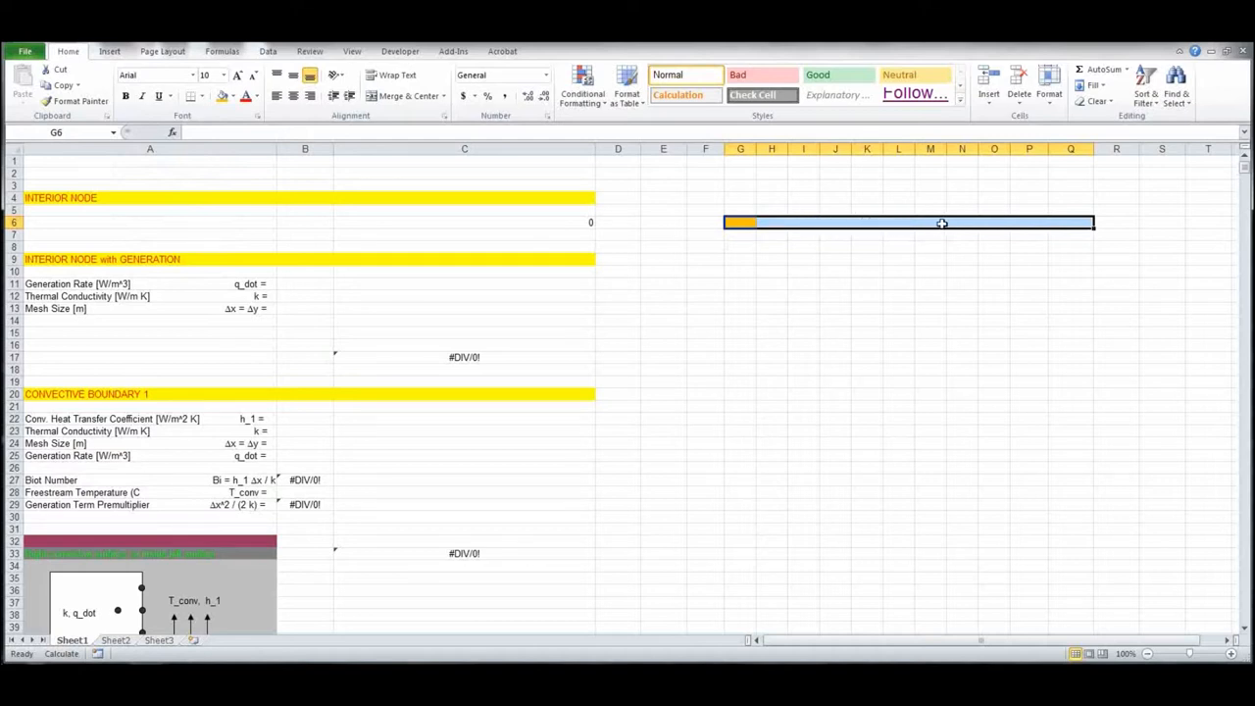
{"action": "mouse_move", "coordinate": [1082, 225]}
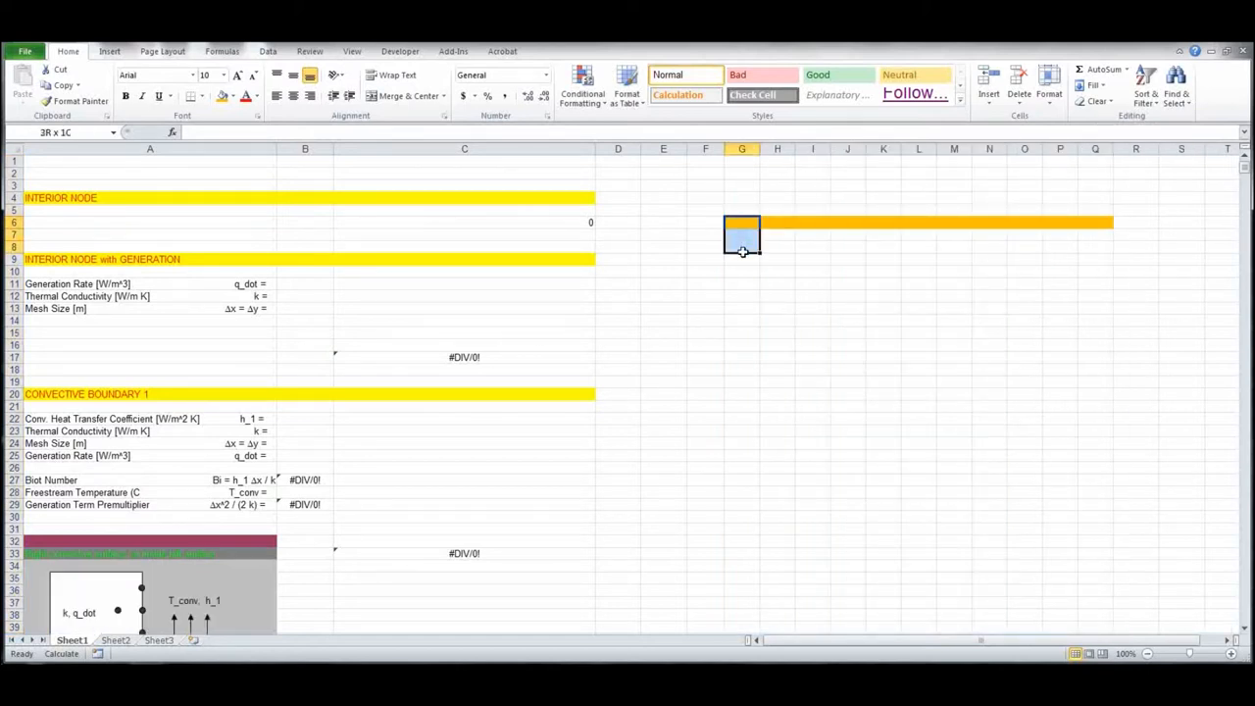
{"action": "left_click_drag", "start_coordinate": [741, 231], "coordinate": [742, 301]}
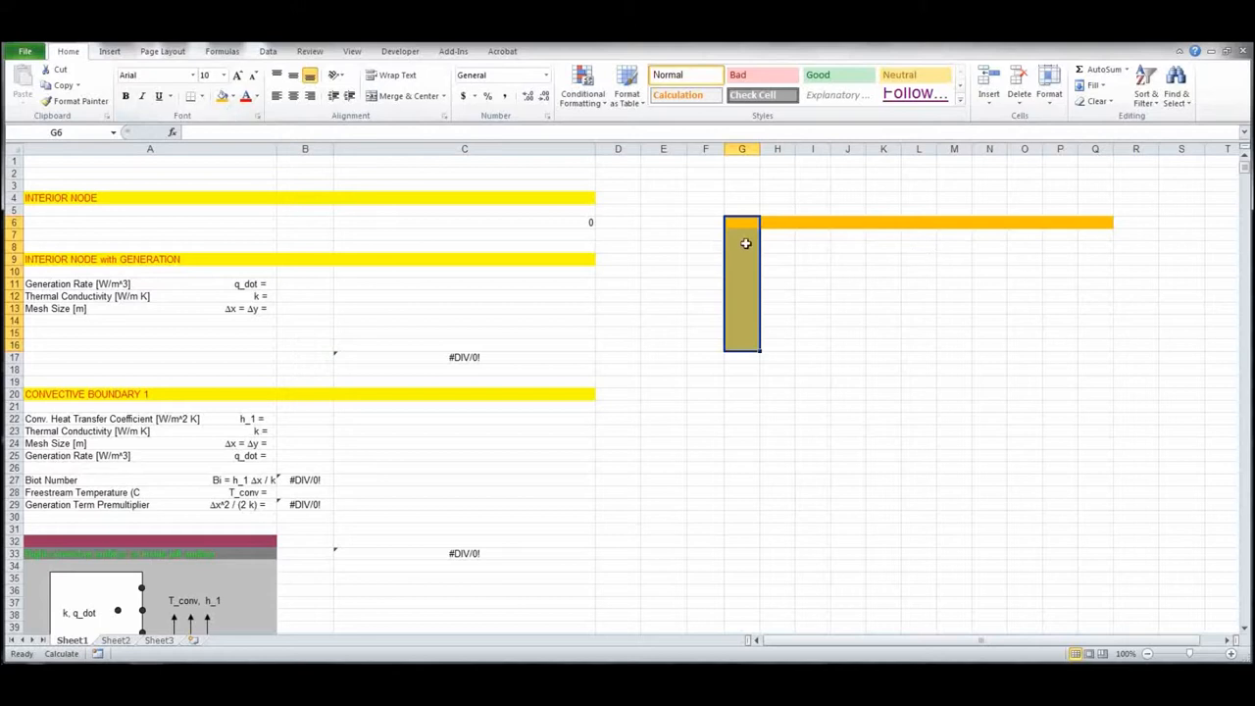
{"action": "left_click_drag", "start_coordinate": [745, 243], "coordinate": [1085, 345]}
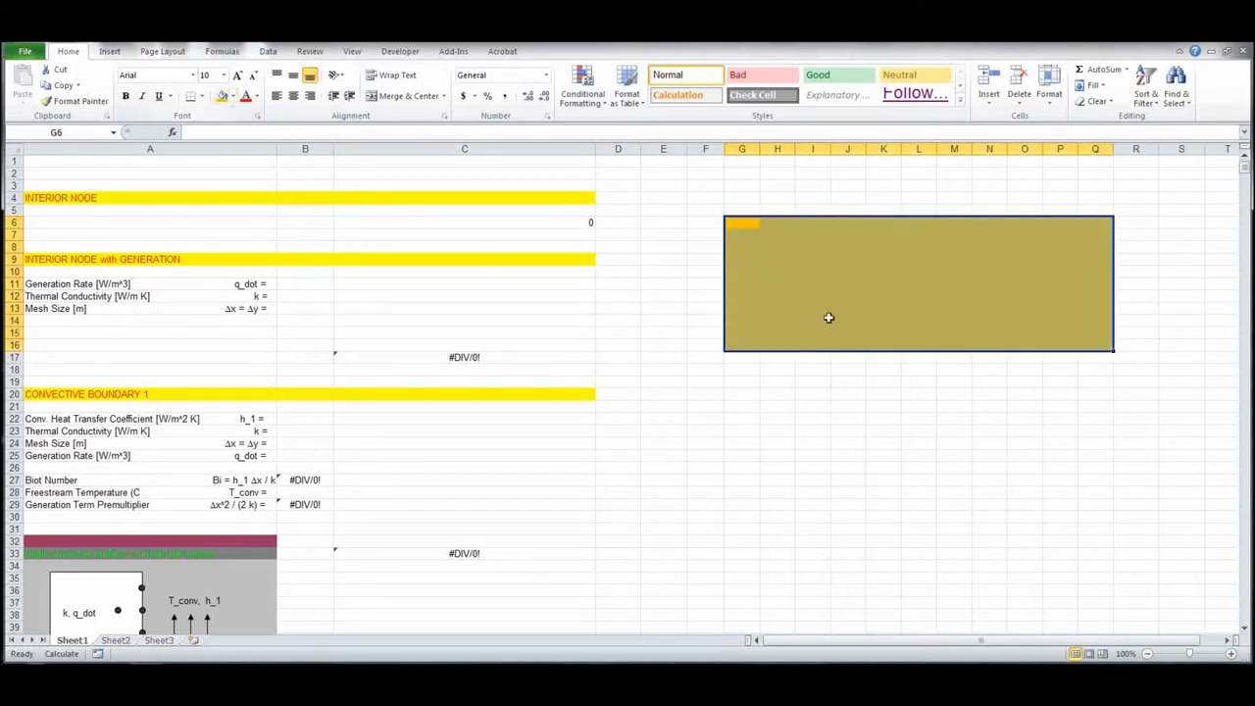
- Enter 25 in G6 and paste it across the G6:Q16 grid
{"action": "type", "text": "25"}
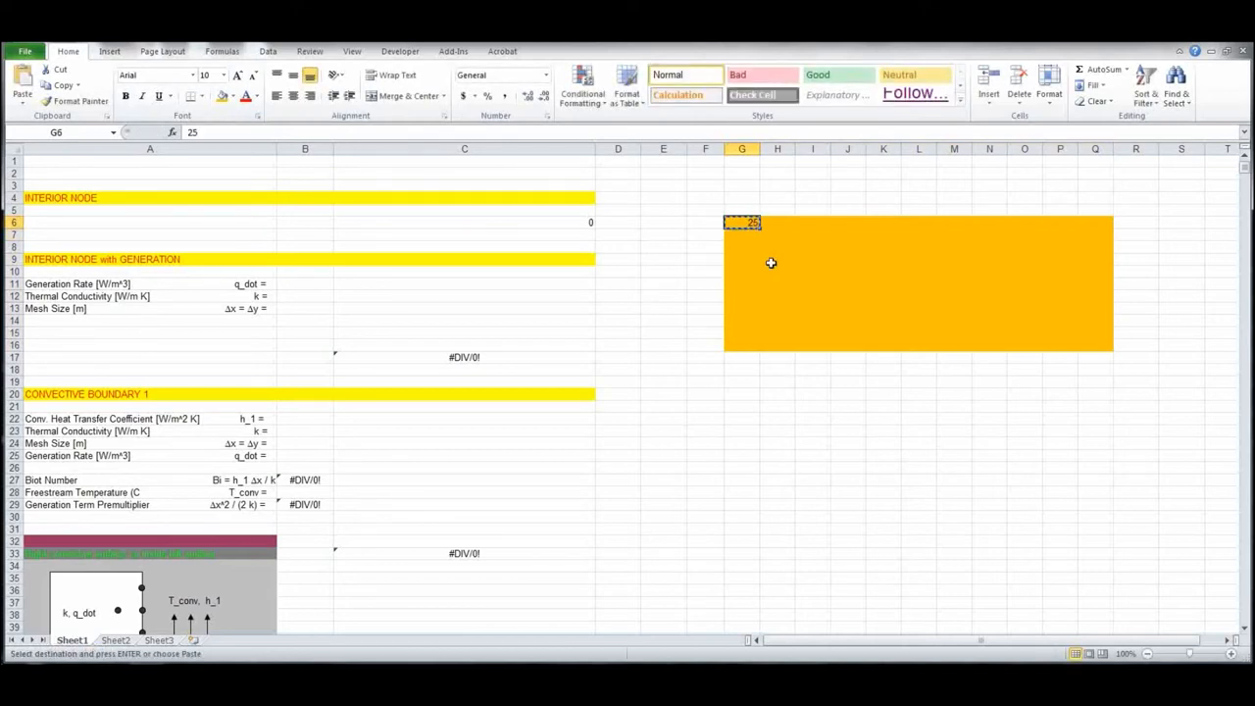
{"action": "left_click_drag", "start_coordinate": [742, 223], "coordinate": [741, 351]}
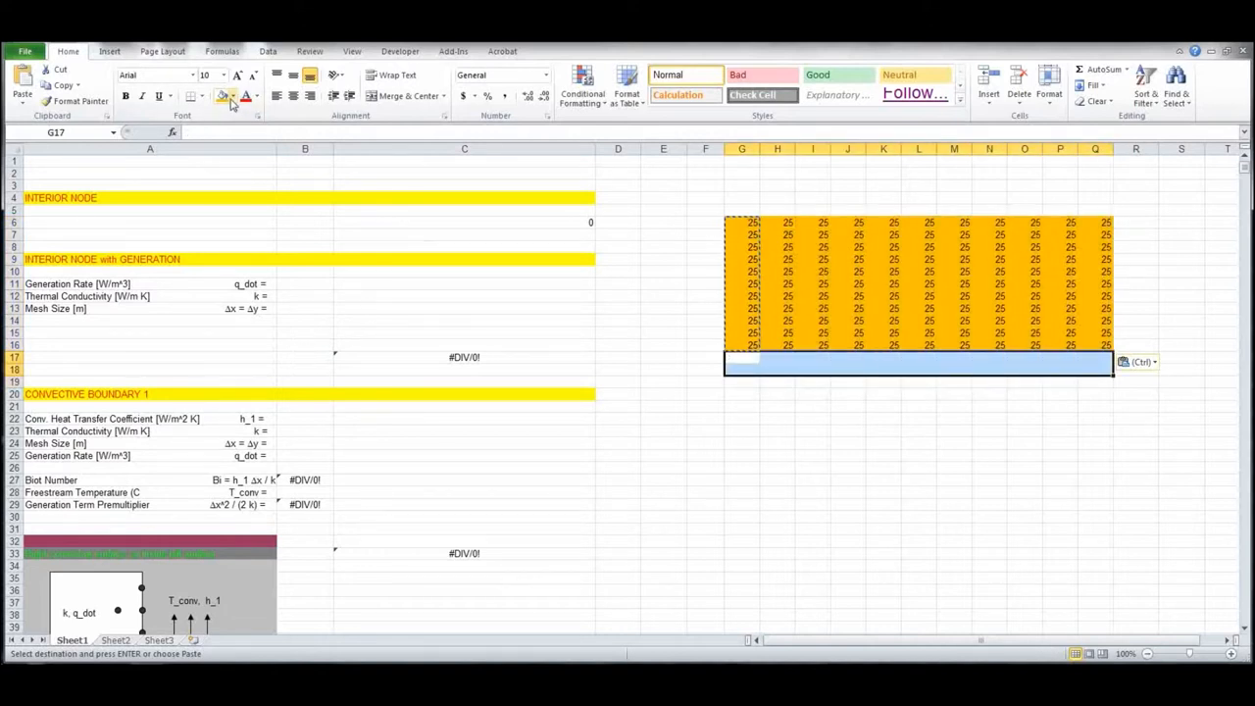
- Fill G17:Q18 pink and deselect so the band shows
{"action": "left_click", "coordinate": [234, 97]}
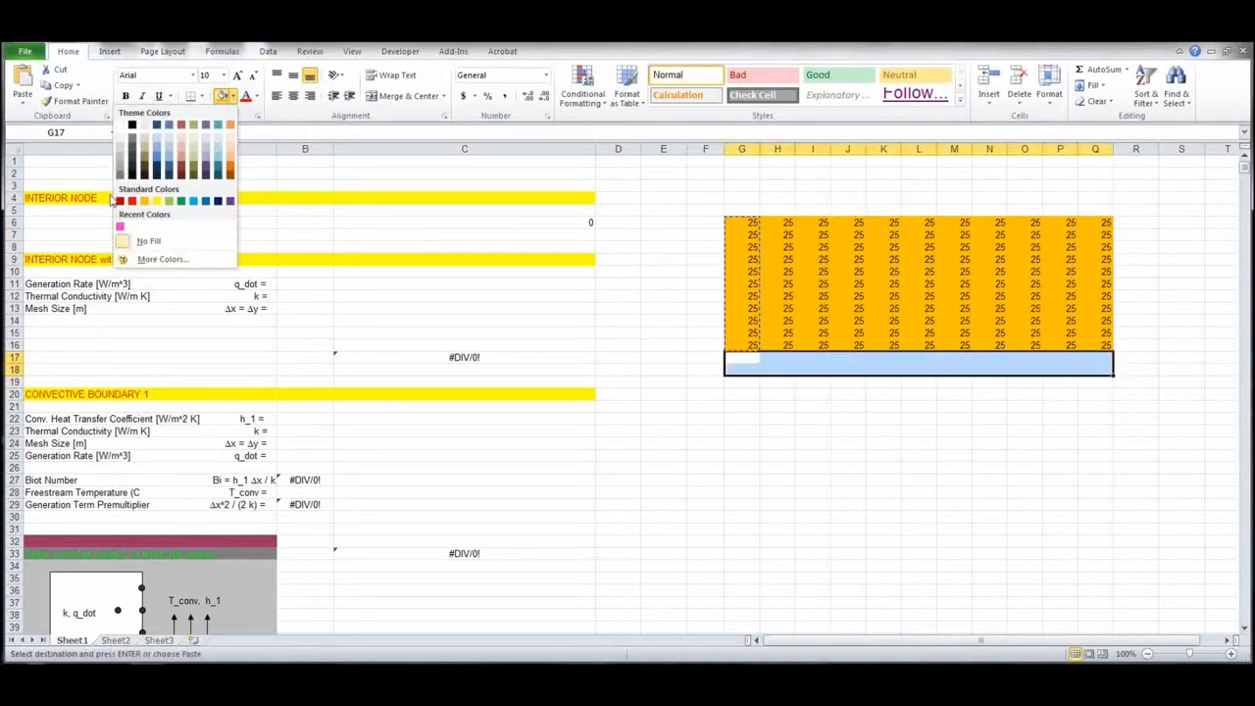
{"action": "left_click", "coordinate": [121, 227]}
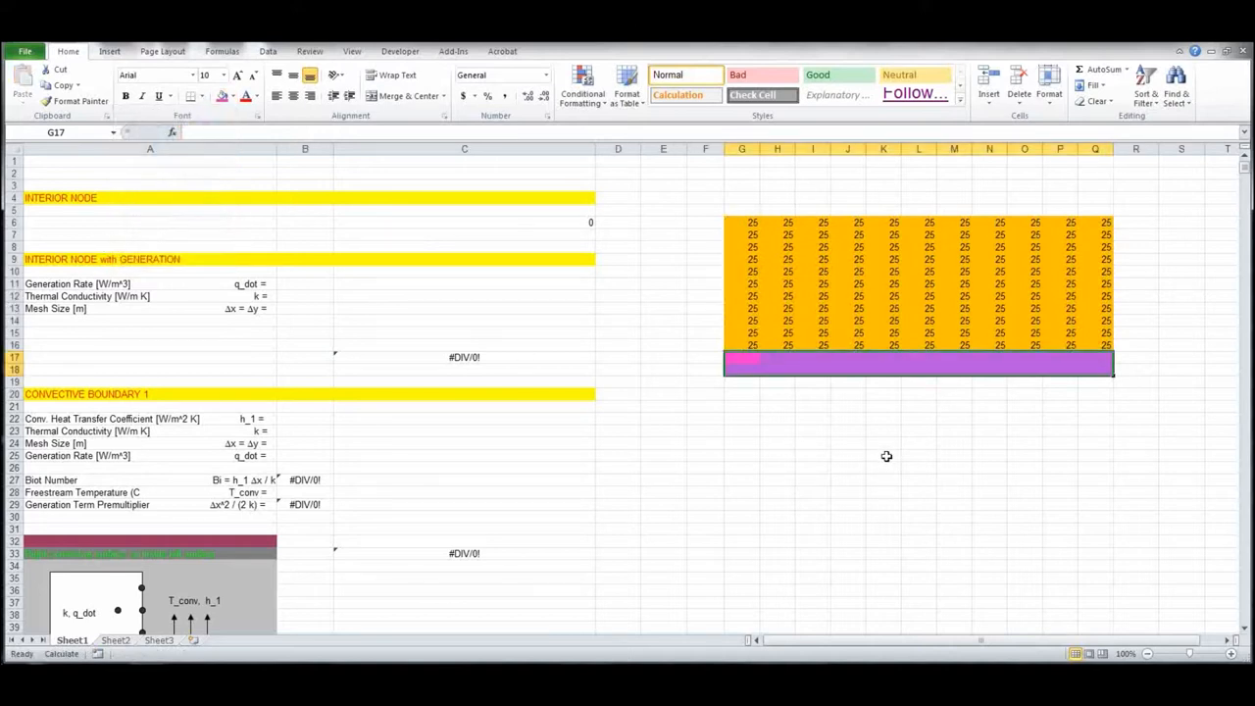
{"action": "mouse_move", "coordinate": [885, 445]}
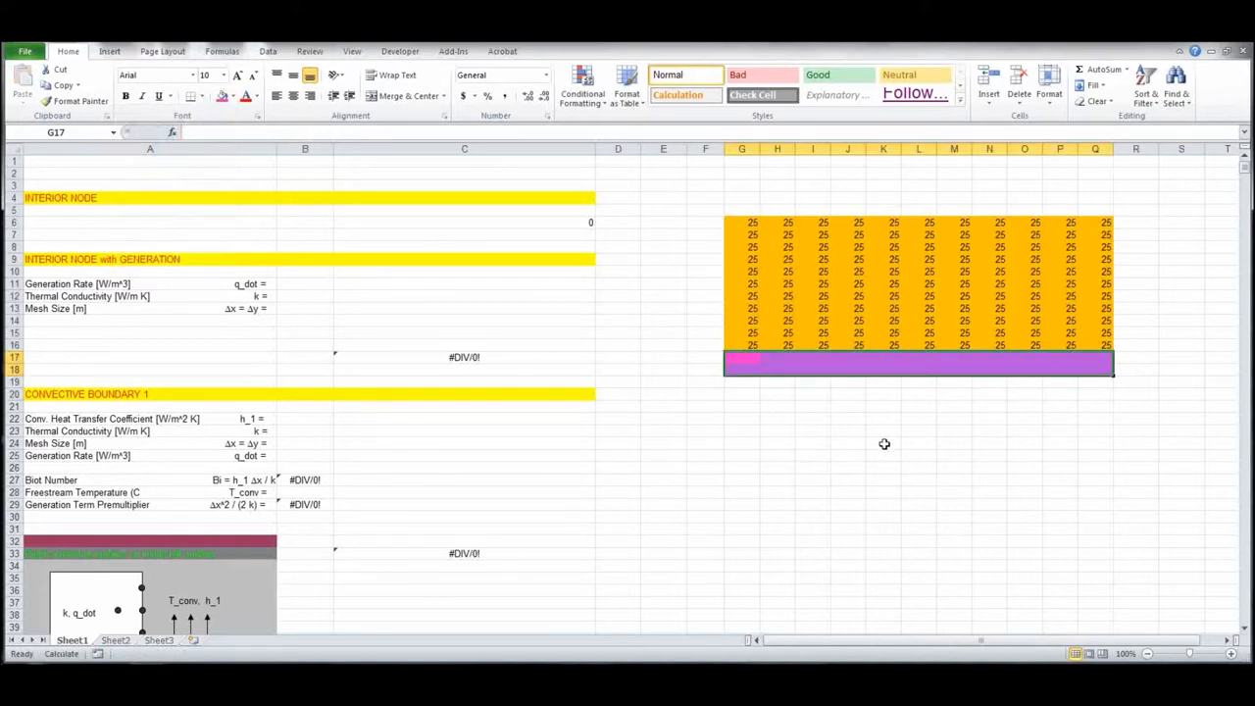
{"action": "left_click", "coordinate": [882, 443]}
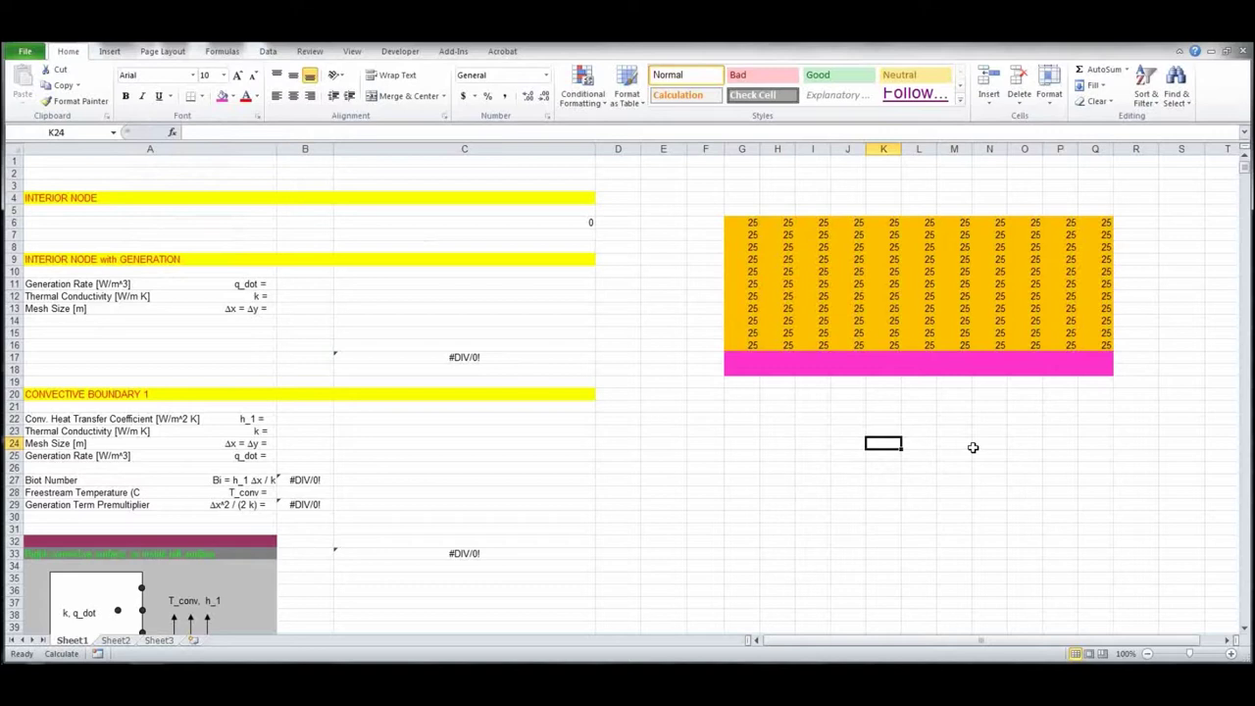
{"action": "mouse_move", "coordinate": [948, 315]}
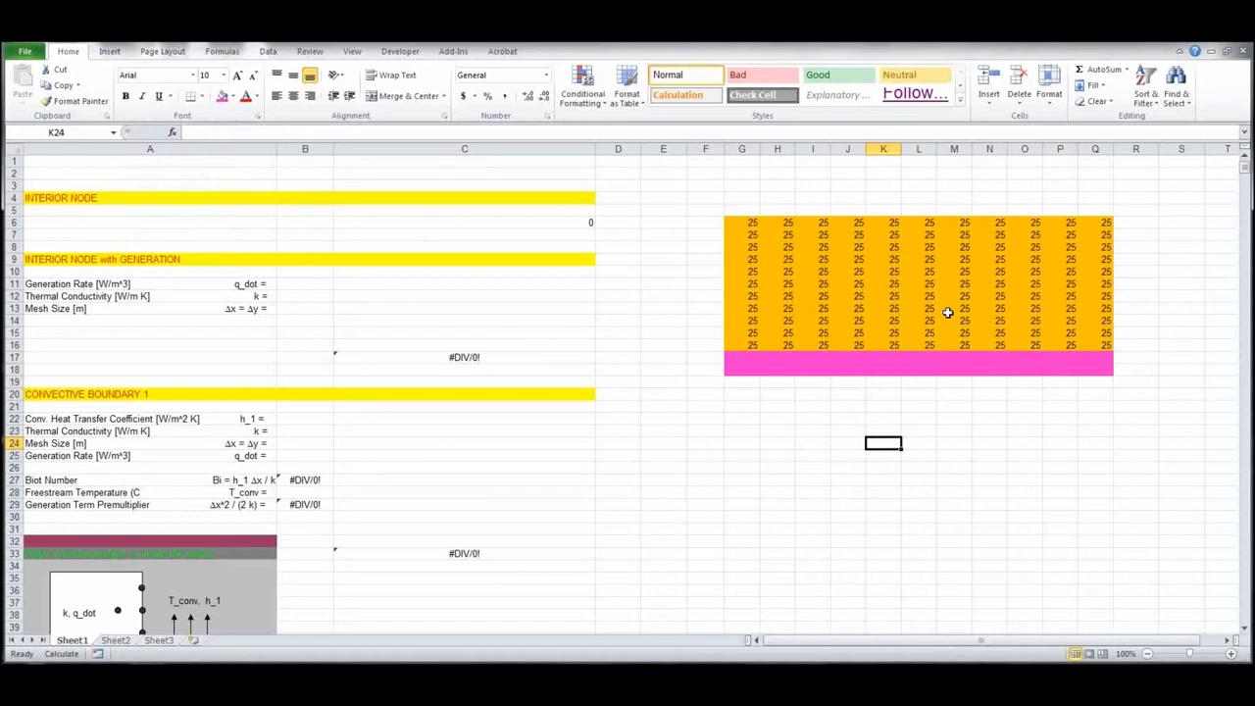
{"action": "mouse_move", "coordinate": [292, 285]}
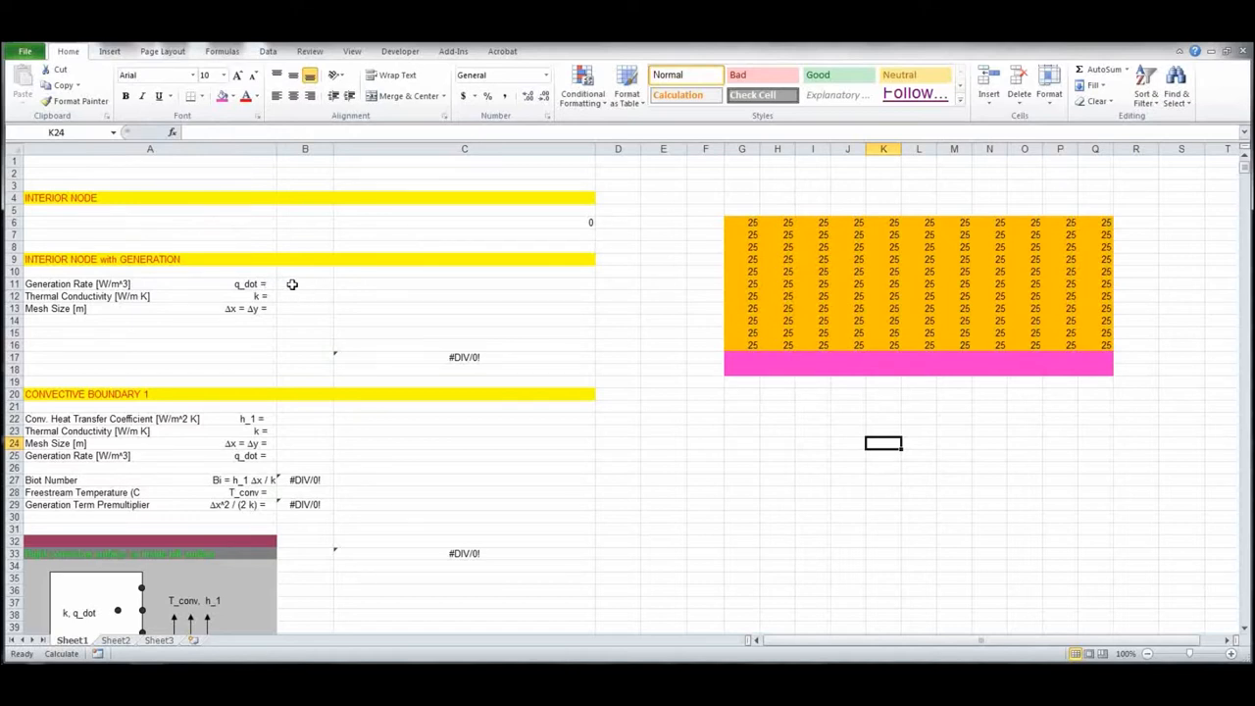
- Enter generation rate 5e5 in B11 and thermal conductivity 401 in B12
{"action": "left_click", "coordinate": [305, 284]}
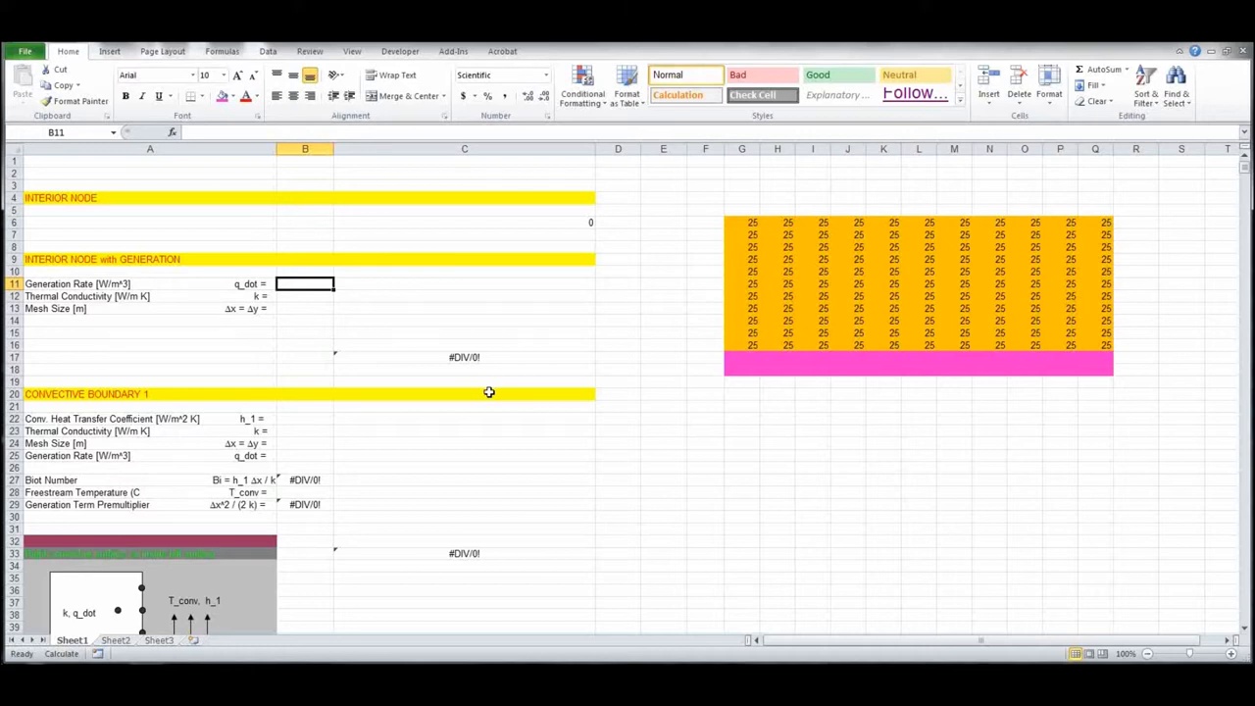
{"action": "type", "text": "5e0"}
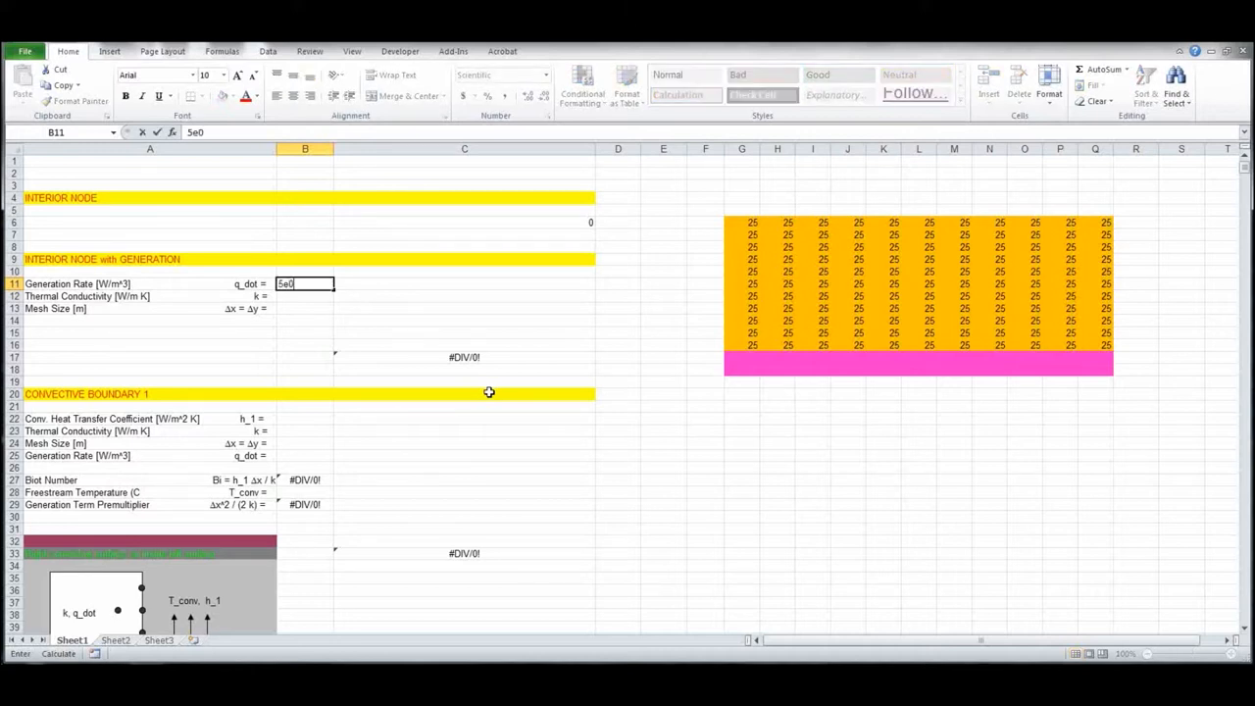
{"action": "key", "text": "Return"}
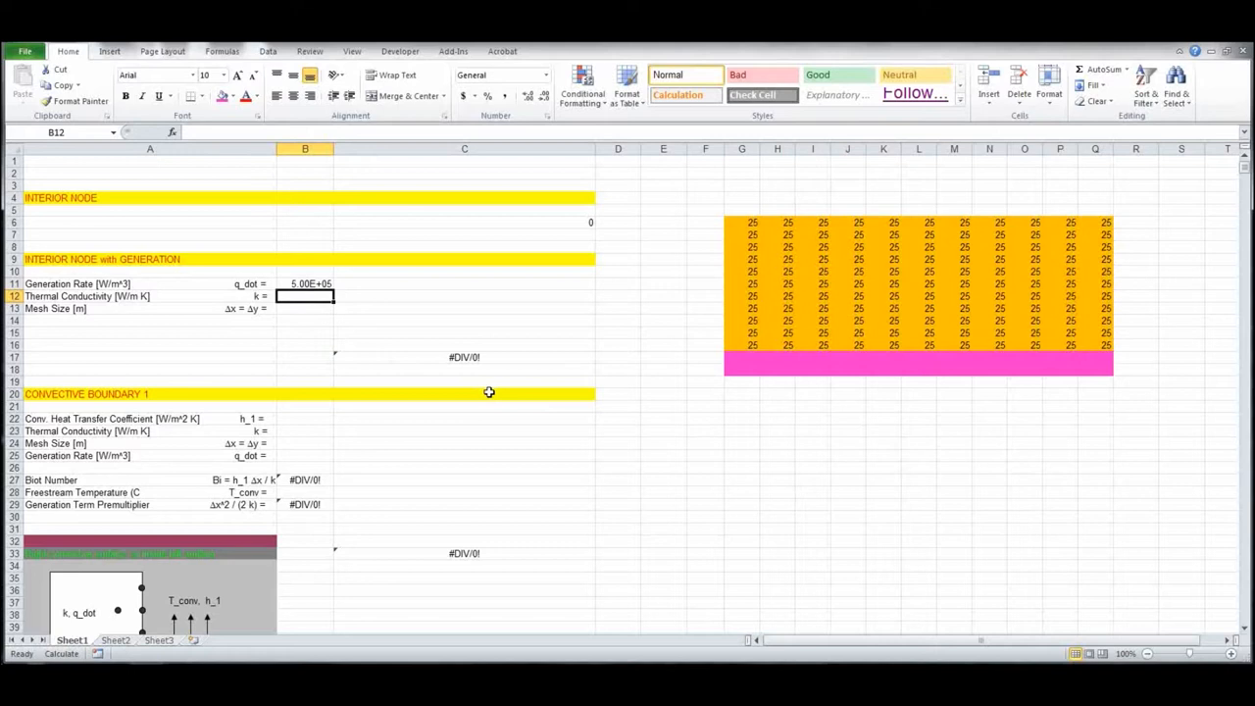
{"action": "type", "text": "4"}
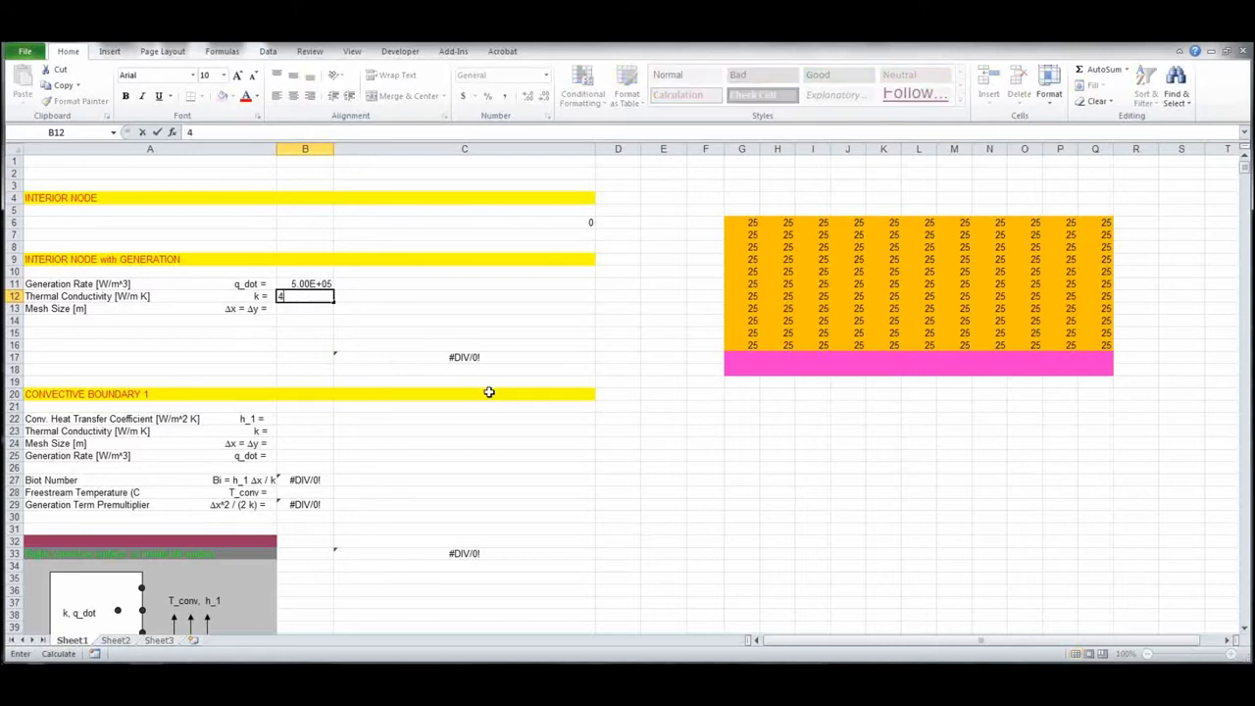
{"action": "type", "text": "01"}
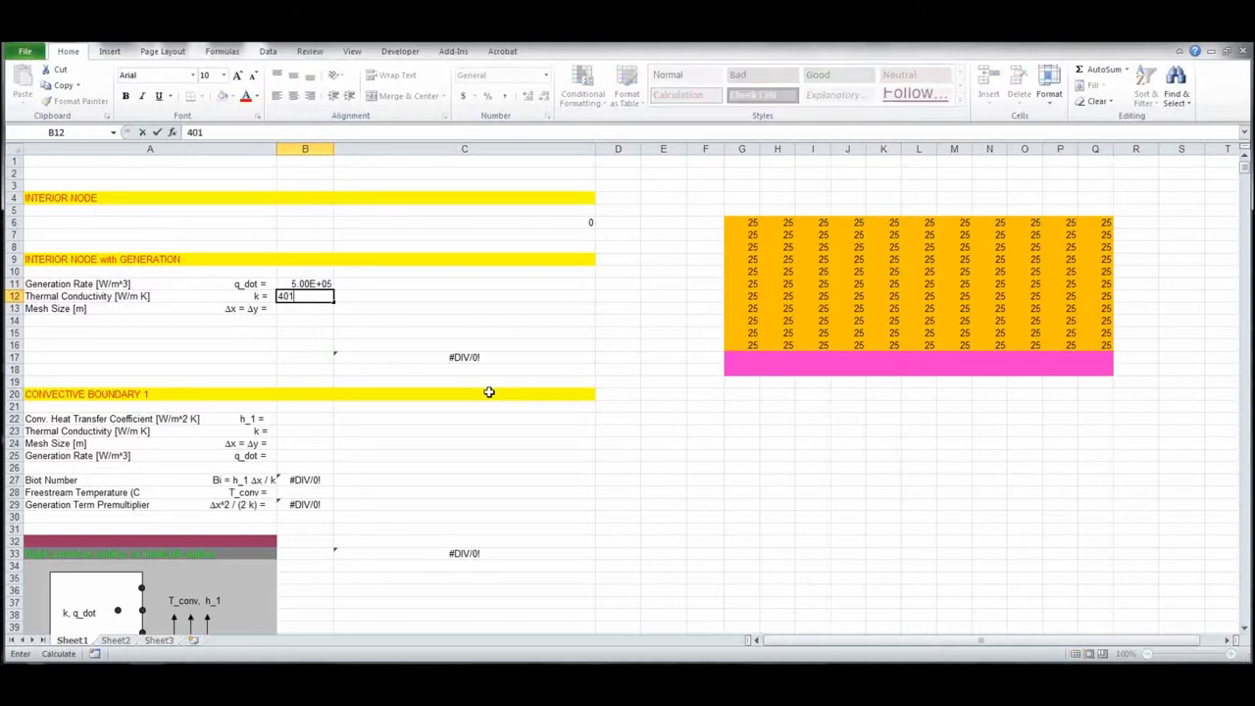
{"action": "key", "text": "Return"}
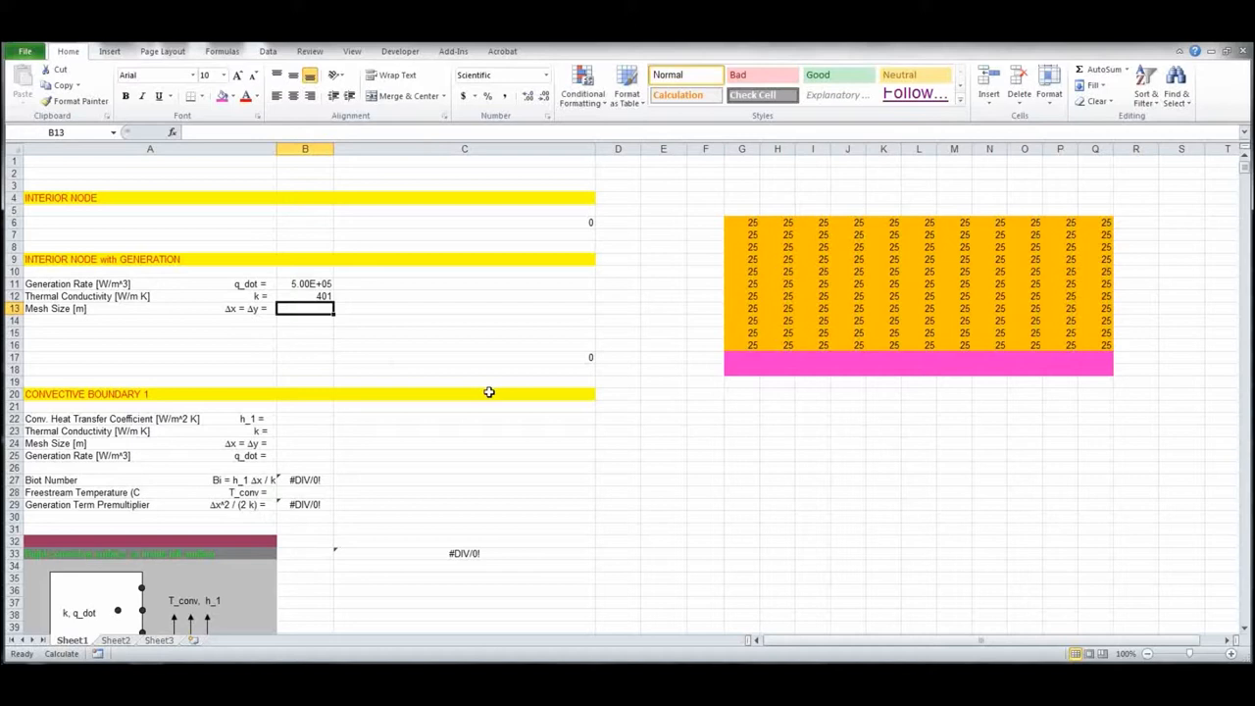
{"action": "type", "text": "0"}
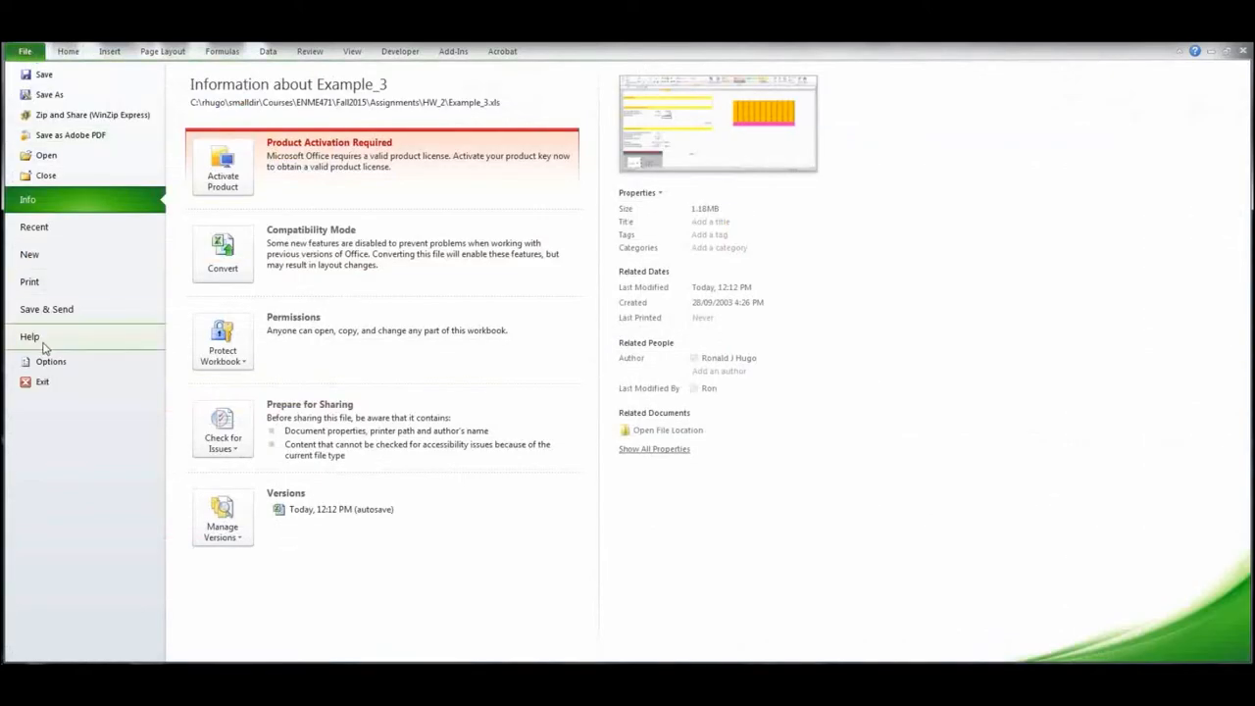
- Turn on iterative calculation in Excel Options' Formulas settings
{"action": "left_click", "coordinate": [50, 361]}
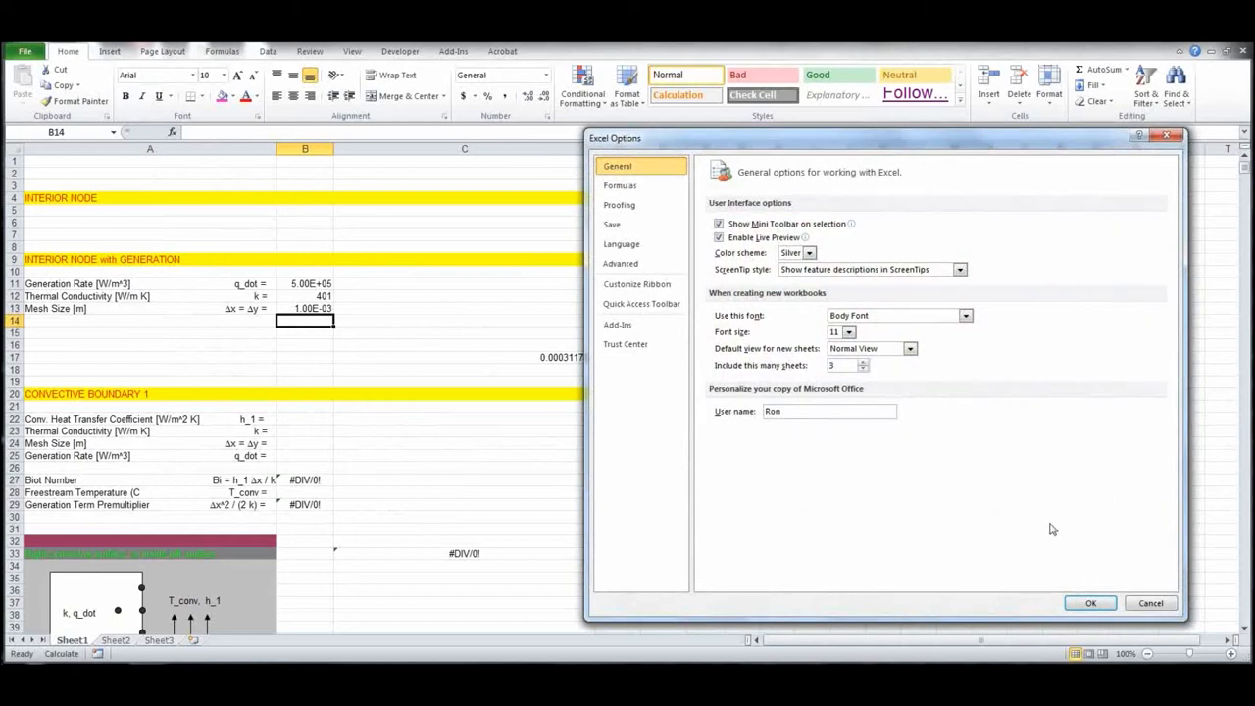
{"action": "mouse_move", "coordinate": [620, 185]}
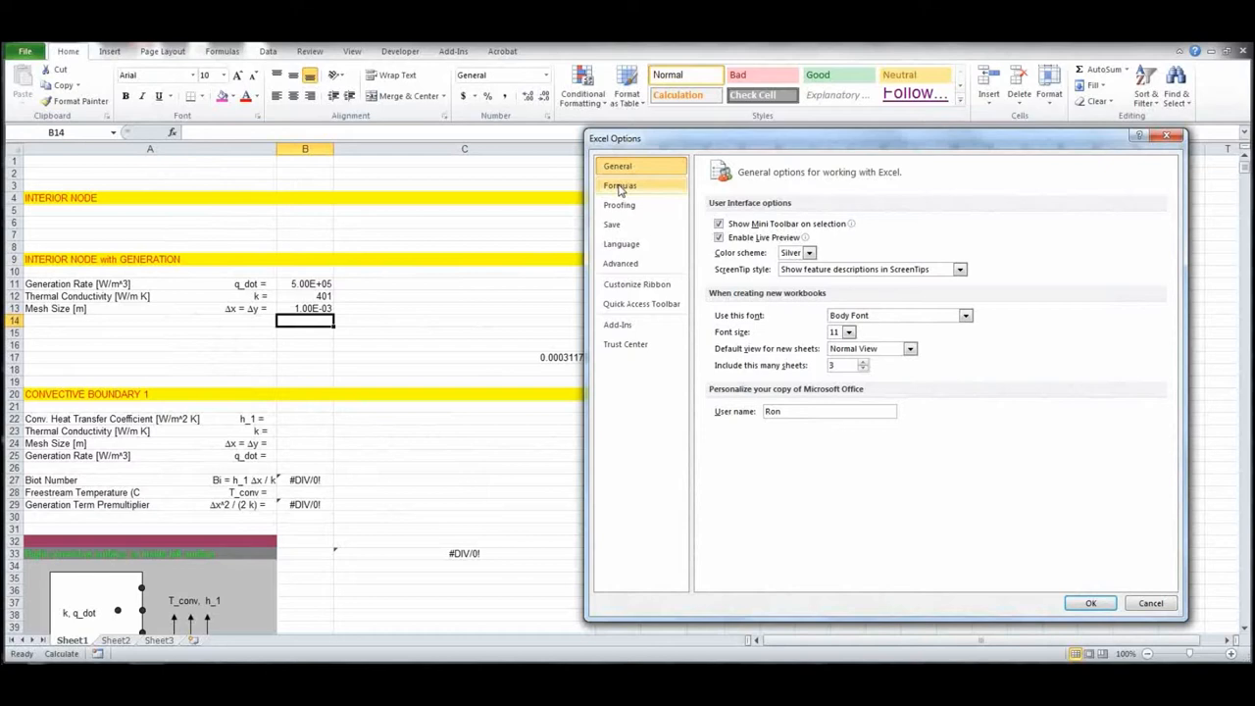
{"action": "left_click", "coordinate": [620, 185]}
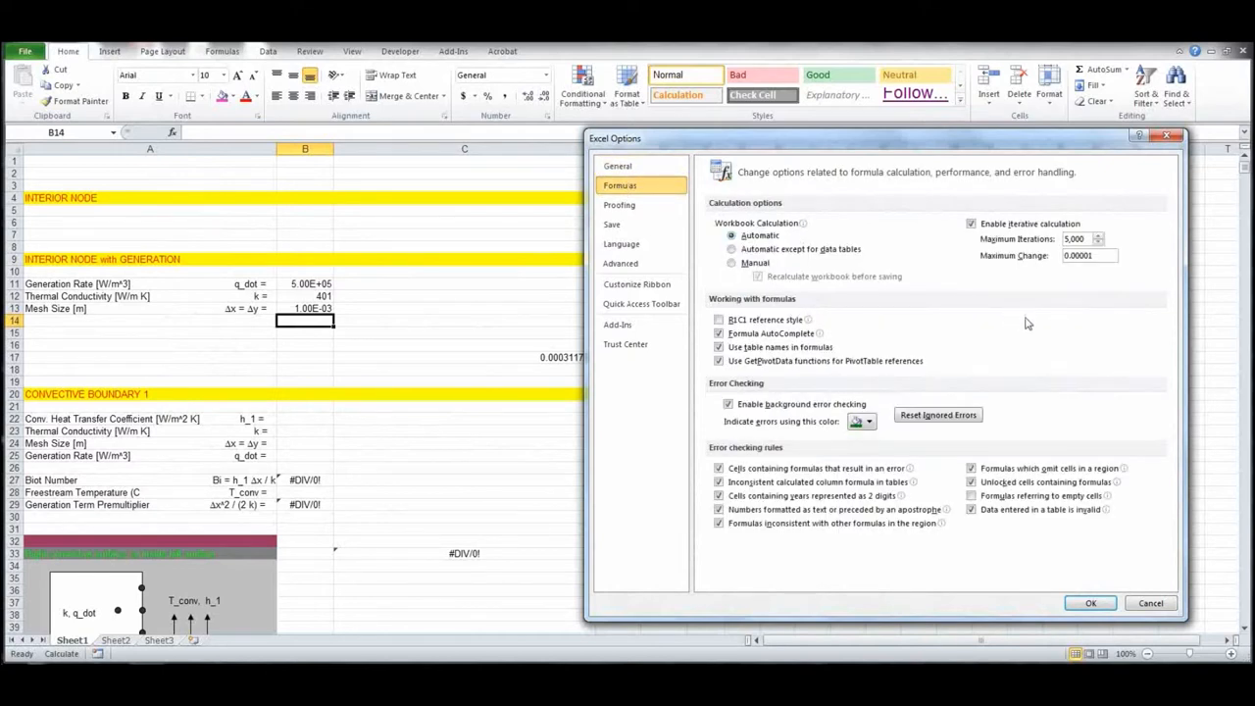
{"action": "mouse_move", "coordinate": [972, 223]}
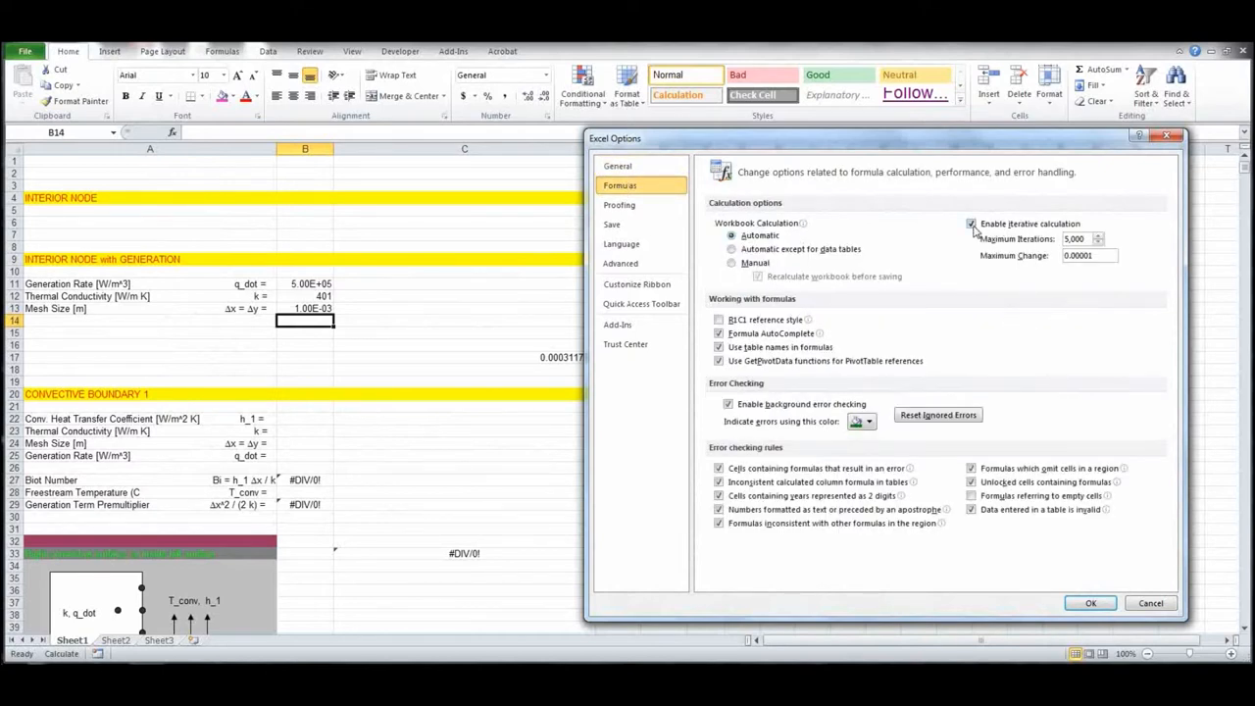
{"action": "left_click", "coordinate": [972, 223]}
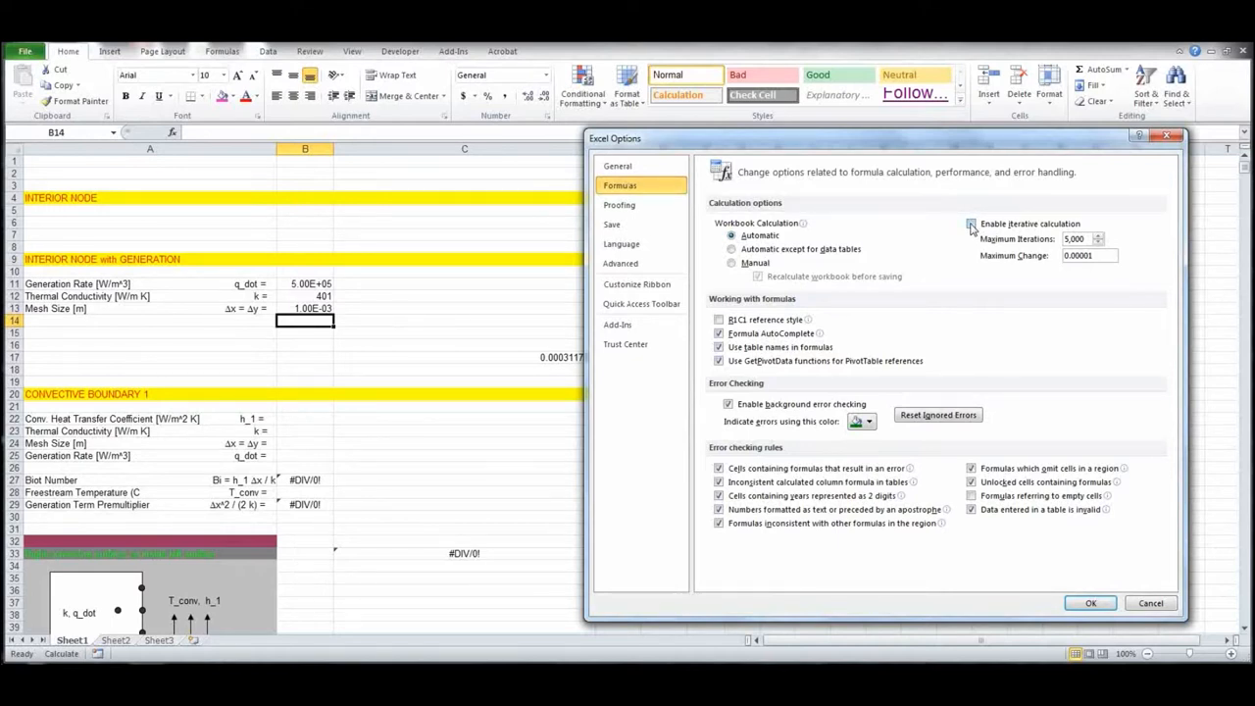
{"action": "left_click", "coordinate": [971, 223]}
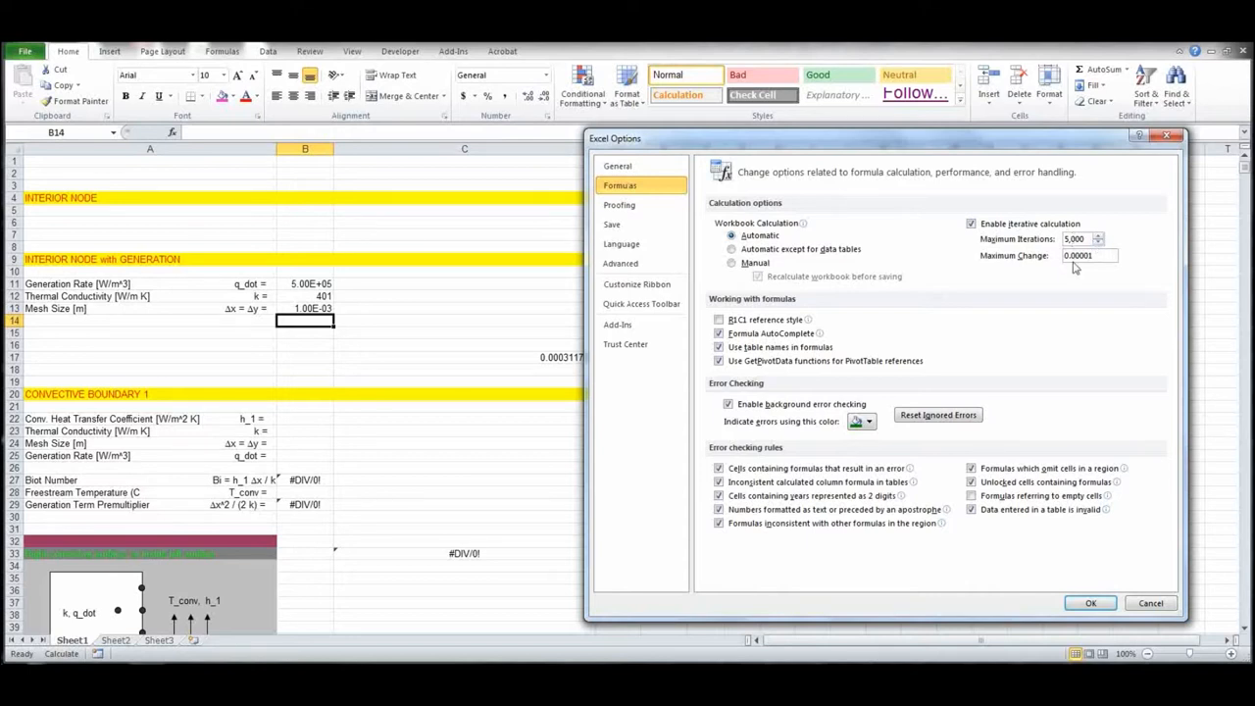
{"action": "mouse_move", "coordinate": [1108, 271]}
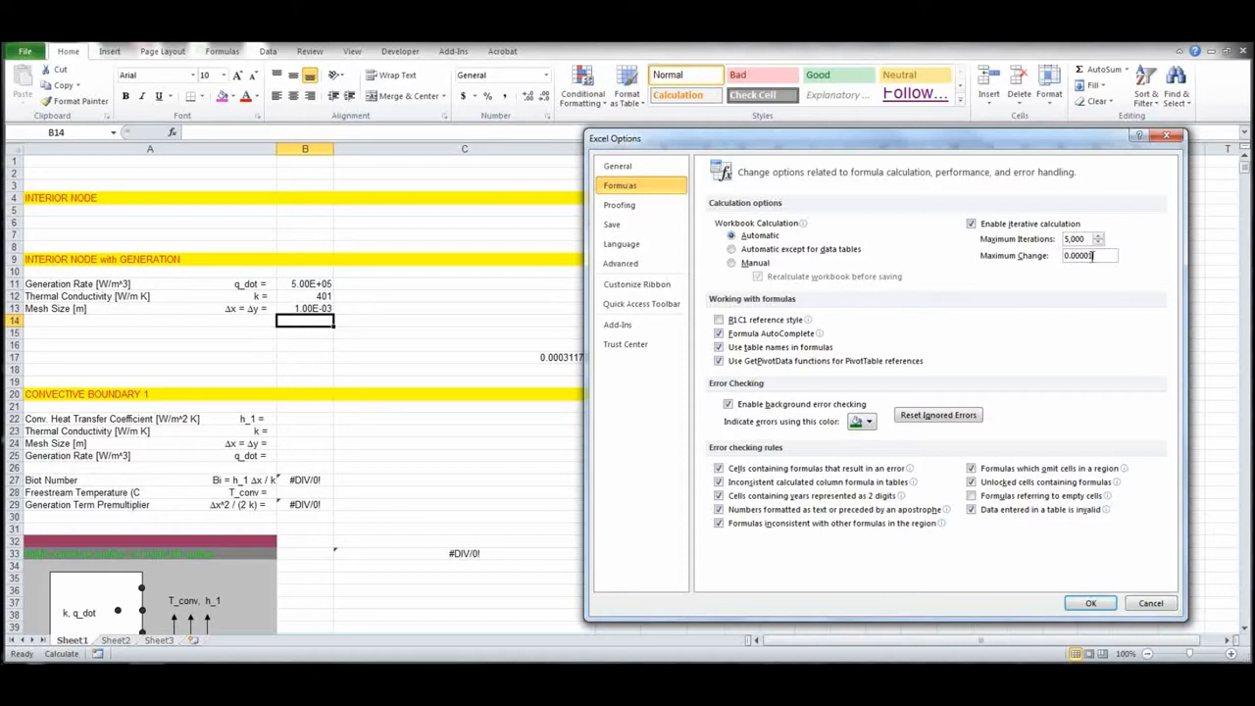
{"action": "mouse_move", "coordinate": [1107, 395]}
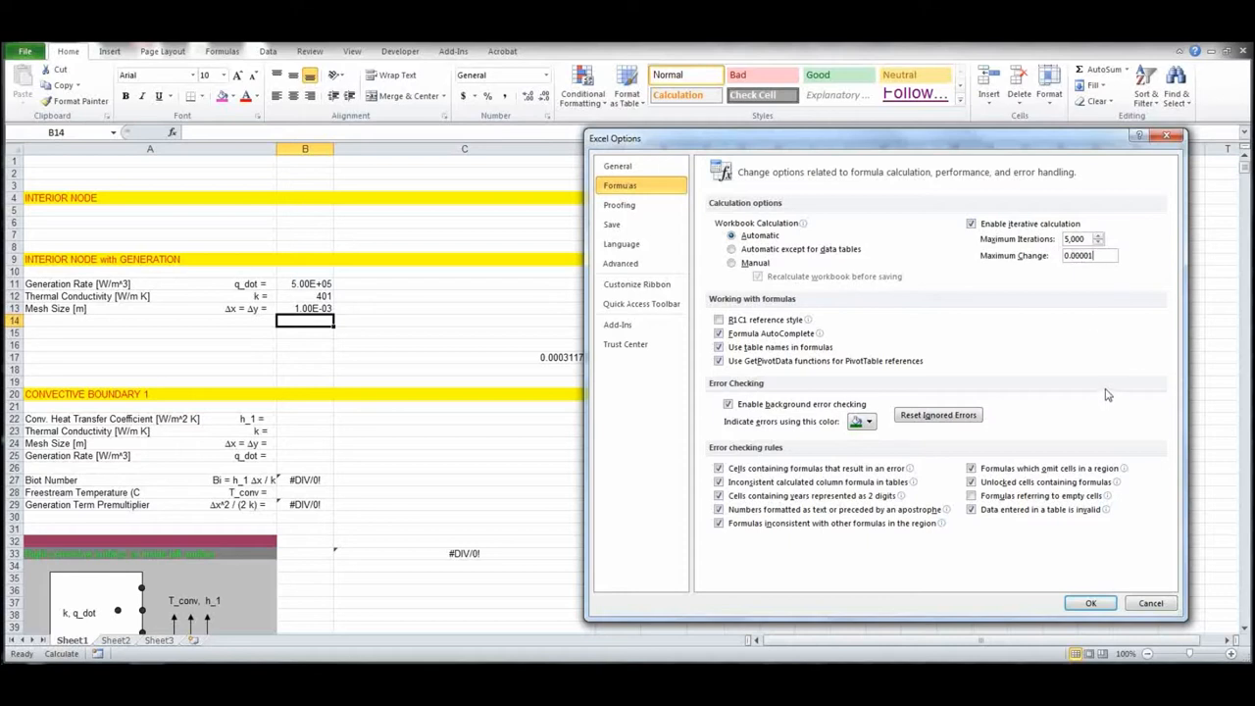
{"action": "mouse_move", "coordinate": [1024, 299]}
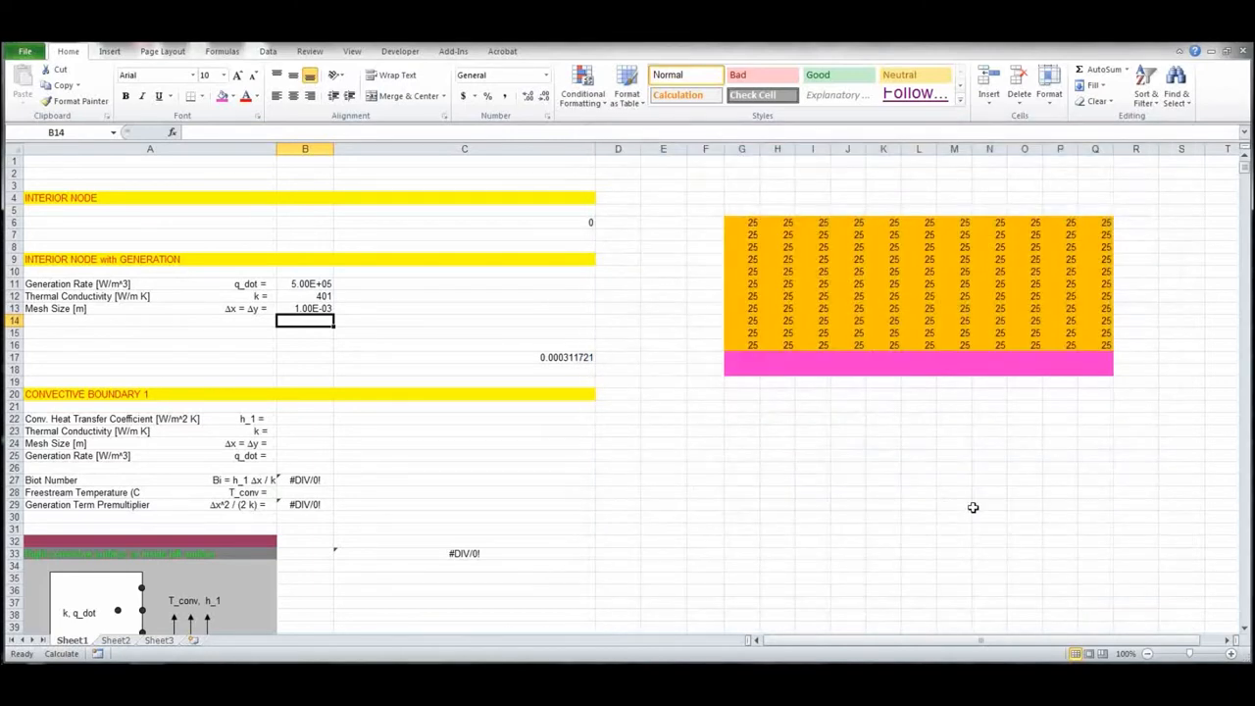
{"action": "mouse_move", "coordinate": [628, 473]}
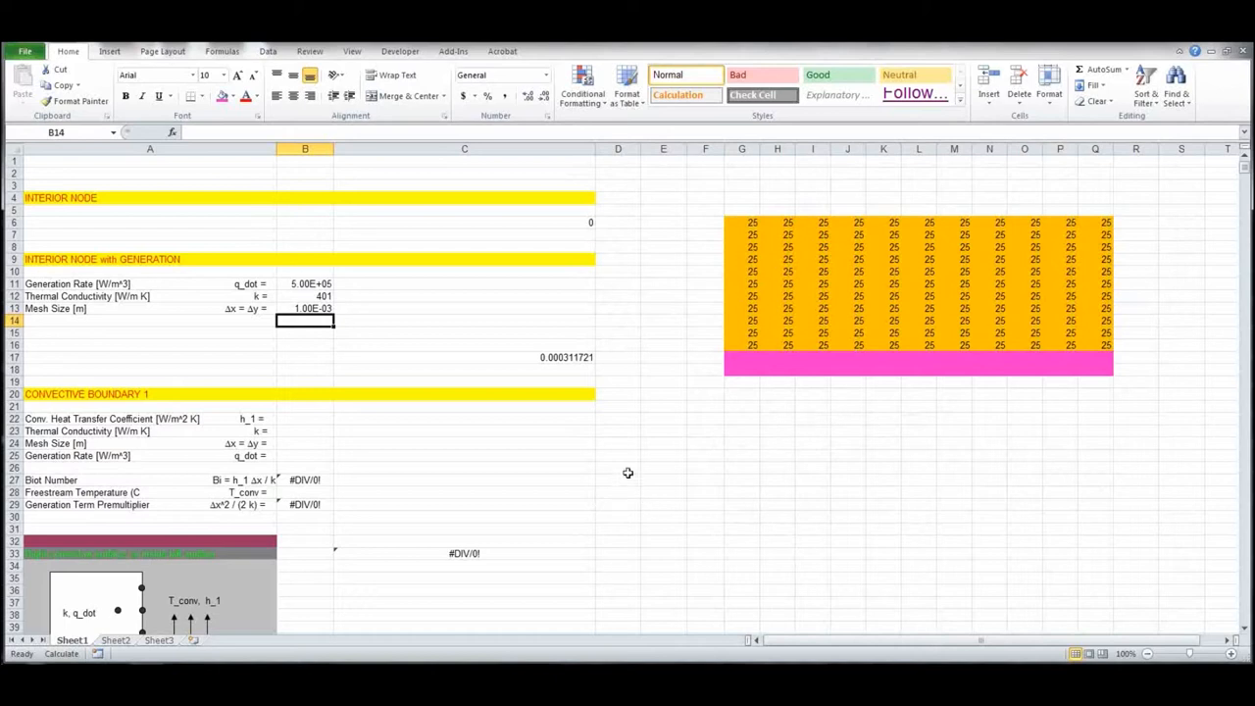
{"action": "mouse_move", "coordinate": [730, 366]}
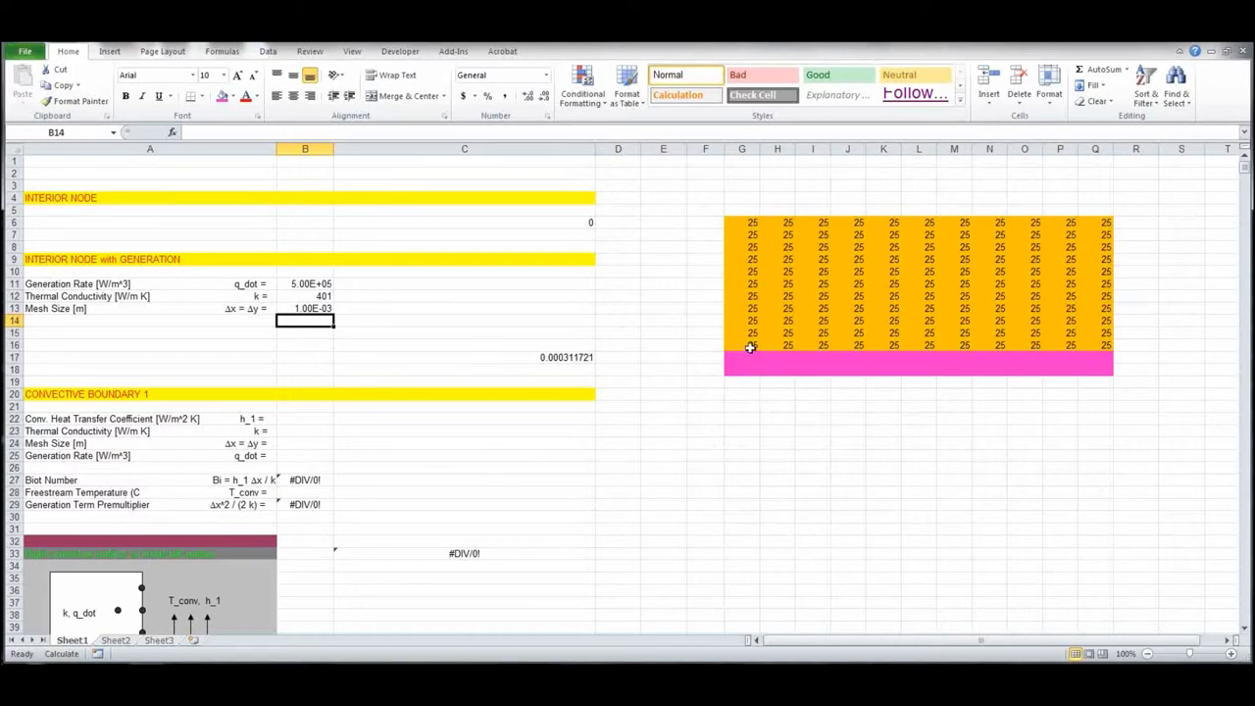
- Scroll down to the Insulated Boundary section near row 270
{"action": "scroll", "scroll_direction": "down", "scroll_amount": 3}
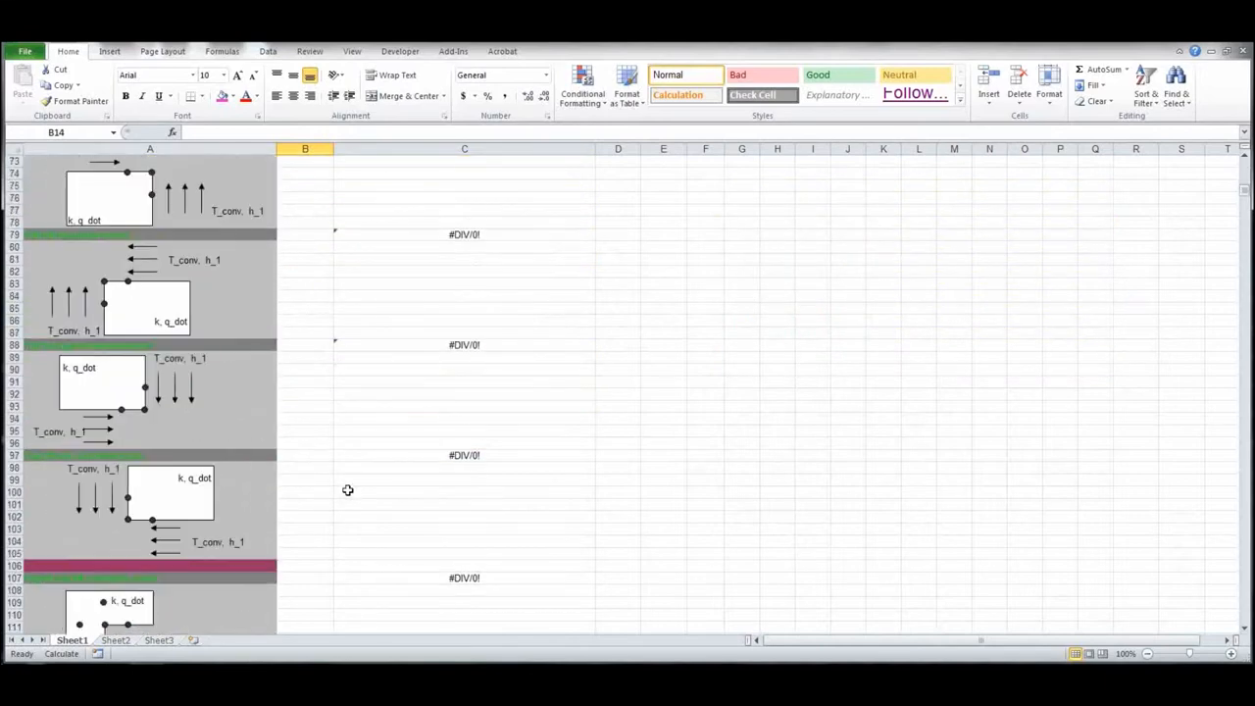
{"action": "scroll", "scroll_direction": "down", "scroll_amount": 3}
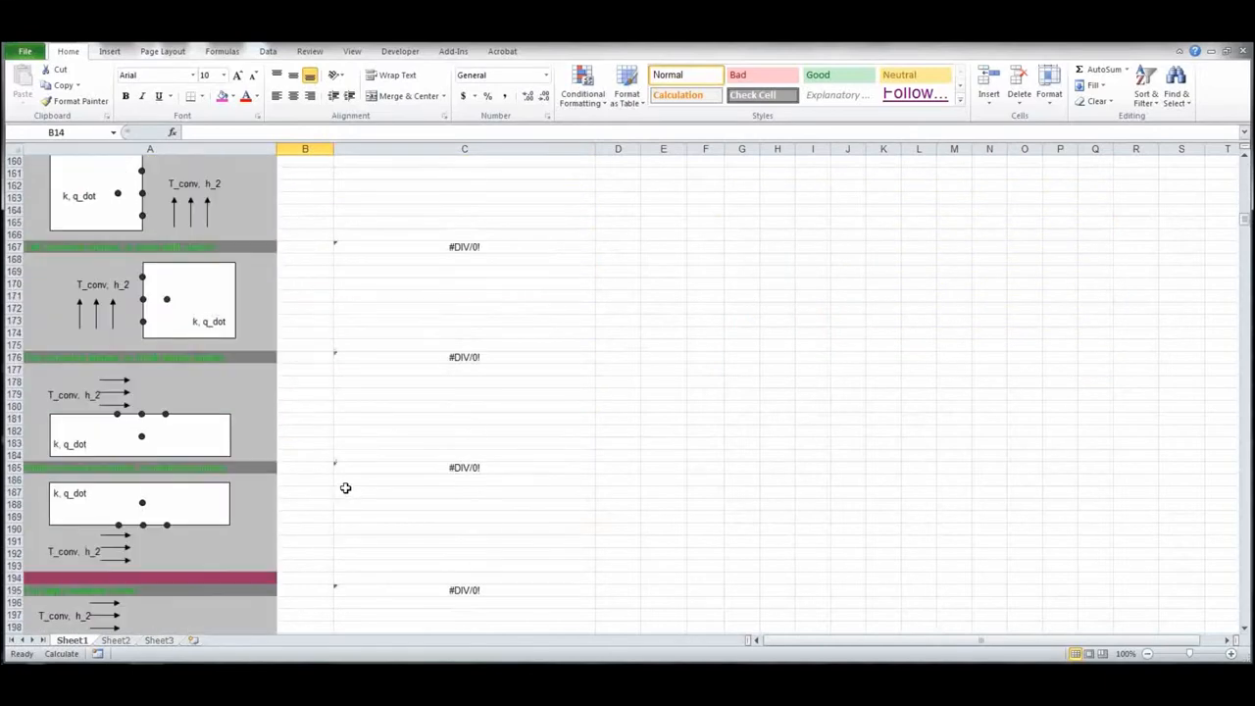
{"action": "scroll", "scroll_direction": "down", "scroll_amount": 3}
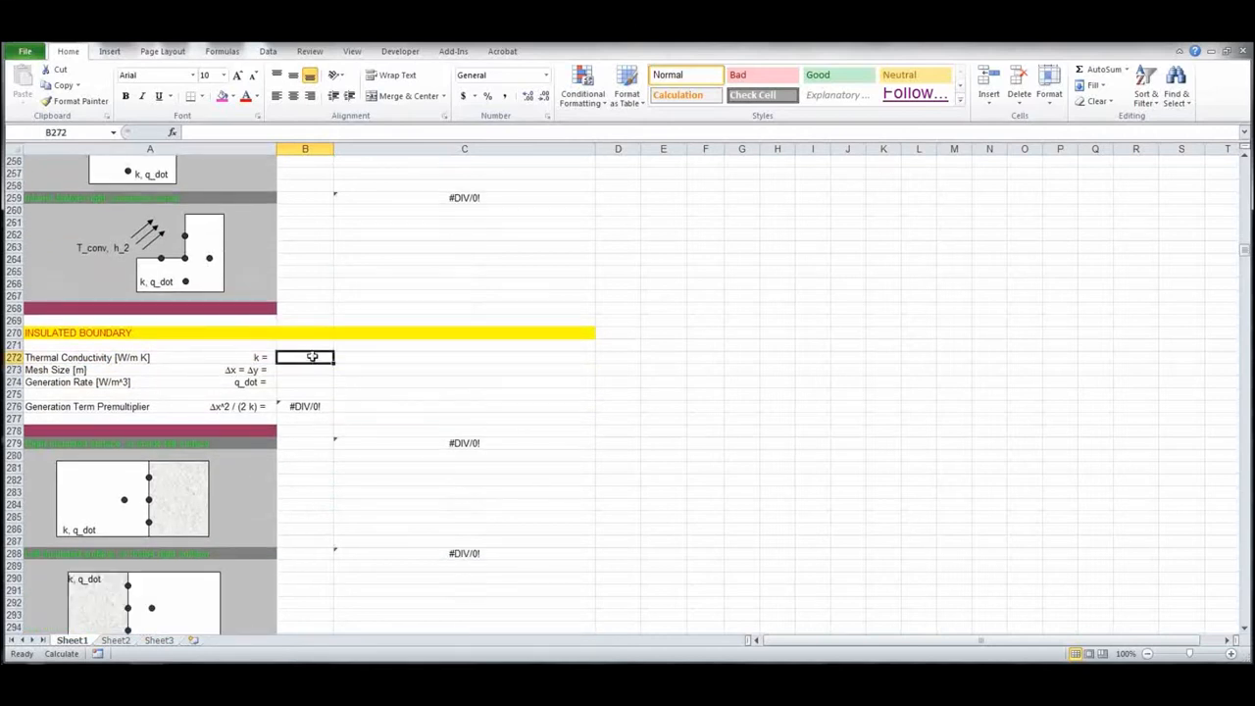
- Enter k 401, mesh 0.001 and generation 5e5 for the Insulated Boundary
{"action": "type", "text": "401"}
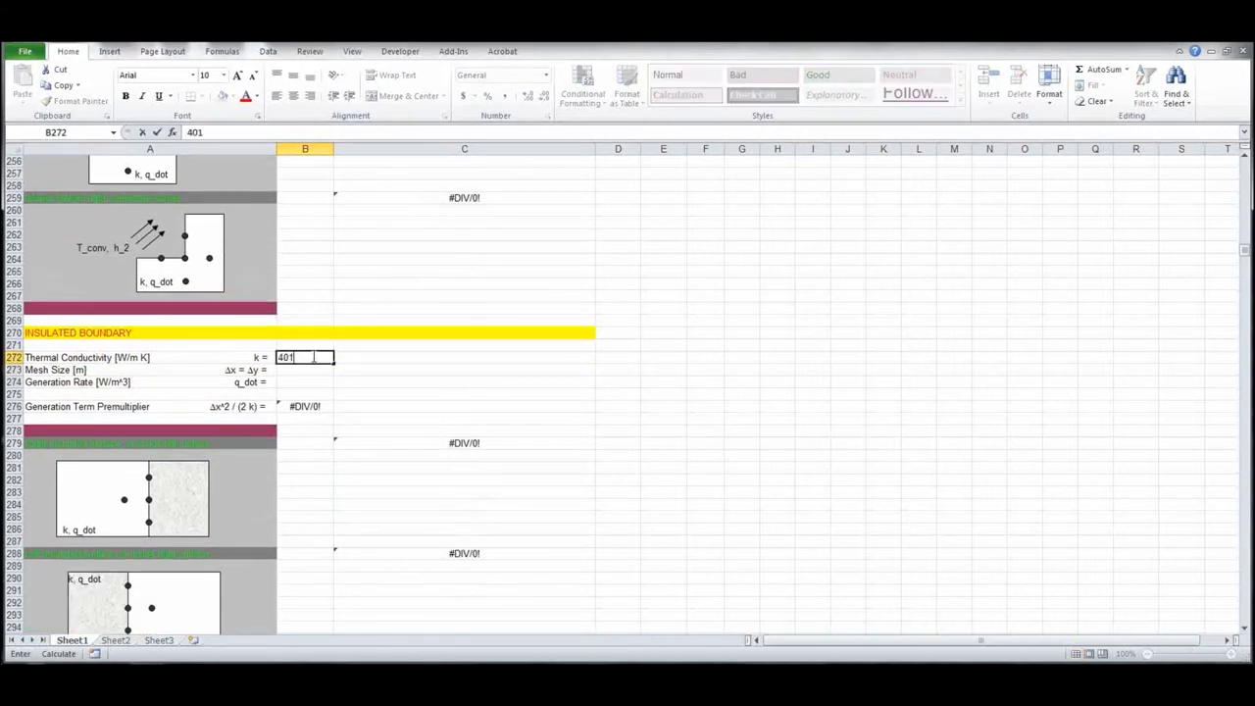
{"action": "key", "text": "Return"}
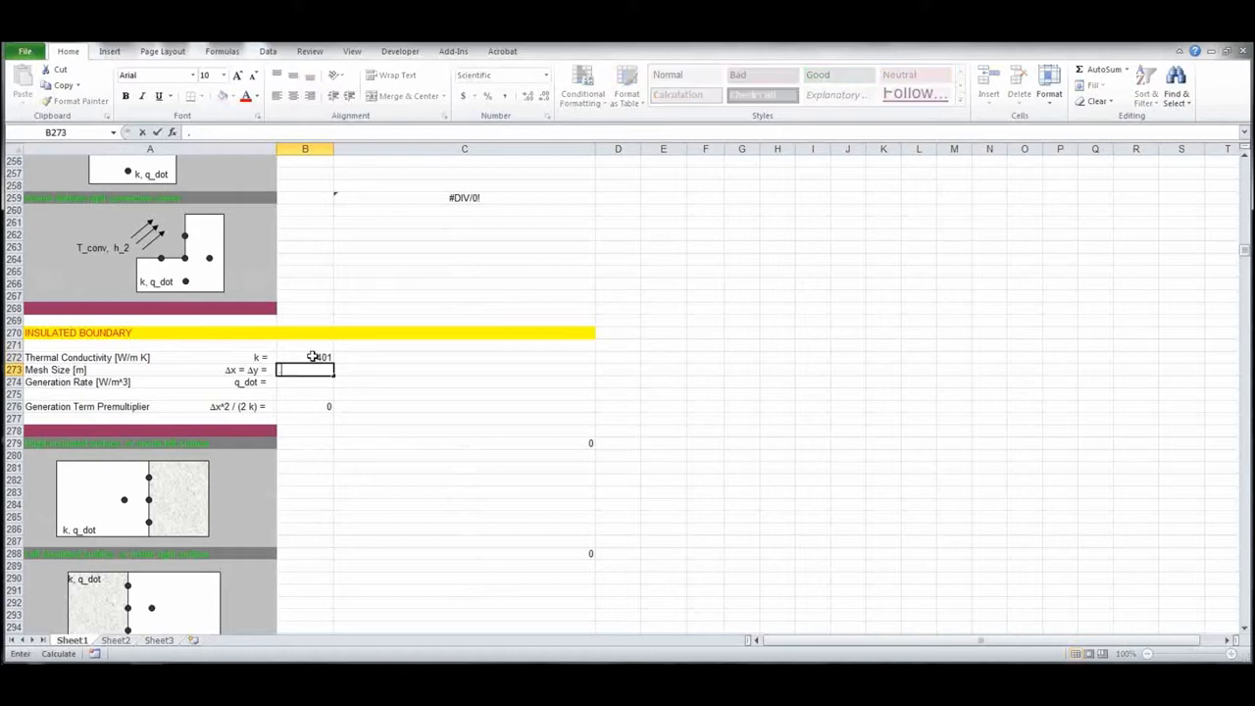
{"action": "type", "text": "00"}
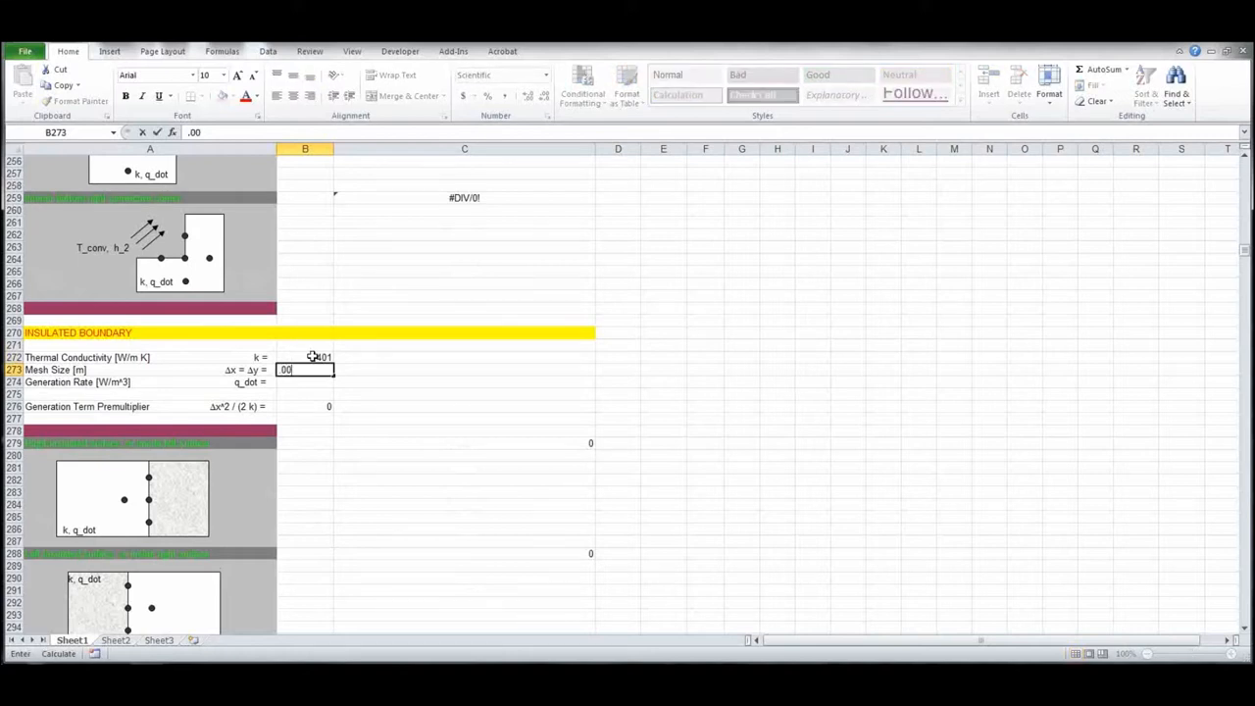
{"action": "type", "text": "1"}
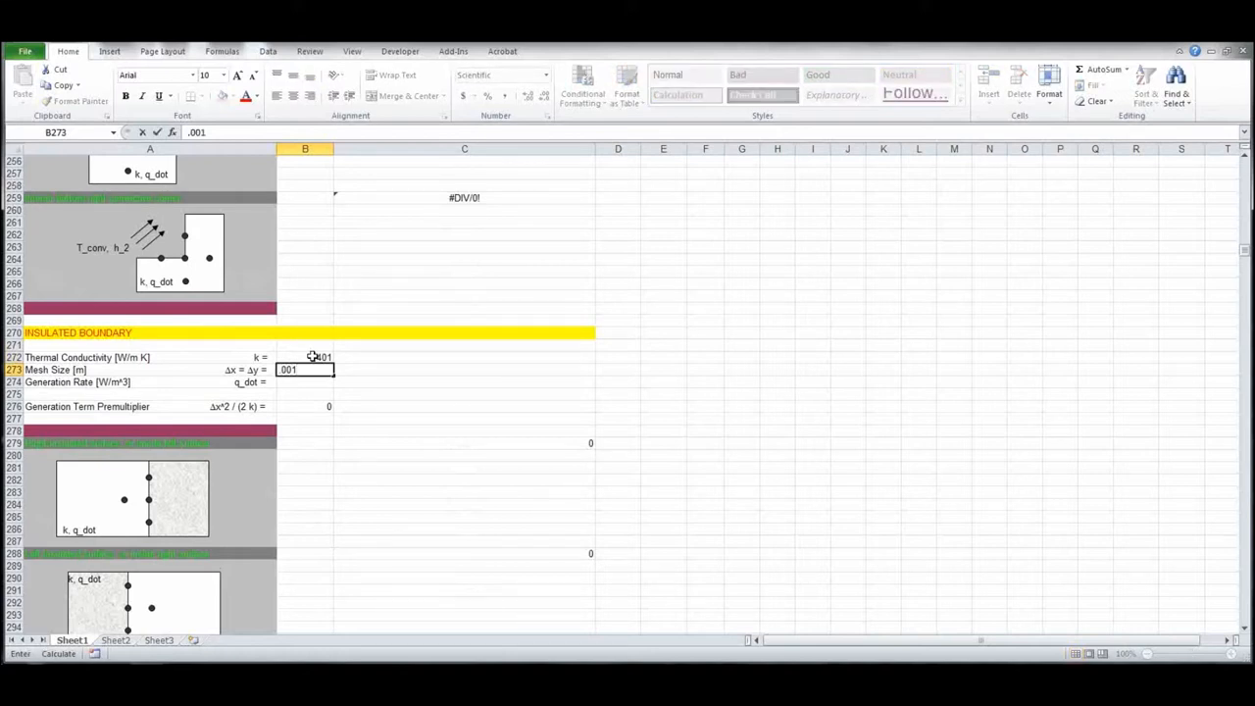
{"action": "key", "text": "Return"}
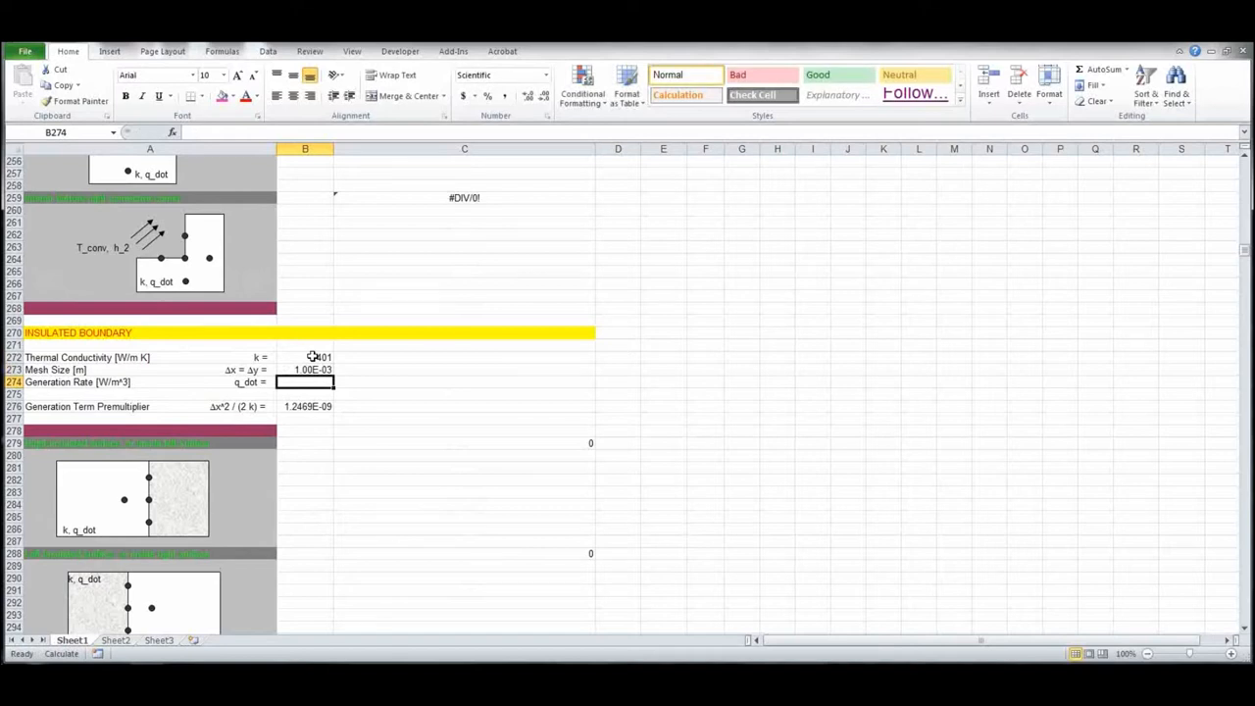
{"action": "type", "text": "5e"}
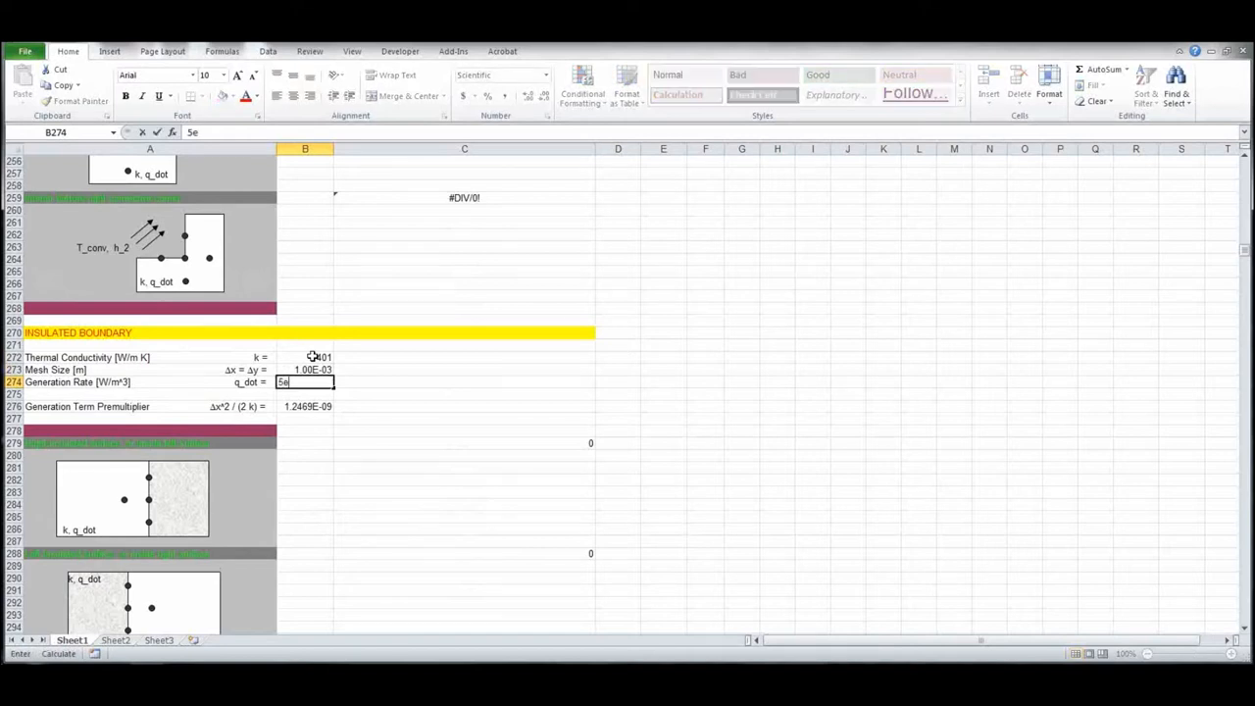
{"action": "key", "text": "Return"}
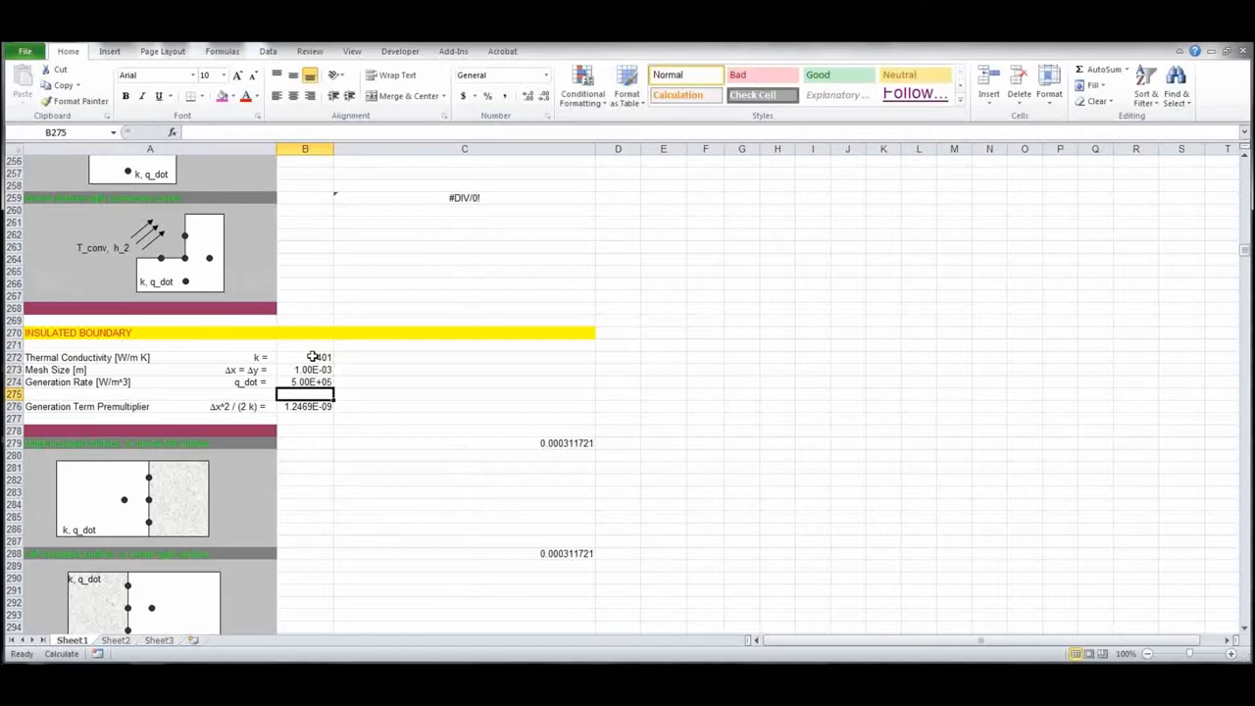
- Scroll down to the Radiation and Convection Boundary 1 section near row 1032
{"action": "scroll", "scroll_direction": "down", "scroll_amount": 3}
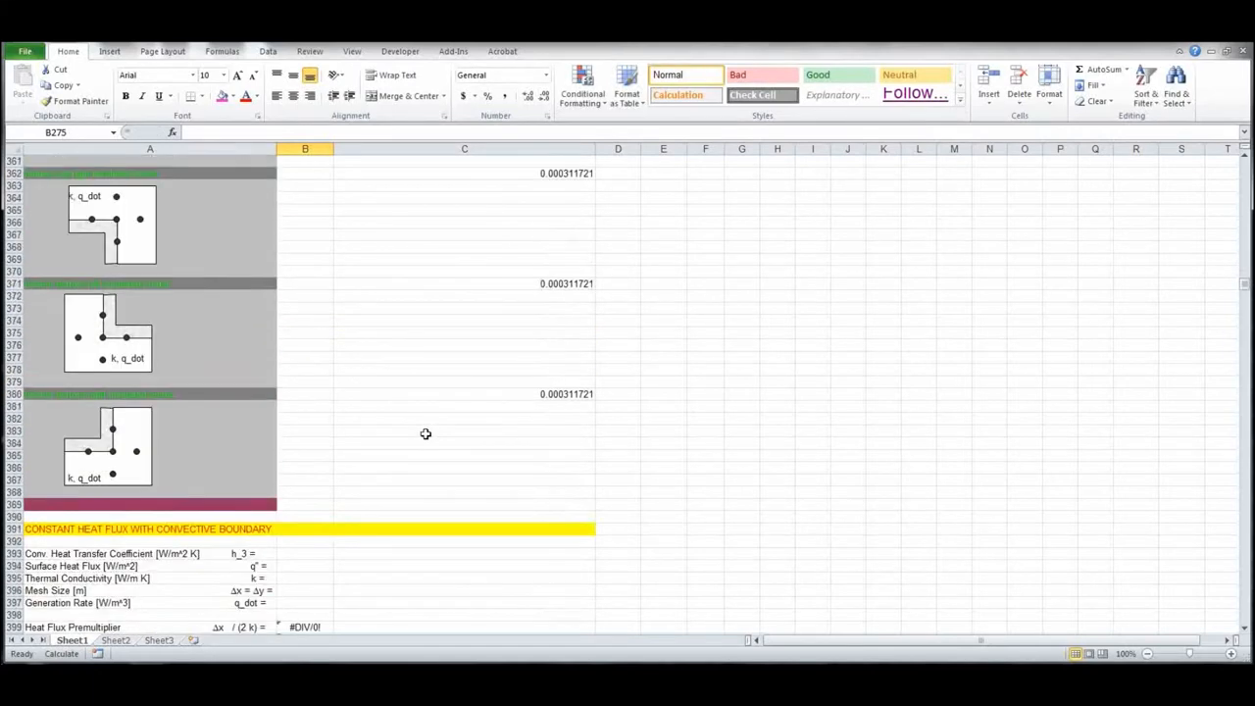
{"action": "scroll", "scroll_direction": "down", "scroll_amount": 3}
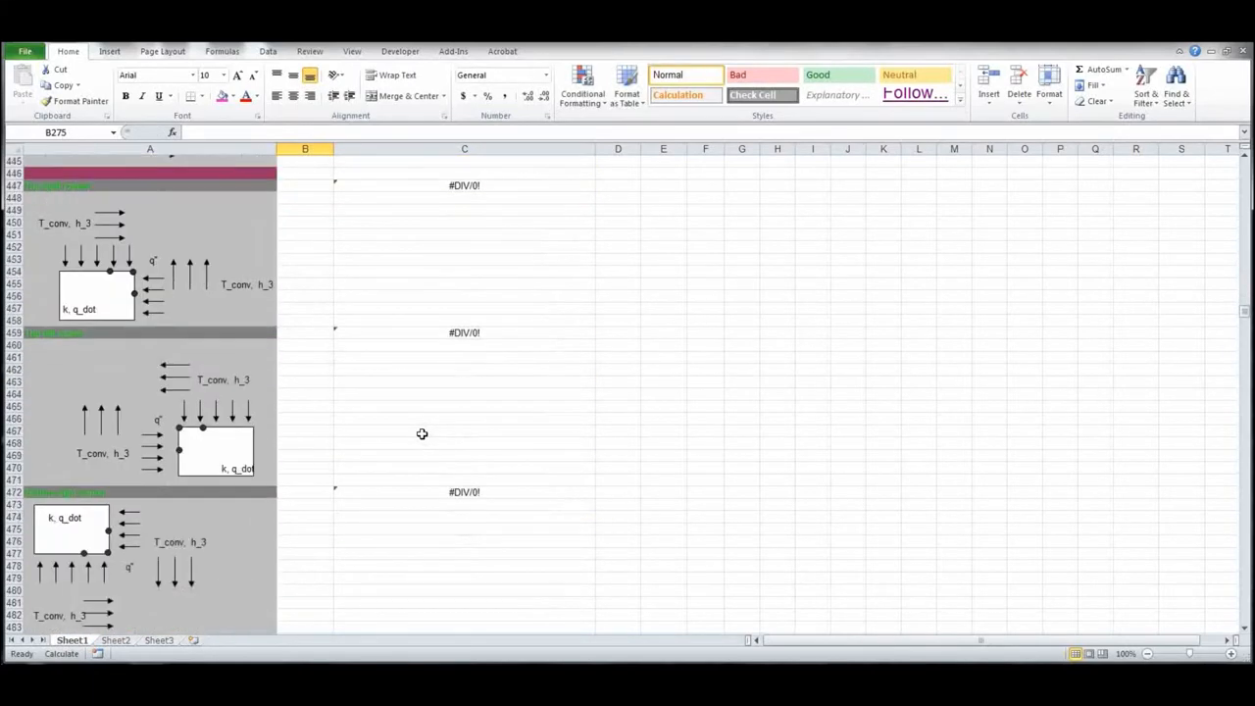
{"action": "scroll", "scroll_direction": "up", "scroll_amount": 3}
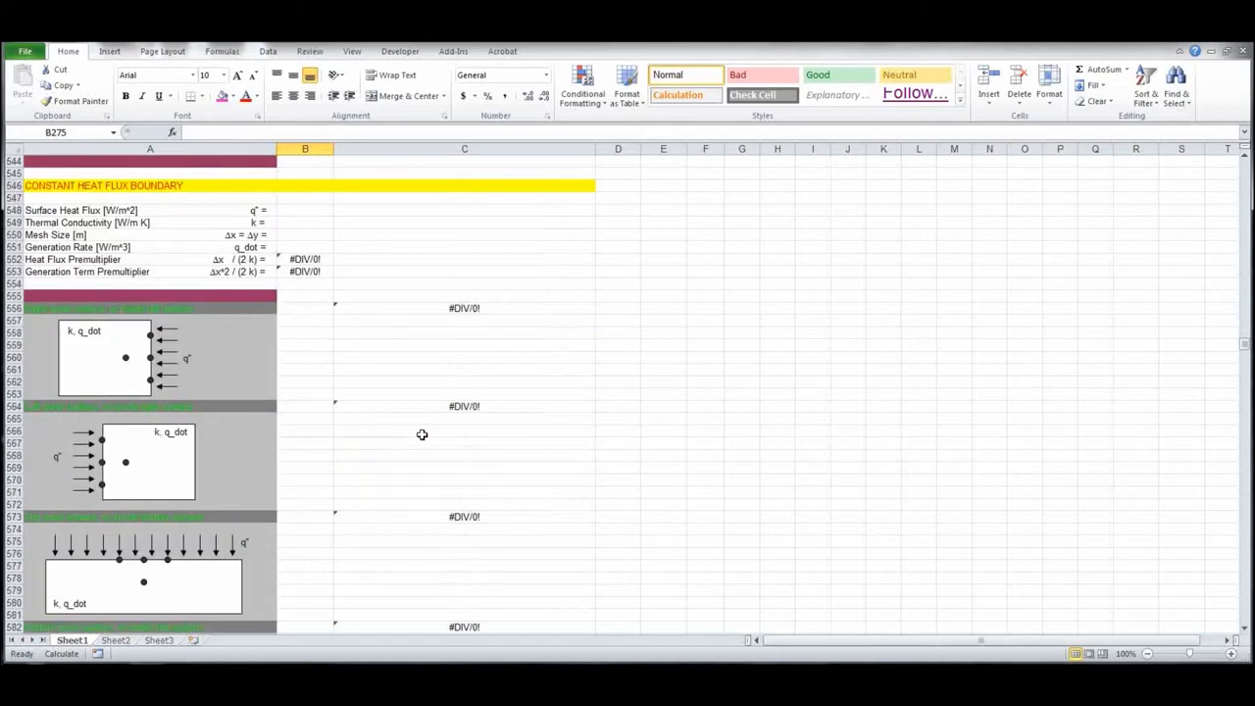
{"action": "scroll", "scroll_direction": "down", "scroll_amount": 3}
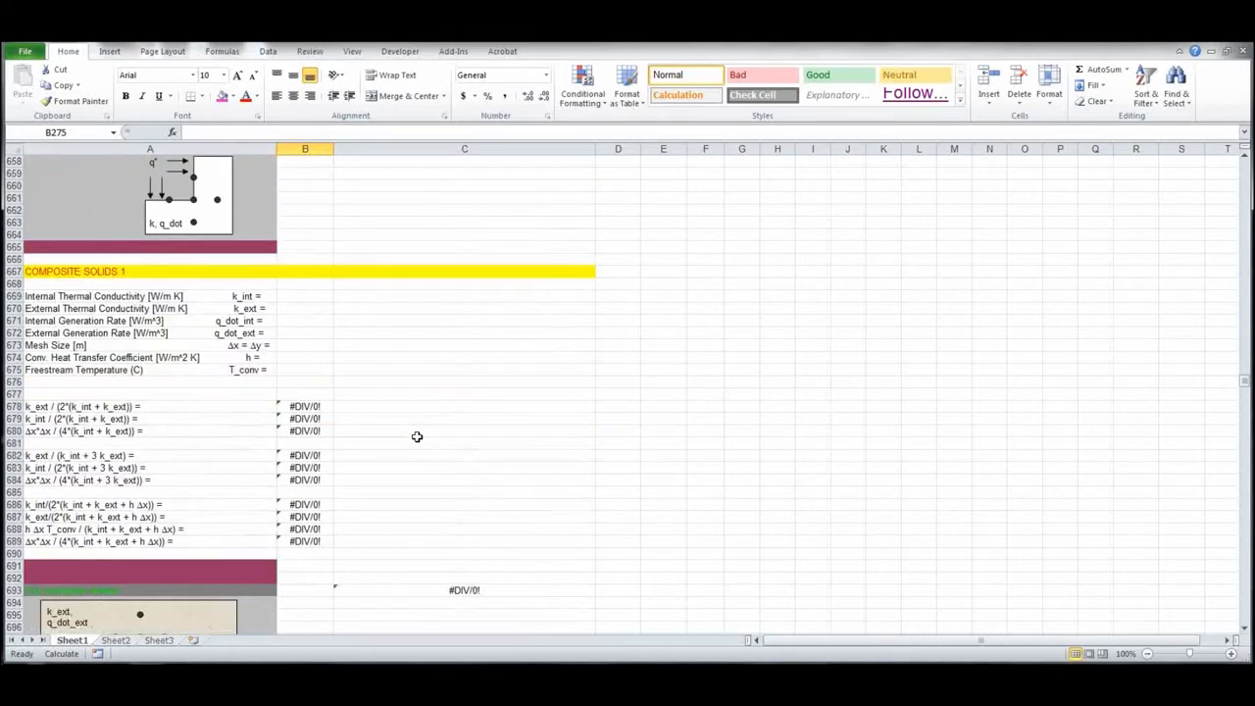
{"action": "scroll", "scroll_direction": "down", "scroll_amount": 3}
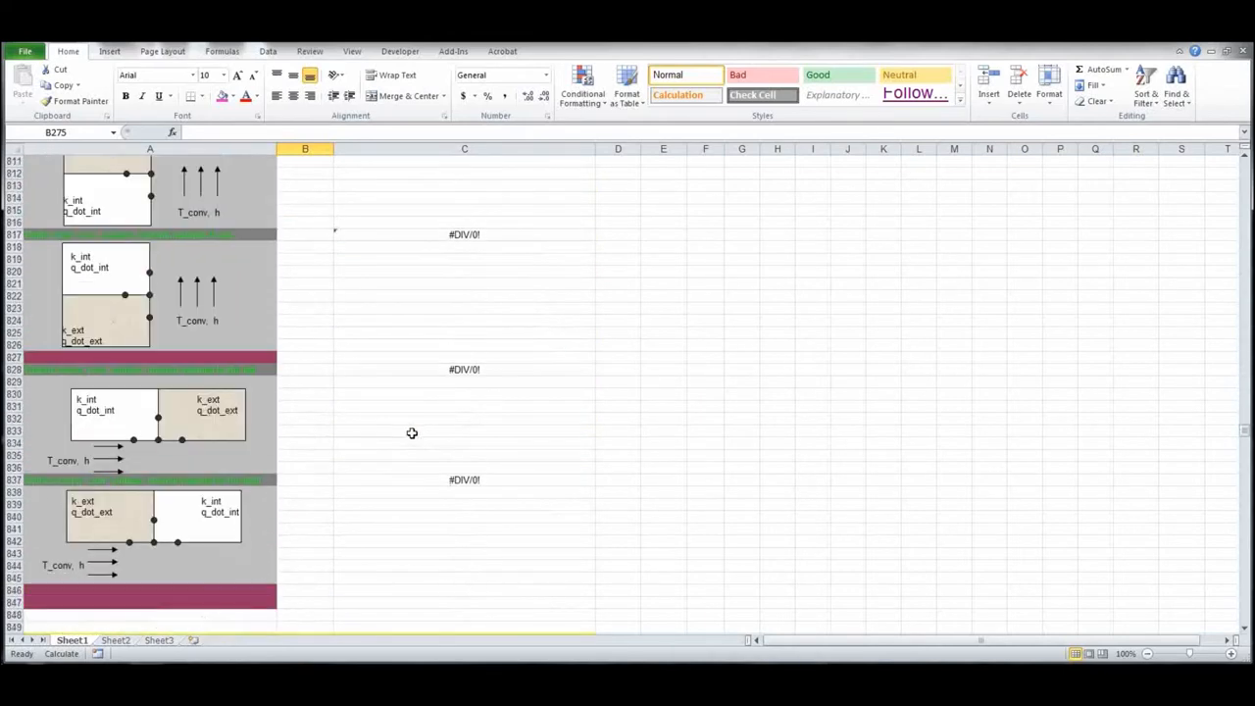
{"action": "scroll", "scroll_direction": "down", "scroll_amount": 3}
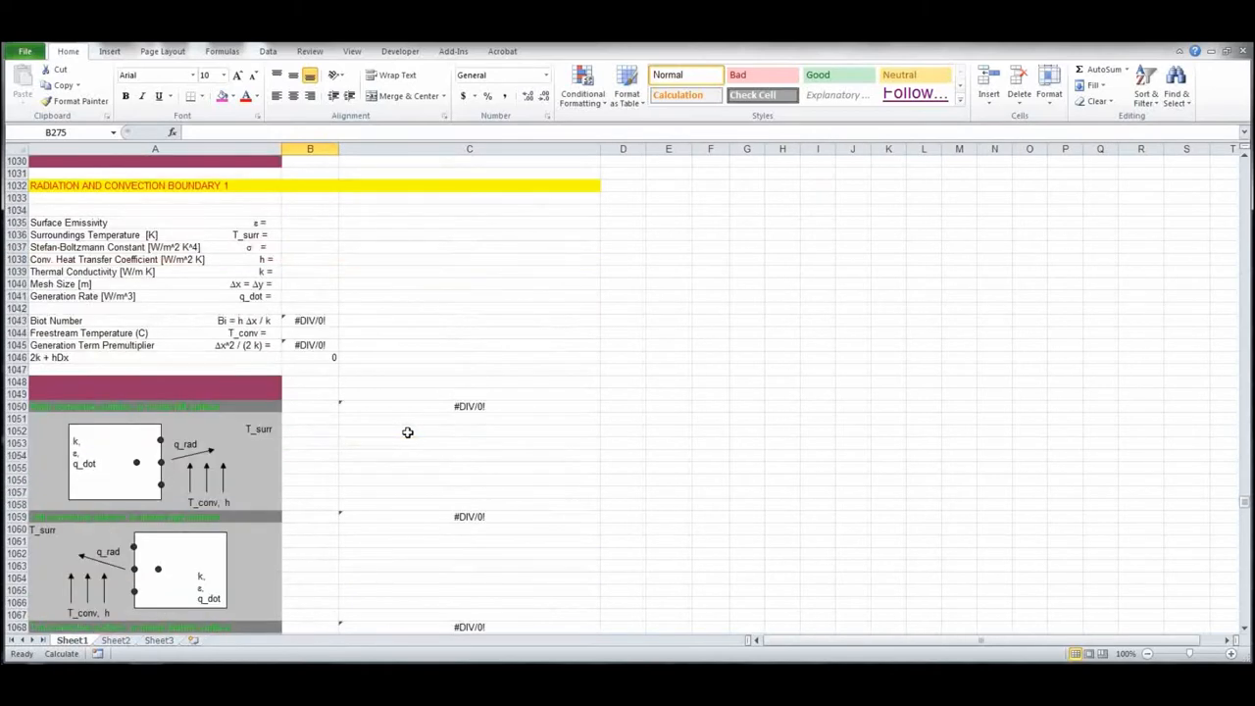
- Enter surface emissivity 0.75 and surroundings temperature 298 for boundary 1
{"action": "left_click", "coordinate": [310, 222]}
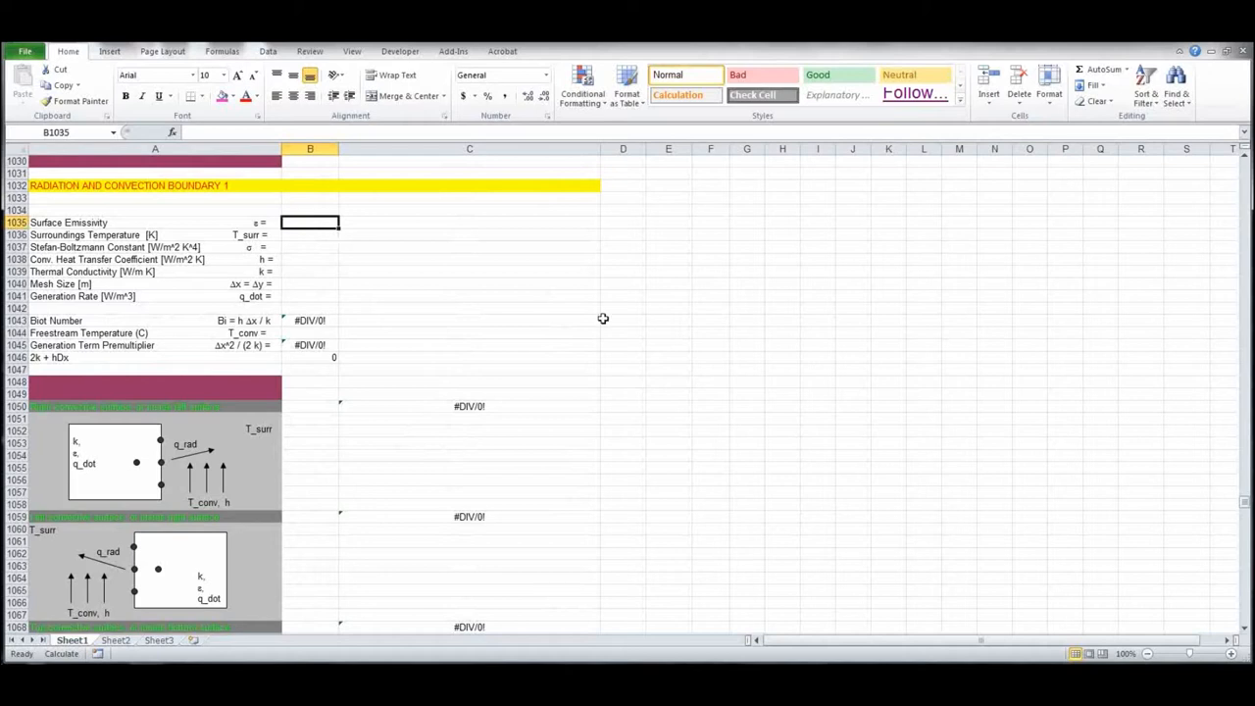
{"action": "type", "text": ".7"}
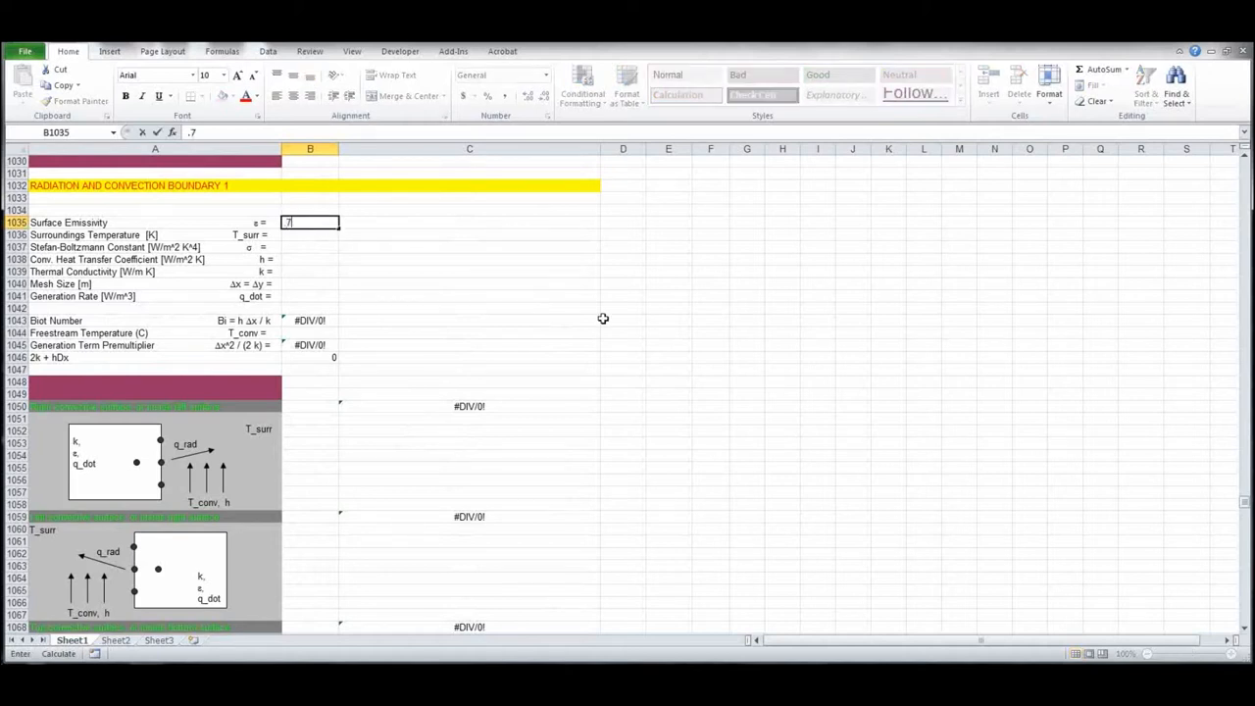
{"action": "key", "text": "Return"}
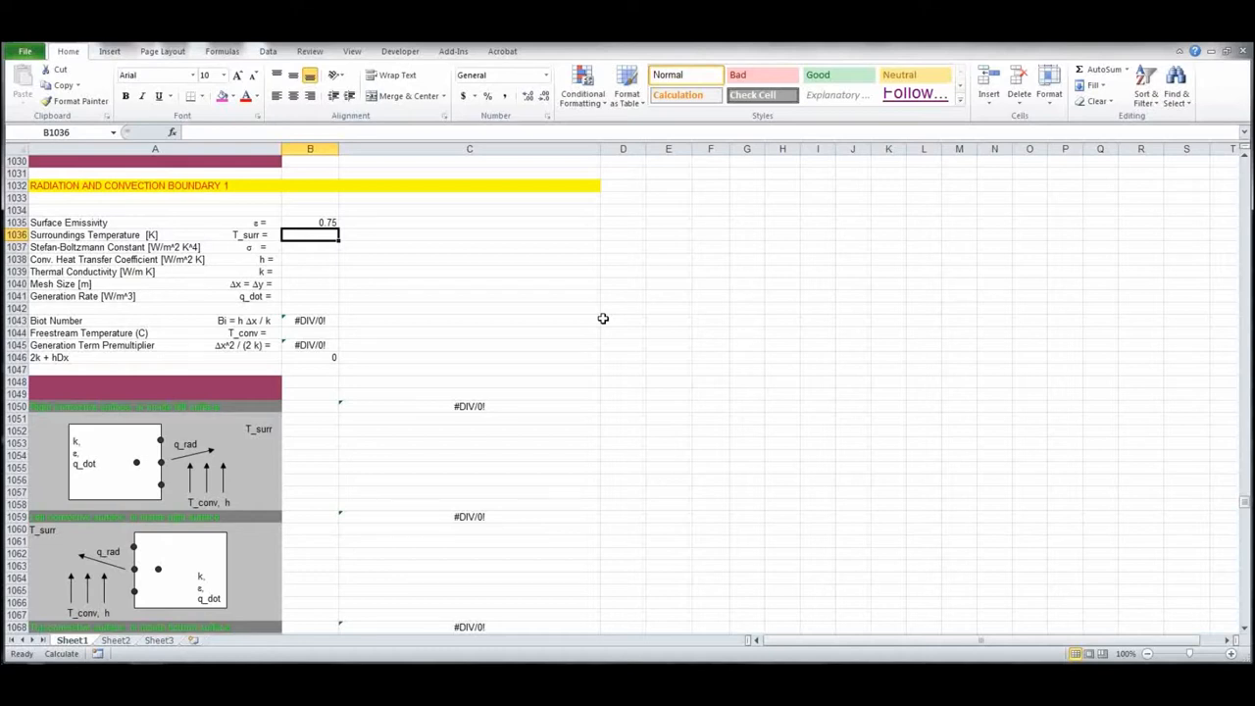
{"action": "type", "text": "298"}
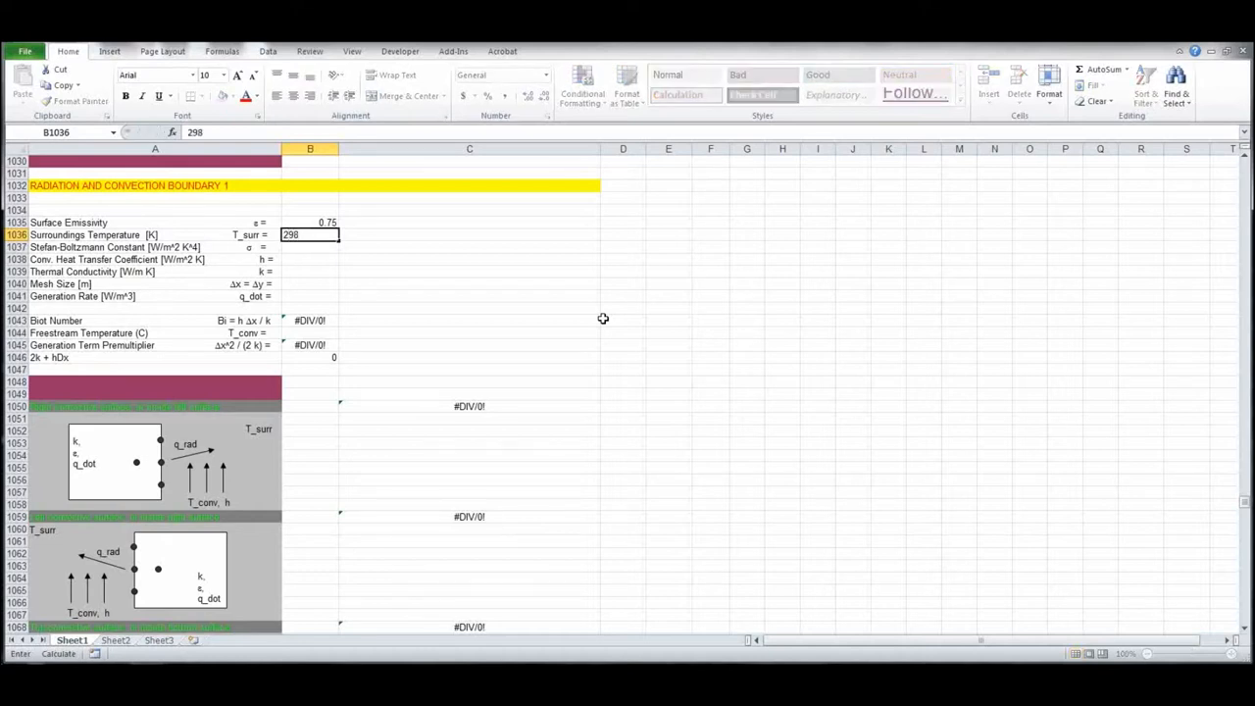
{"action": "key", "text": "Return"}
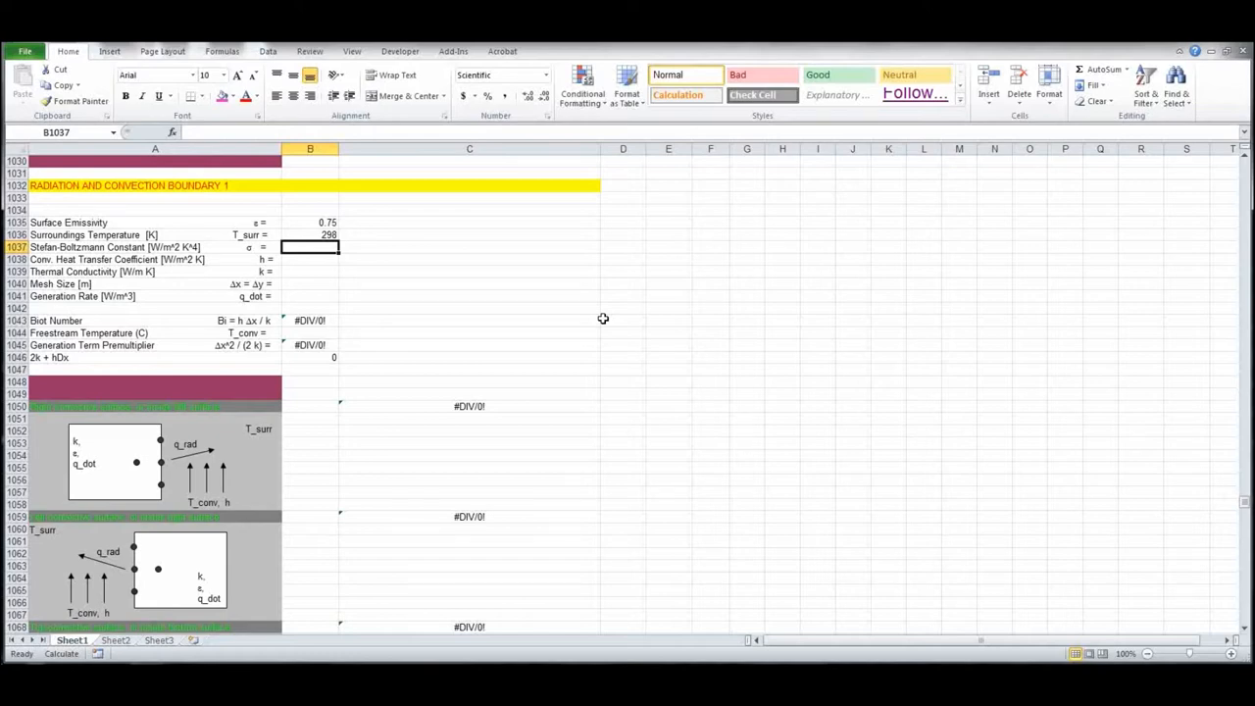
- Enter heat transfer coefficient 20, conductivity 401 and generation rate 5e05
{"action": "scroll", "scroll_direction": "down", "scroll_amount": 3}
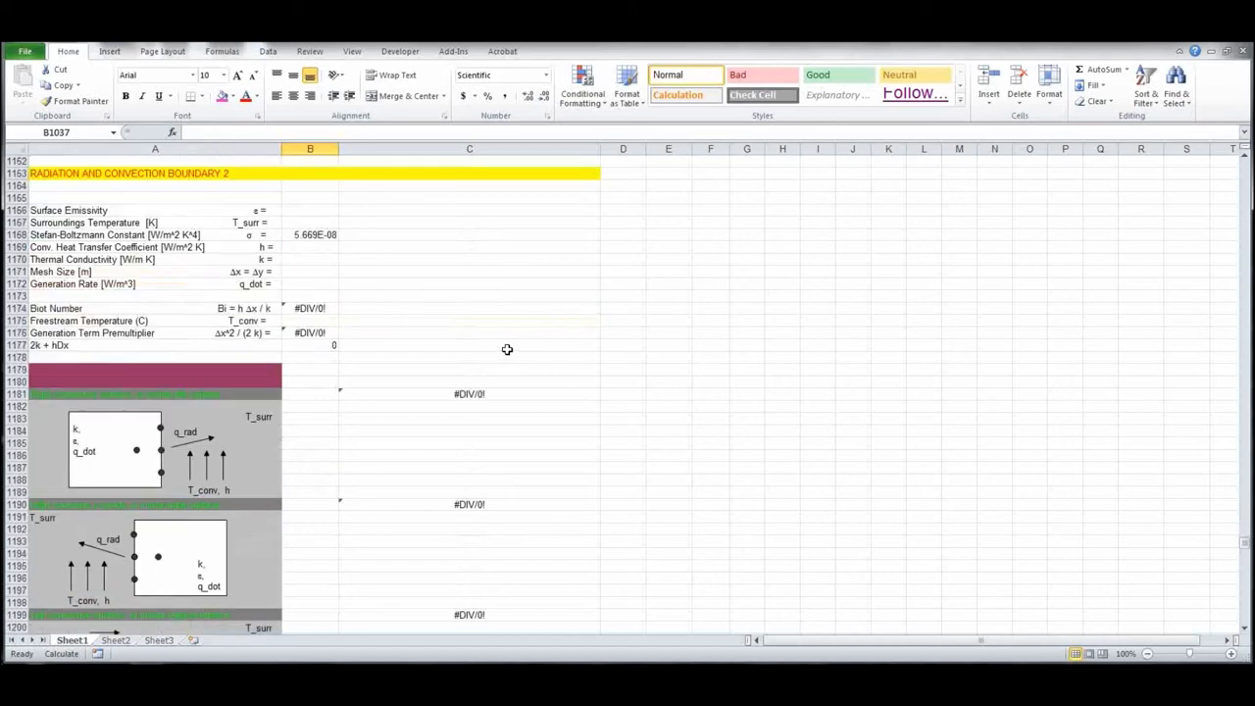
{"action": "left_click", "coordinate": [310, 234]}
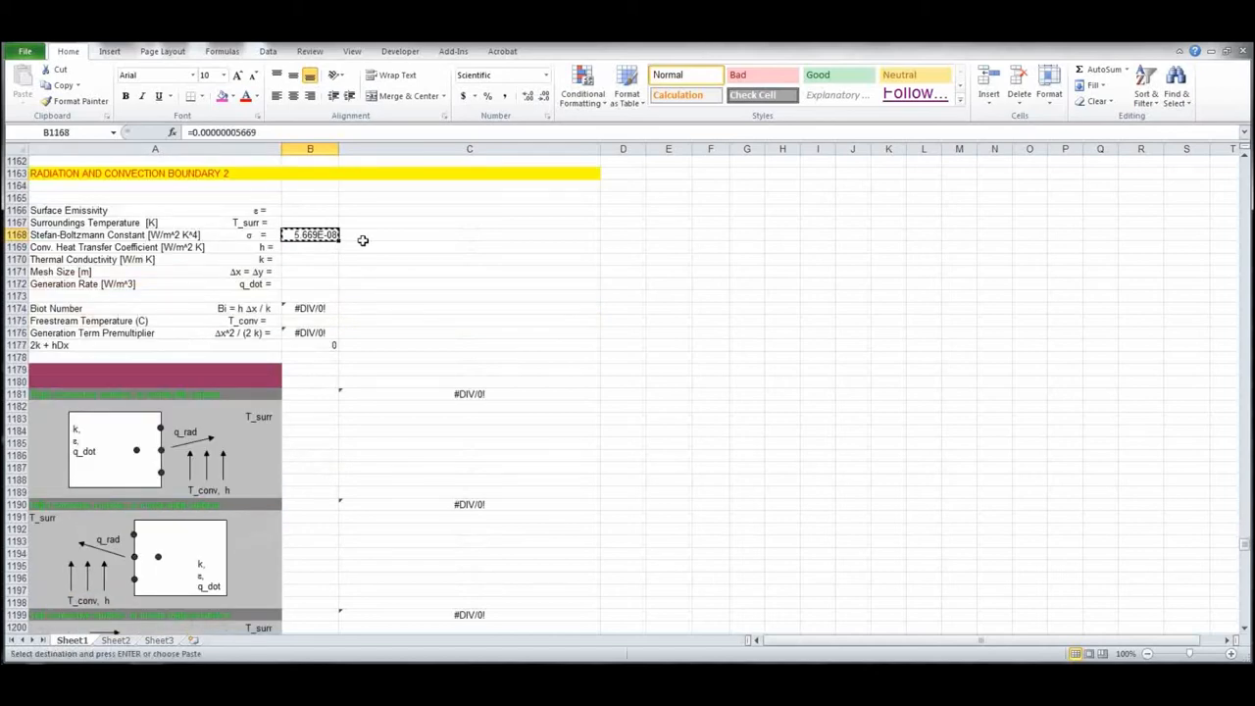
{"action": "scroll", "scroll_direction": "up", "scroll_amount": 3}
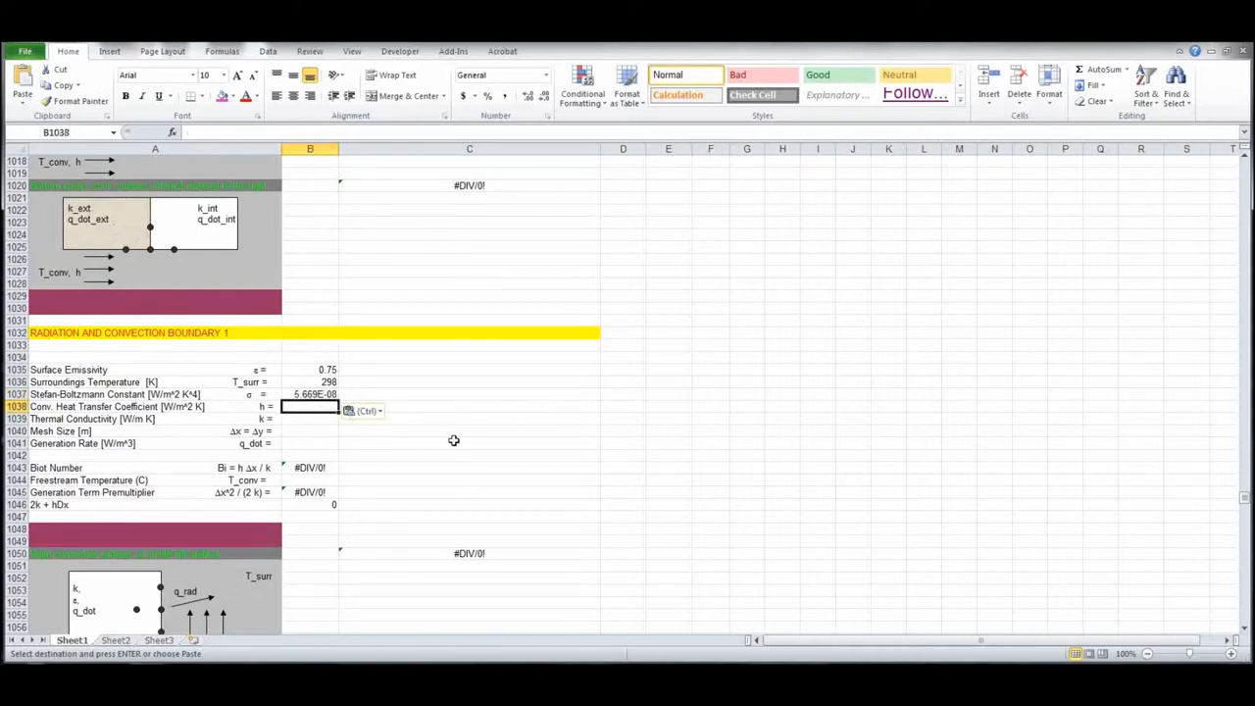
{"action": "type", "text": "2"}
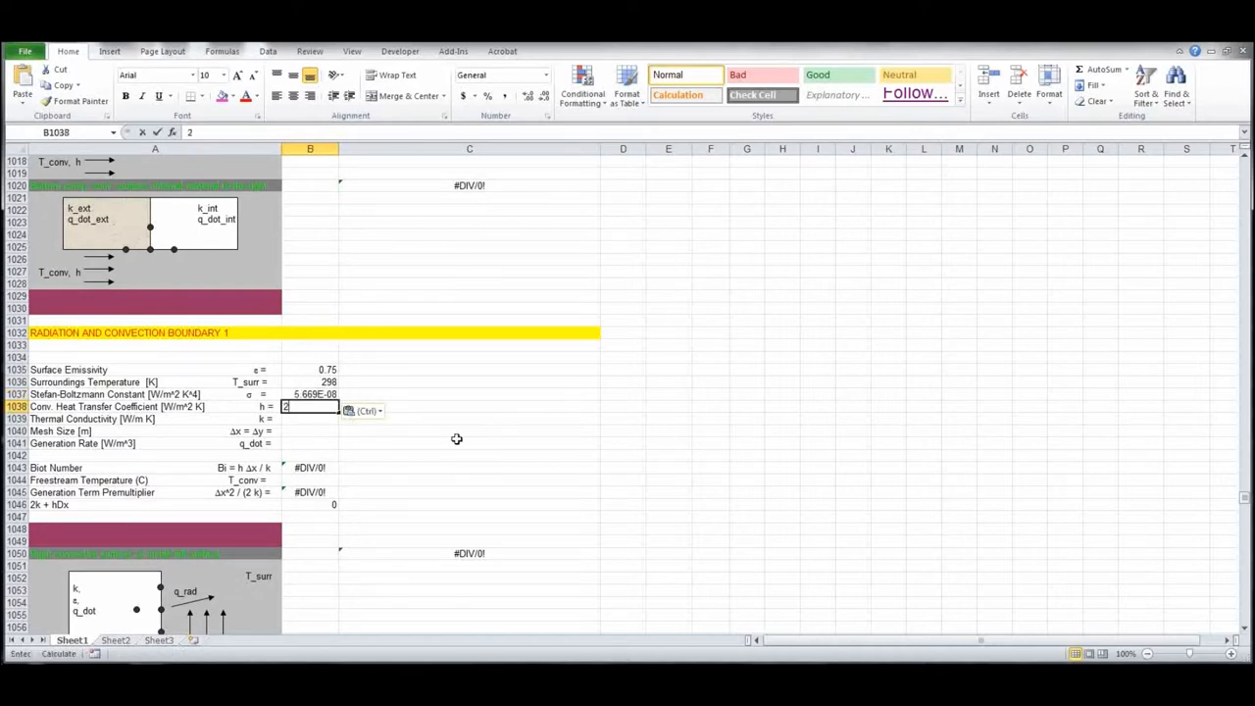
{"action": "key", "text": "Return"}
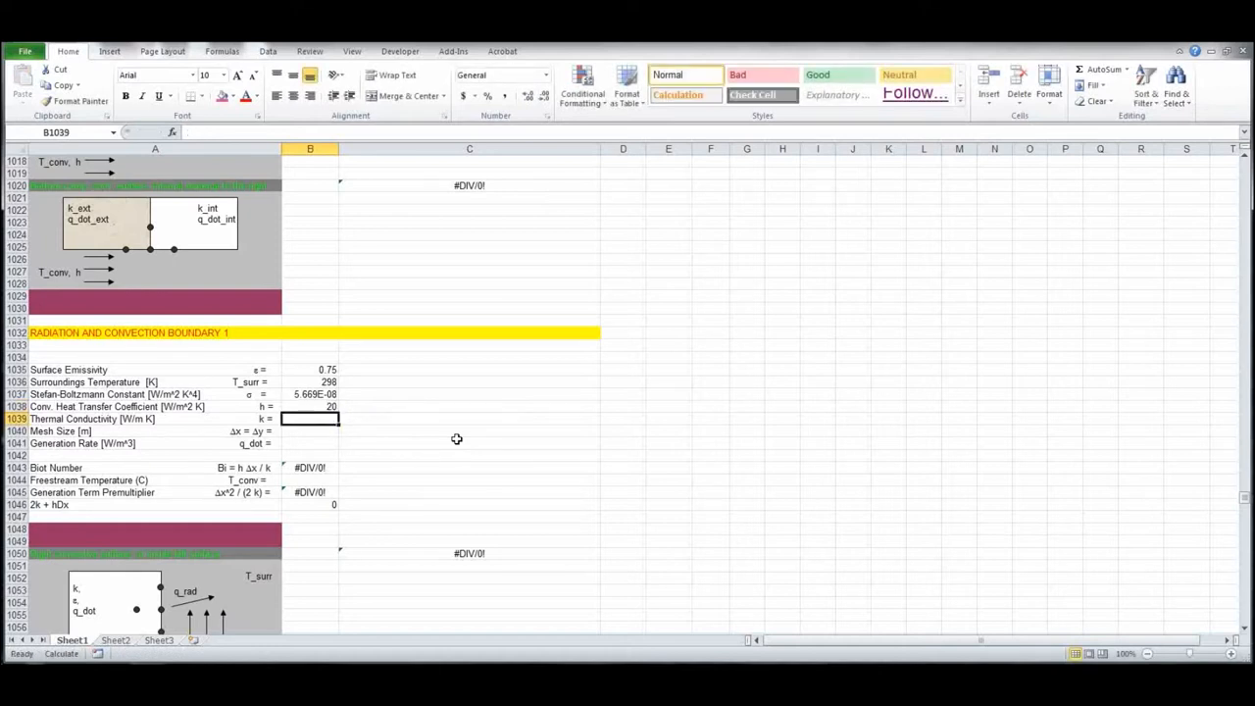
{"action": "type", "text": "401"}
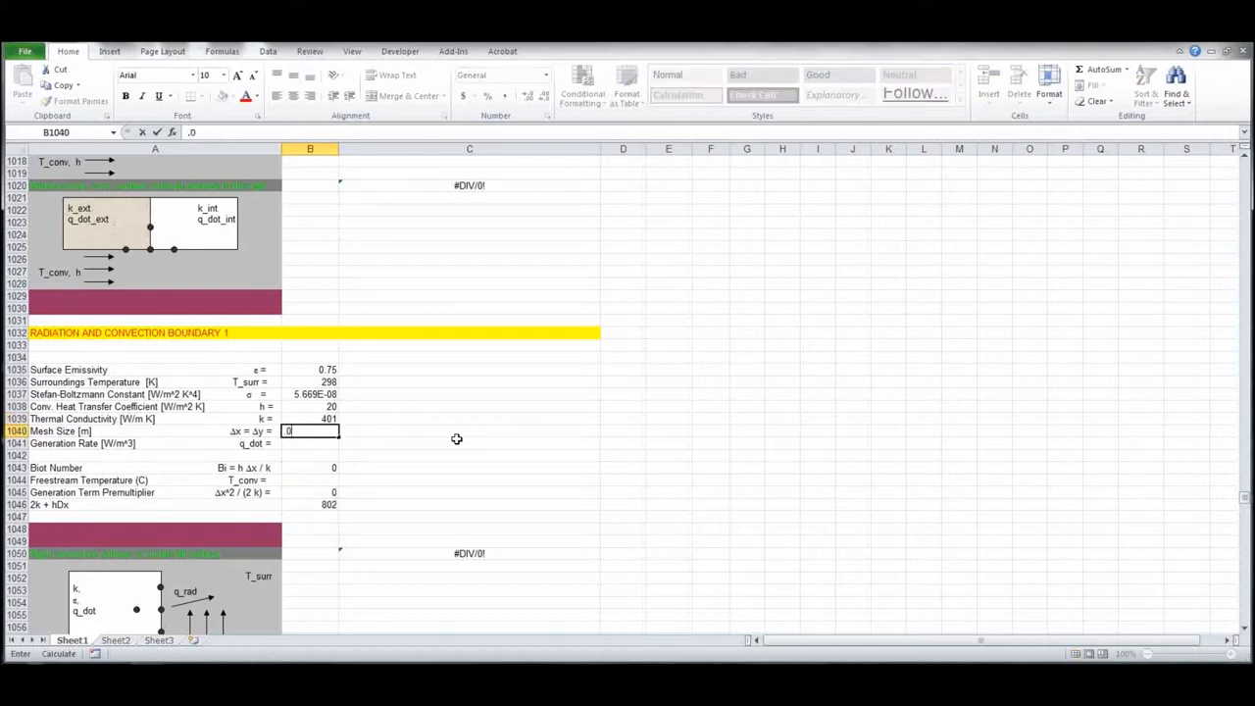
{"action": "key", "text": "Return"}
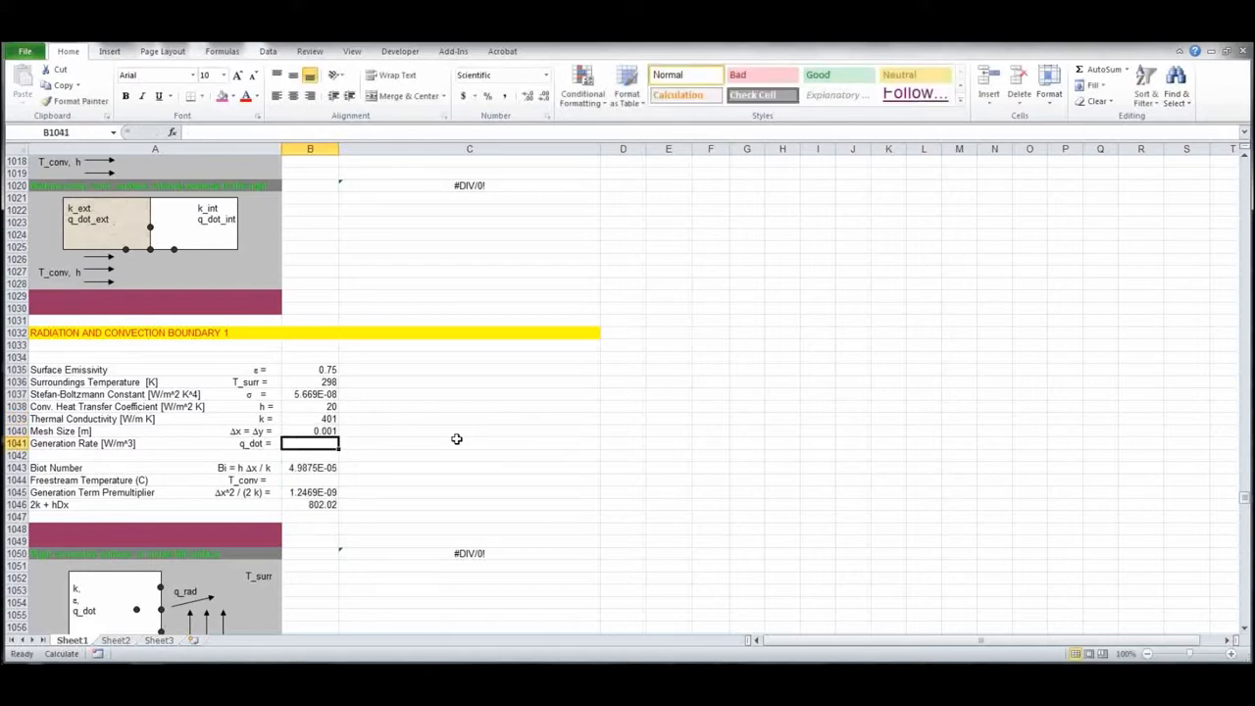
{"action": "mouse_move", "coordinate": [466, 444]}
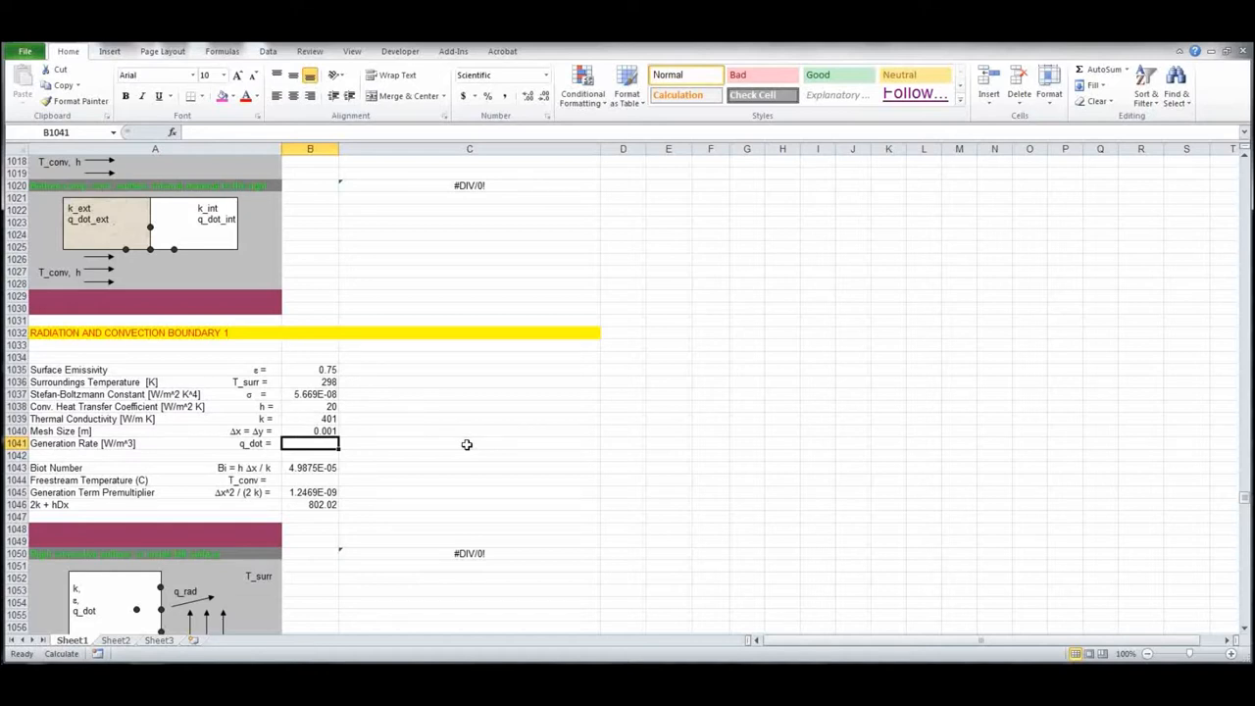
{"action": "type", "text": "5"}
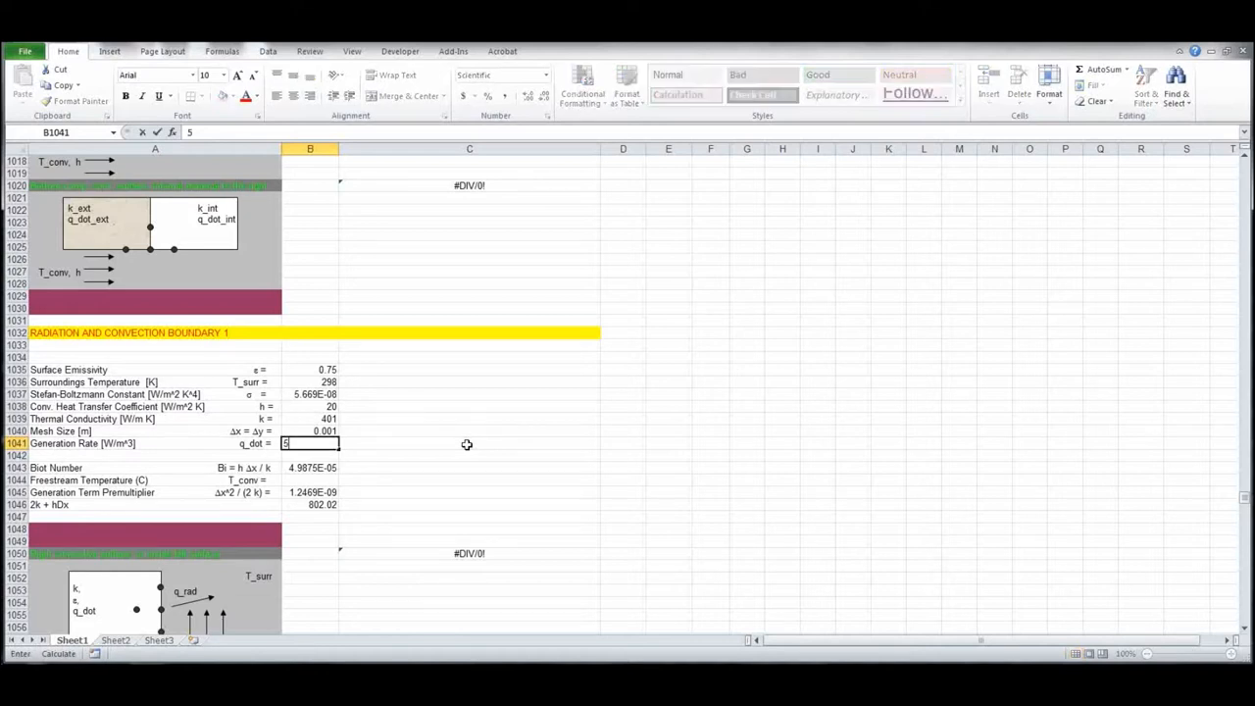
{"action": "type", "text": "e05"}
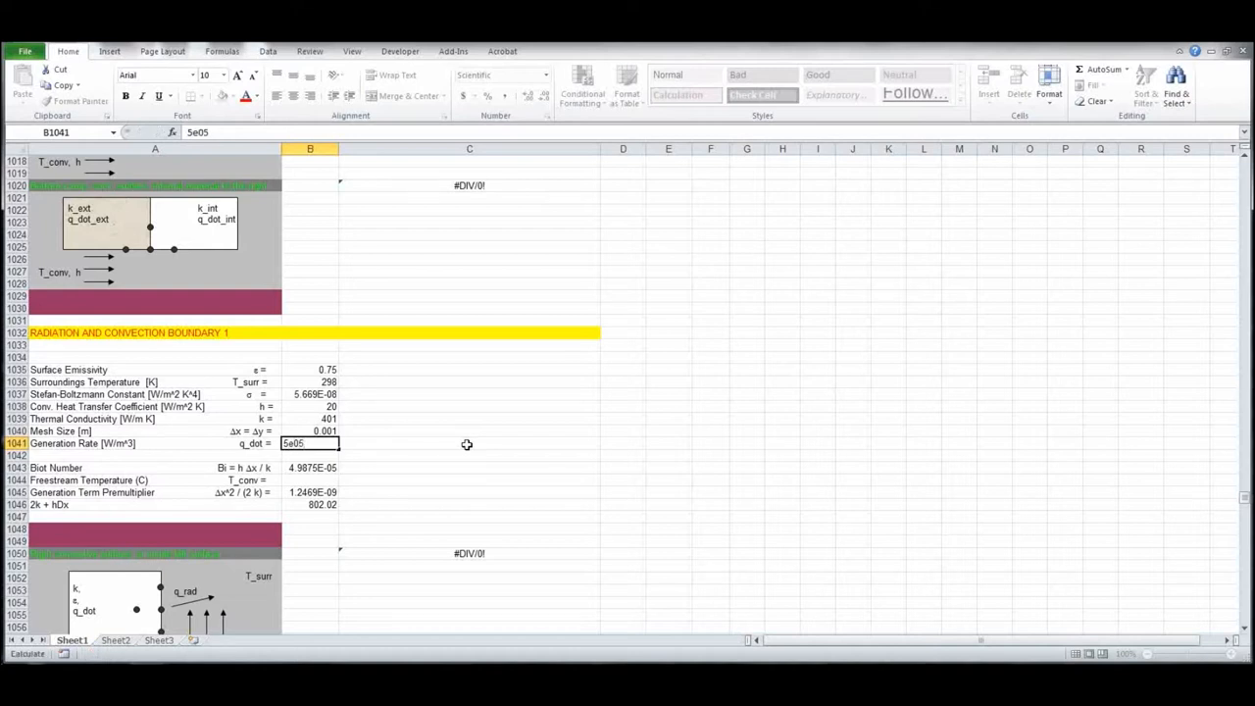
{"action": "key", "text": "Return"}
{"action": "type", "text": "25"}
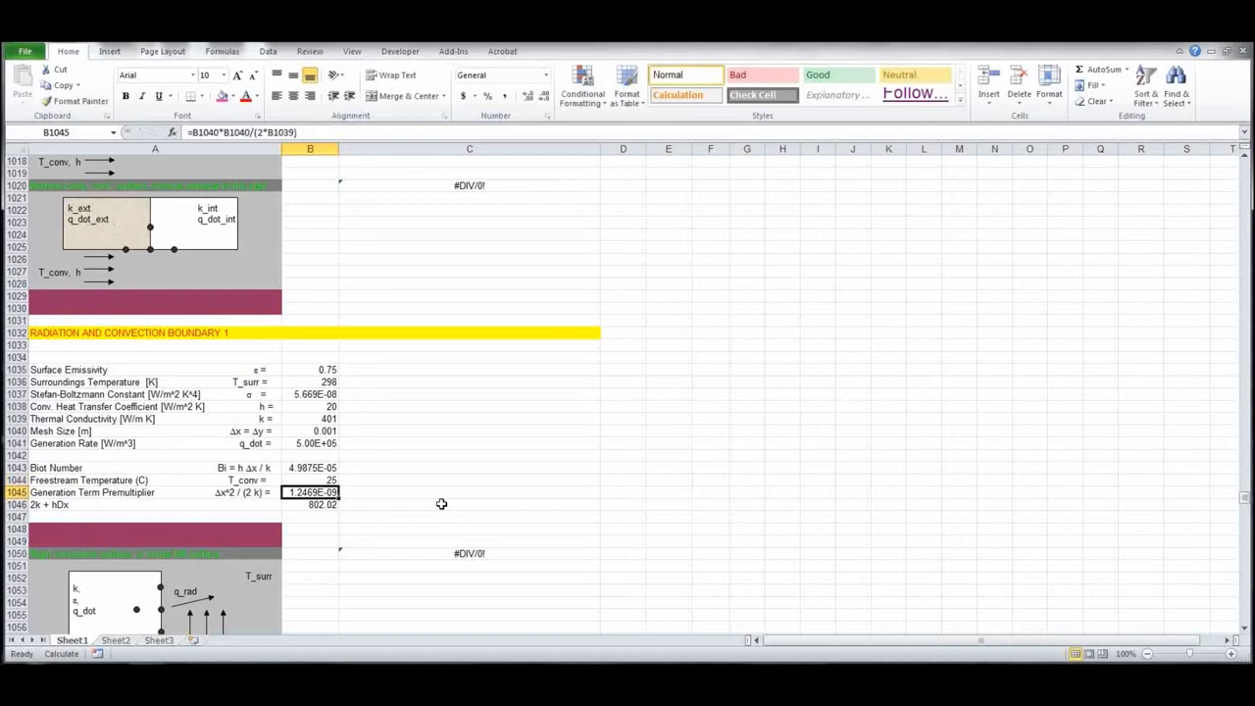
{"action": "mouse_move", "coordinate": [488, 450]}
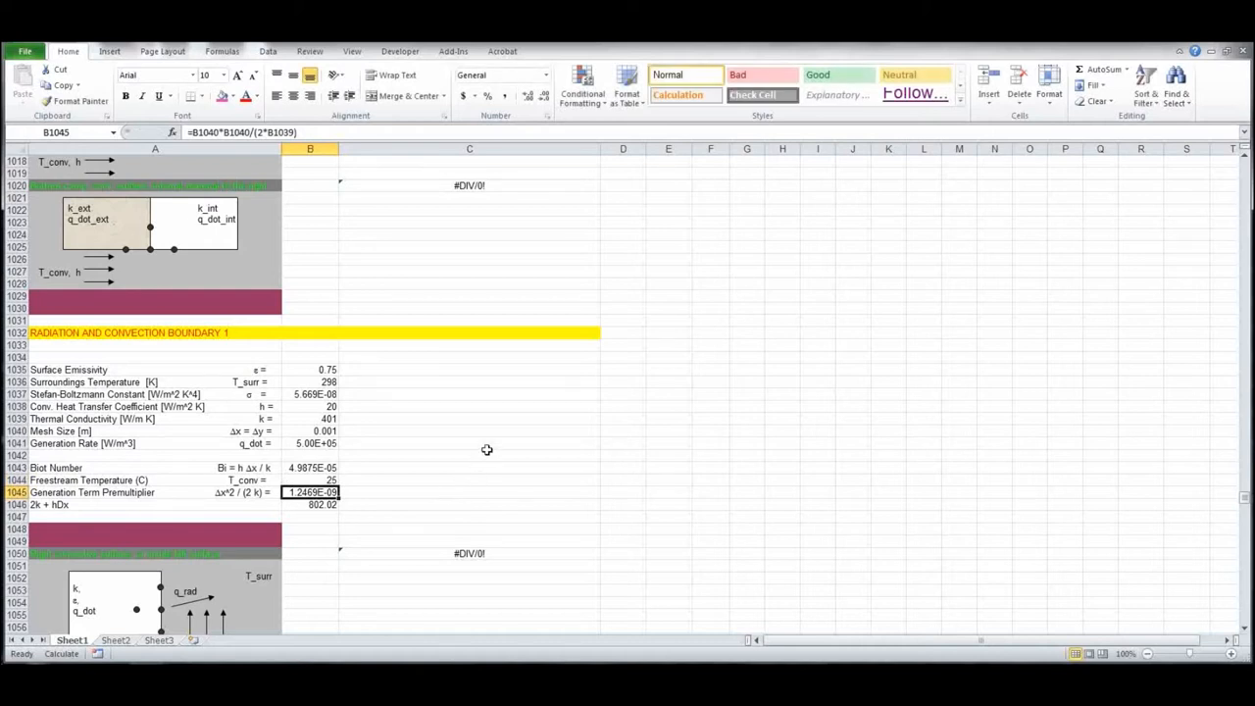
{"action": "scroll", "scroll_direction": "down", "scroll_amount": 3}
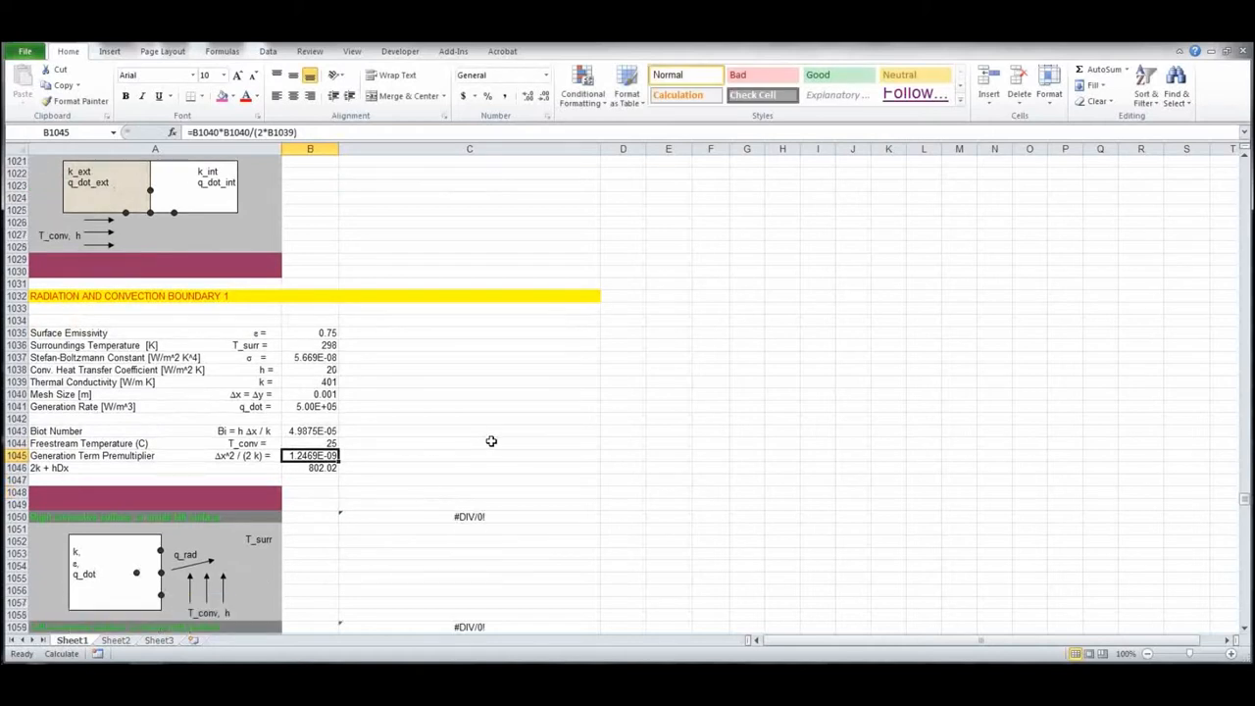
{"action": "scroll", "scroll_direction": "down", "scroll_amount": 3}
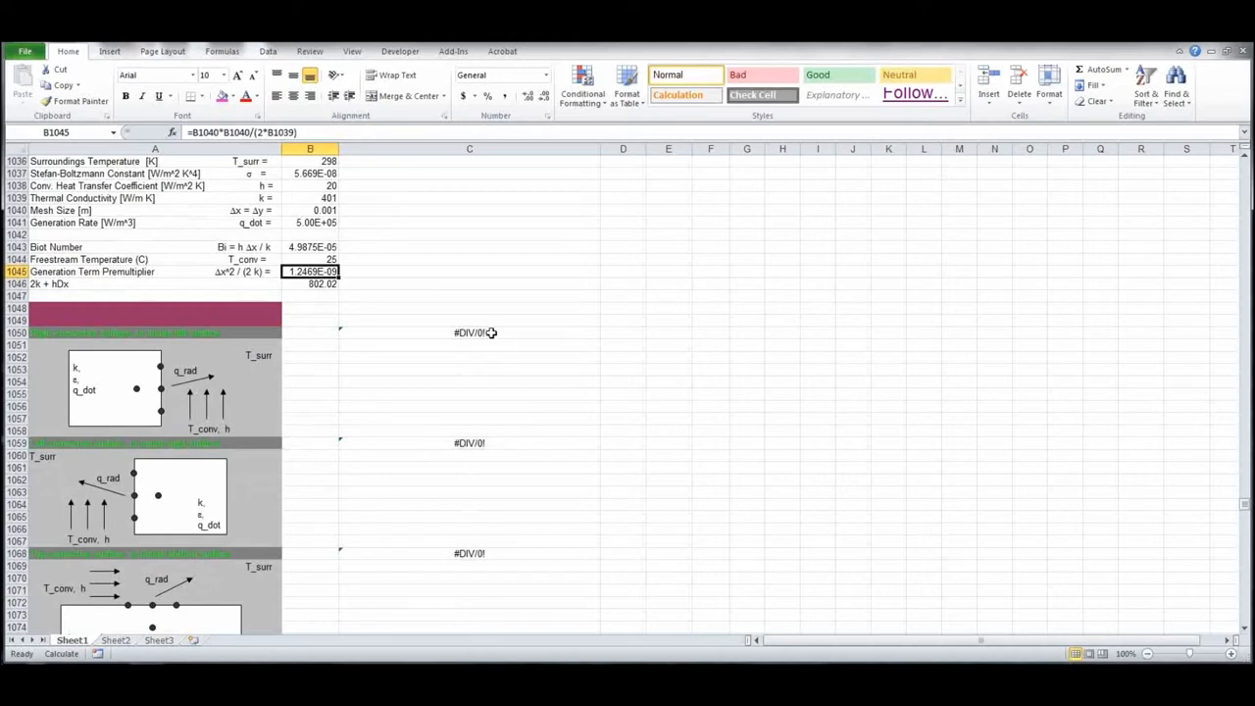
{"action": "mouse_move", "coordinate": [164, 342]}
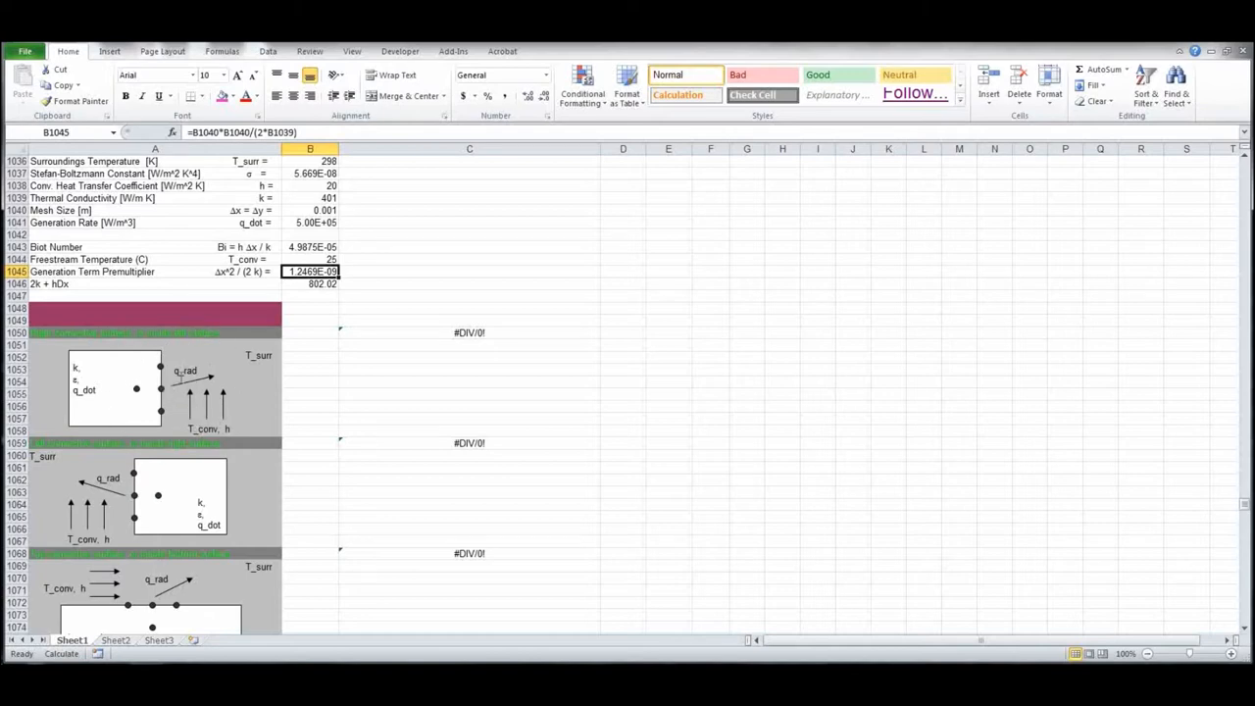
{"action": "scroll", "scroll_direction": "up", "scroll_amount": 3}
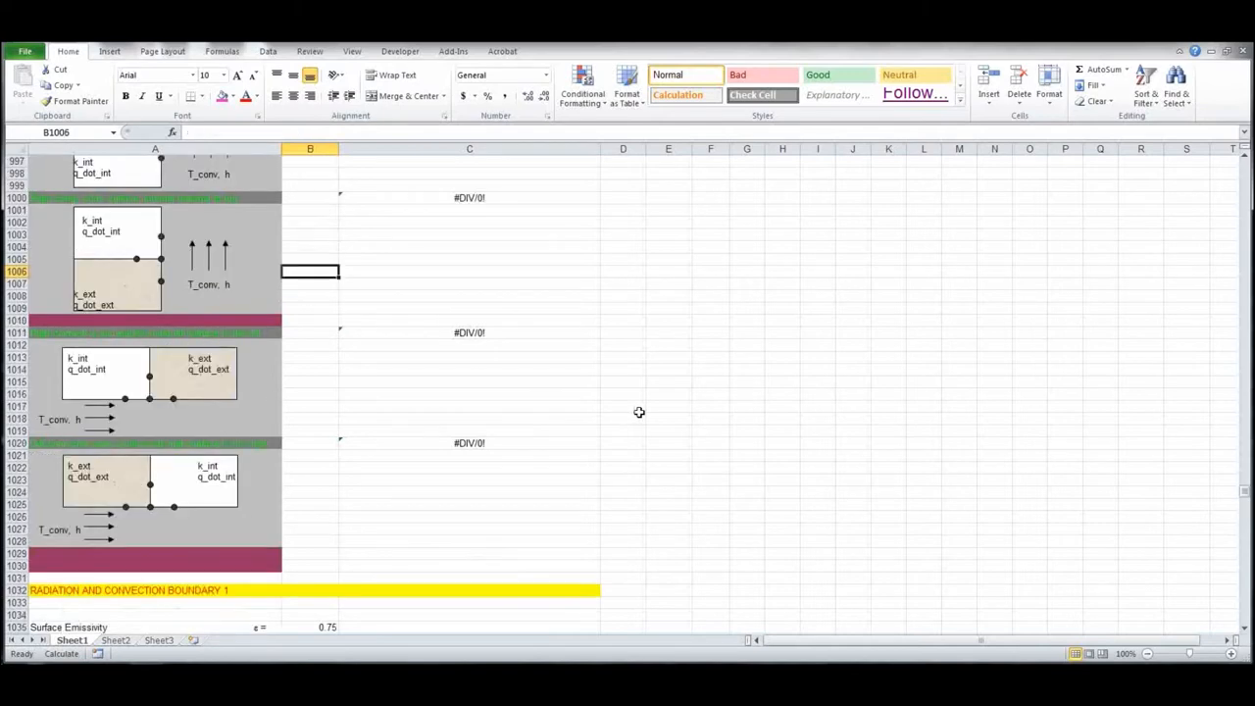
{"action": "scroll", "scroll_direction": "up", "scroll_amount": 3}
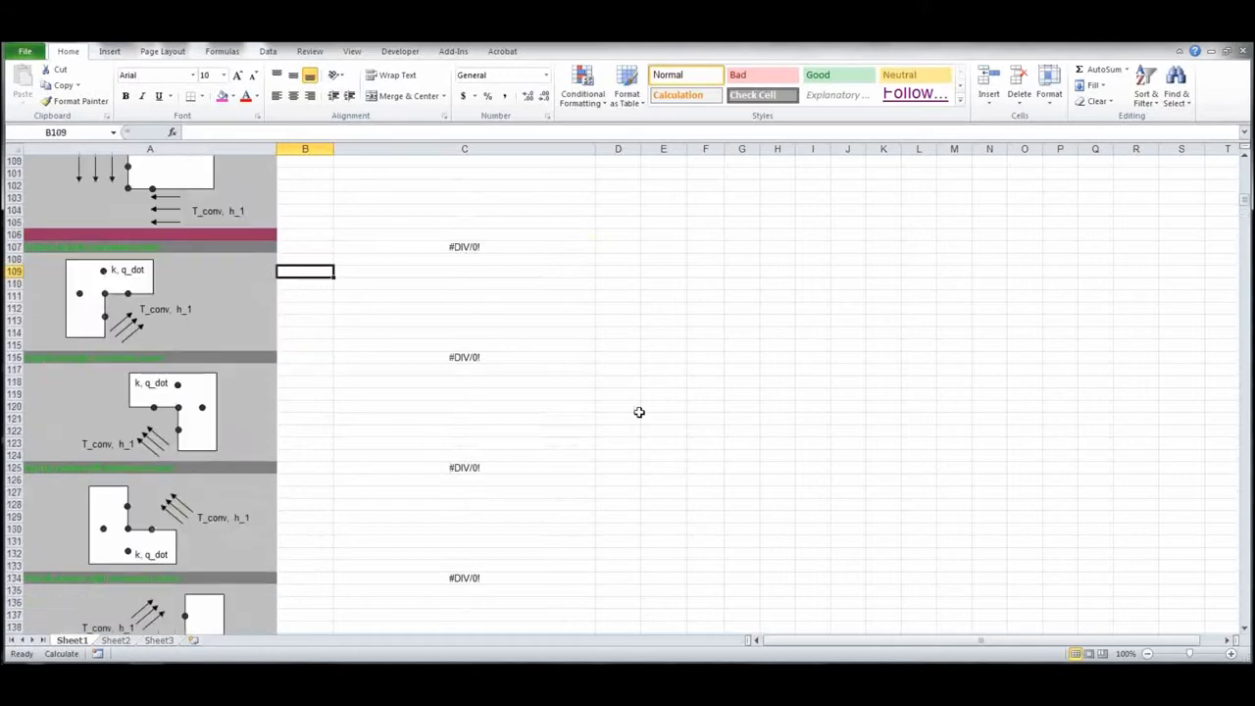
{"action": "scroll", "scroll_direction": "up", "scroll_amount": 3}
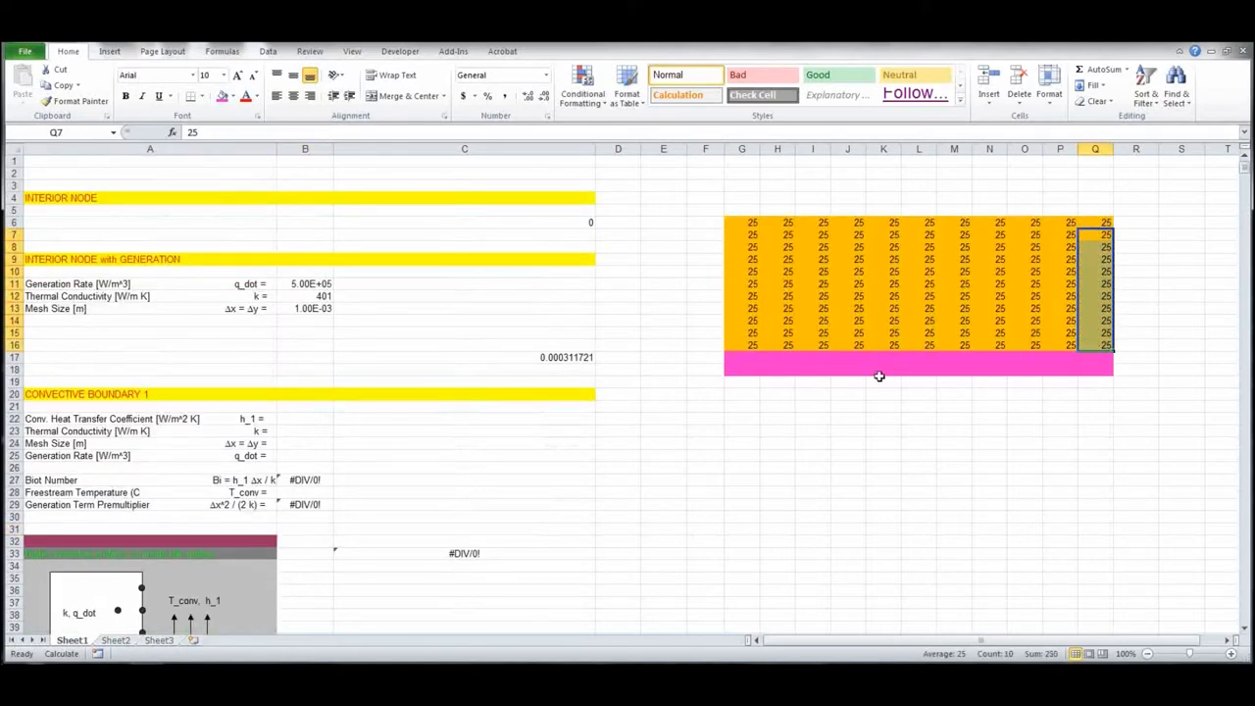
{"action": "scroll", "scroll_direction": "down", "scroll_amount": 3}
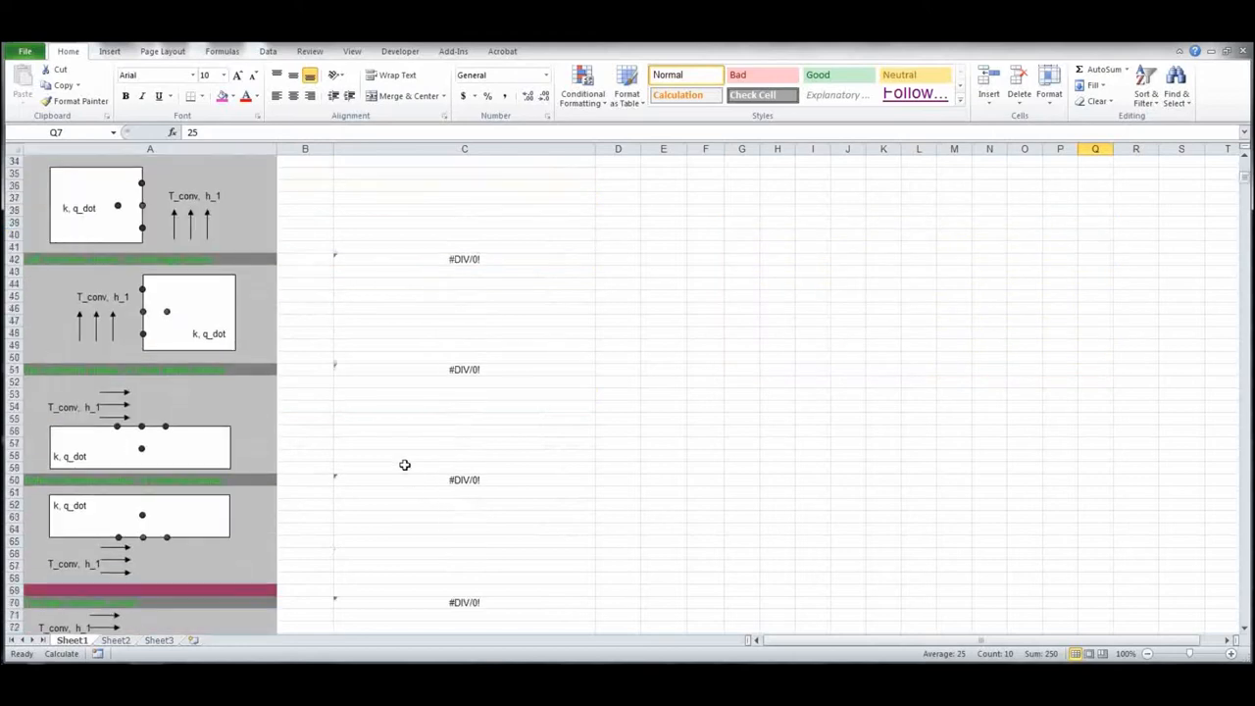
{"action": "scroll", "scroll_direction": "down", "scroll_amount": 3}
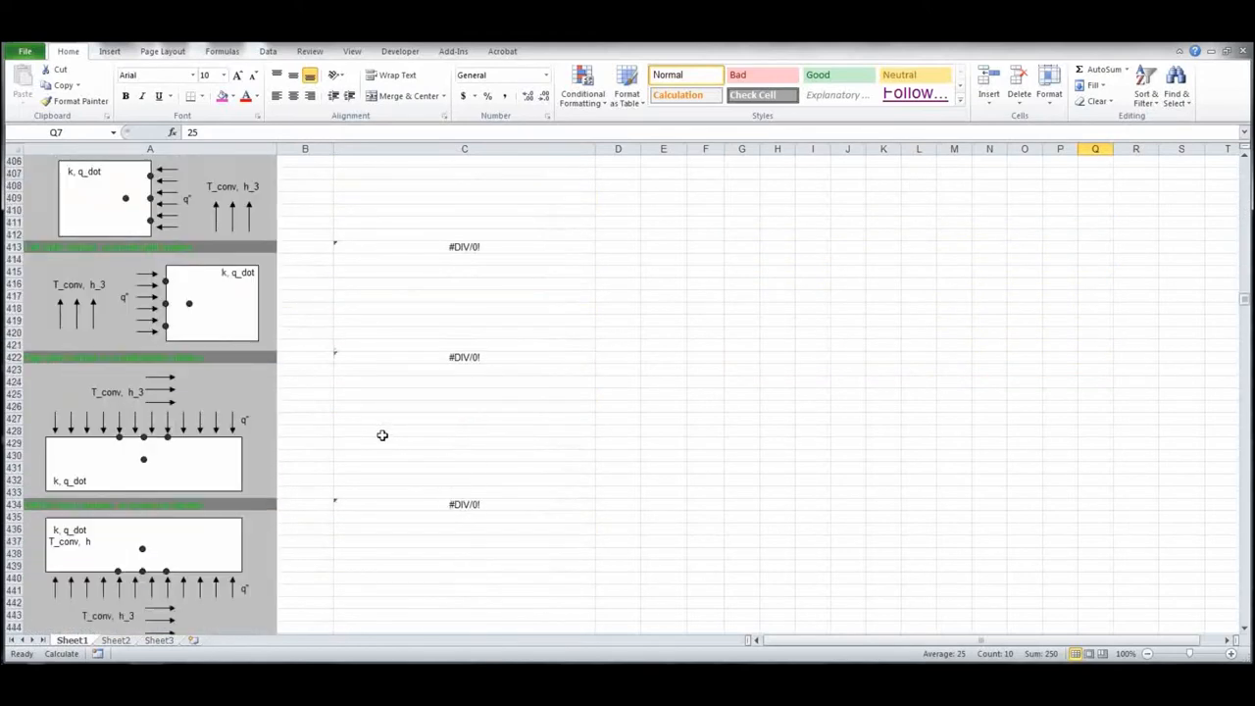
{"action": "scroll", "scroll_direction": "down", "scroll_amount": 3}
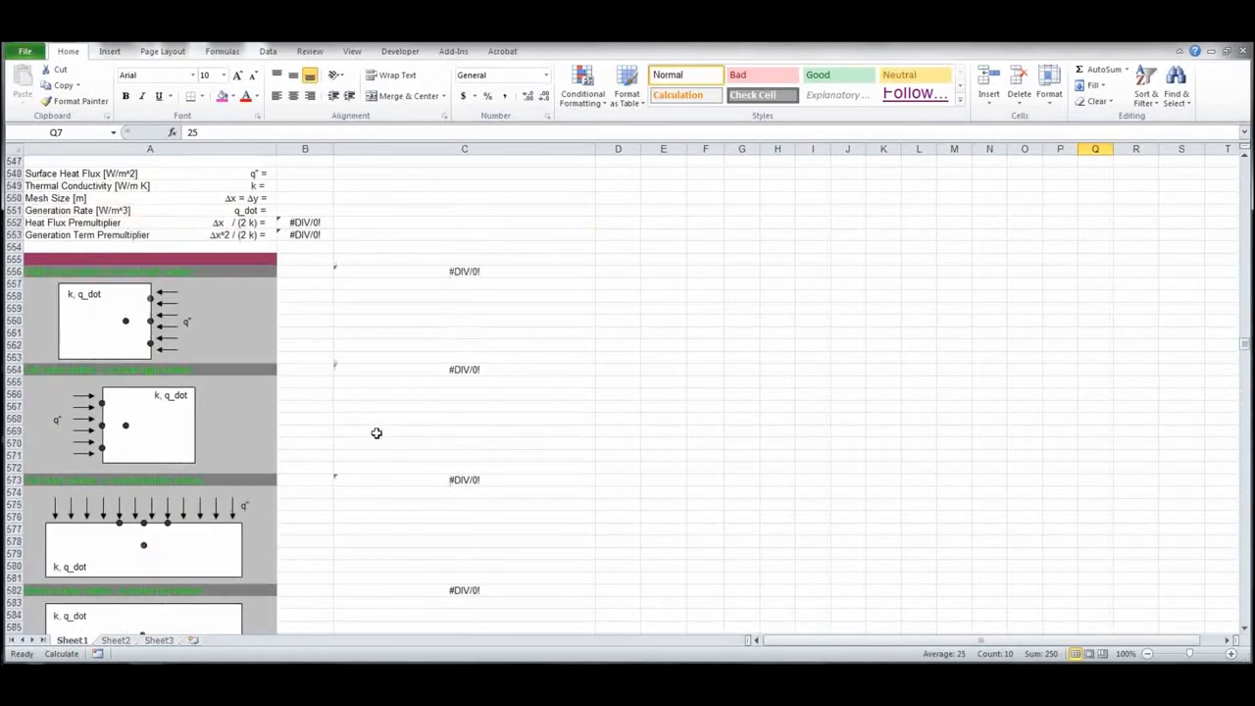
{"action": "scroll", "scroll_direction": "down", "scroll_amount": 3}
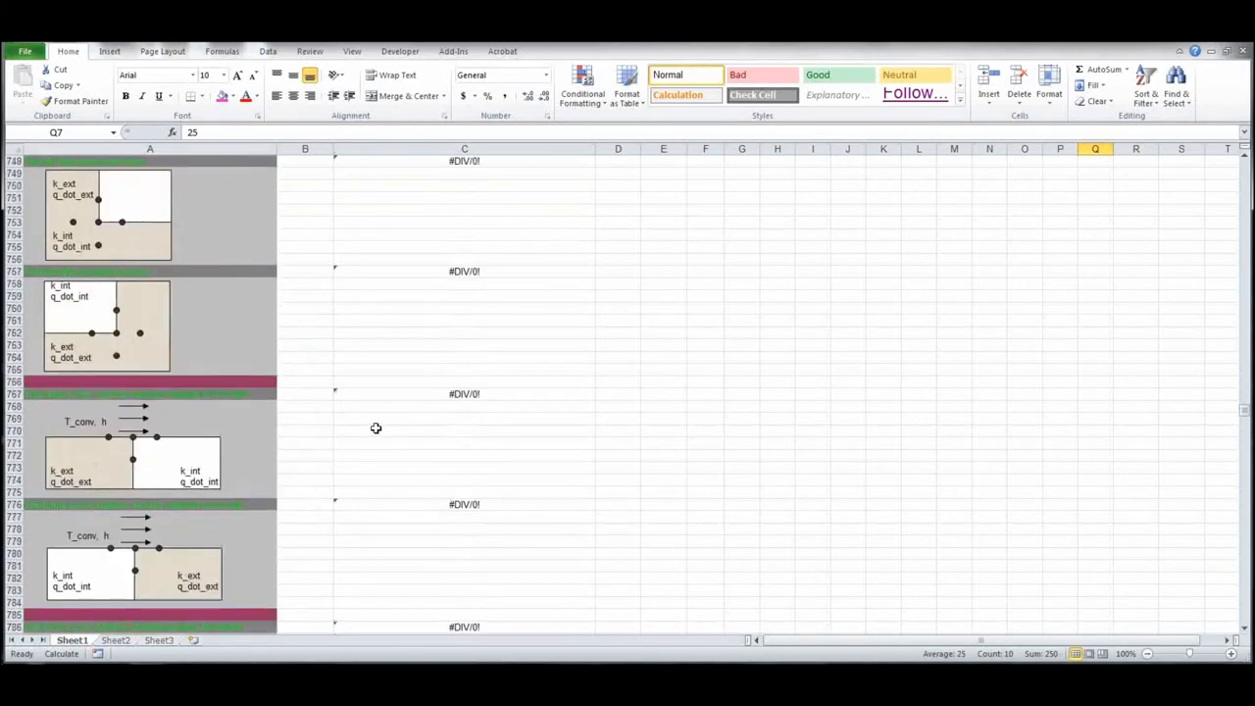
{"action": "scroll", "scroll_direction": "down", "scroll_amount": 3}
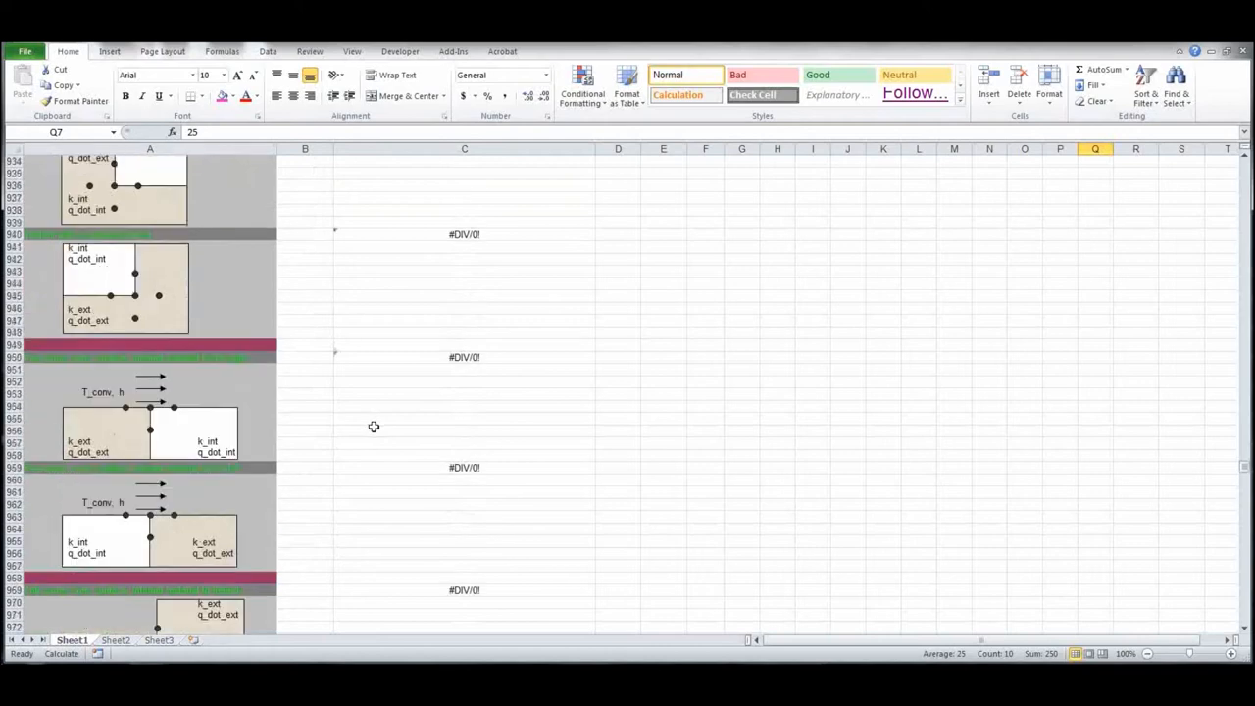
{"action": "scroll", "scroll_direction": "down", "scroll_amount": 3}
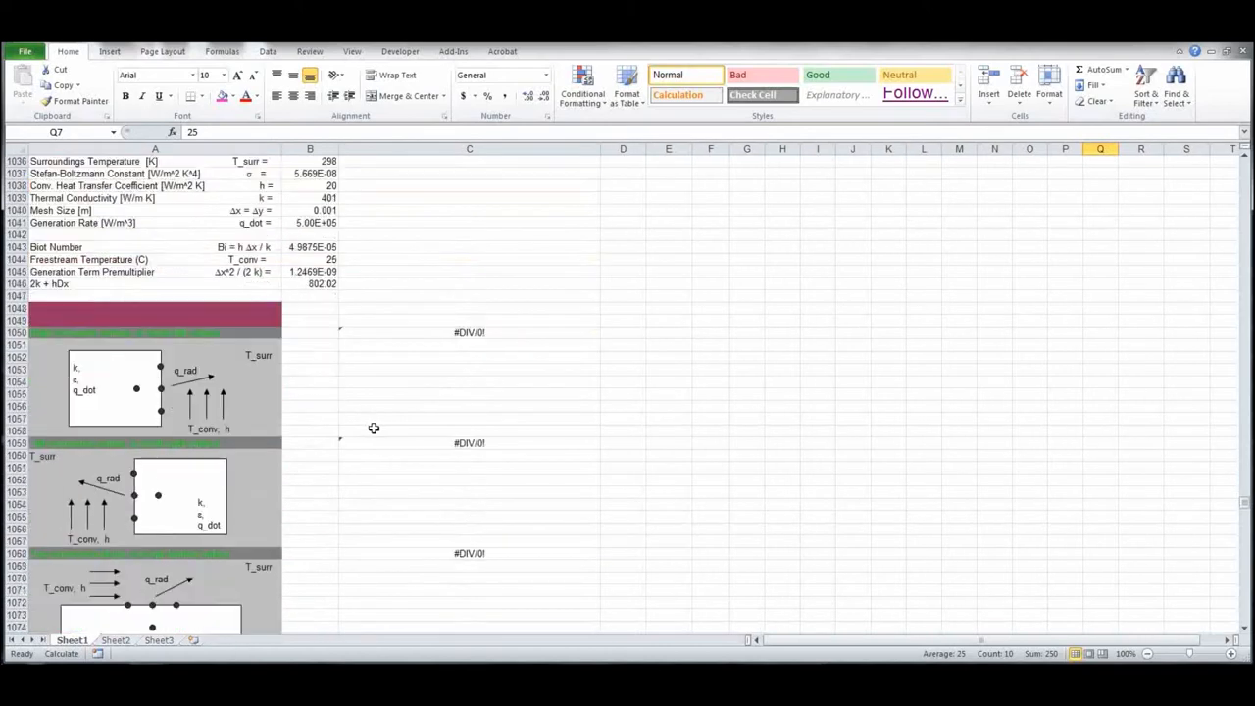
{"action": "mouse_move", "coordinate": [714, 358]}
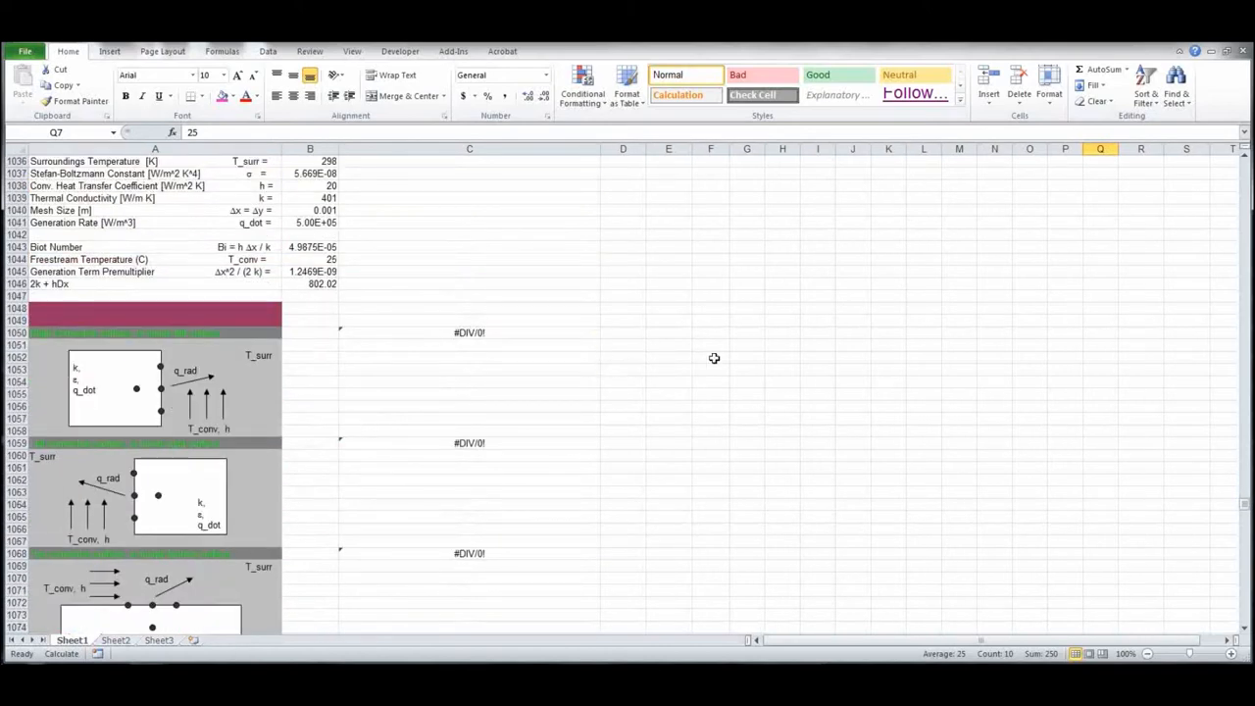
{"action": "scroll", "scroll_direction": "up", "scroll_amount": 3}
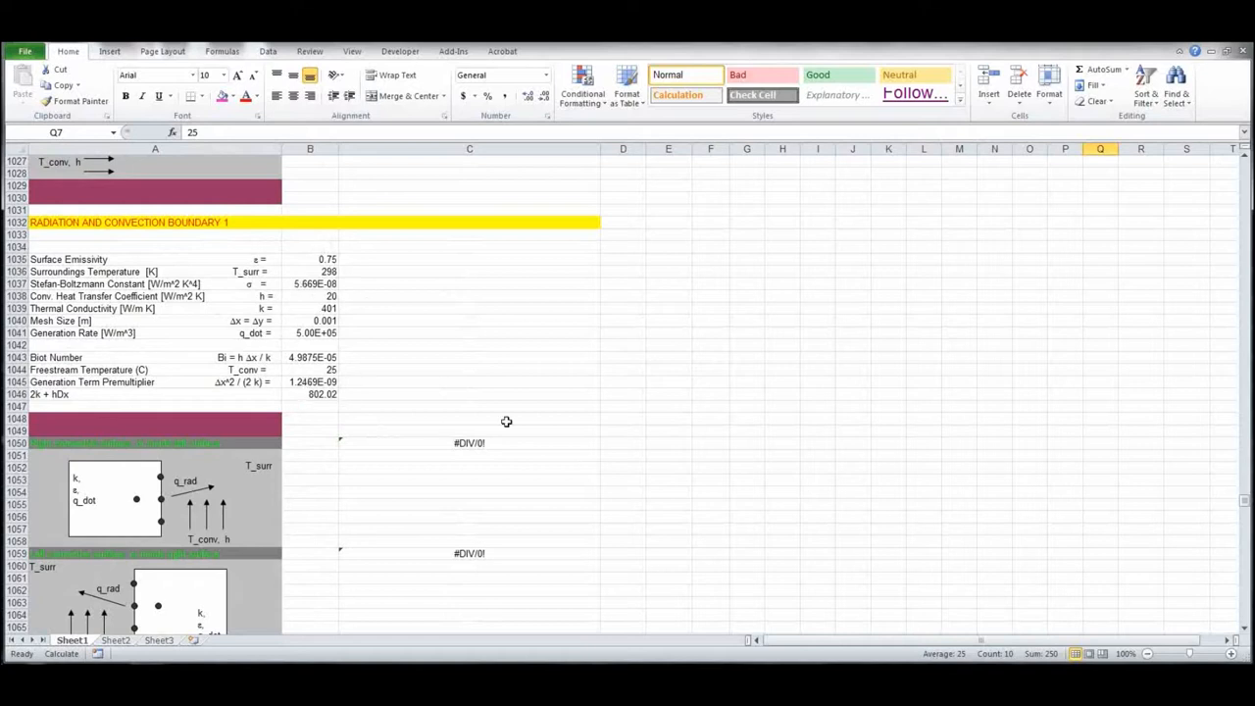
- Re-enter the node formulas in C1050 and C1059 so they recalculate
{"action": "left_click", "coordinate": [469, 443]}
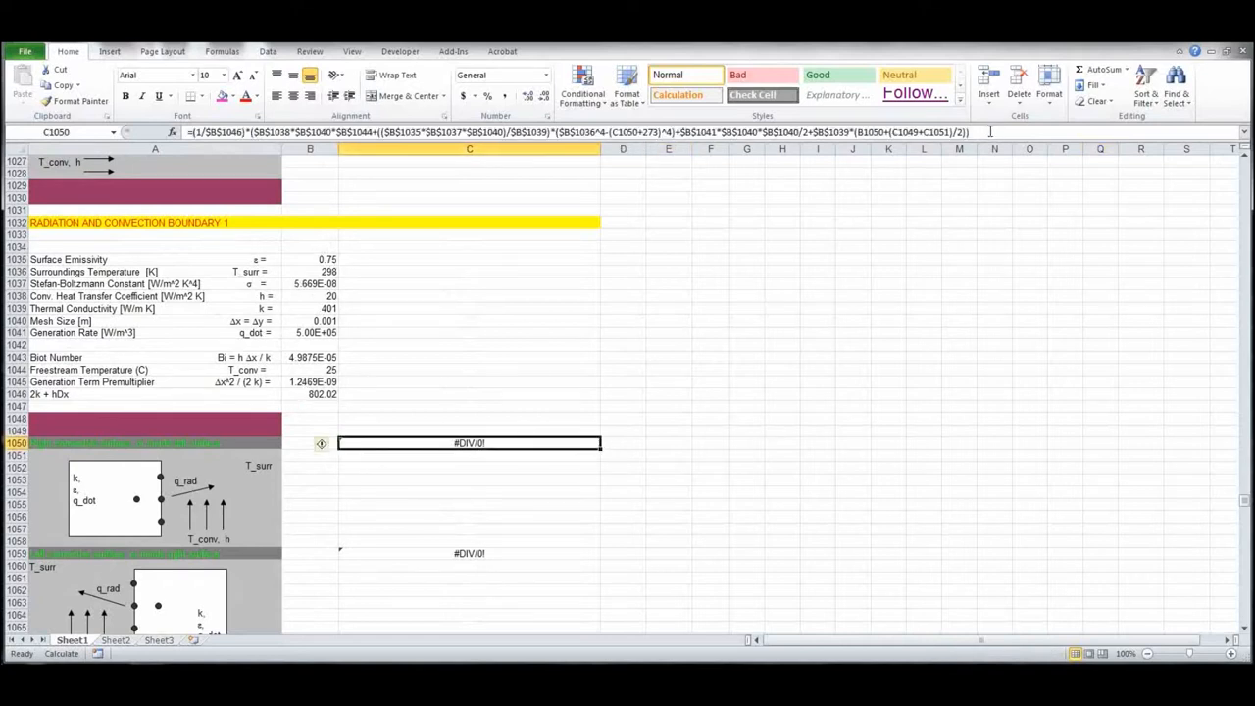
{"action": "double_click", "coordinate": [469, 442]}
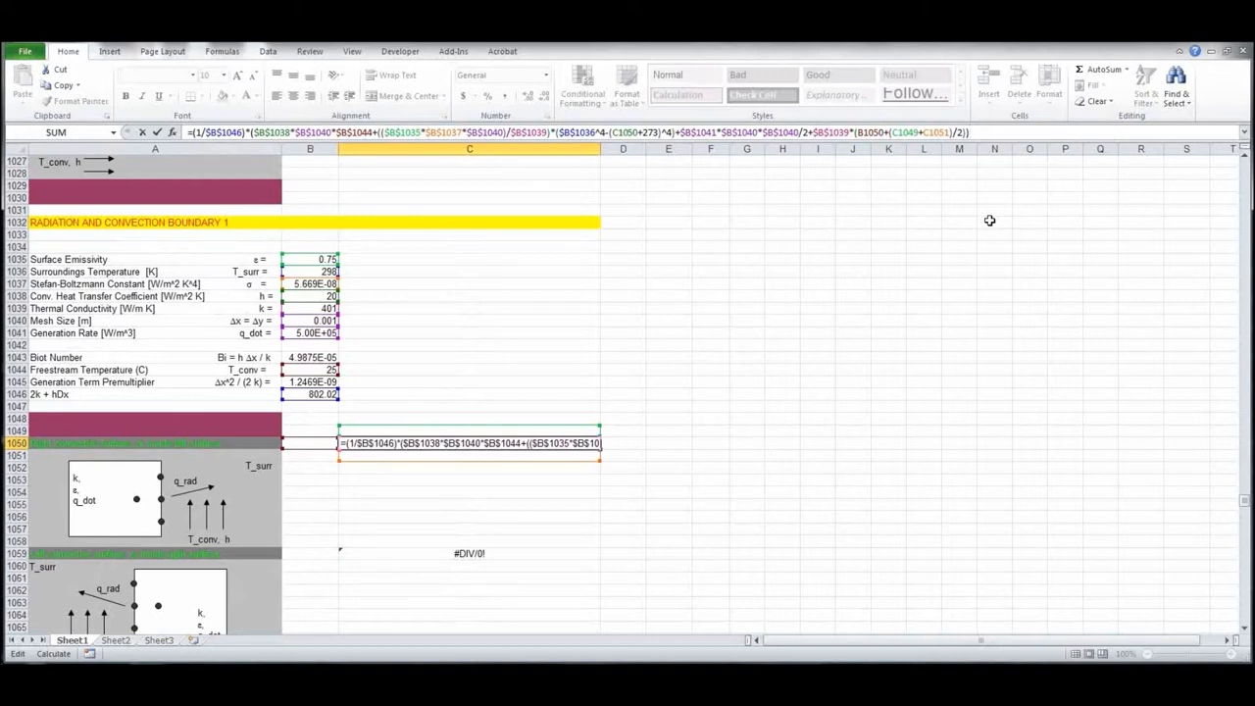
{"action": "key", "text": "Return"}
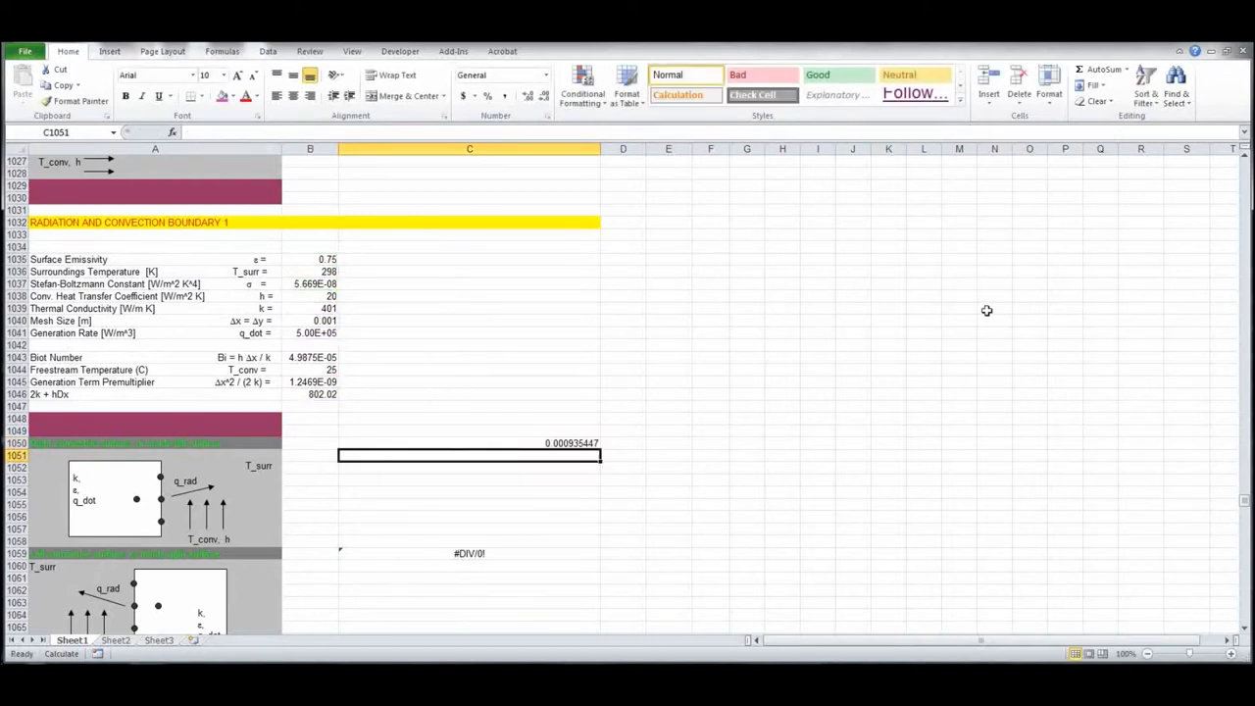
{"action": "mouse_move", "coordinate": [490, 555]}
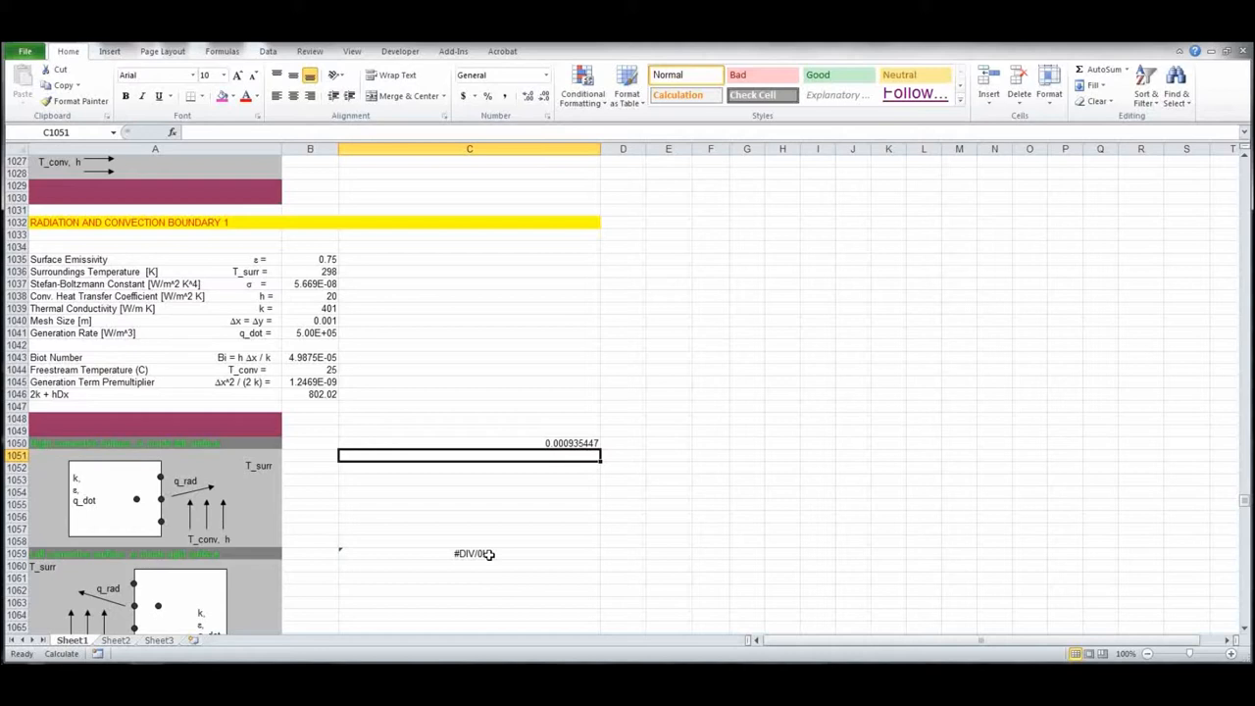
{"action": "mouse_move", "coordinate": [502, 553]}
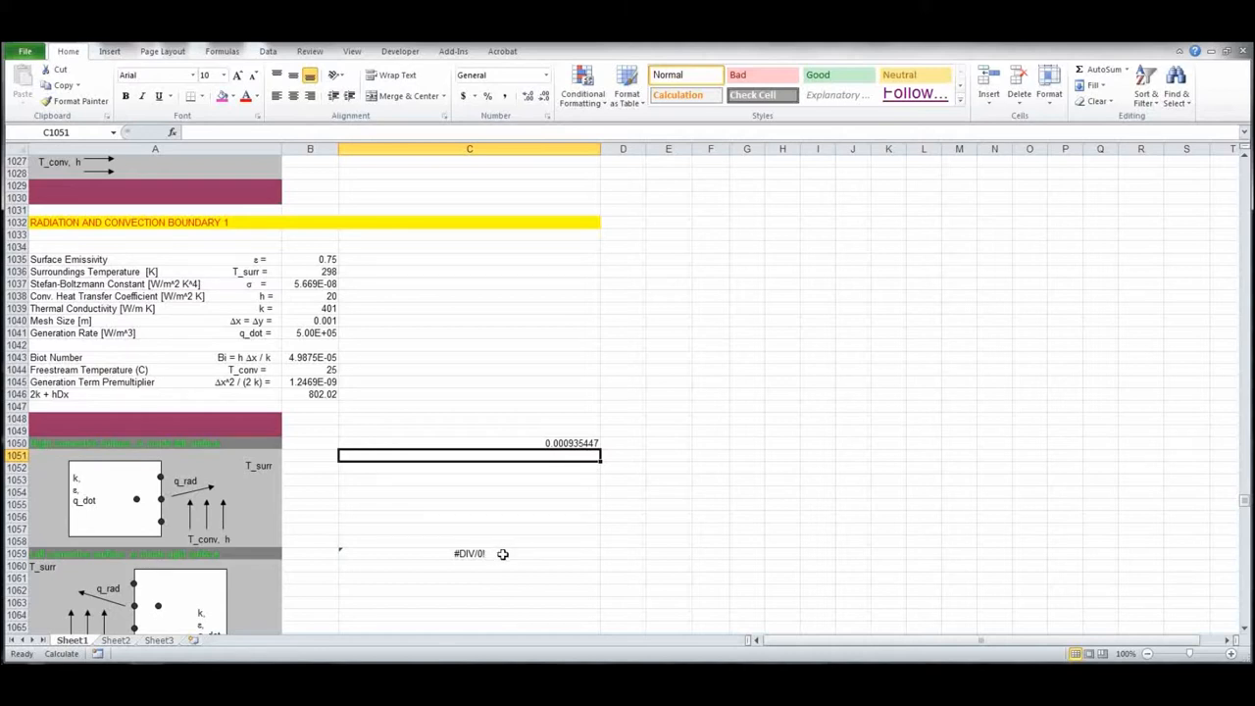
{"action": "scroll", "scroll_direction": "down", "scroll_amount": 3}
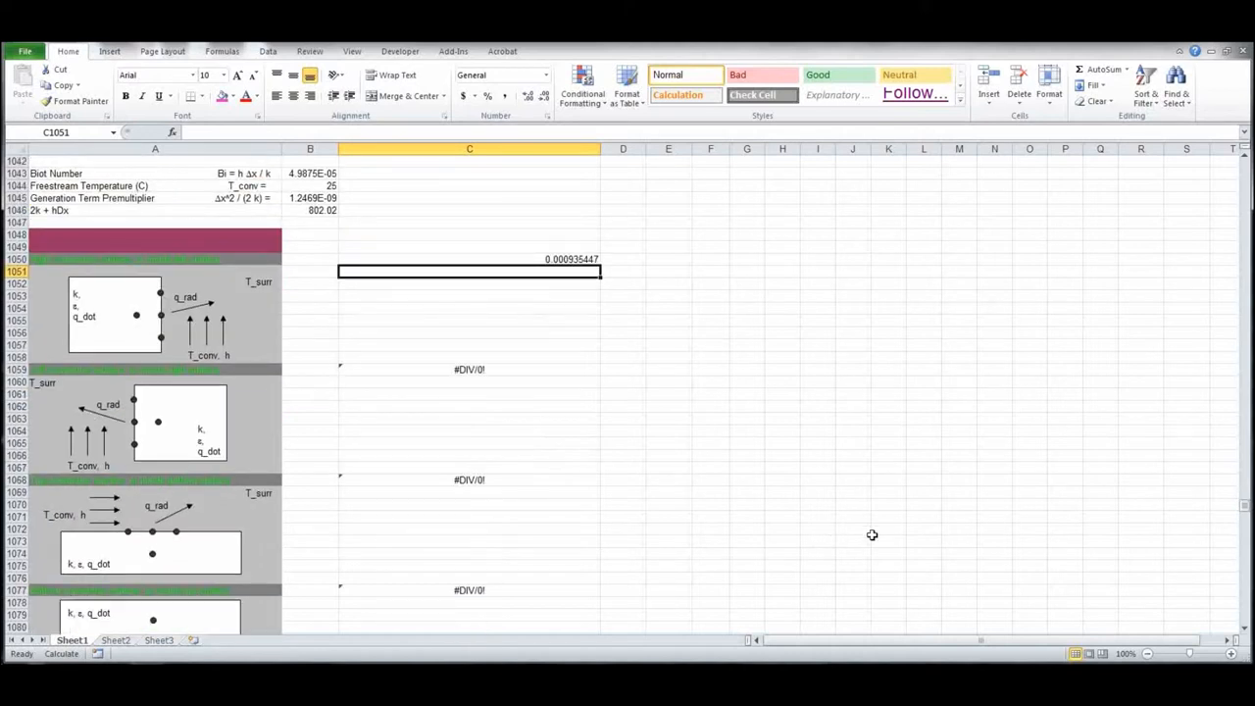
{"action": "left_click", "coordinate": [469, 370]}
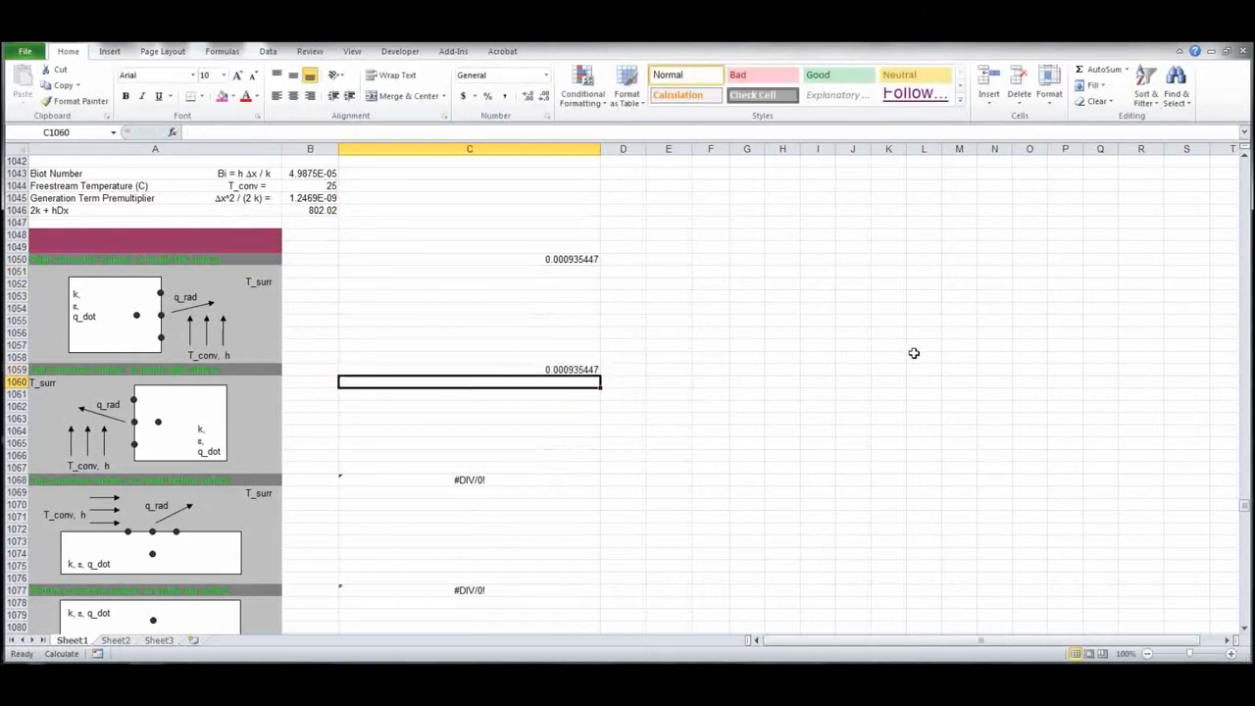
- Re-enter the C1068 node formula to replace its #DIV/0! result
{"action": "scroll", "scroll_direction": "down", "scroll_amount": 3}
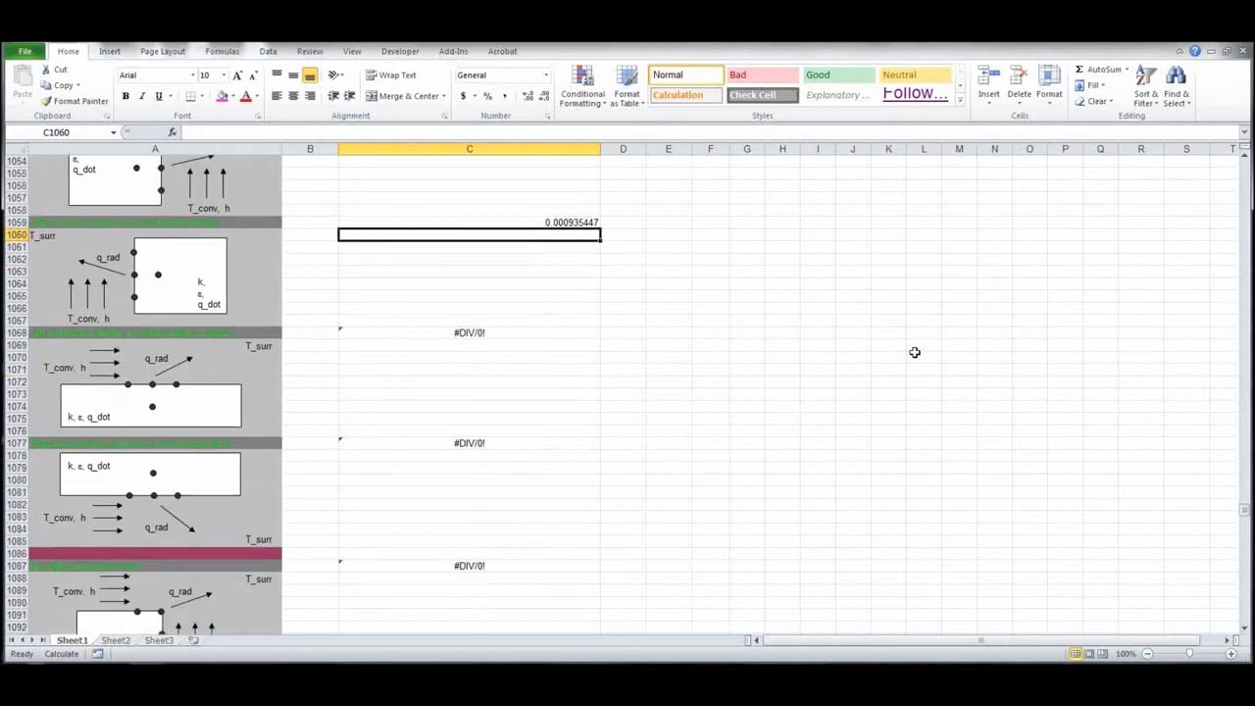
{"action": "scroll", "scroll_direction": "up", "scroll_amount": 3}
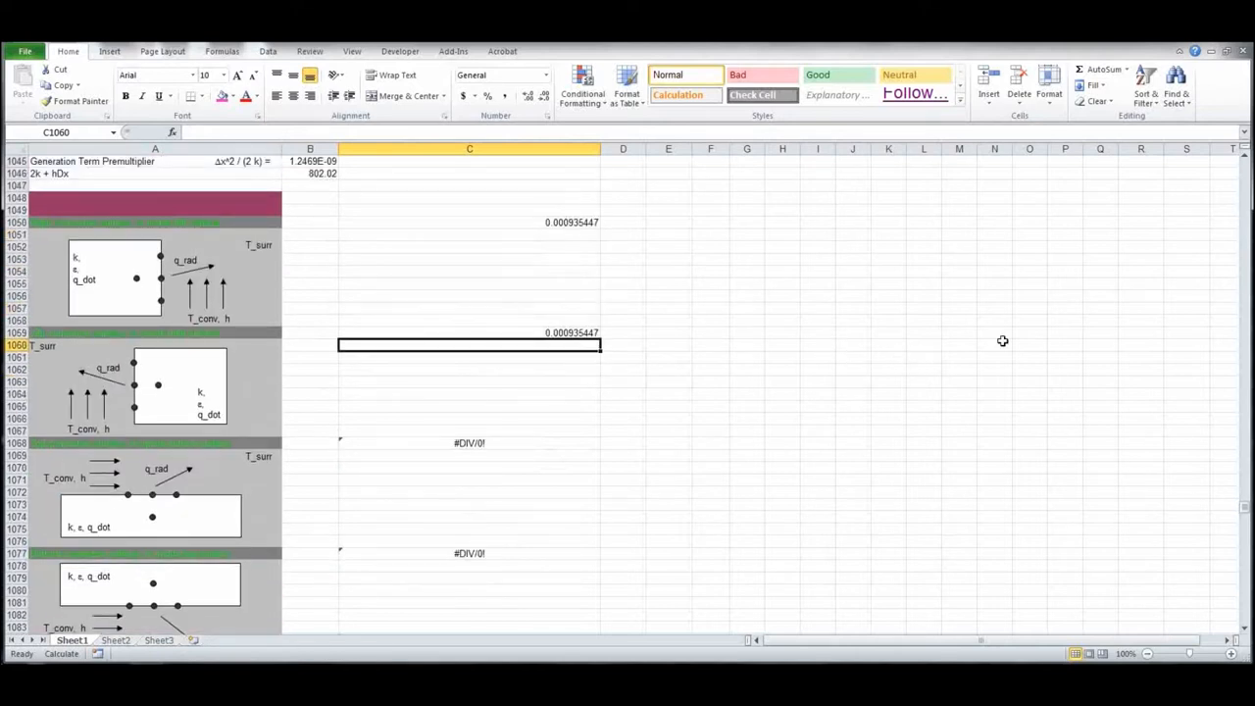
{"action": "mouse_move", "coordinate": [855, 464]}
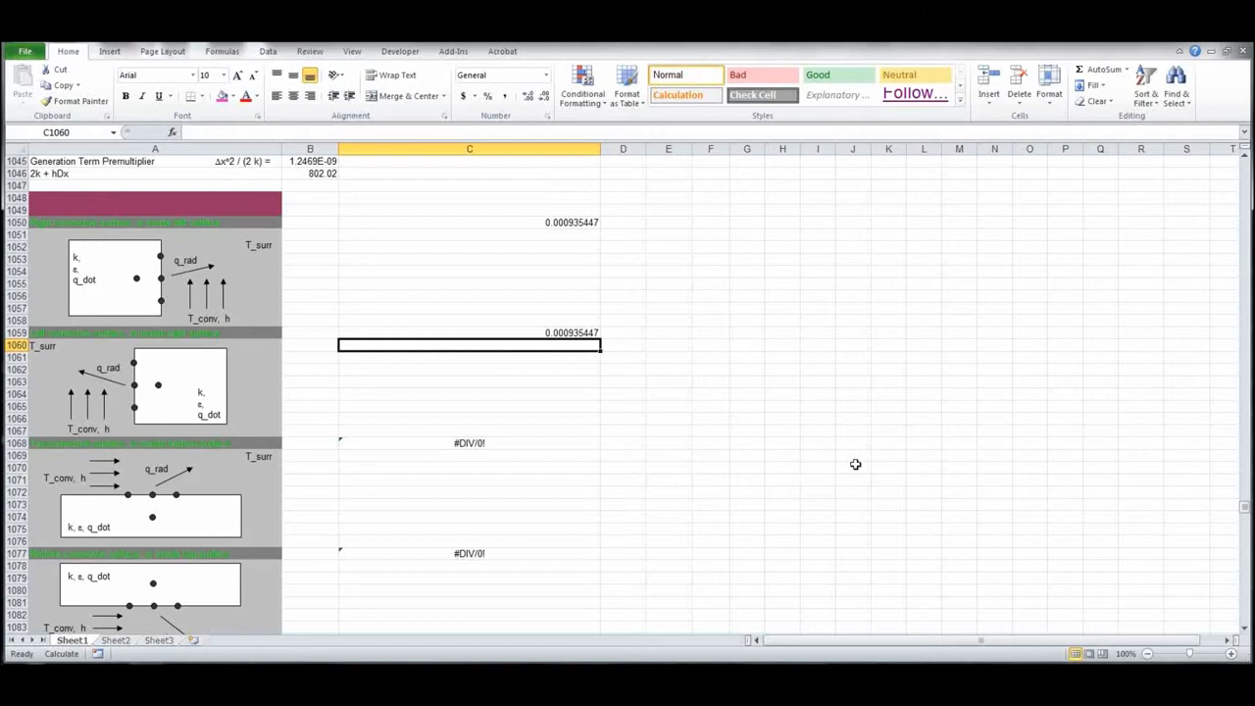
{"action": "left_click", "coordinate": [469, 442]}
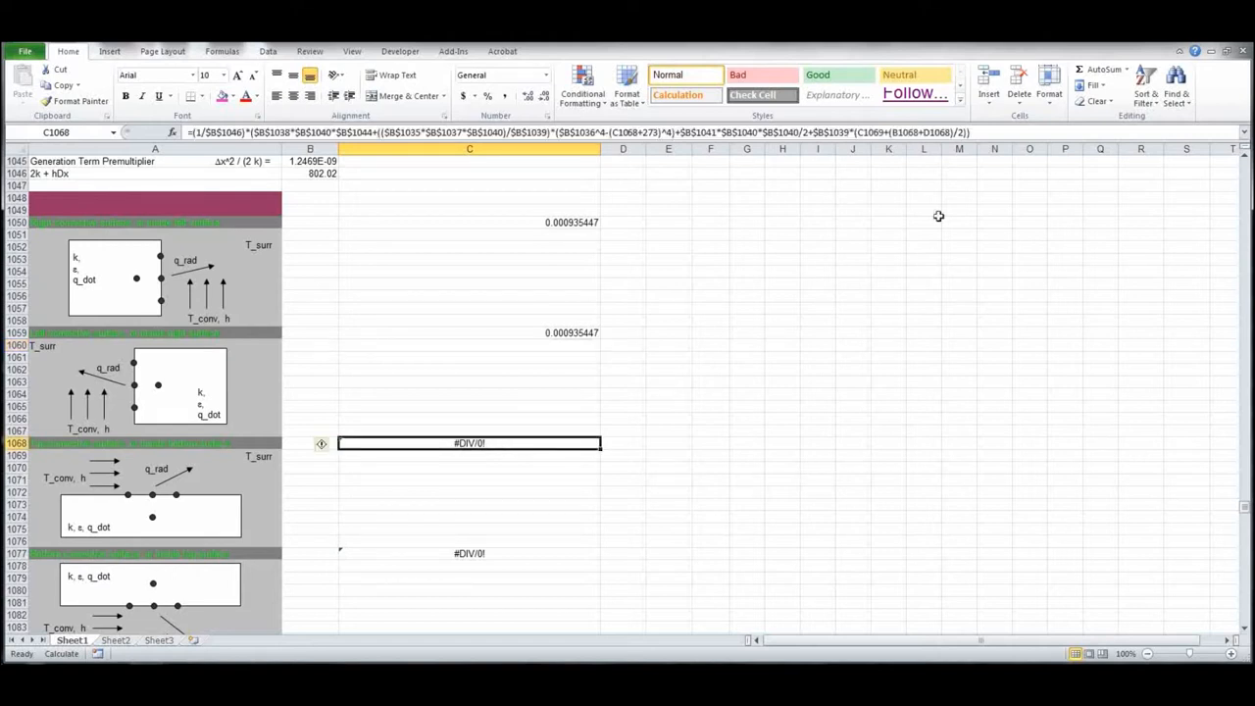
{"action": "double_click", "coordinate": [469, 443]}
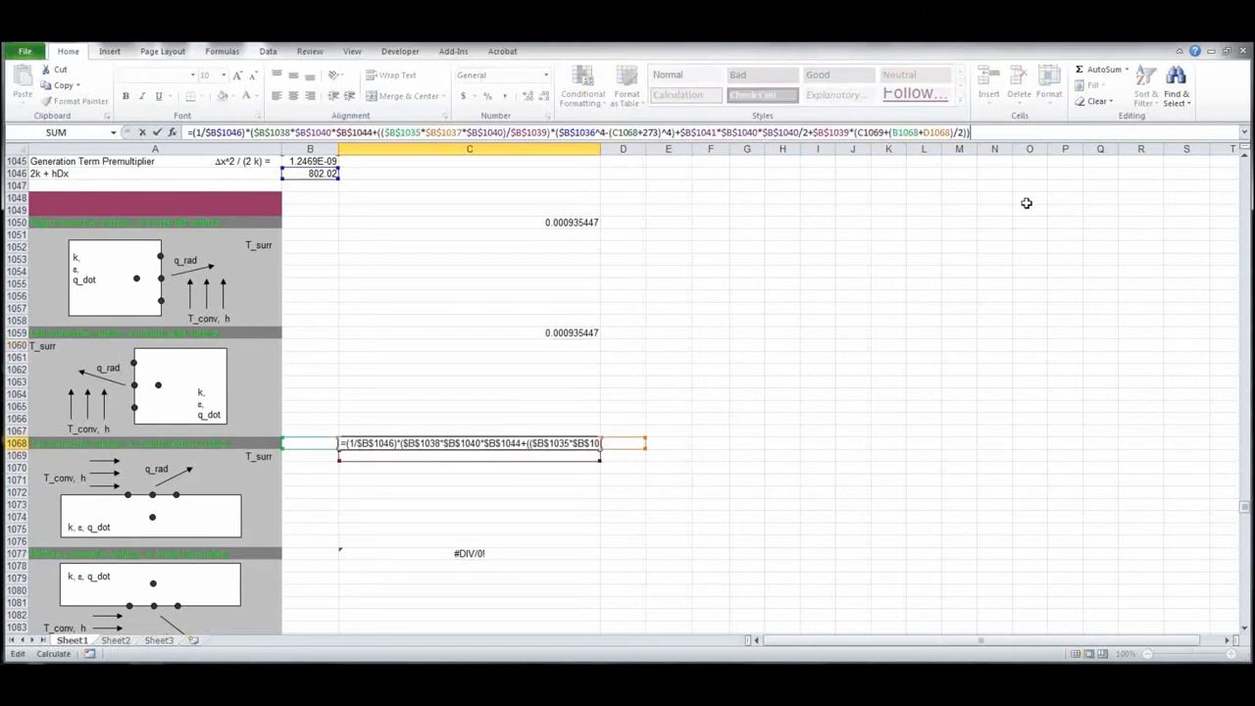
{"action": "key", "text": "Return"}
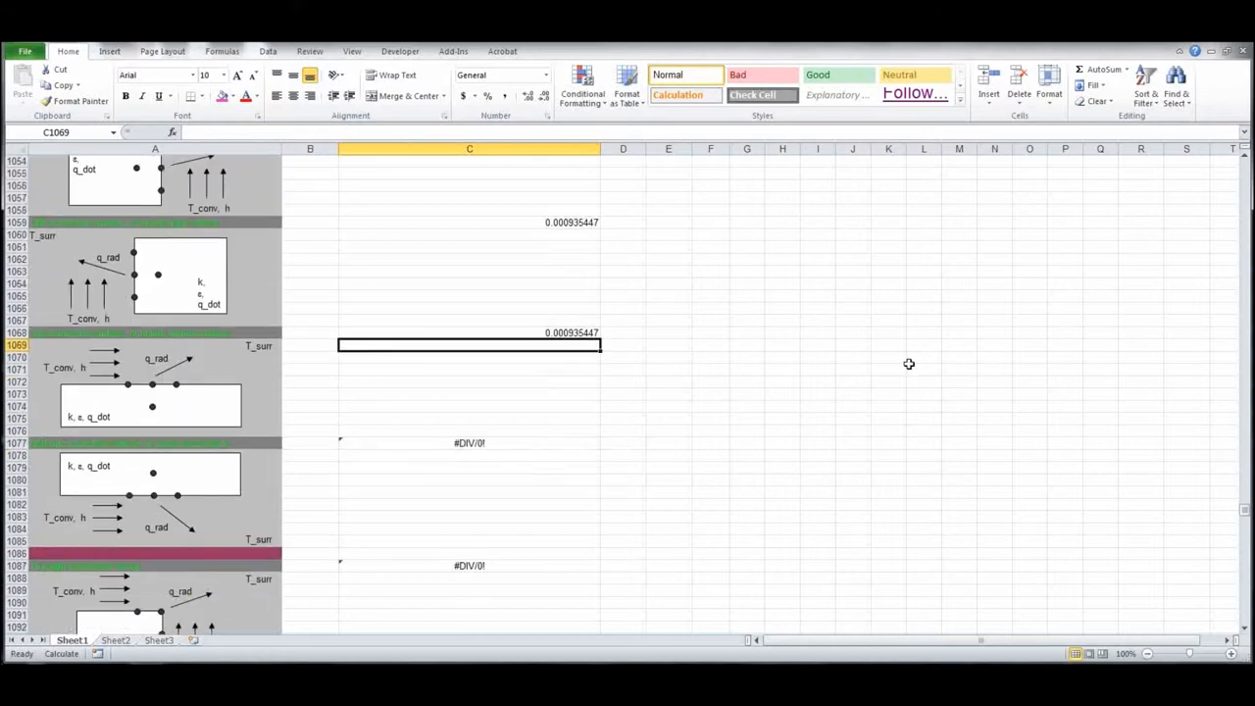
- Recalculate the node formulas in rows 1087 and 1096
{"action": "scroll", "scroll_direction": "down", "scroll_amount": 3}
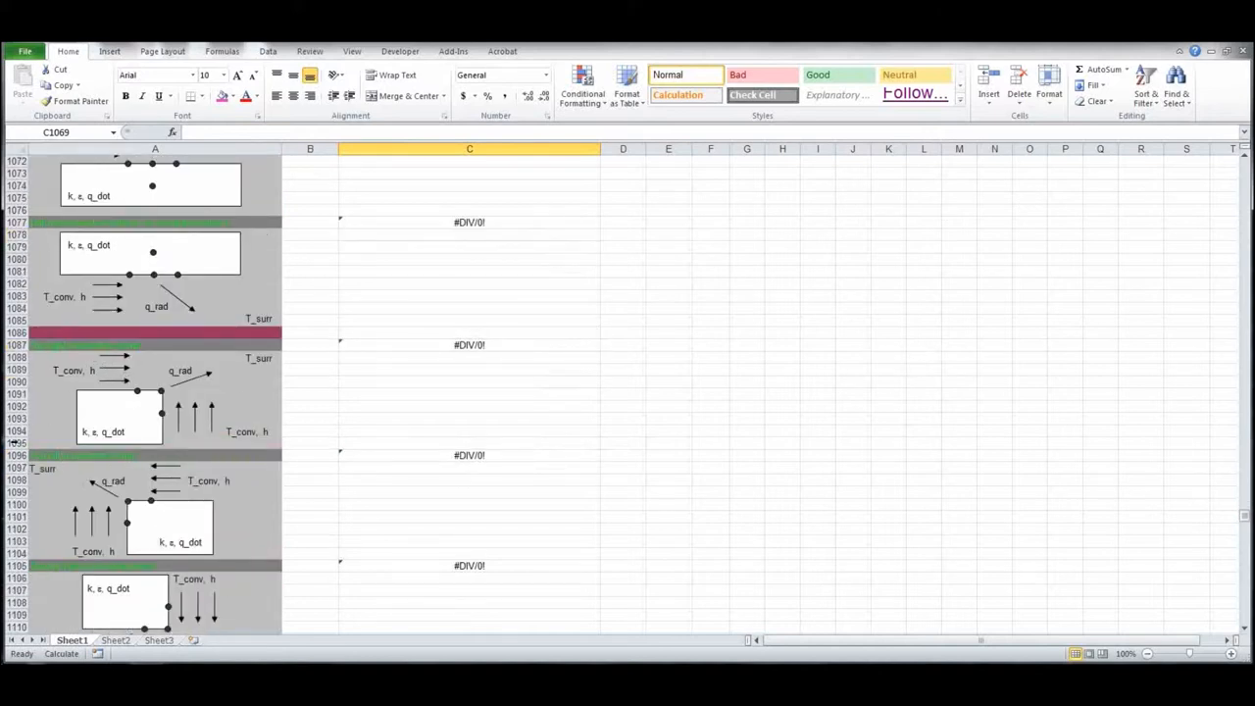
{"action": "left_click", "coordinate": [469, 344]}
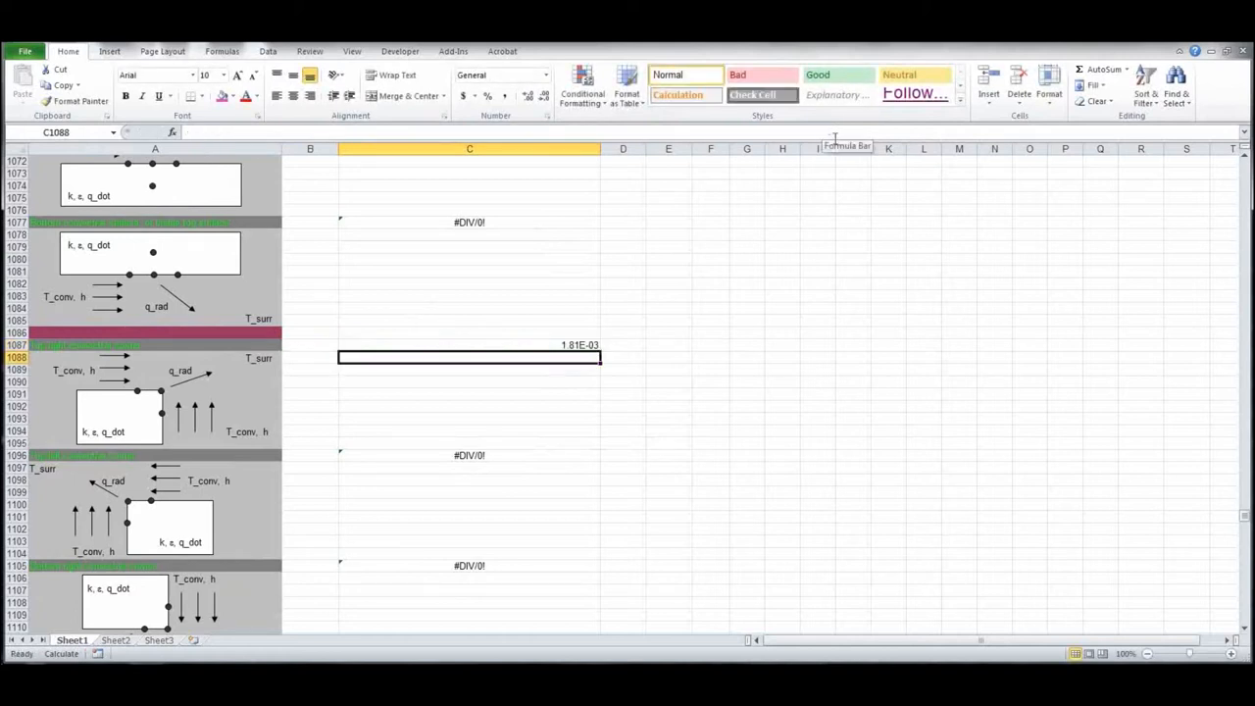
{"action": "left_click", "coordinate": [469, 455]}
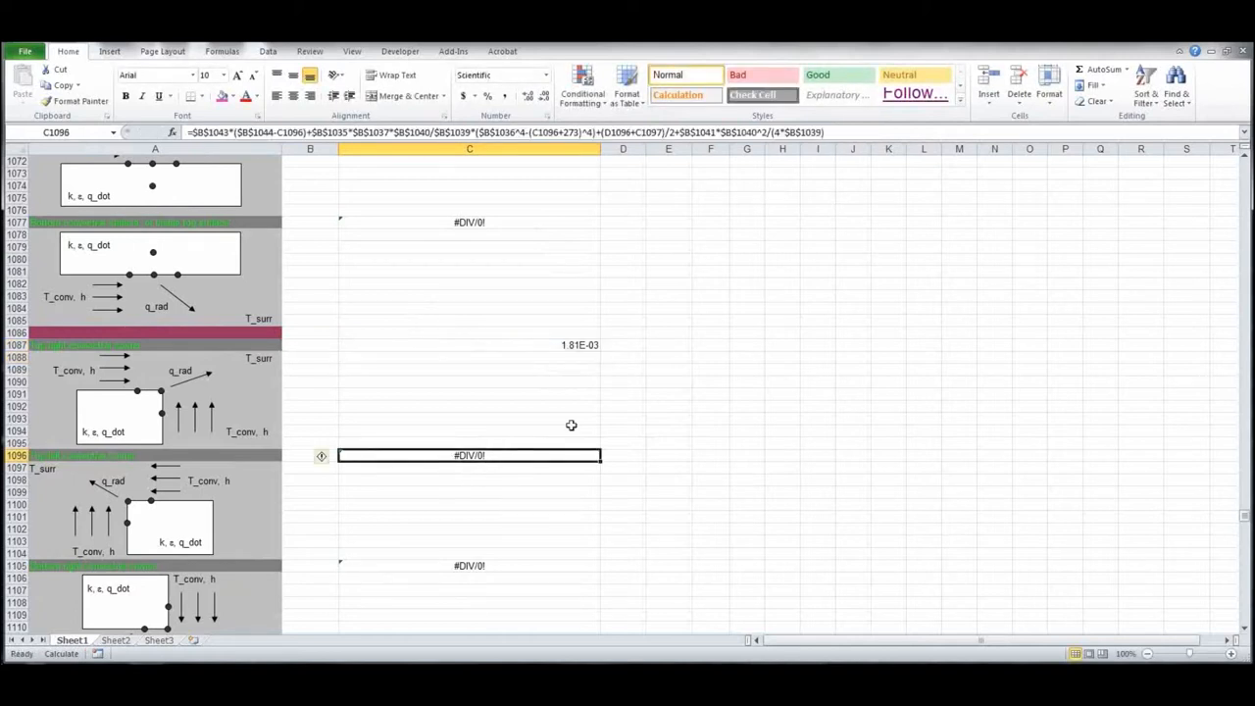
{"action": "left_click", "coordinate": [469, 468]}
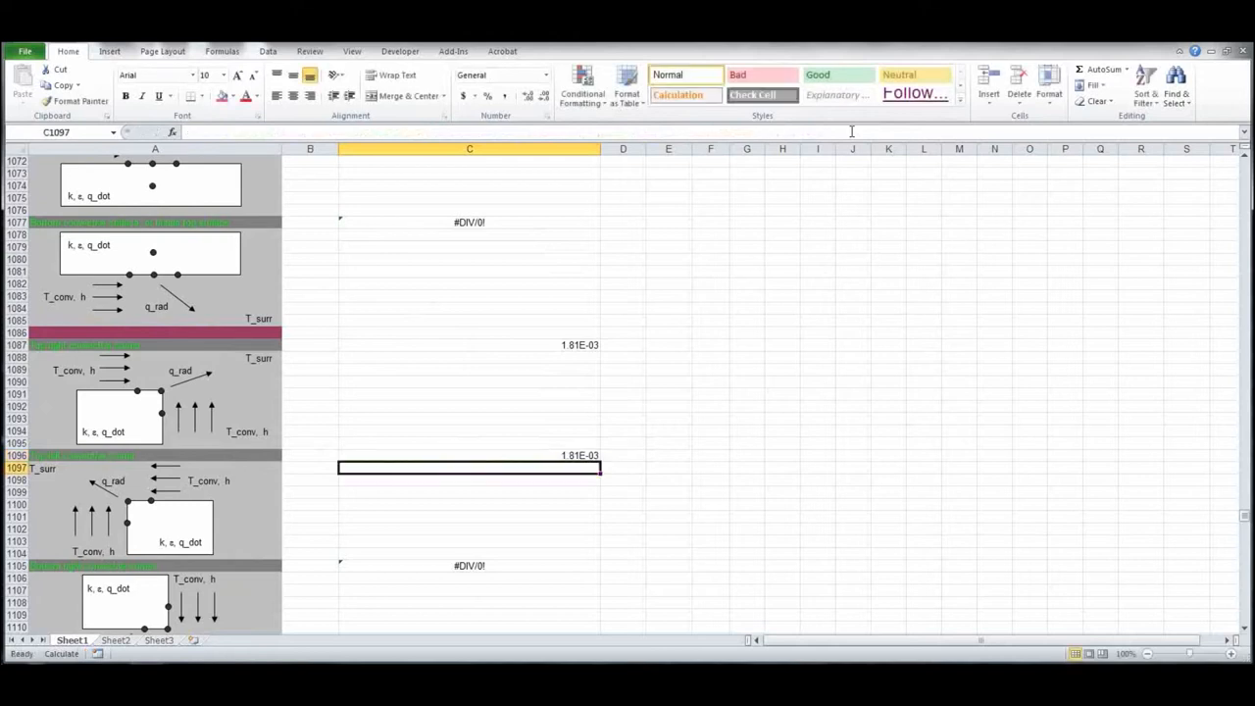
{"action": "scroll", "scroll_direction": "down", "scroll_amount": 3}
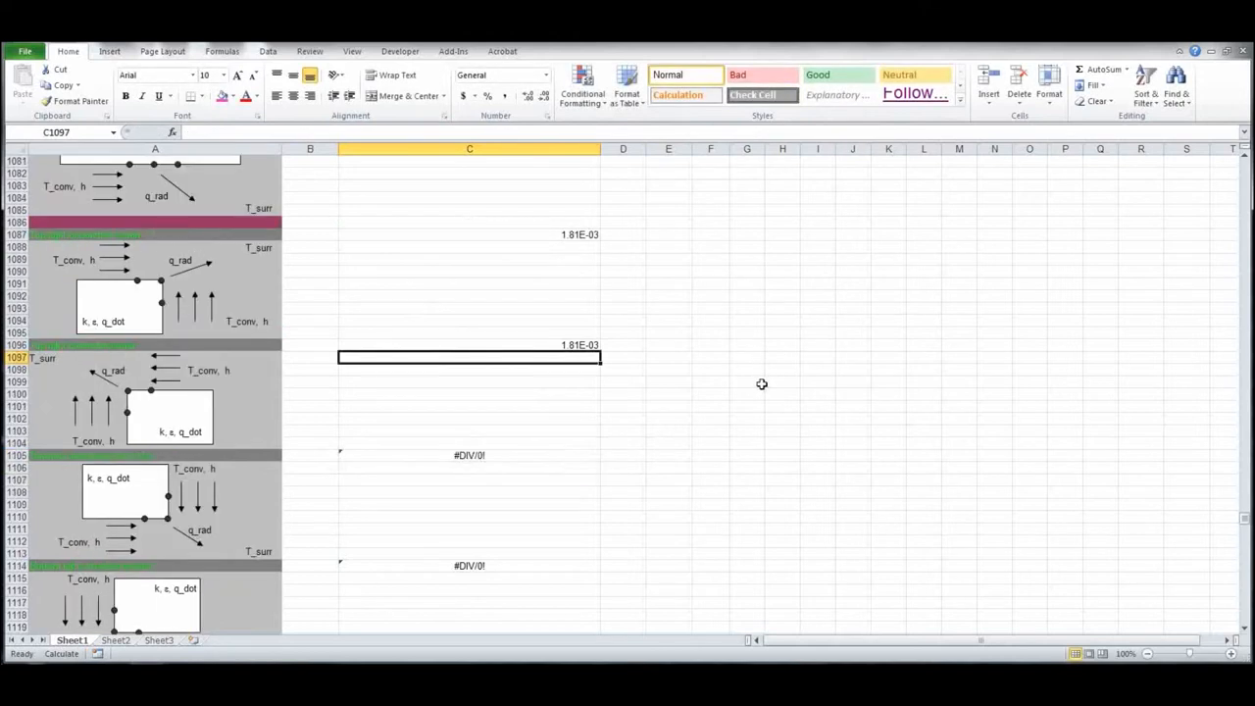
{"action": "scroll", "scroll_direction": "down", "scroll_amount": 3}
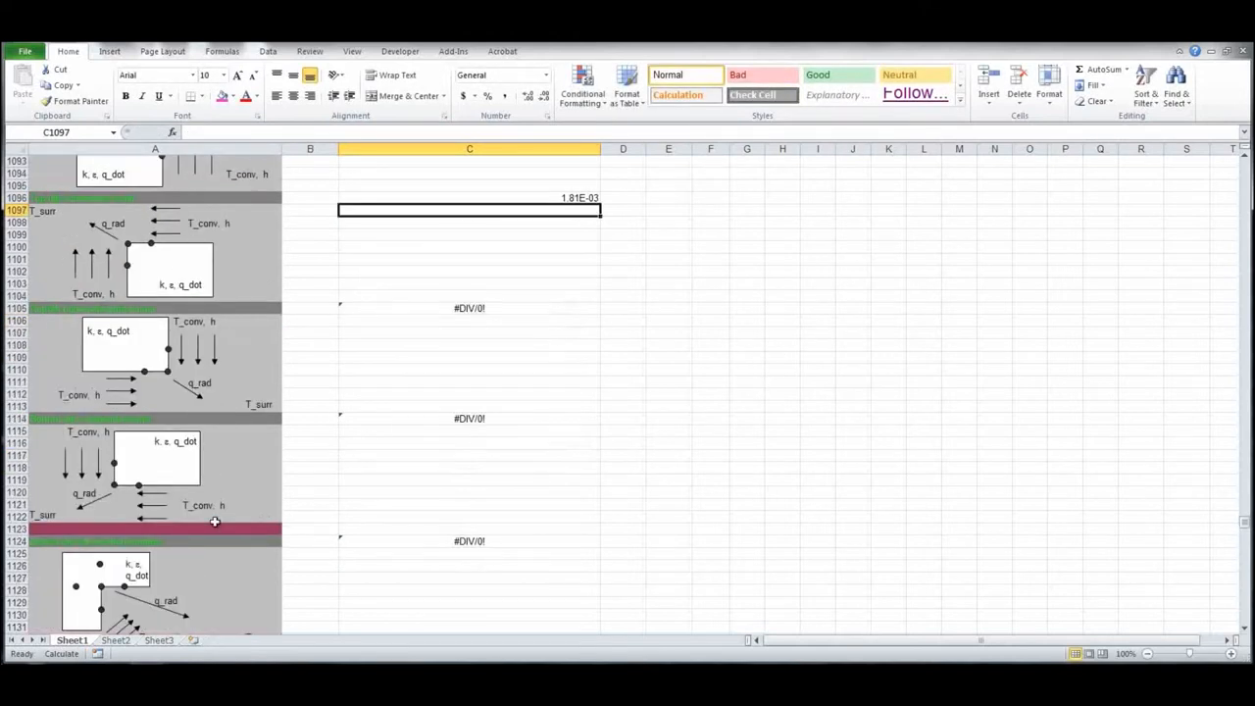
{"action": "scroll", "scroll_direction": "up", "scroll_amount": 3}
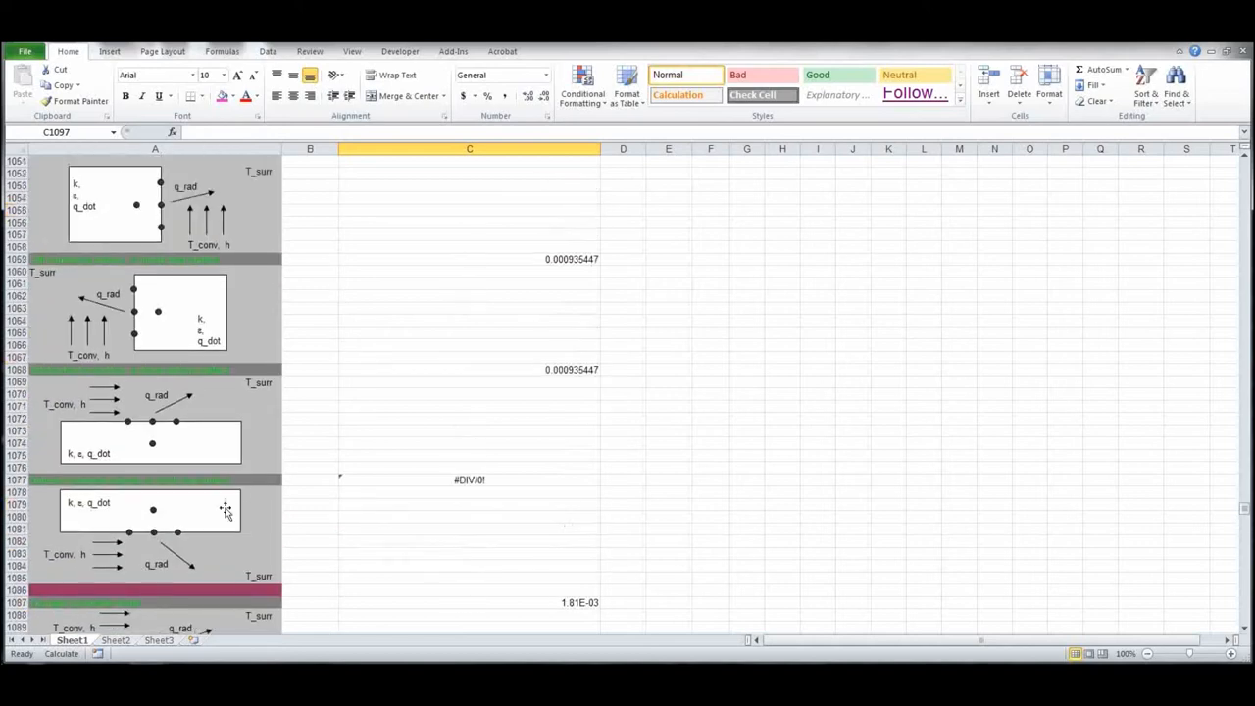
{"action": "scroll", "scroll_direction": "up", "scroll_amount": 3}
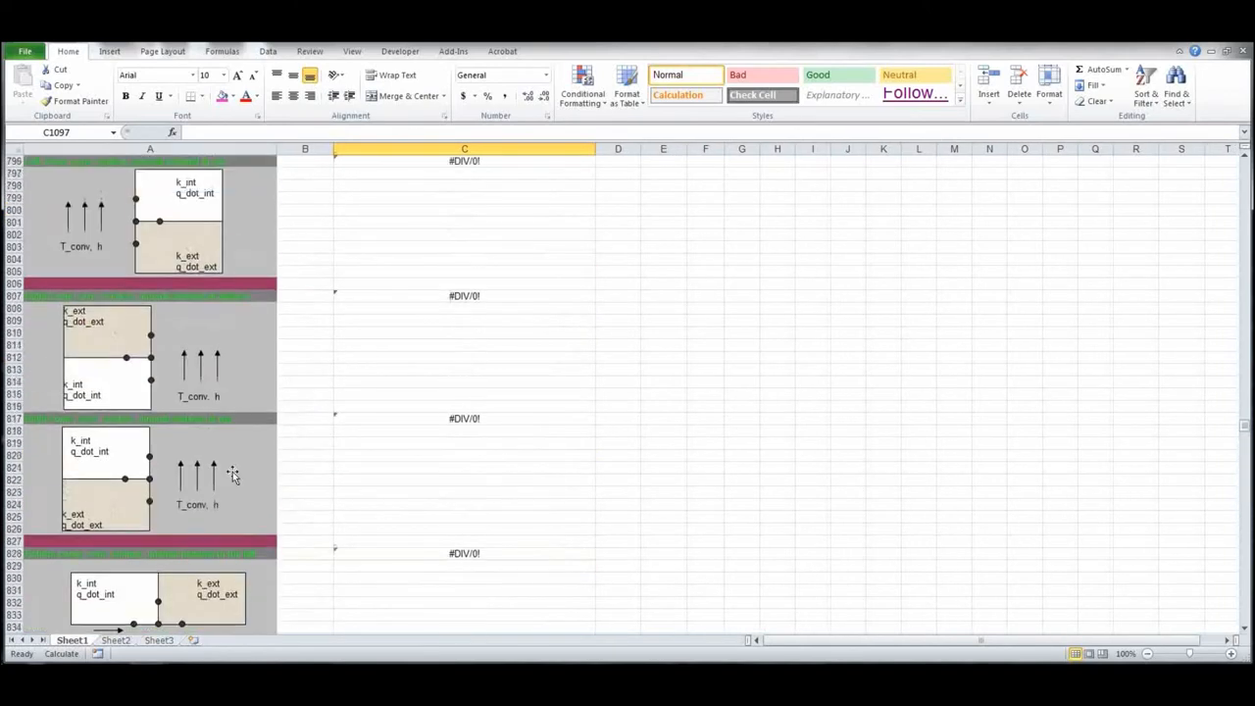
- Go back to the Insulated Boundary section and copy the formula in C306
{"action": "scroll", "scroll_direction": "up", "scroll_amount": 3}
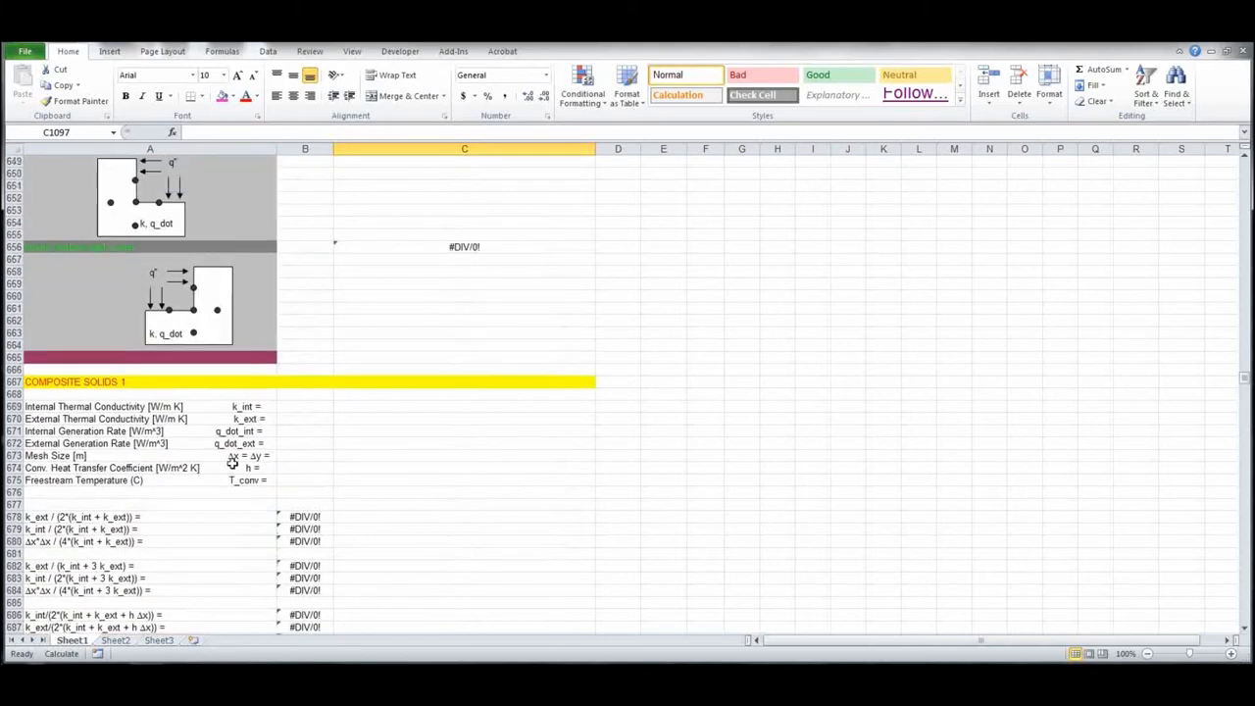
{"action": "scroll", "scroll_direction": "up", "scroll_amount": 3}
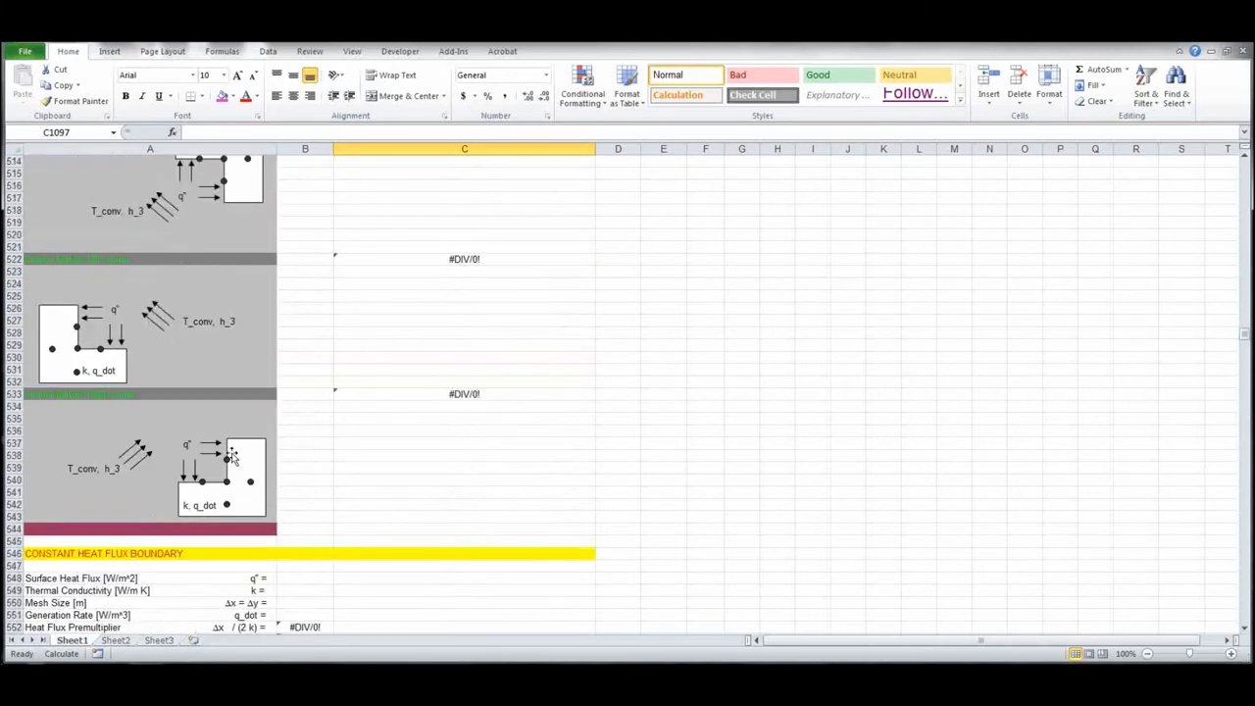
{"action": "scroll", "scroll_direction": "up", "scroll_amount": 3}
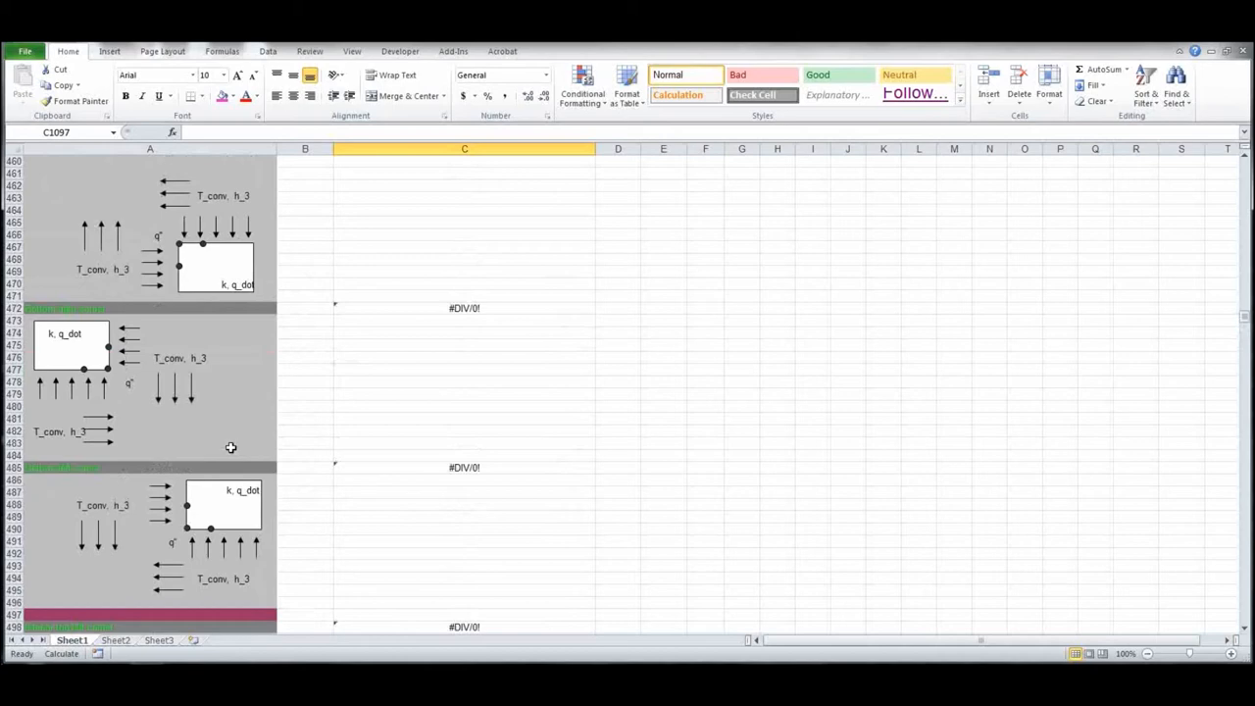
{"action": "scroll", "scroll_direction": "up", "scroll_amount": 3}
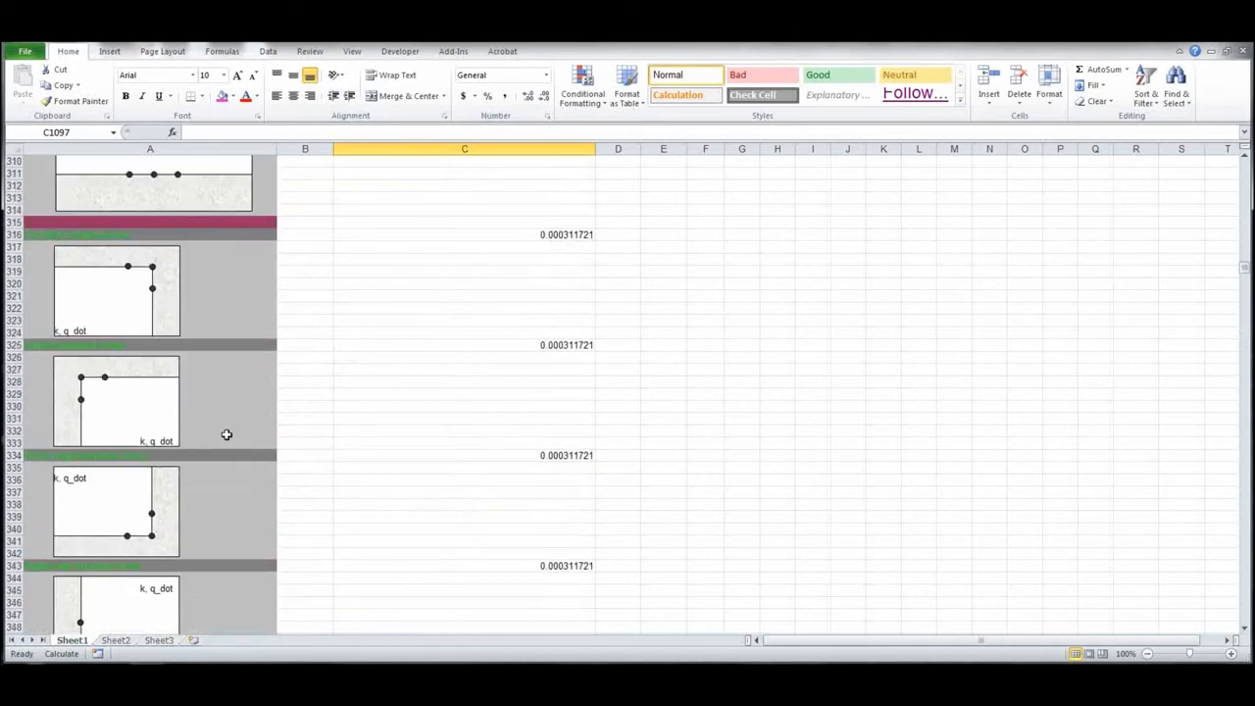
{"action": "scroll", "scroll_direction": "up", "scroll_amount": 3}
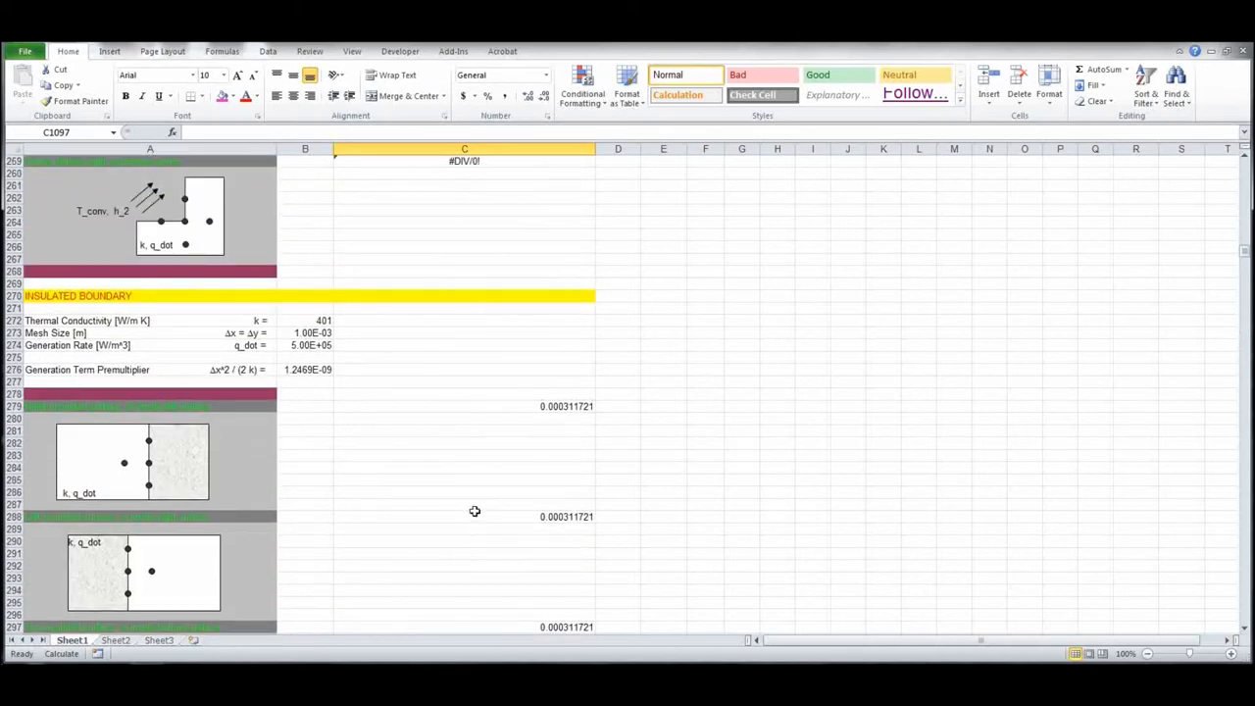
{"action": "scroll", "scroll_direction": "down", "scroll_amount": 3}
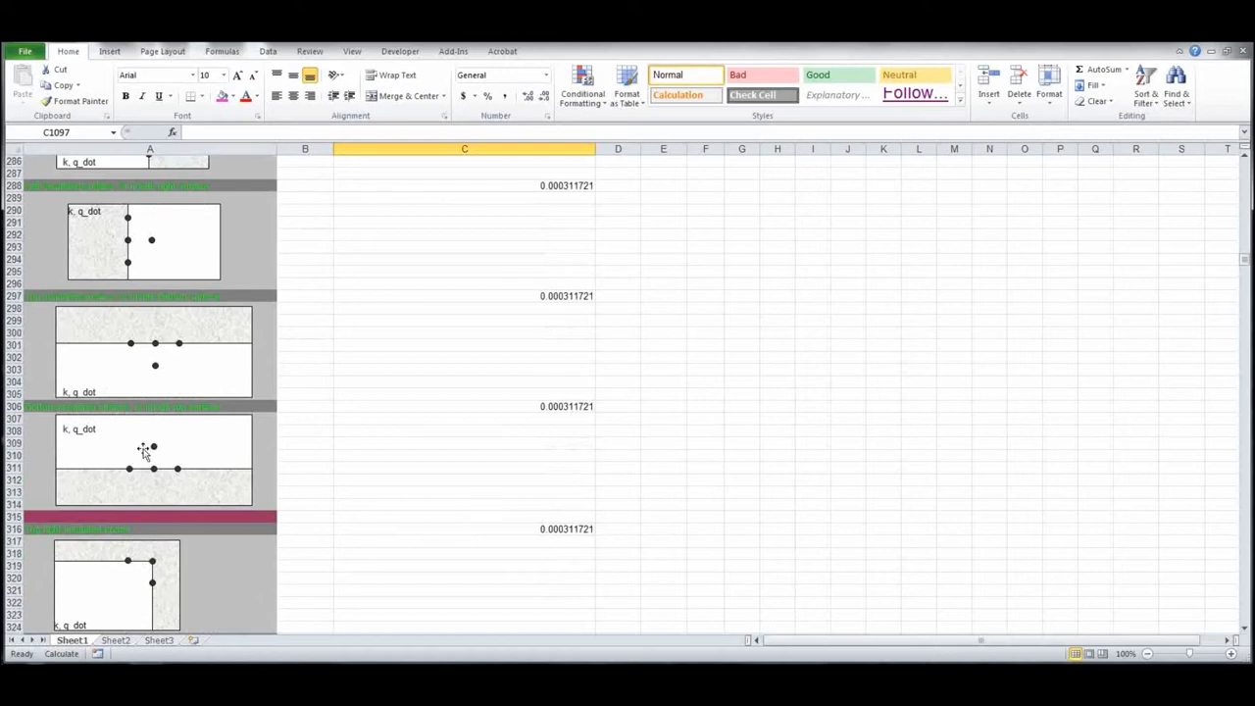
{"action": "left_click", "coordinate": [464, 406]}
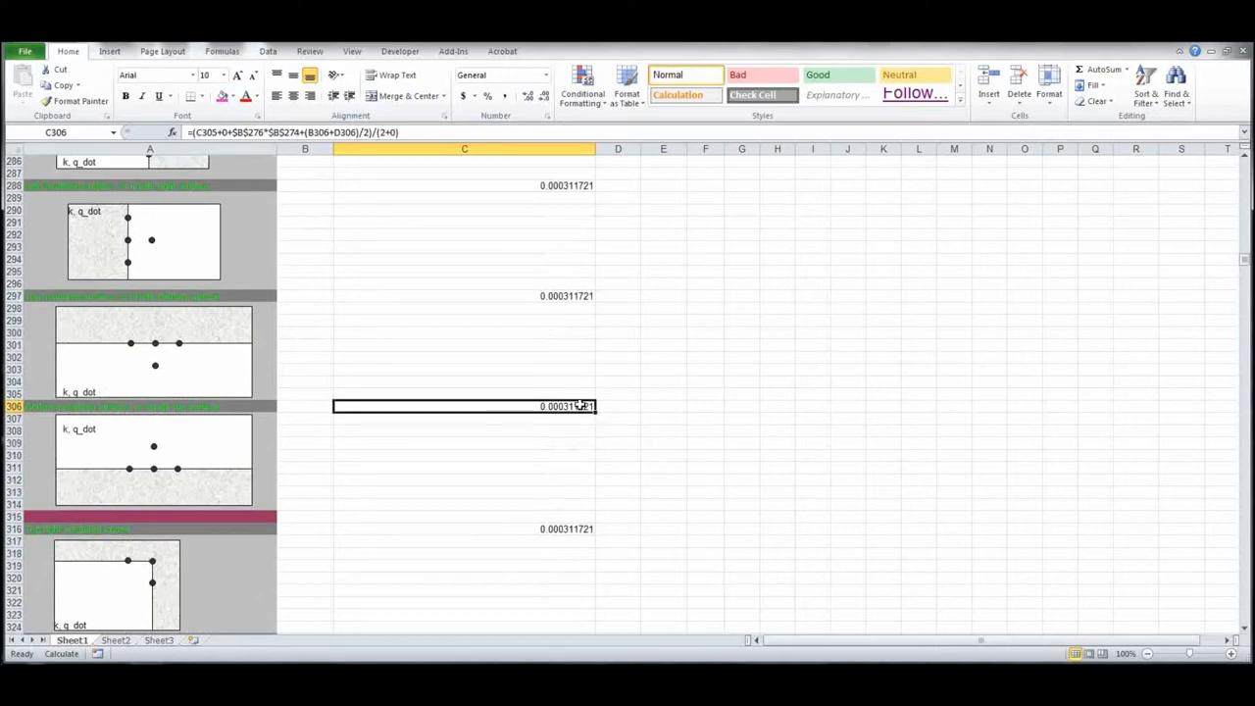
{"action": "scroll", "scroll_direction": "up", "scroll_amount": 3}
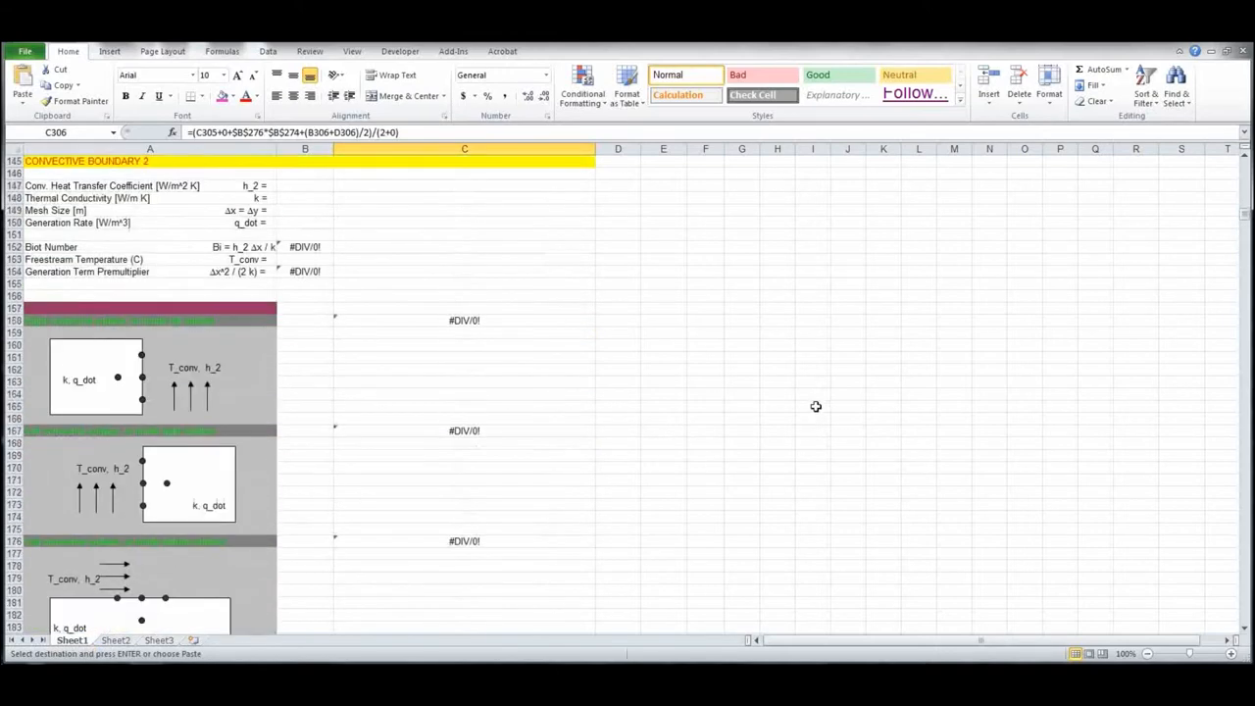
{"action": "scroll", "scroll_direction": "up", "scroll_amount": 3}
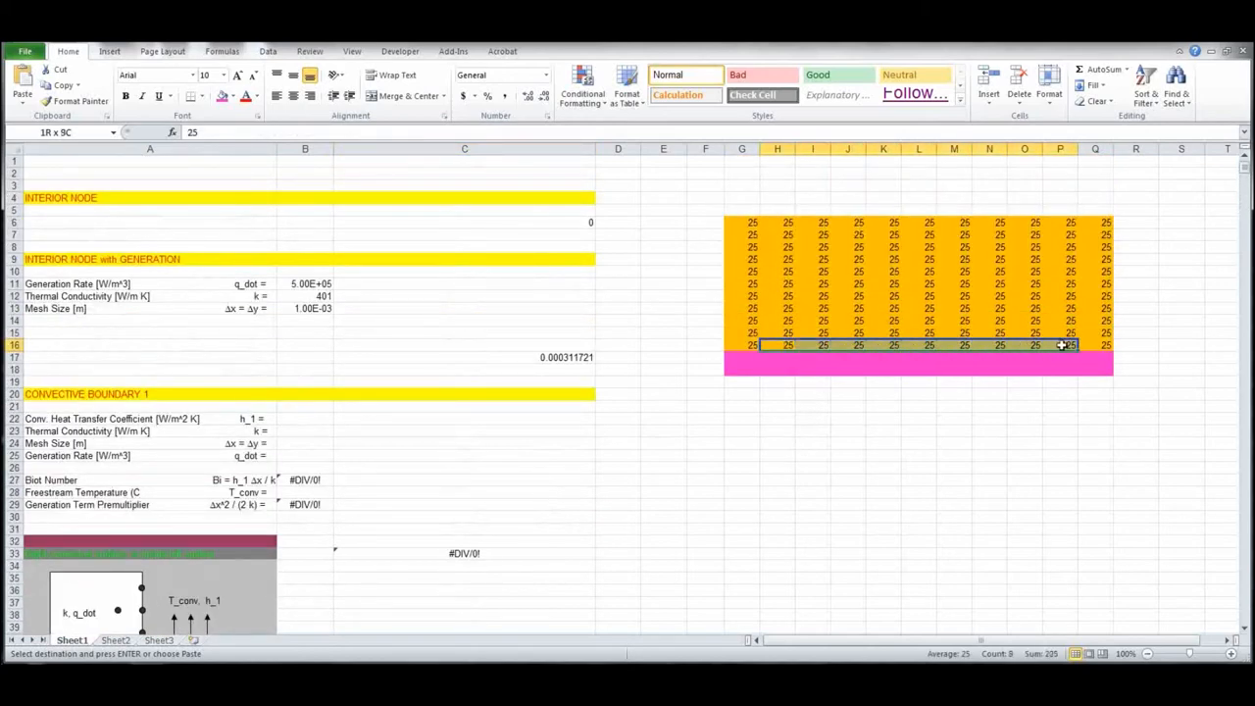
- Paste the insulated-boundary formula into bottom-row cells H16:P16, giving 25.001
{"action": "left_click", "coordinate": [1071, 345]}
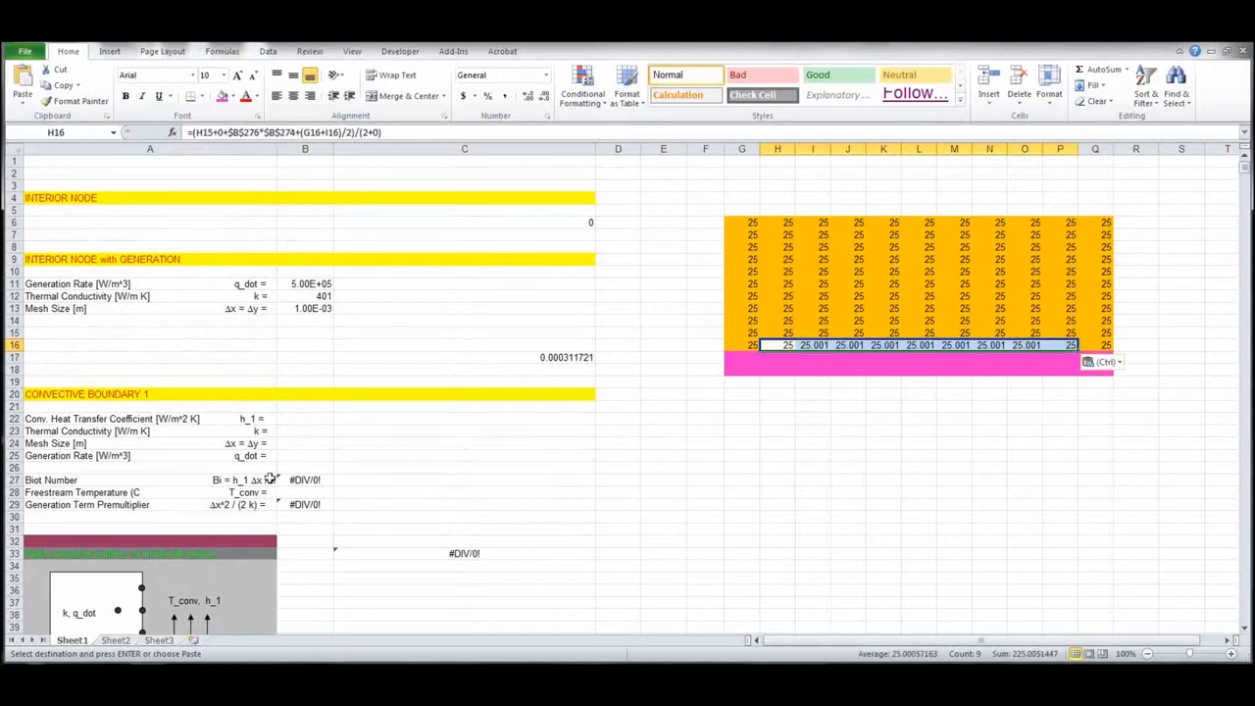
{"action": "scroll", "scroll_direction": "down", "scroll_amount": 3}
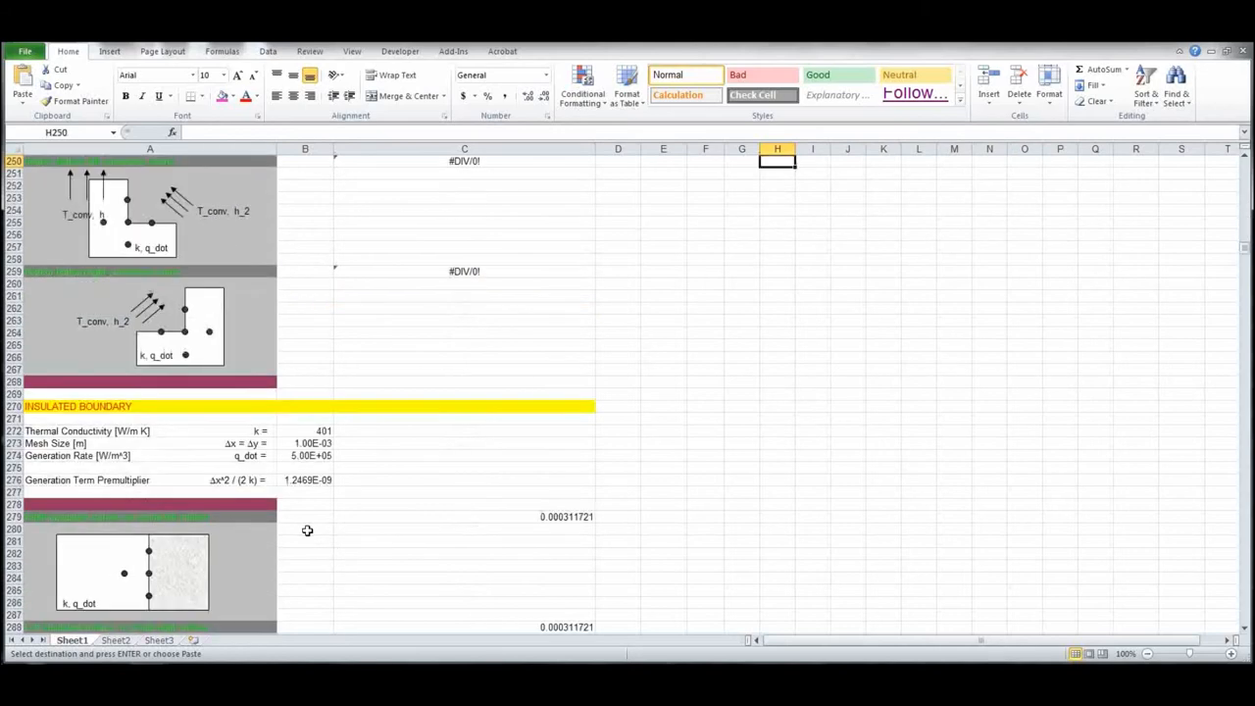
- Copy the corner formula from C334 into bottom-right cell Q16
{"action": "scroll", "scroll_direction": "down", "scroll_amount": 3}
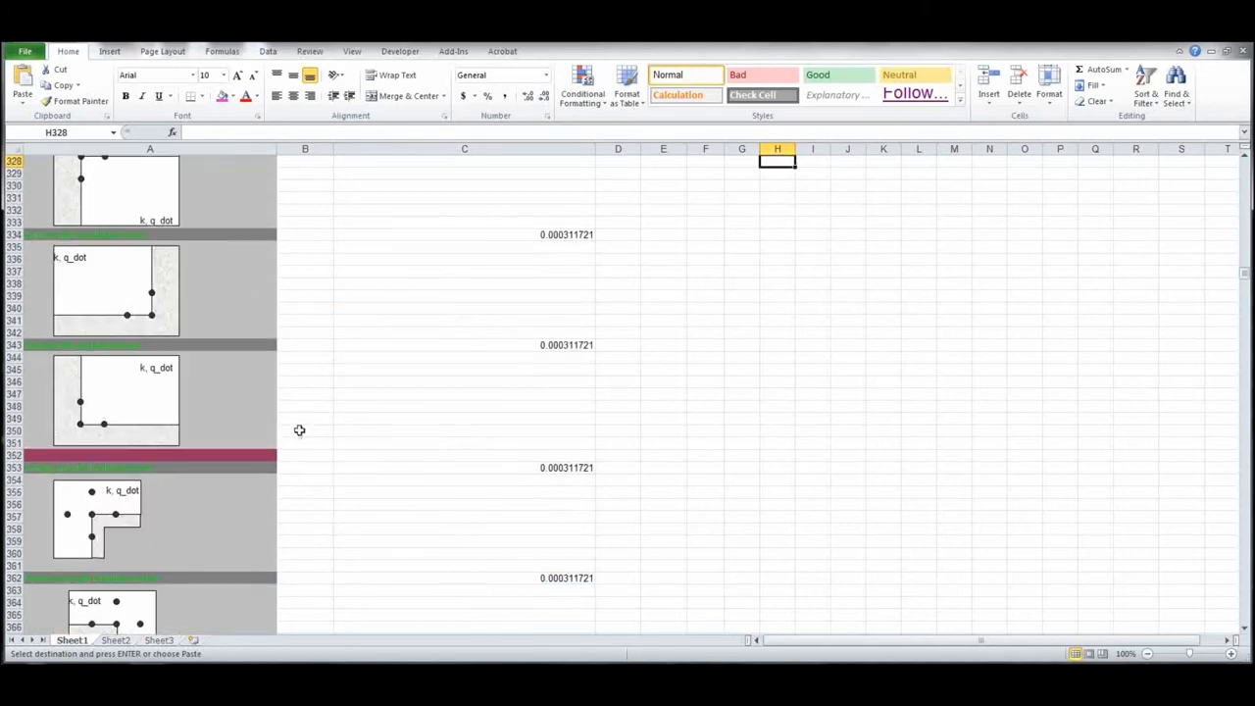
{"action": "scroll", "scroll_direction": "up", "scroll_amount": 3}
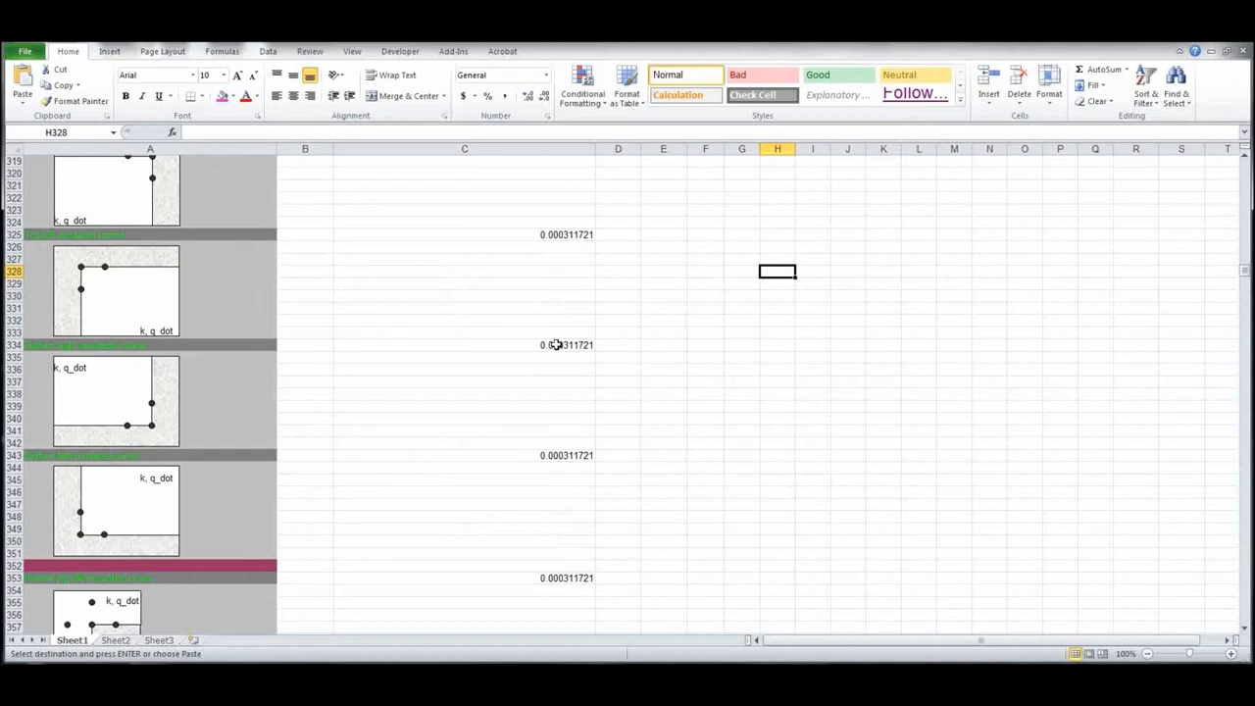
{"action": "left_click", "coordinate": [464, 345]}
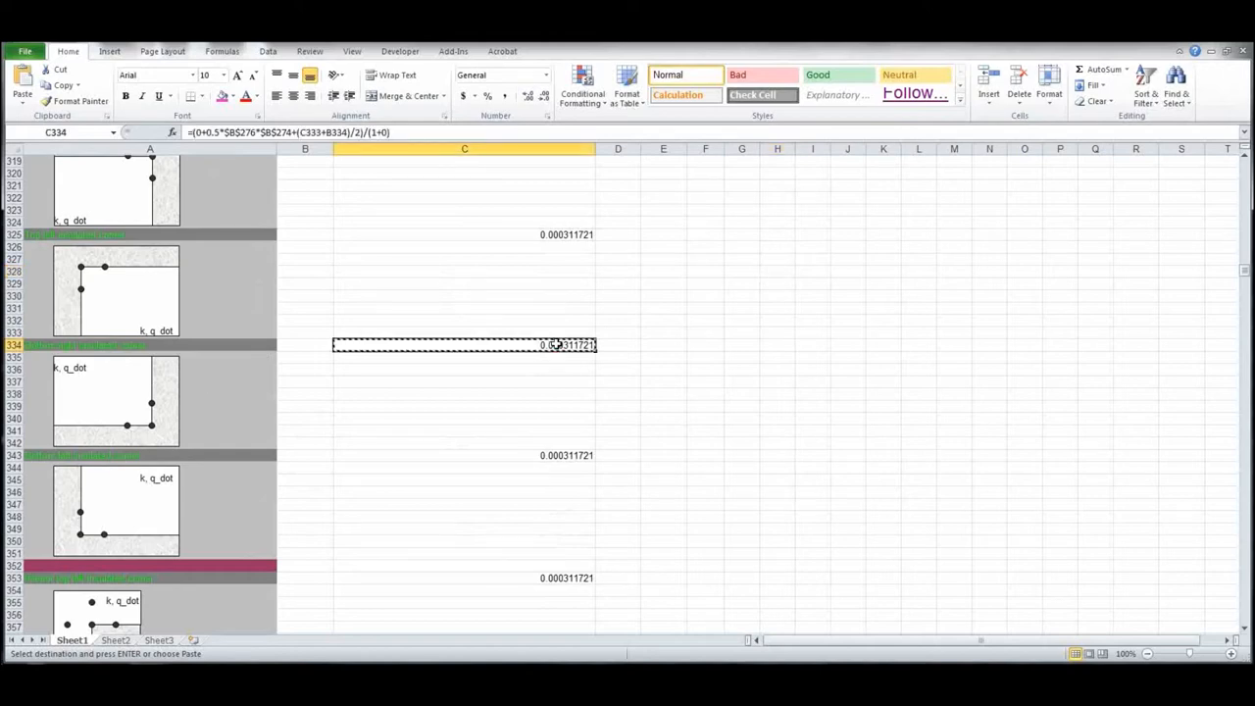
{"action": "scroll", "scroll_direction": "up", "scroll_amount": 3}
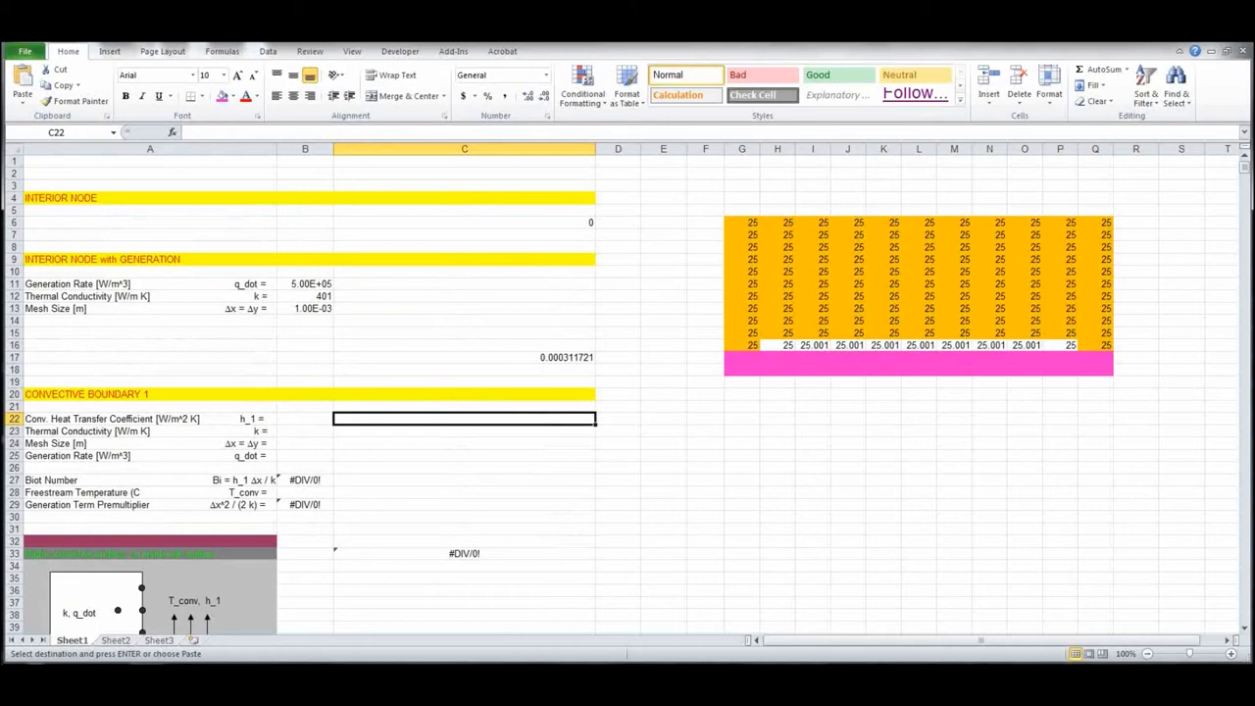
{"action": "left_click", "coordinate": [1096, 344]}
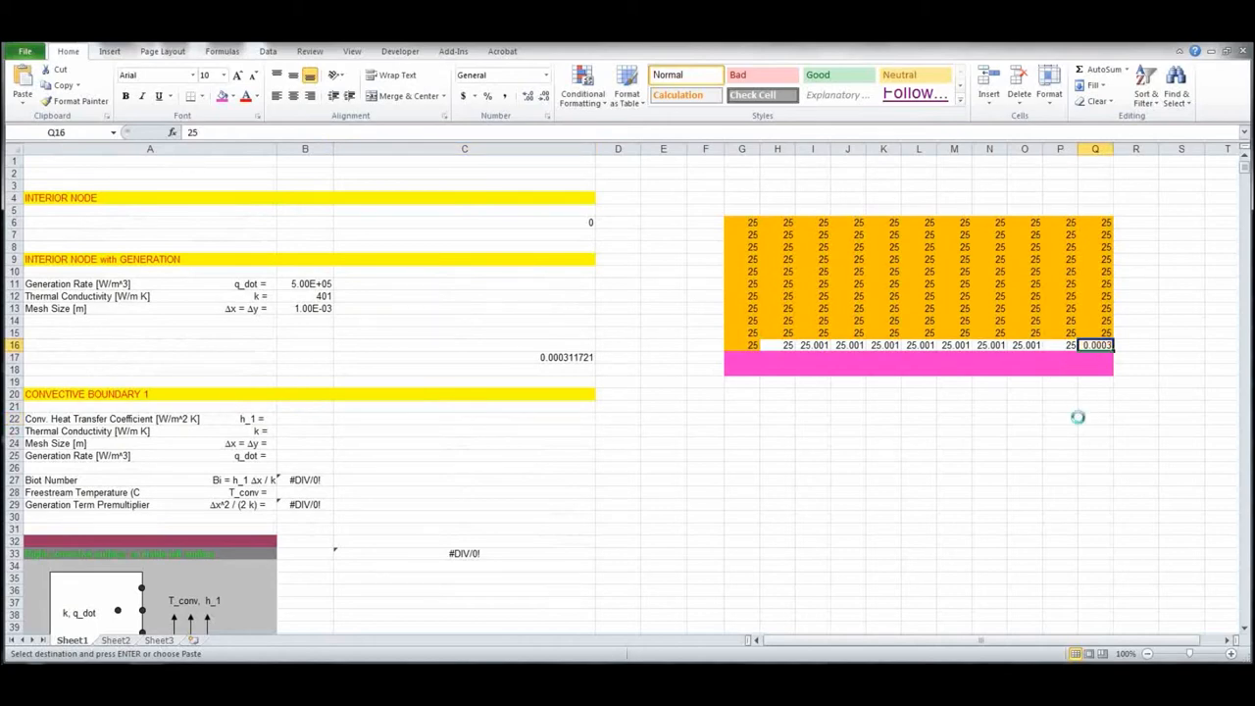
- Copy the corner formula from C343 into bottom-left cell G16
{"action": "scroll", "scroll_direction": "down", "scroll_amount": 3}
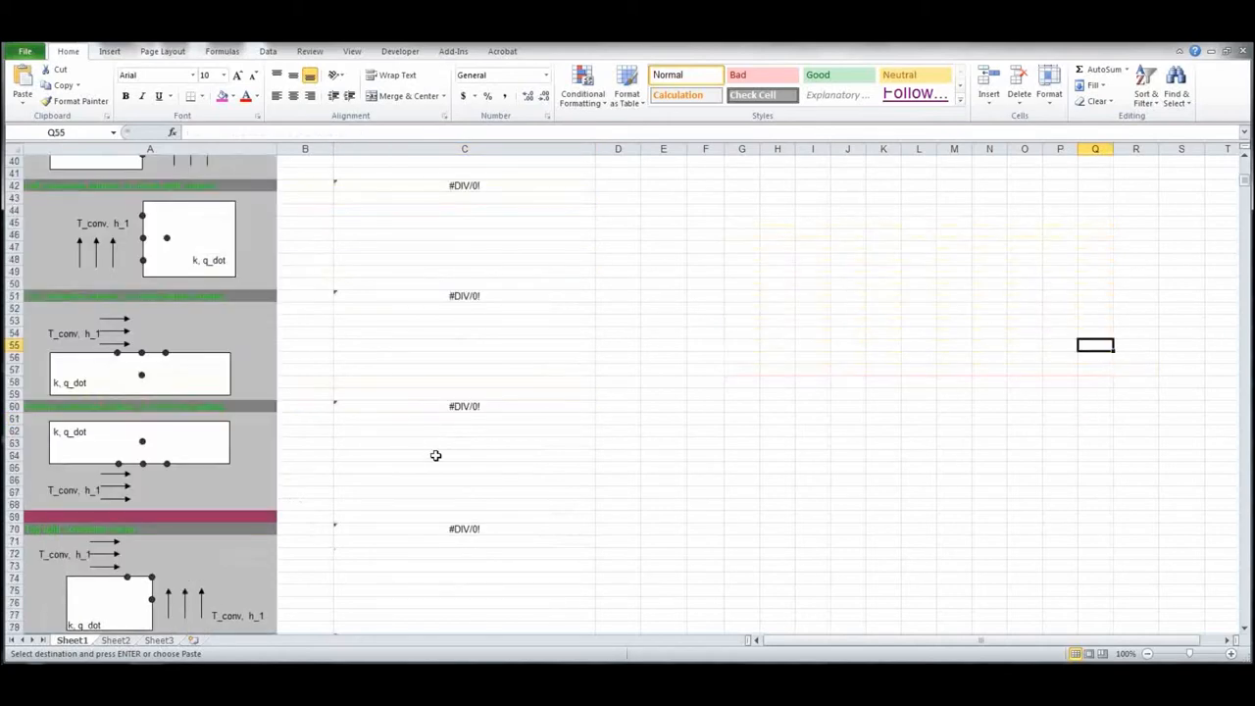
{"action": "scroll", "scroll_direction": "down", "scroll_amount": 3}
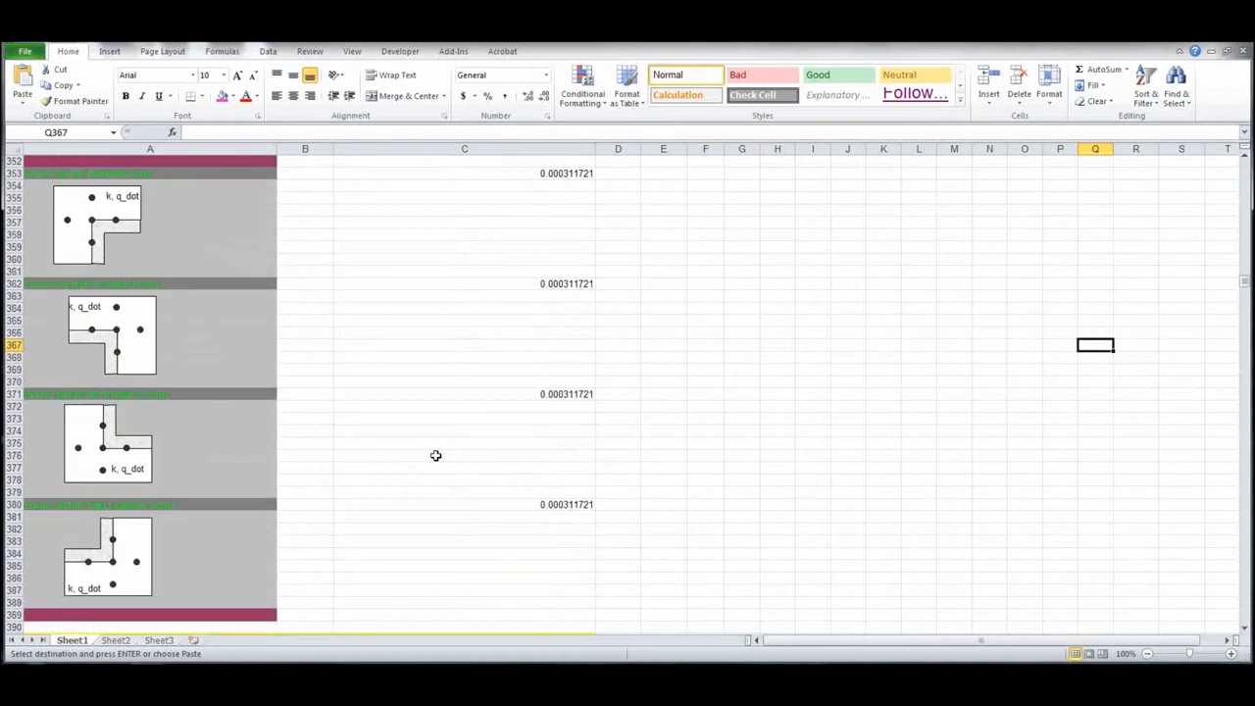
{"action": "scroll", "scroll_direction": "up", "scroll_amount": 3}
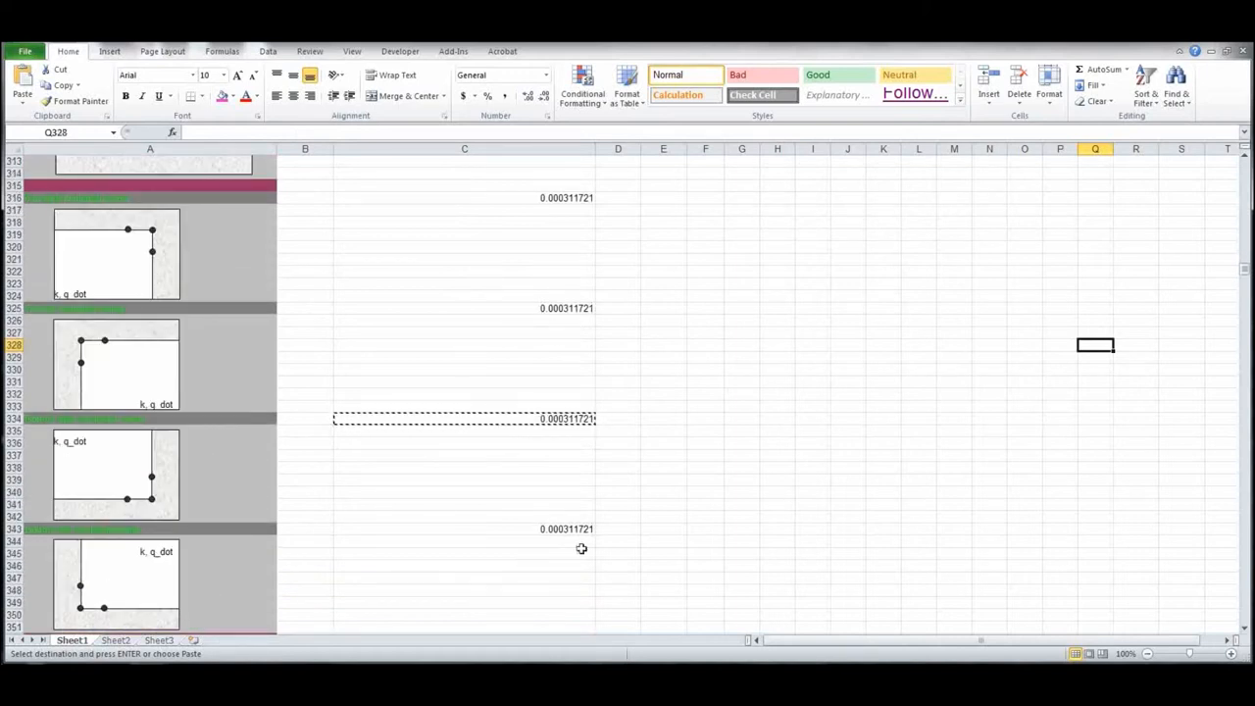
{"action": "left_click", "coordinate": [464, 529]}
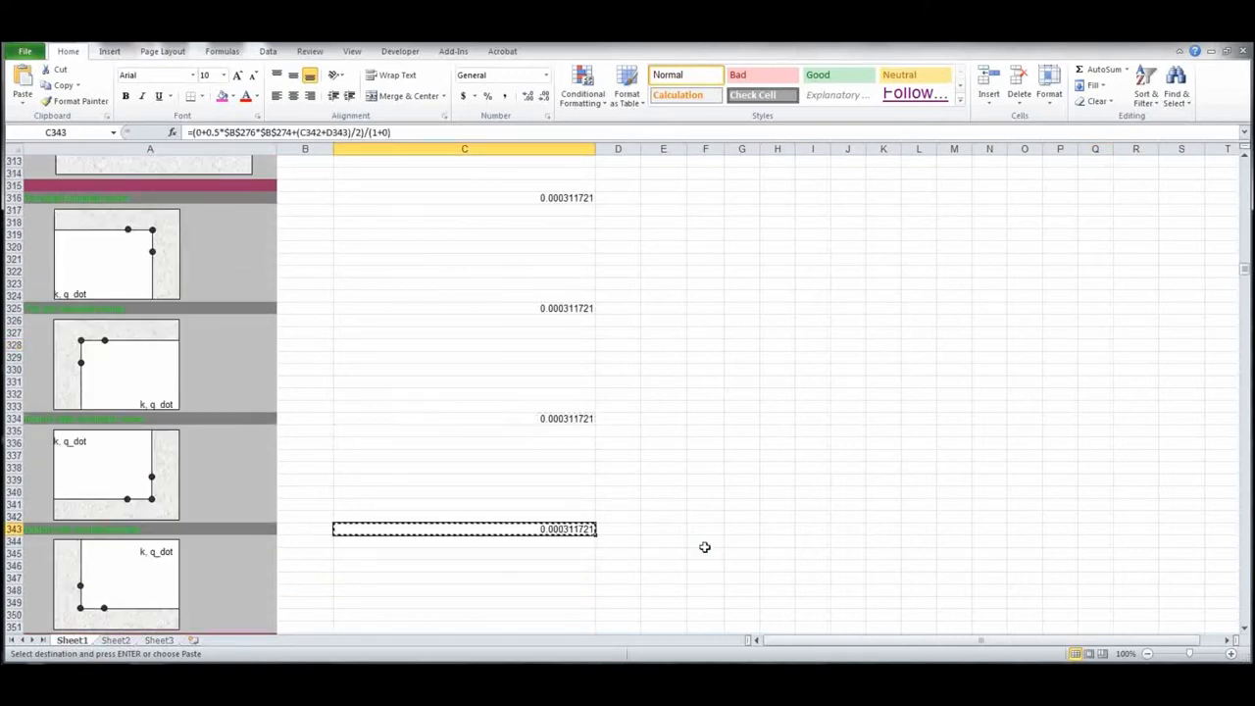
{"action": "scroll", "scroll_direction": "up", "scroll_amount": 3}
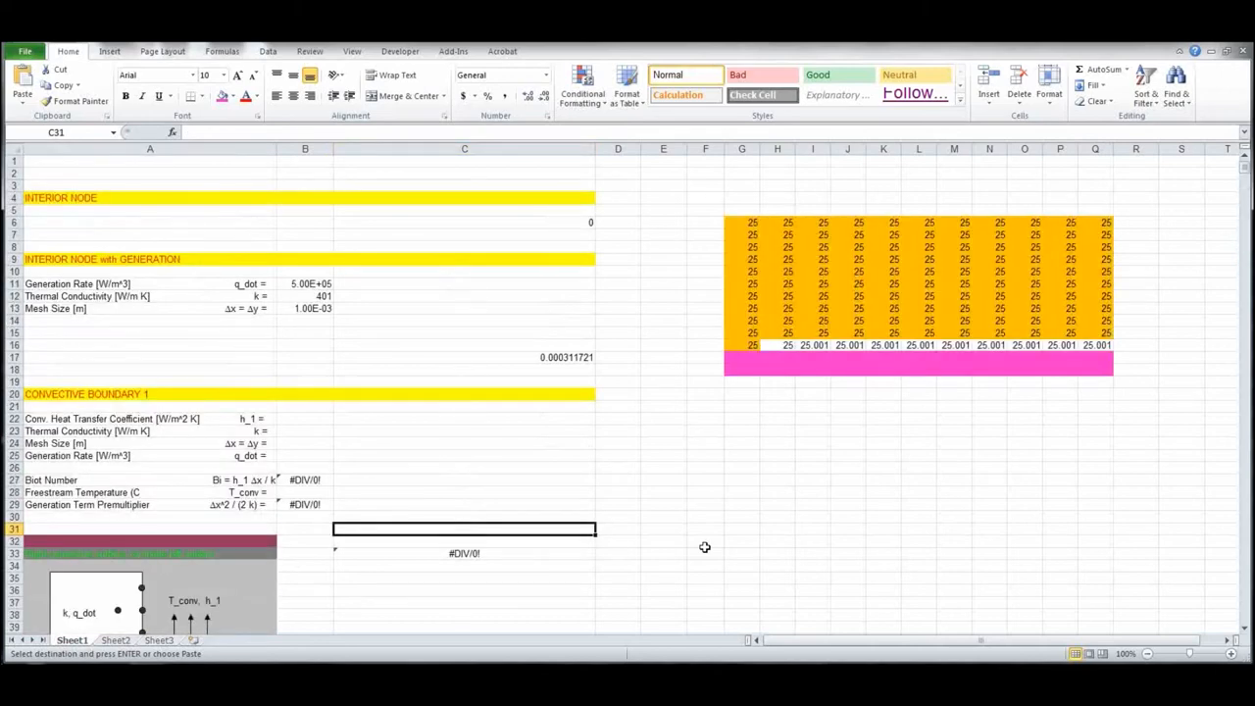
{"action": "left_click", "coordinate": [741, 344]}
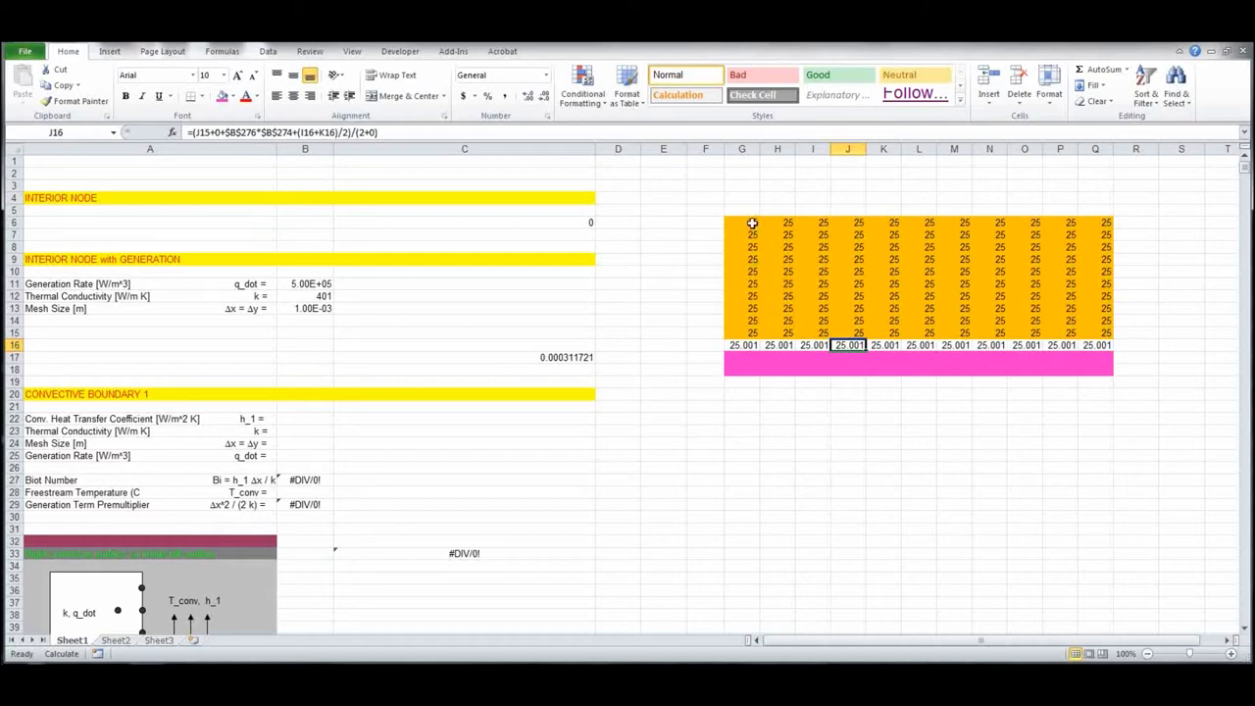
{"action": "mouse_move", "coordinate": [1127, 253]}
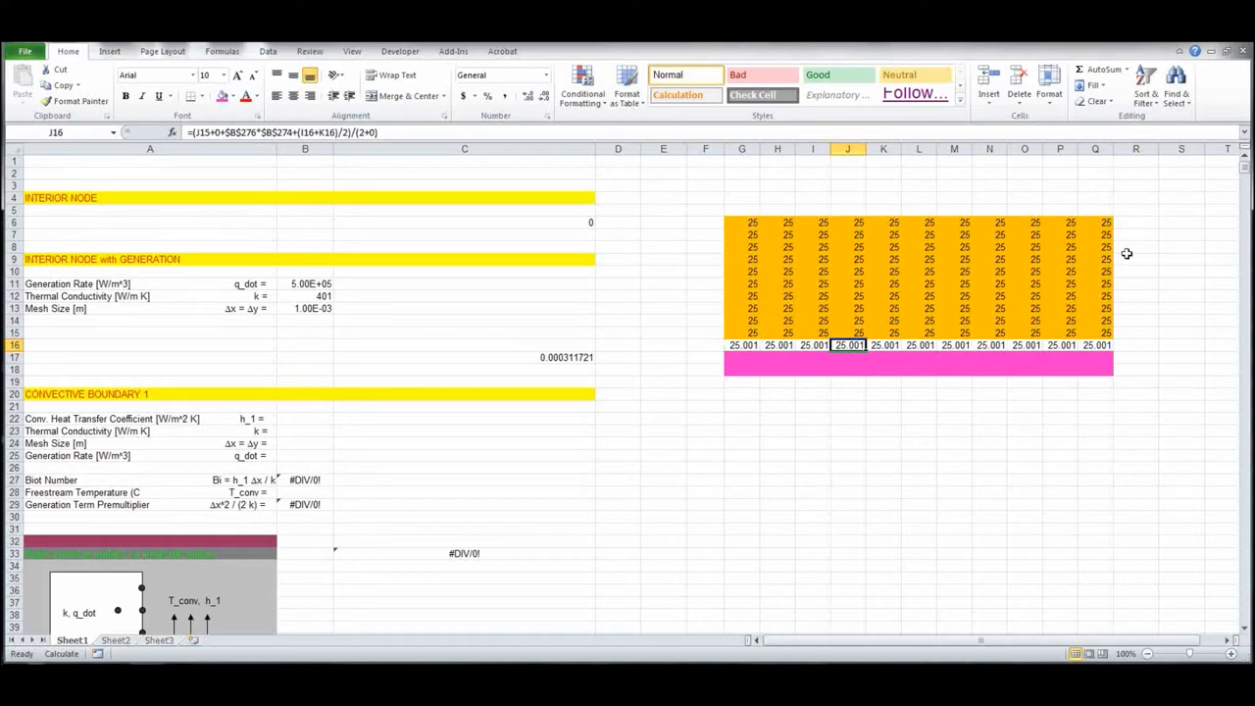
{"action": "mouse_move", "coordinate": [264, 430]}
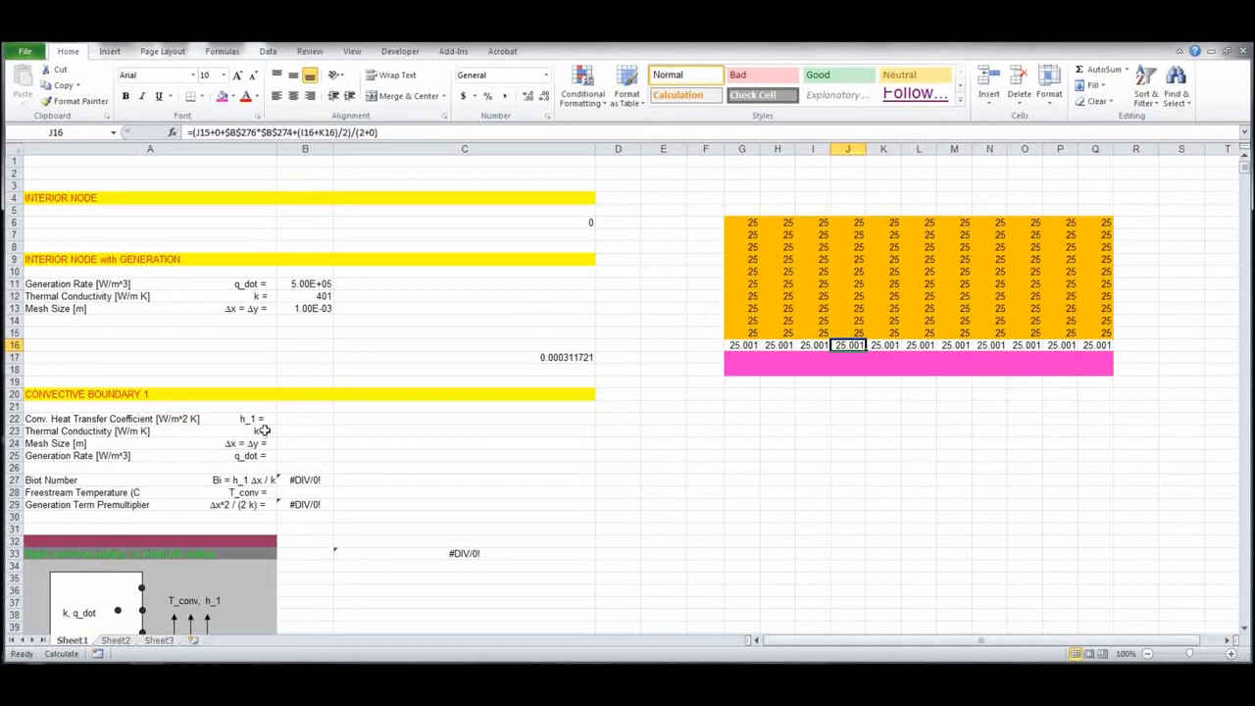
- Copy the radiation-convection corner formula from C1096
{"action": "scroll", "scroll_direction": "down", "scroll_amount": 3}
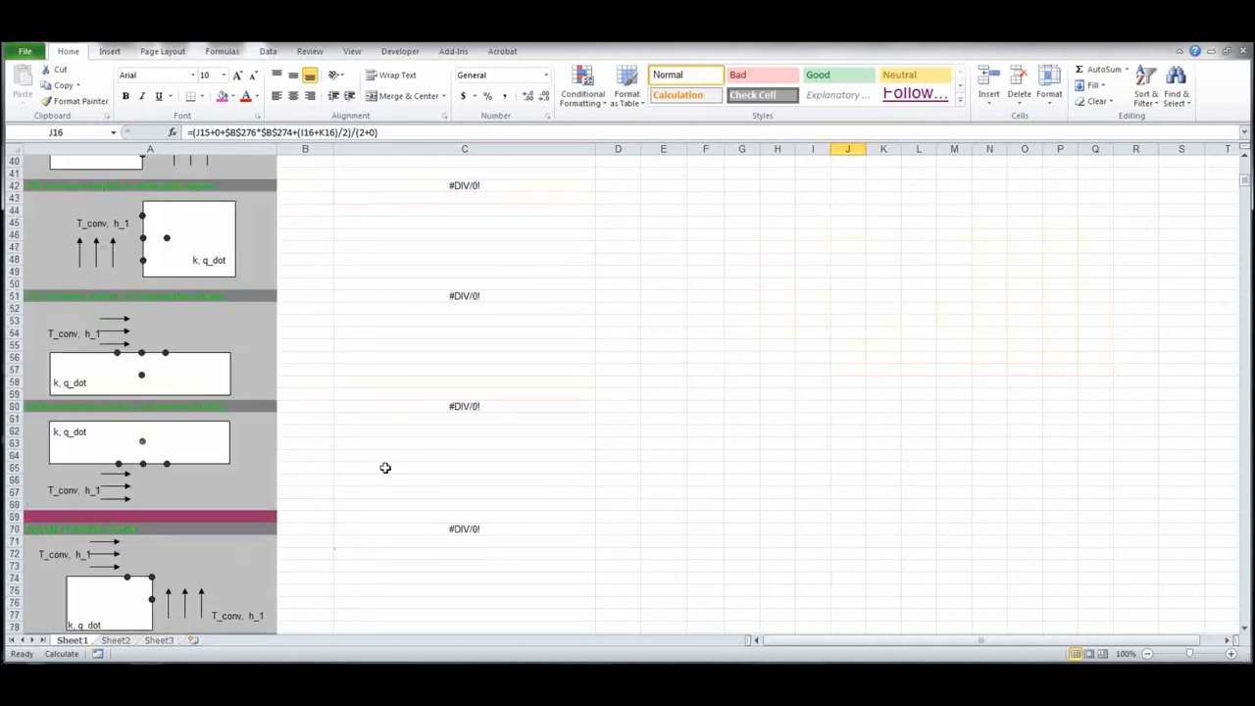
{"action": "scroll", "scroll_direction": "down", "scroll_amount": 3}
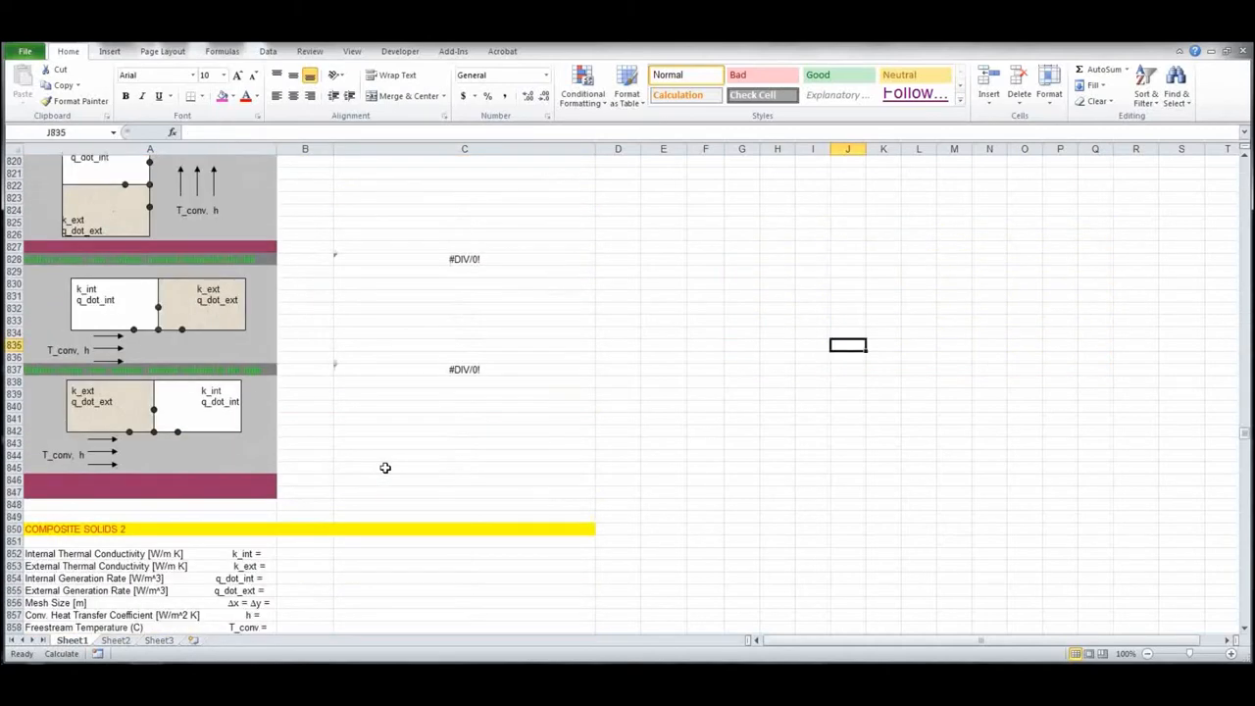
{"action": "scroll", "scroll_direction": "down", "scroll_amount": 3}
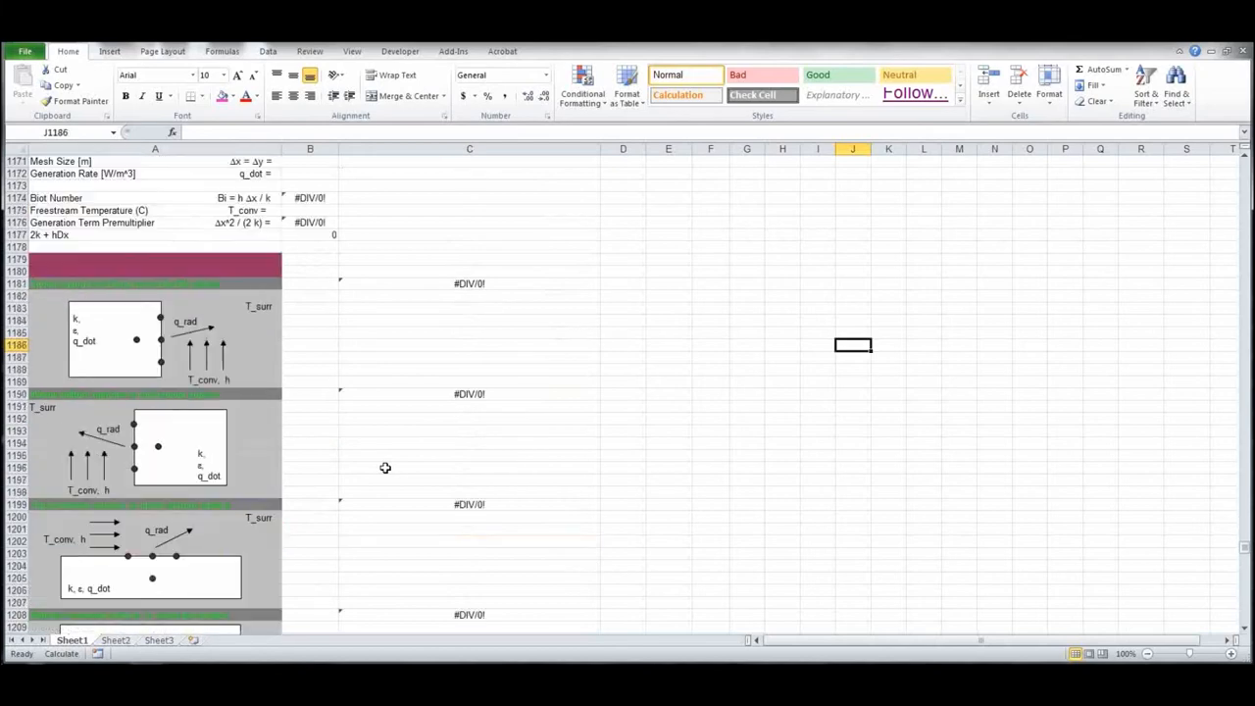
{"action": "scroll", "scroll_direction": "down", "scroll_amount": 3}
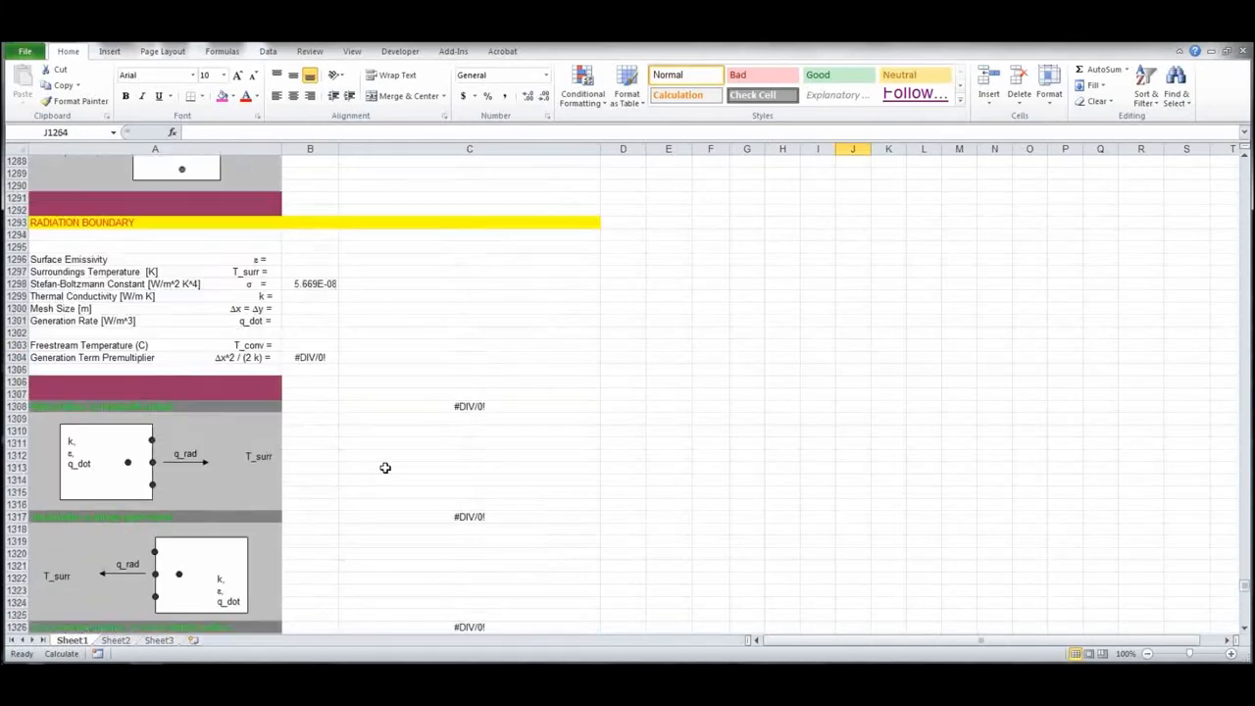
{"action": "scroll", "scroll_direction": "down", "scroll_amount": 3}
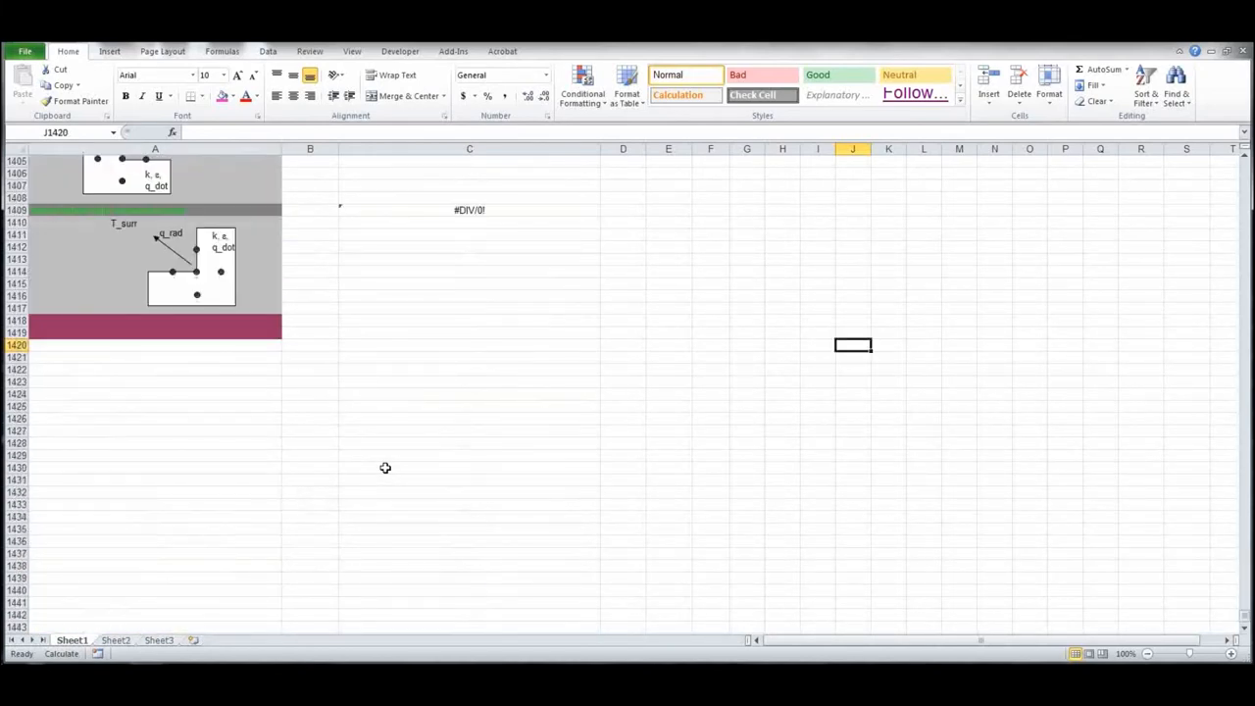
{"action": "scroll", "scroll_direction": "up", "scroll_amount": 3}
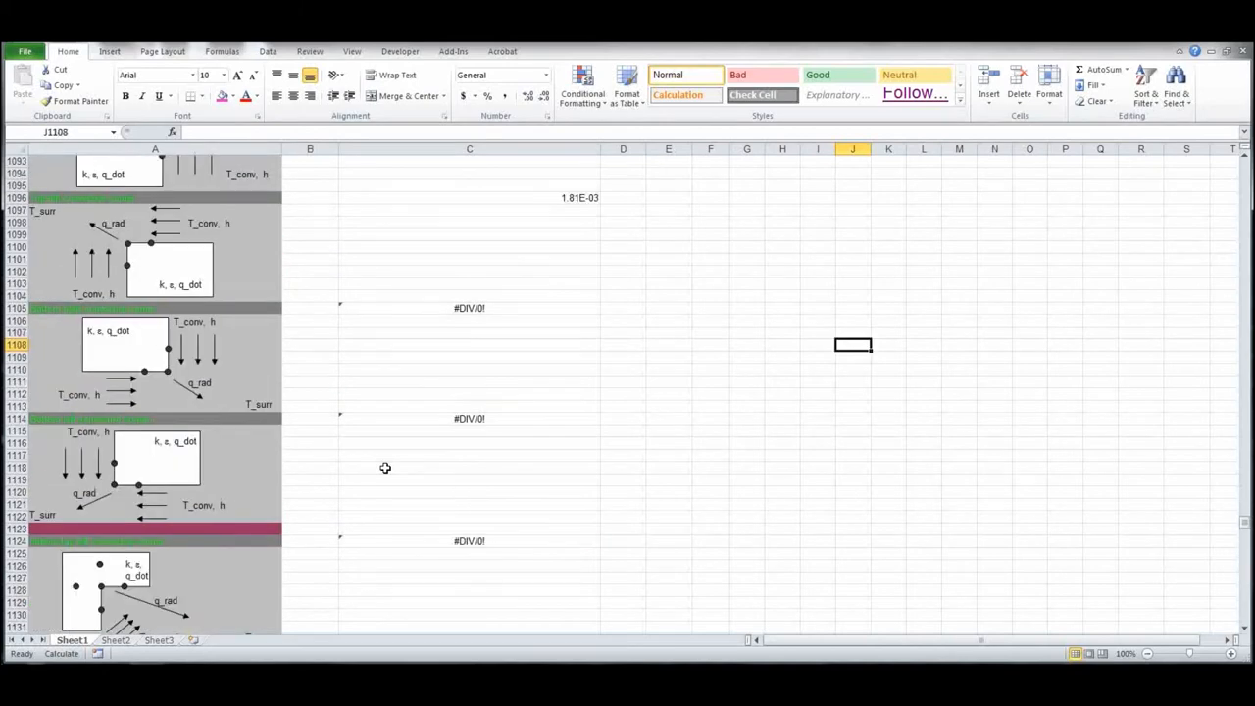
{"action": "scroll", "scroll_direction": "up", "scroll_amount": 3}
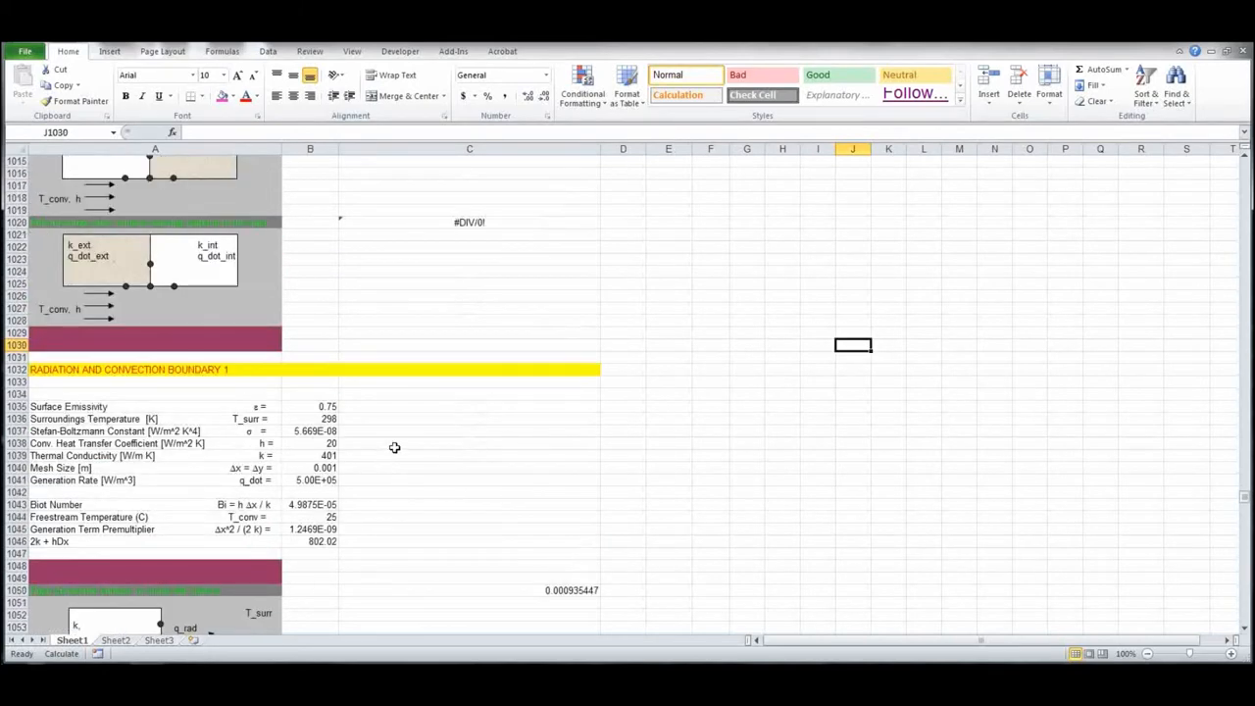
{"action": "scroll", "scroll_direction": "down", "scroll_amount": 3}
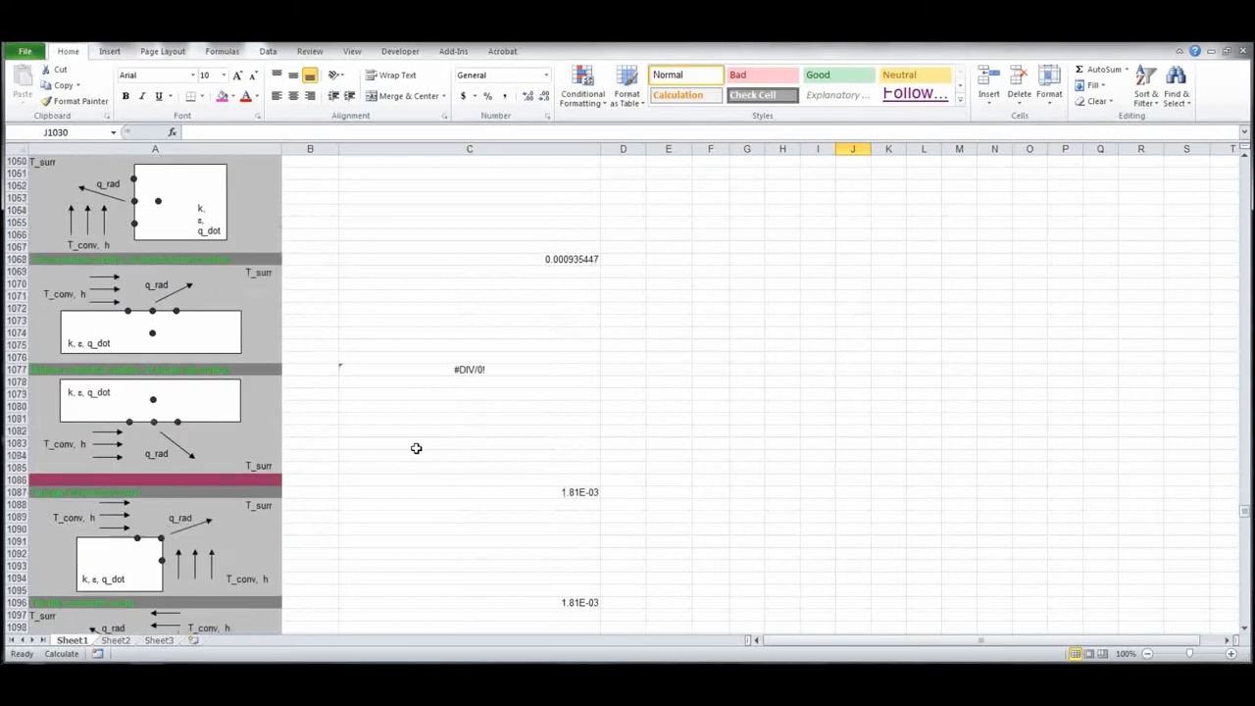
{"action": "left_click", "coordinate": [468, 491]}
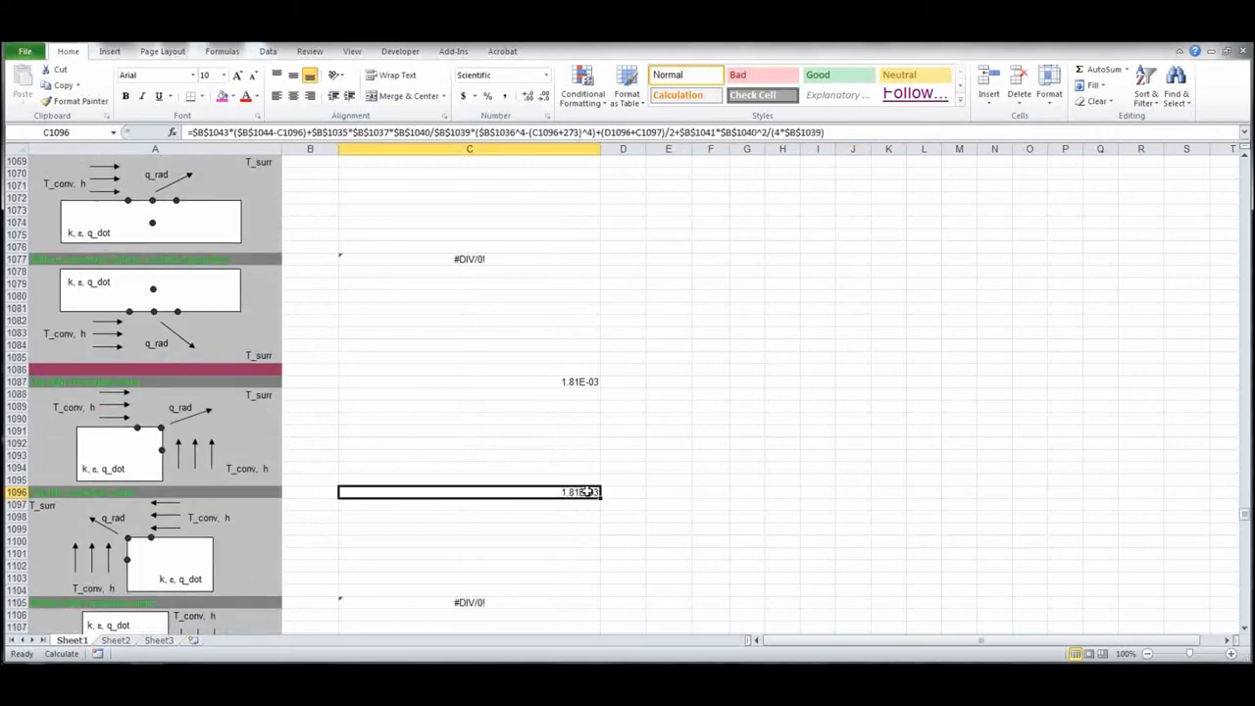
{"action": "key", "text": "ctrl+c"}
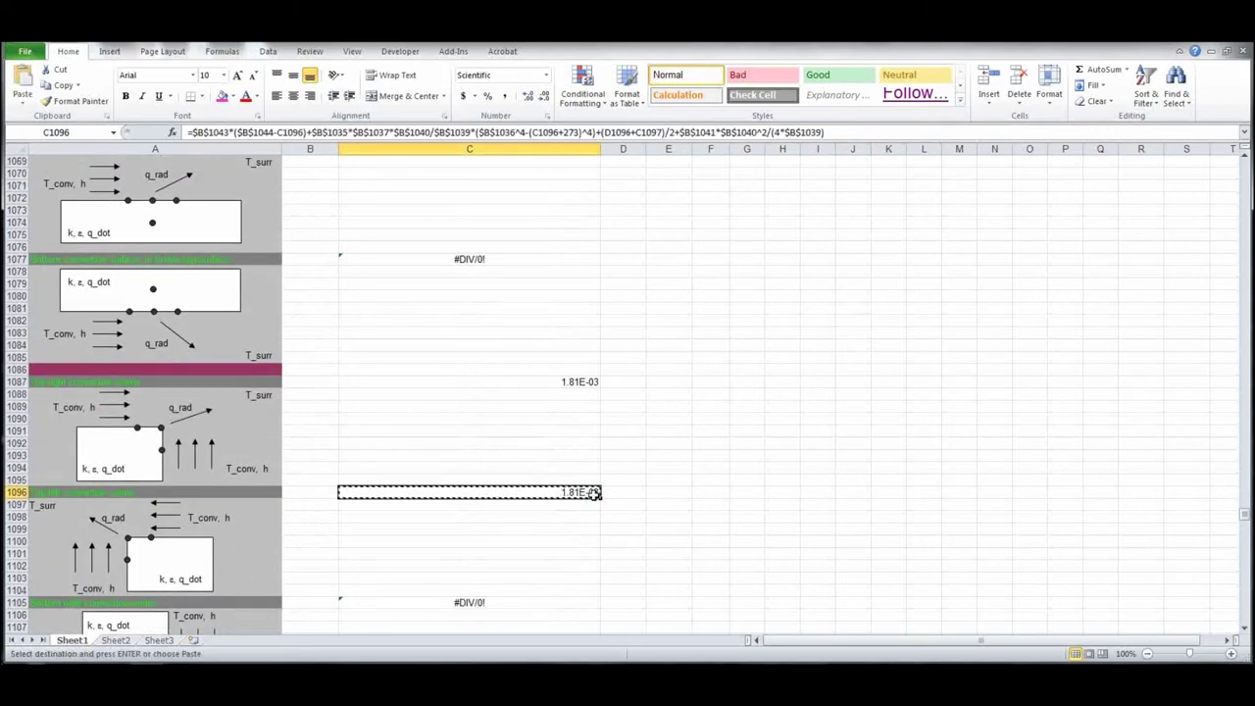
- Paste it into top-left corner cell G6, formatted as Number to read 25.00
{"action": "key", "text": "ctrl+Home"}
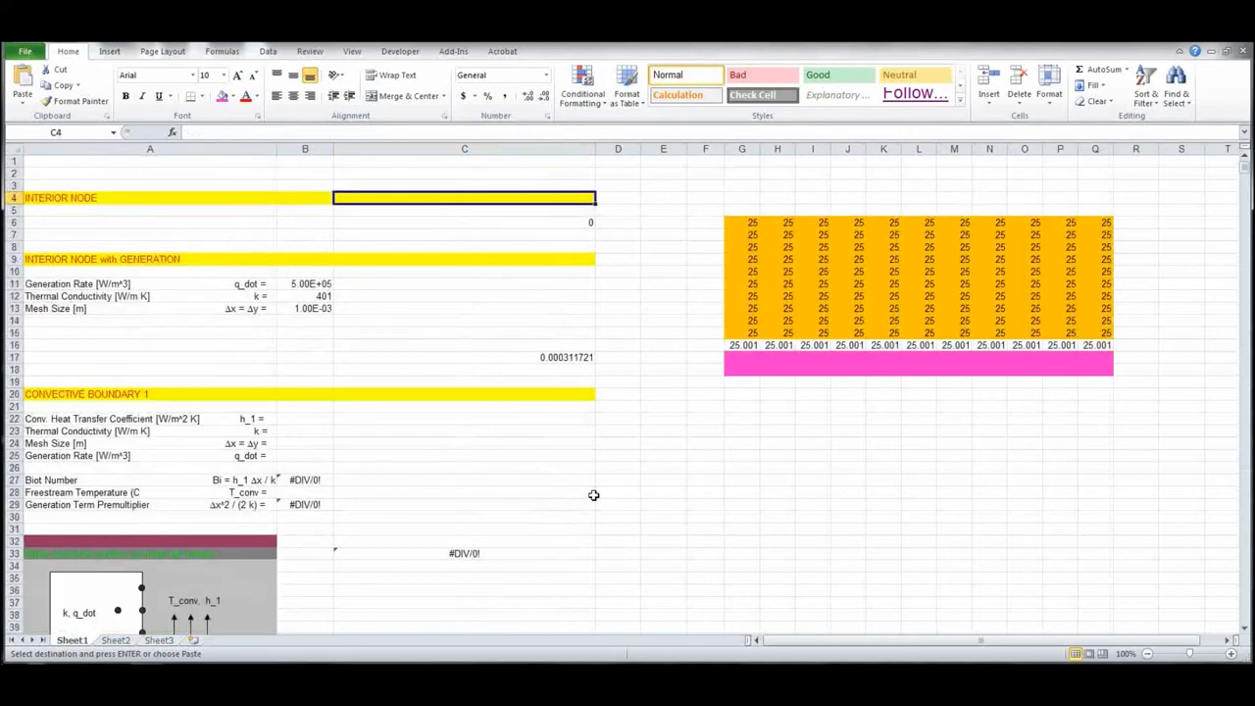
{"action": "left_click", "coordinate": [741, 222]}
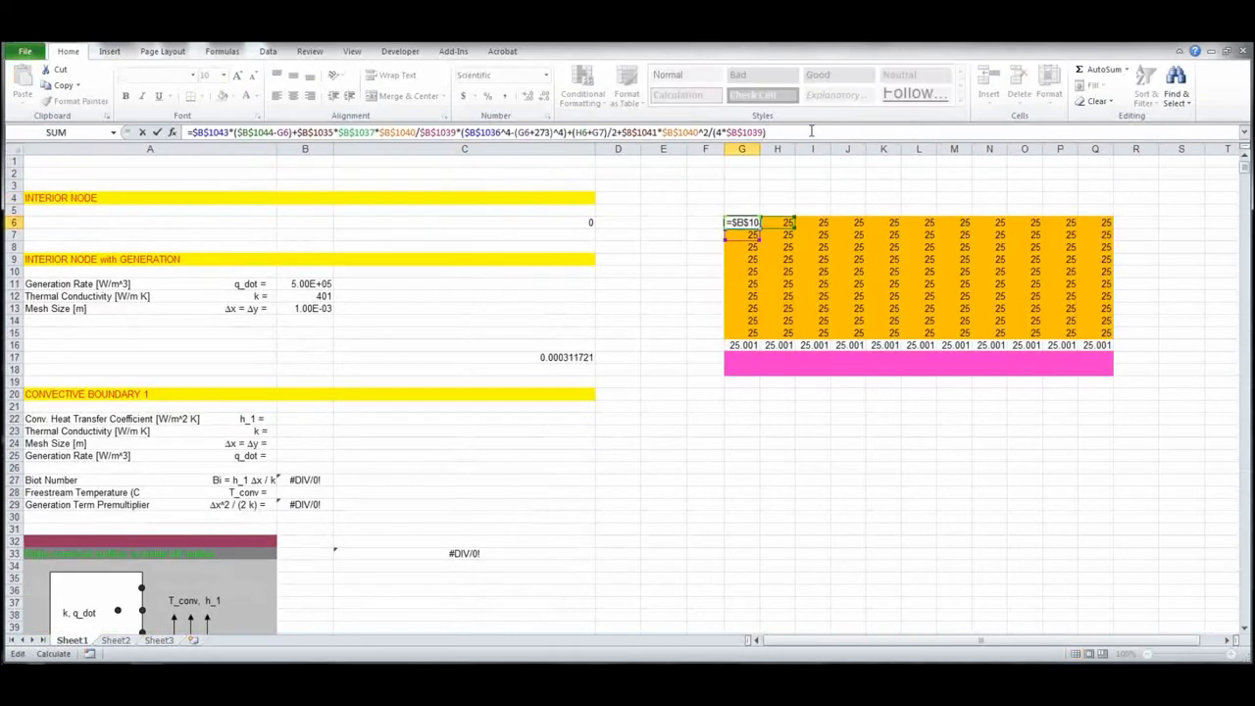
{"action": "mouse_move", "coordinate": [694, 306]}
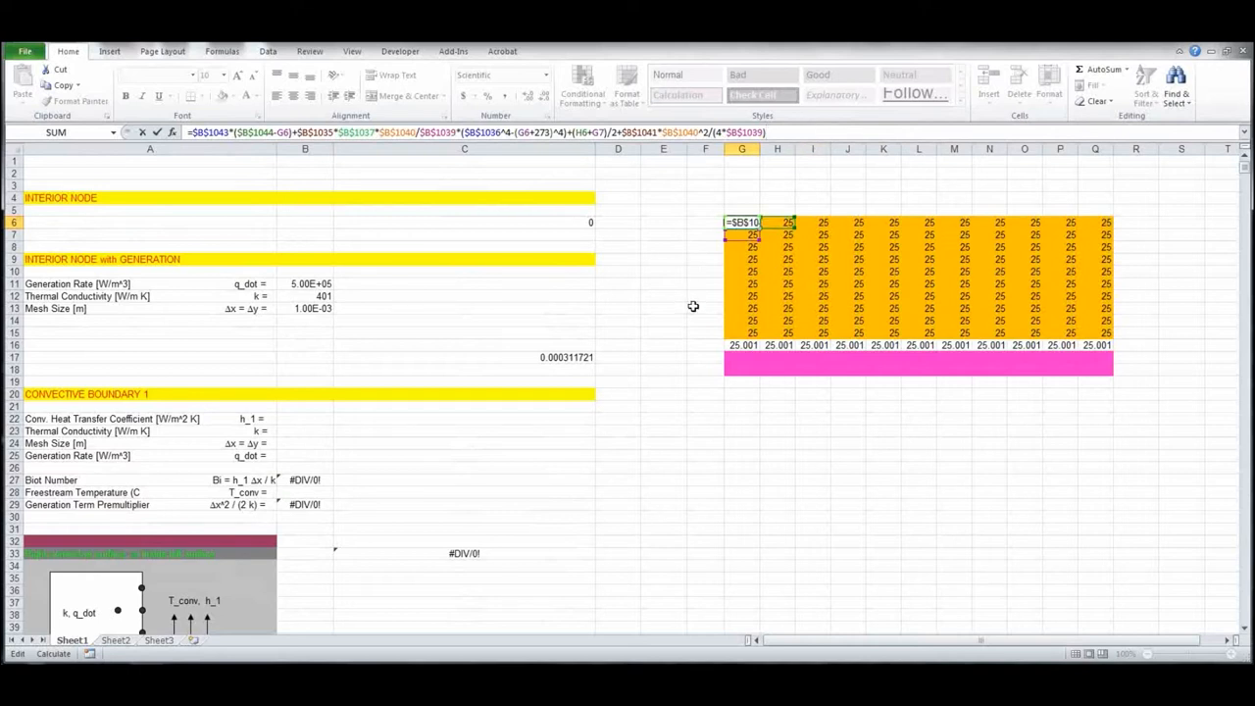
{"action": "left_click", "coordinate": [546, 74]}
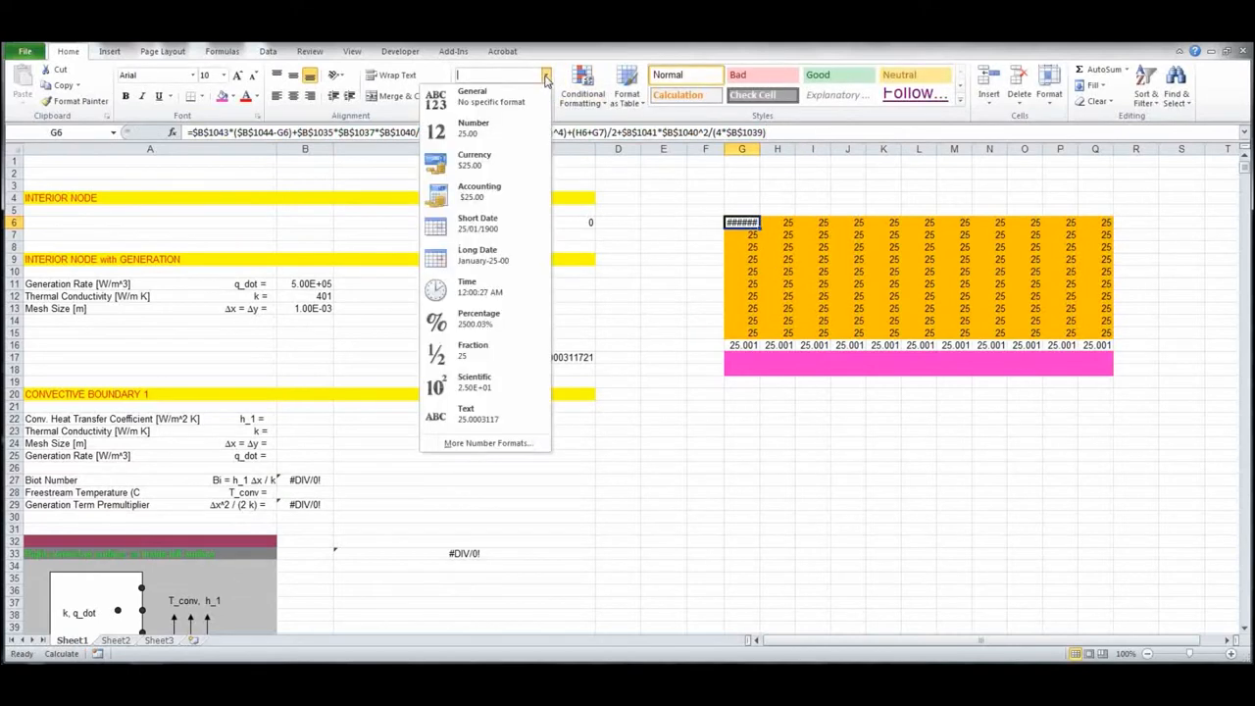
{"action": "left_click", "coordinate": [471, 131]}
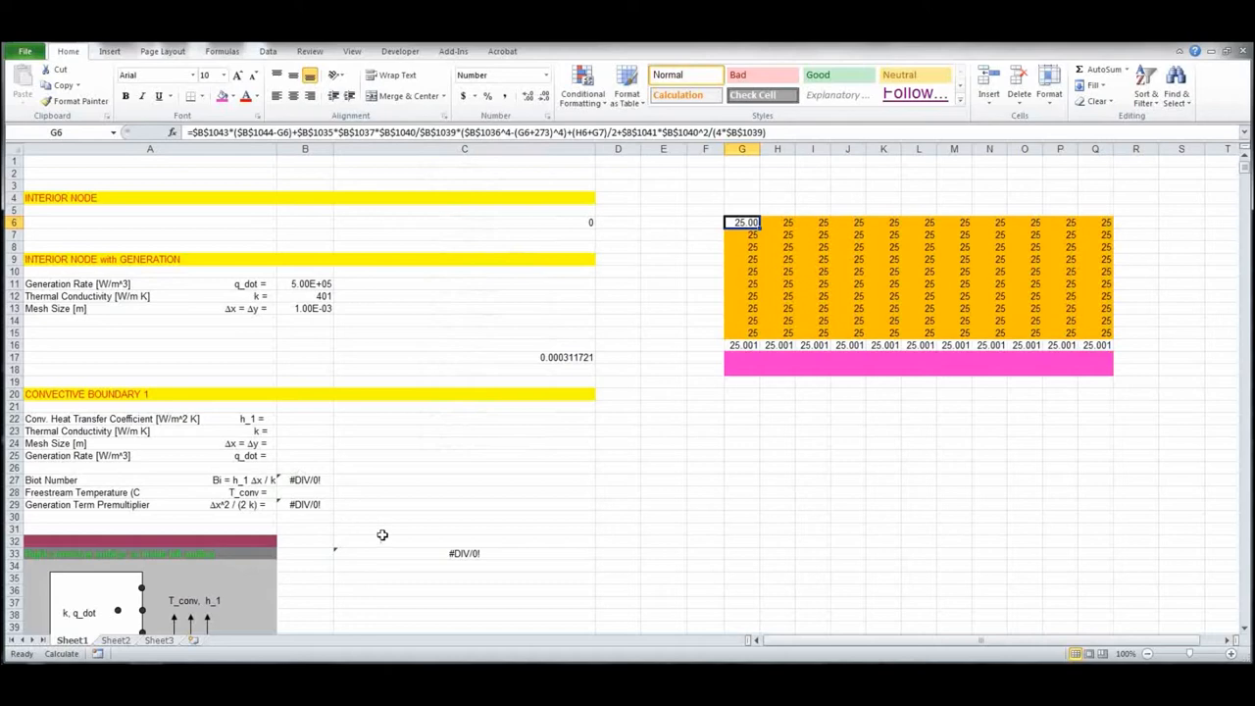
{"action": "left_click", "coordinate": [664, 461]}
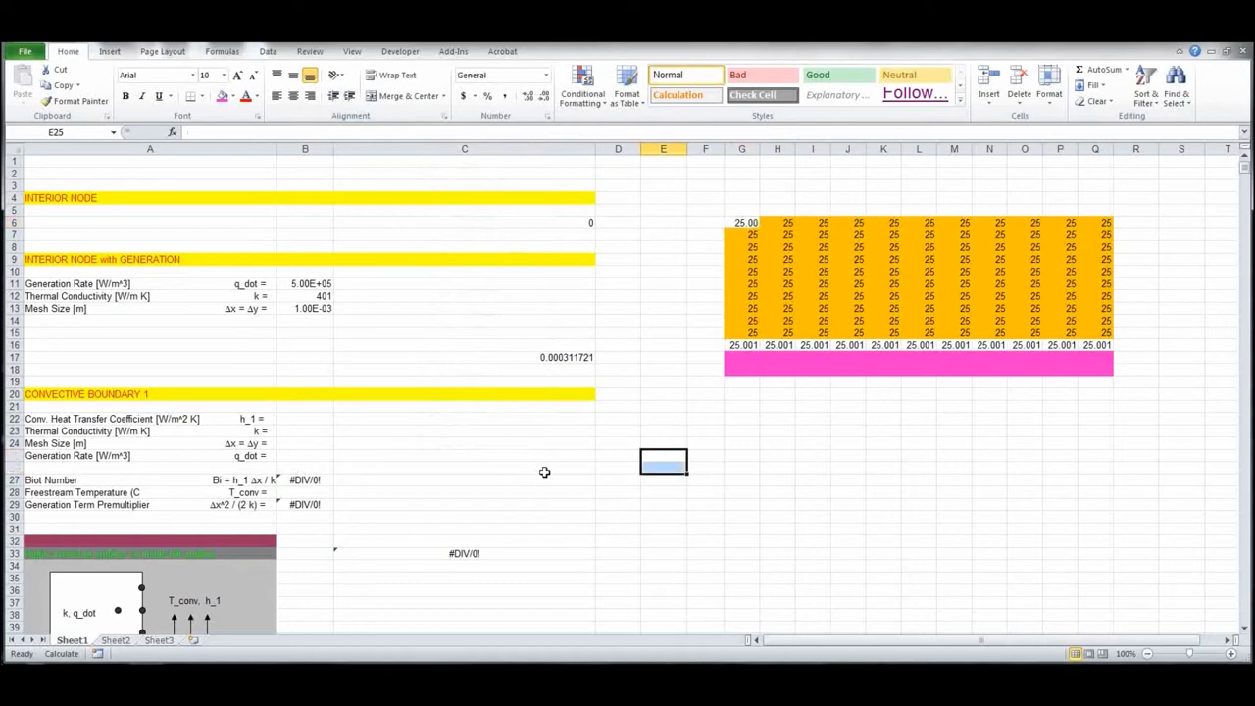
- Copy the radiation-convection corner formula from C1087
{"action": "scroll", "scroll_direction": "down", "scroll_amount": 3}
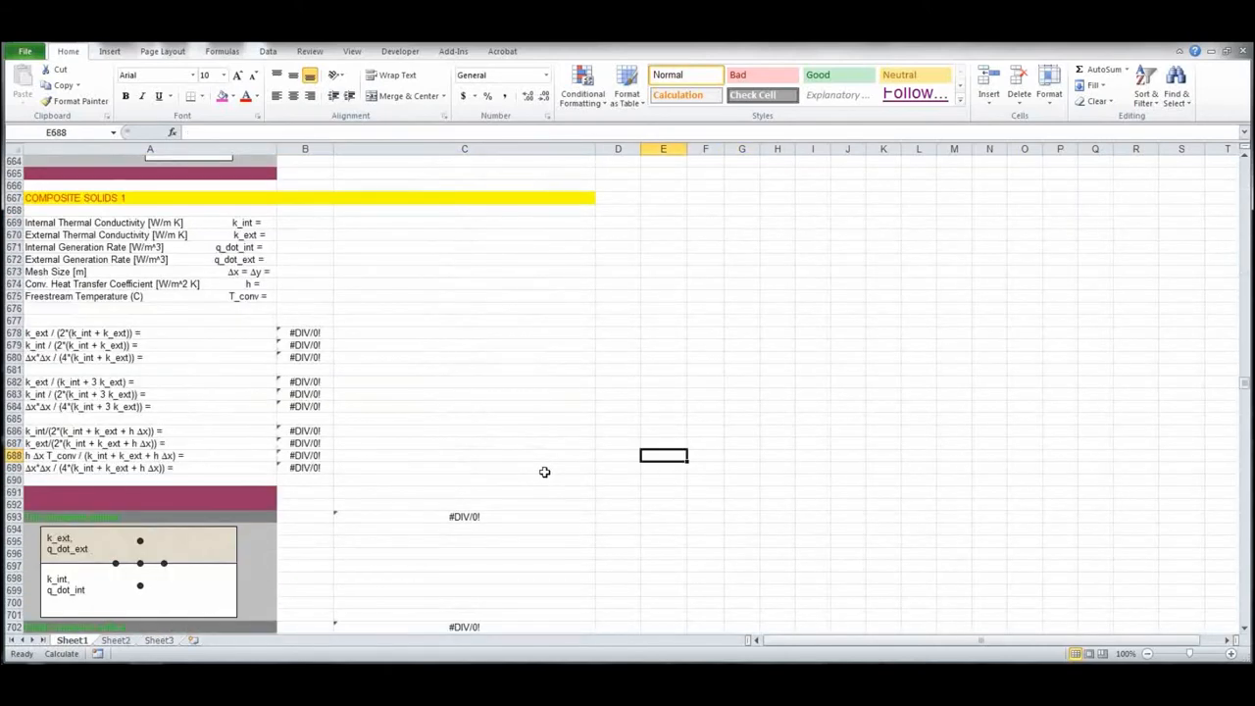
{"action": "scroll", "scroll_direction": "down", "scroll_amount": 3}
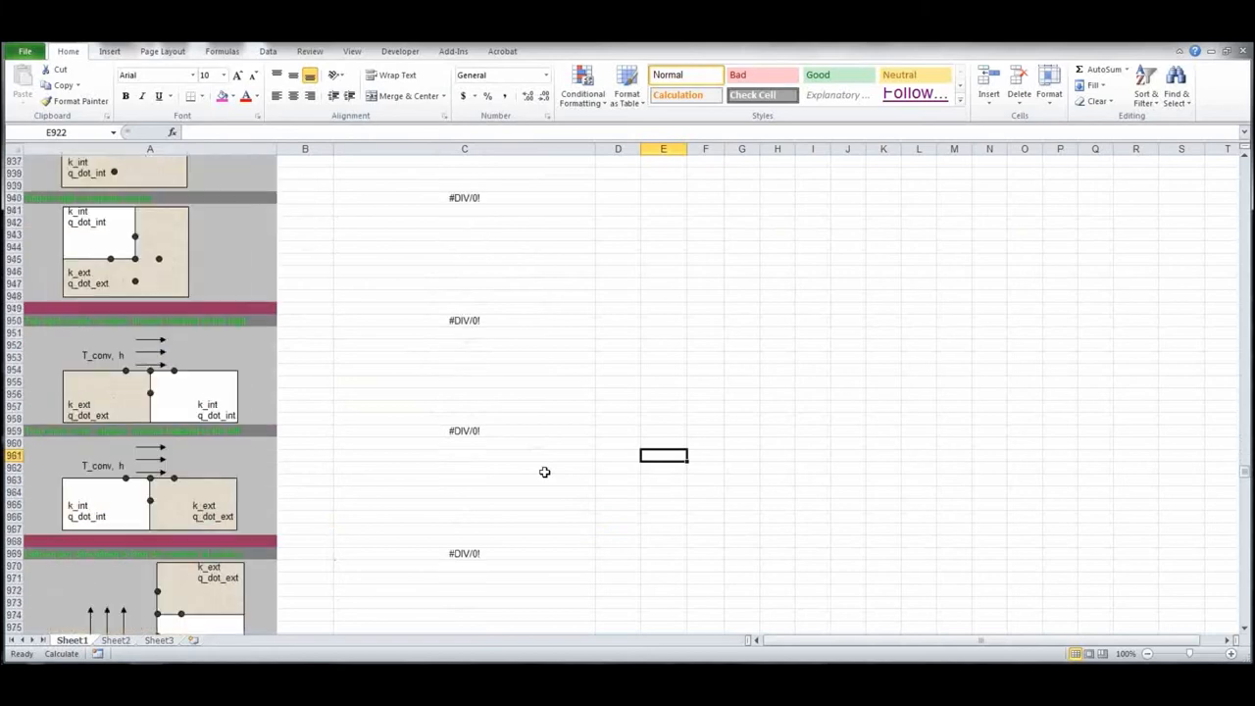
{"action": "scroll", "scroll_direction": "down", "scroll_amount": 3}
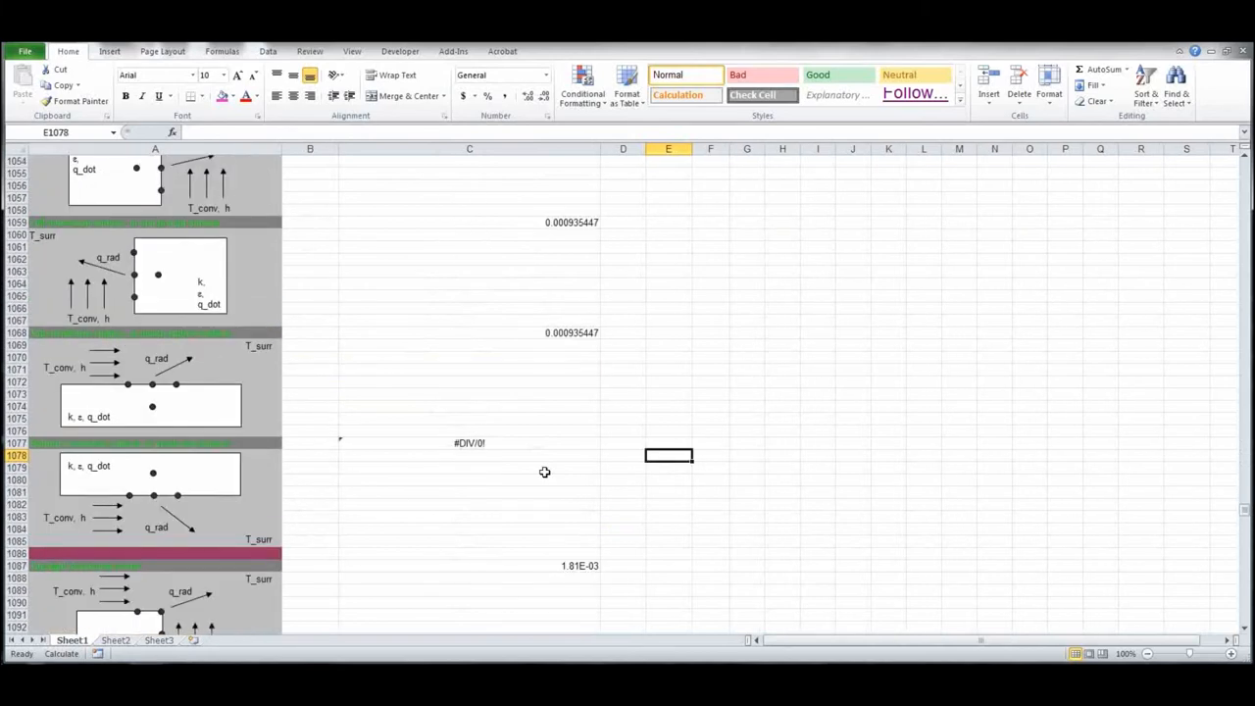
{"action": "scroll", "scroll_direction": "down", "scroll_amount": 3}
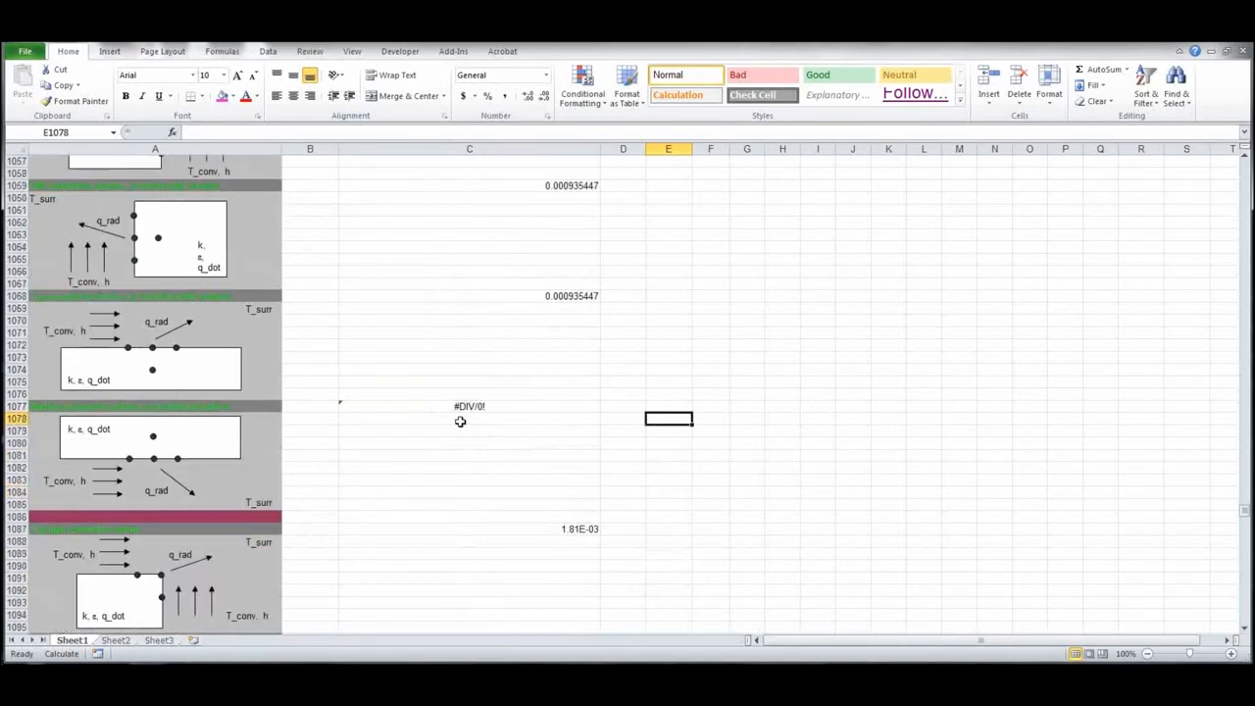
{"action": "scroll", "scroll_direction": "down", "scroll_amount": 3}
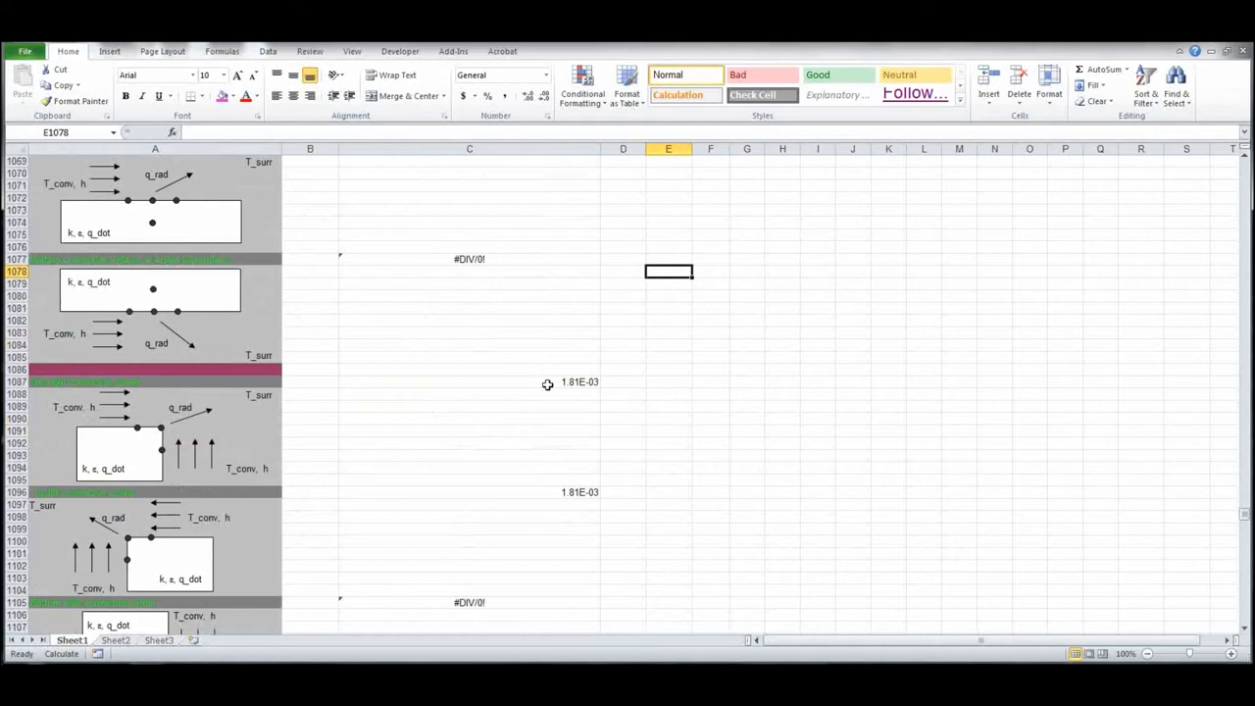
{"action": "left_click", "coordinate": [469, 381]}
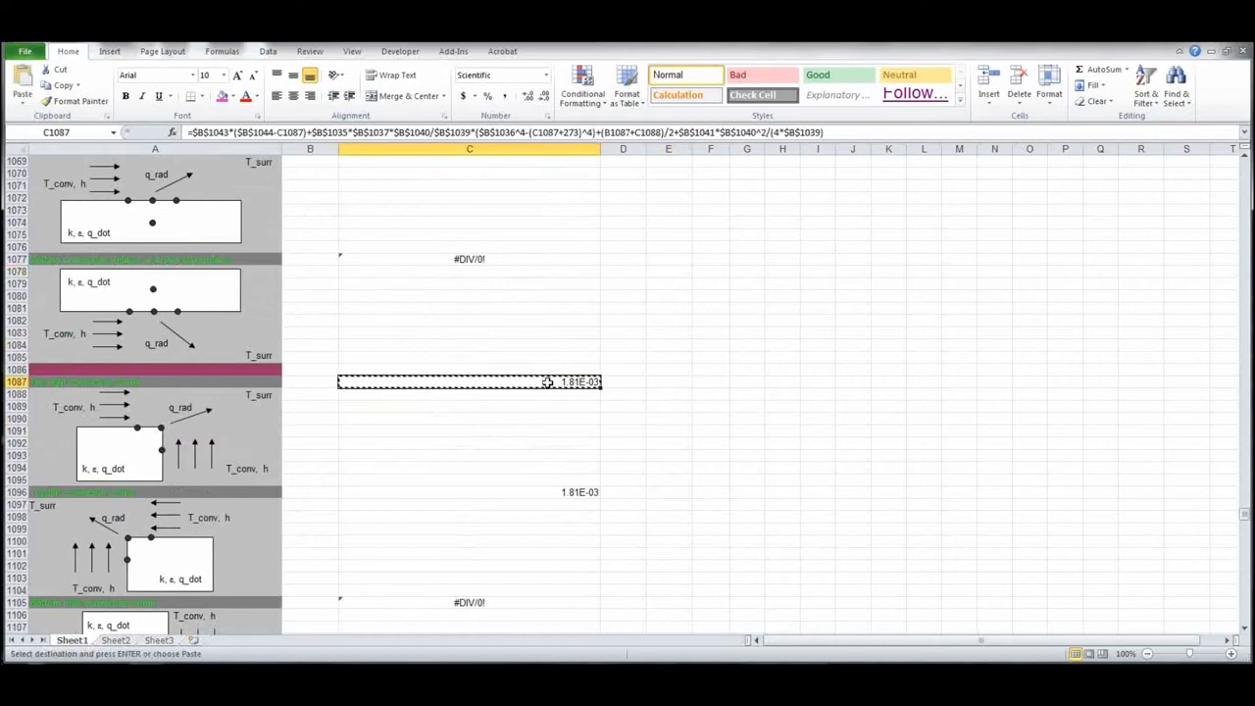
- Paste it into top-right corner cell Q6, formatted as Number to read 25.00
{"action": "scroll", "scroll_direction": "up", "scroll_amount": 3}
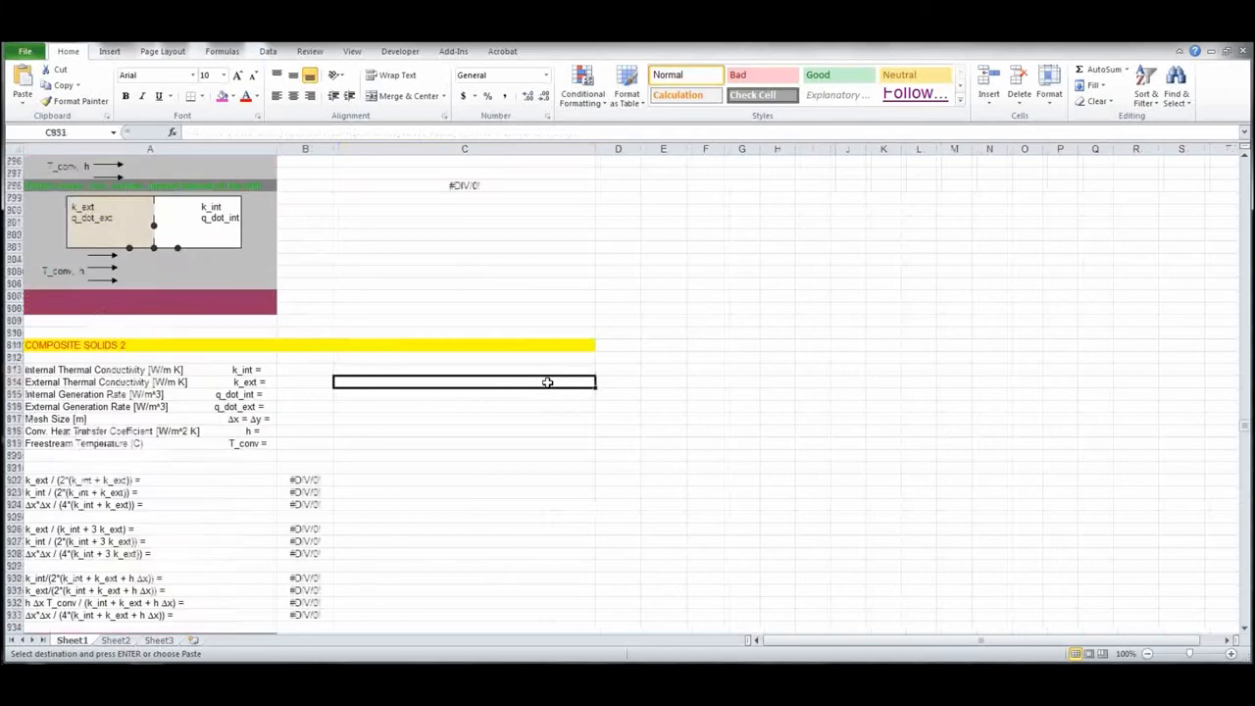
{"action": "scroll", "scroll_direction": "up", "scroll_amount": 3}
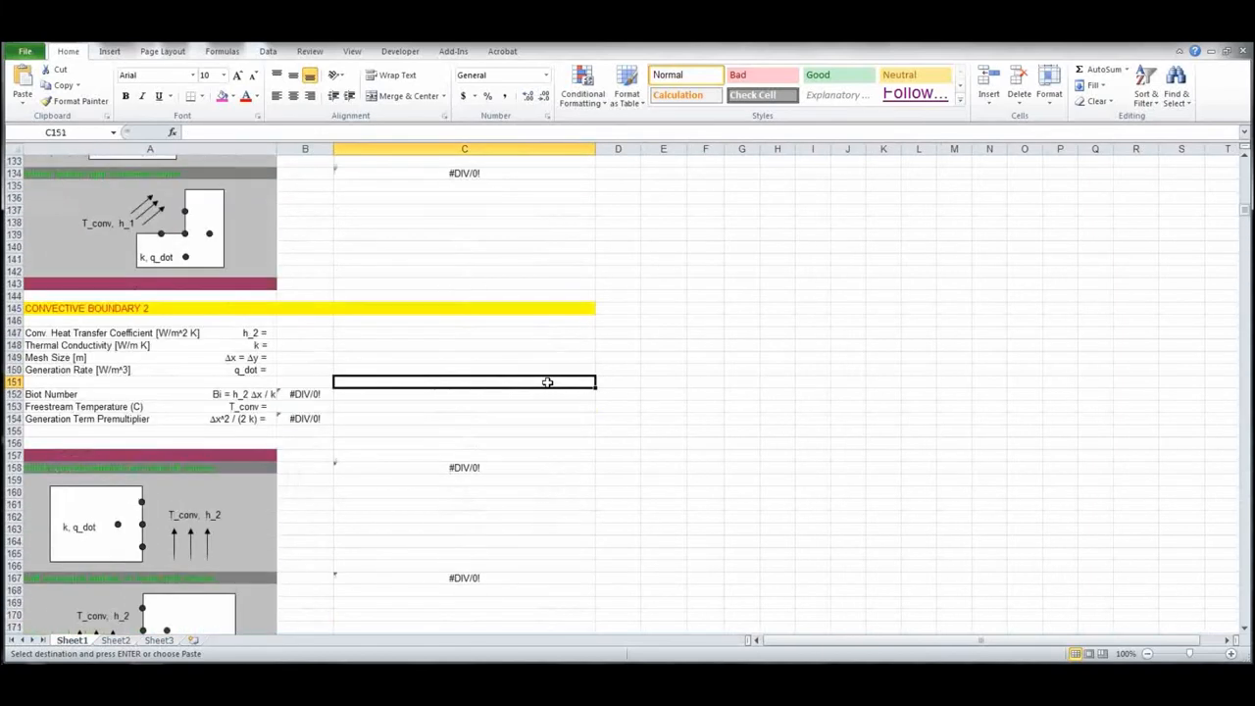
{"action": "scroll", "scroll_direction": "up", "scroll_amount": 3}
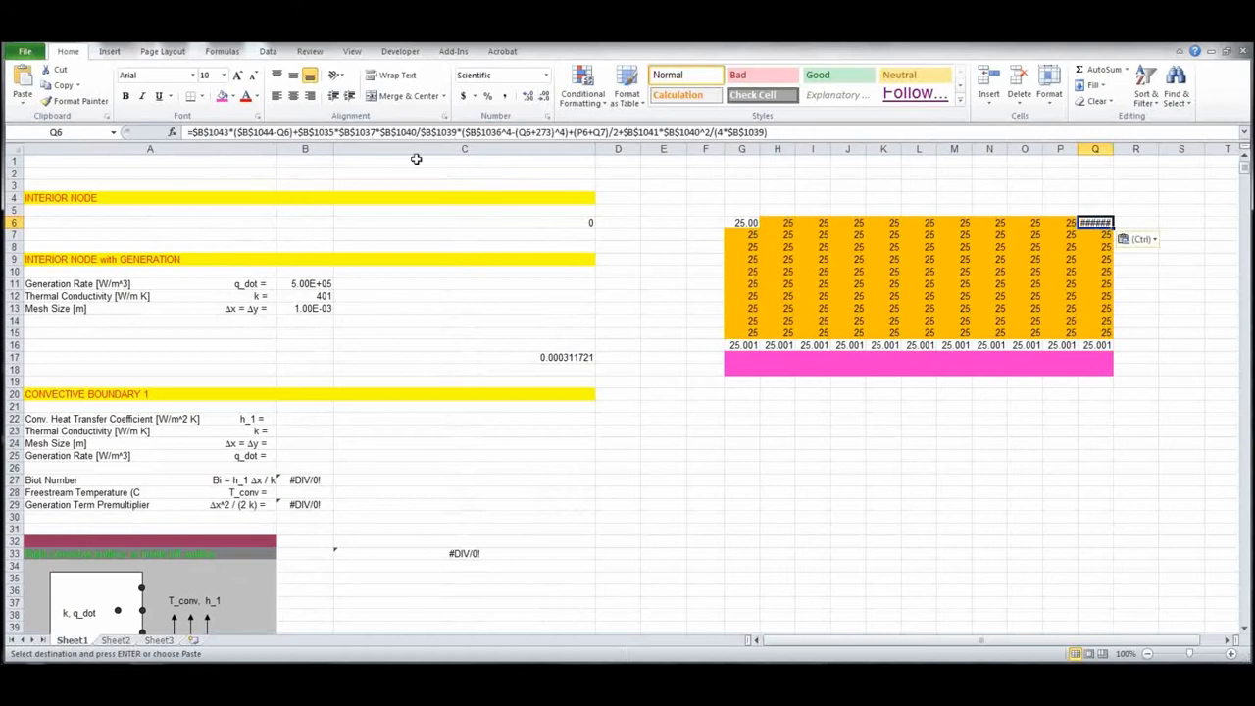
{"action": "mouse_move", "coordinate": [873, 207]}
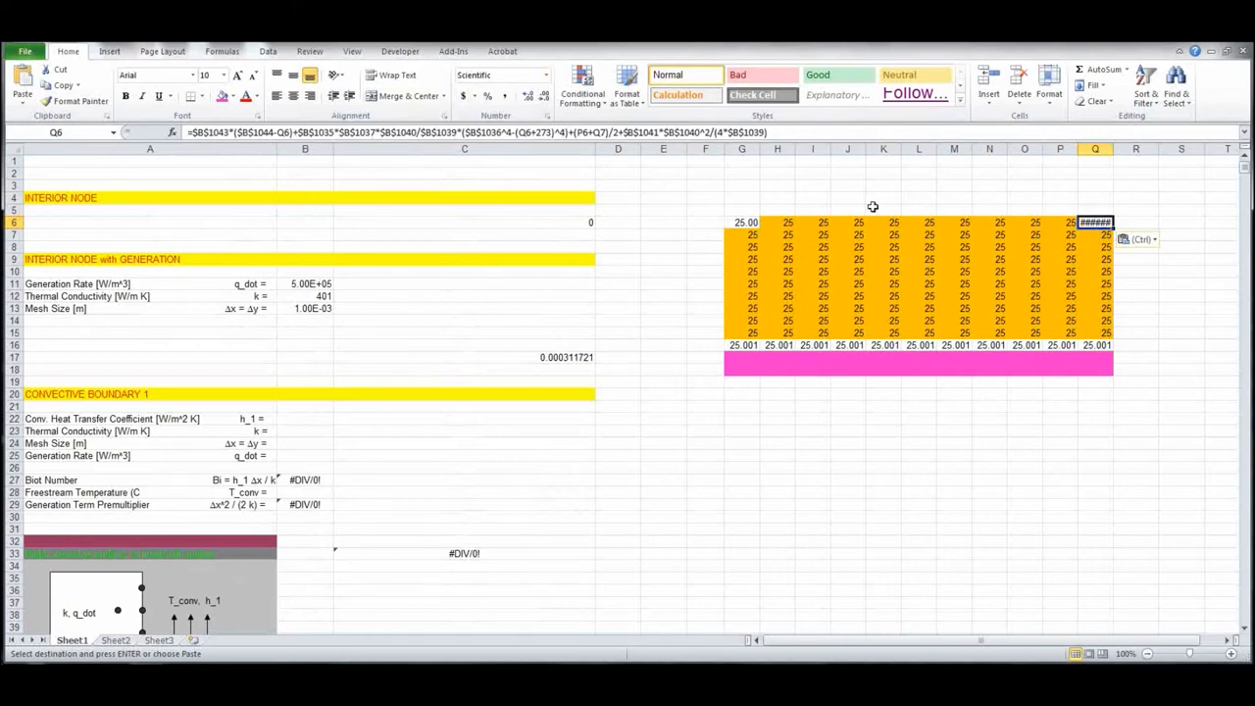
{"action": "mouse_move", "coordinate": [915, 478]}
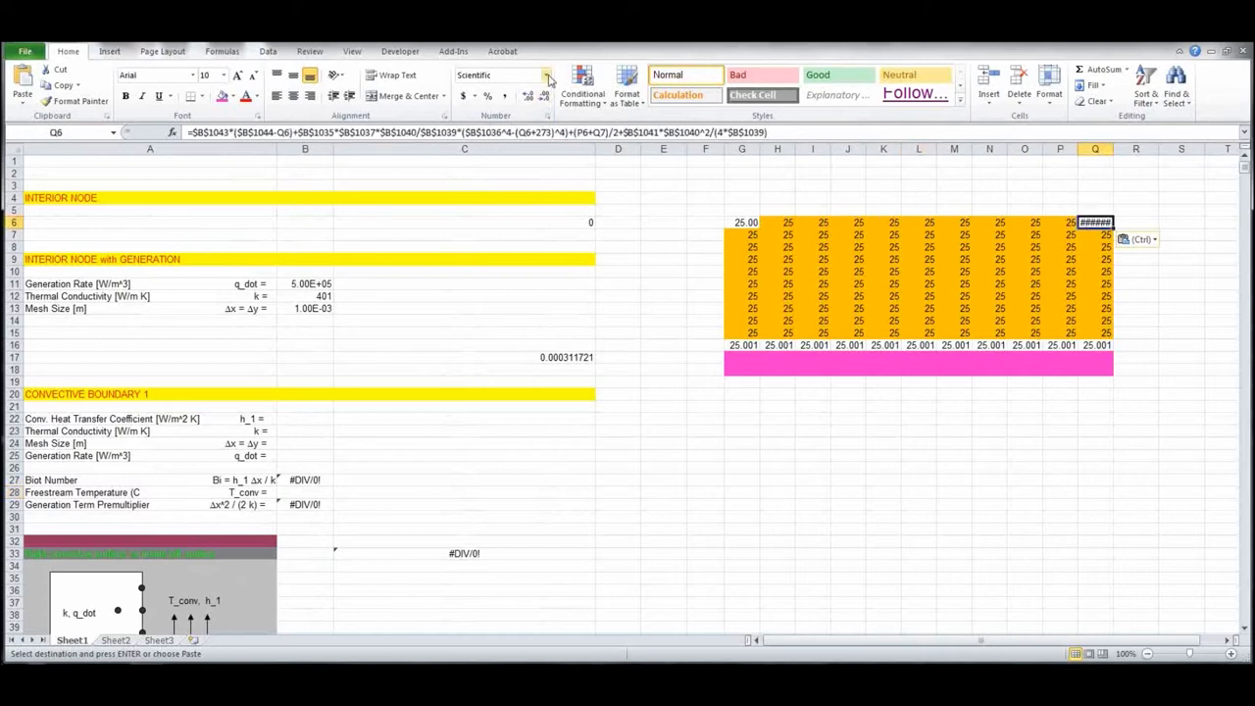
{"action": "left_click", "coordinate": [546, 75]}
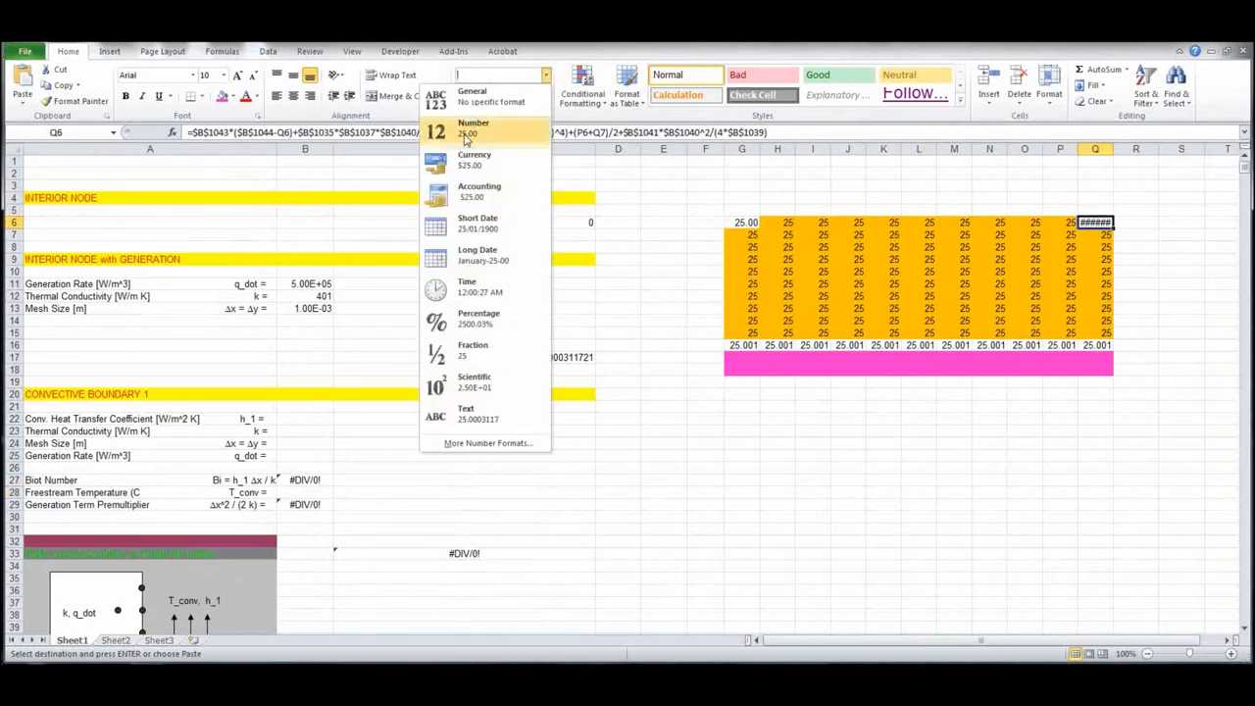
{"action": "left_click", "coordinate": [474, 127]}
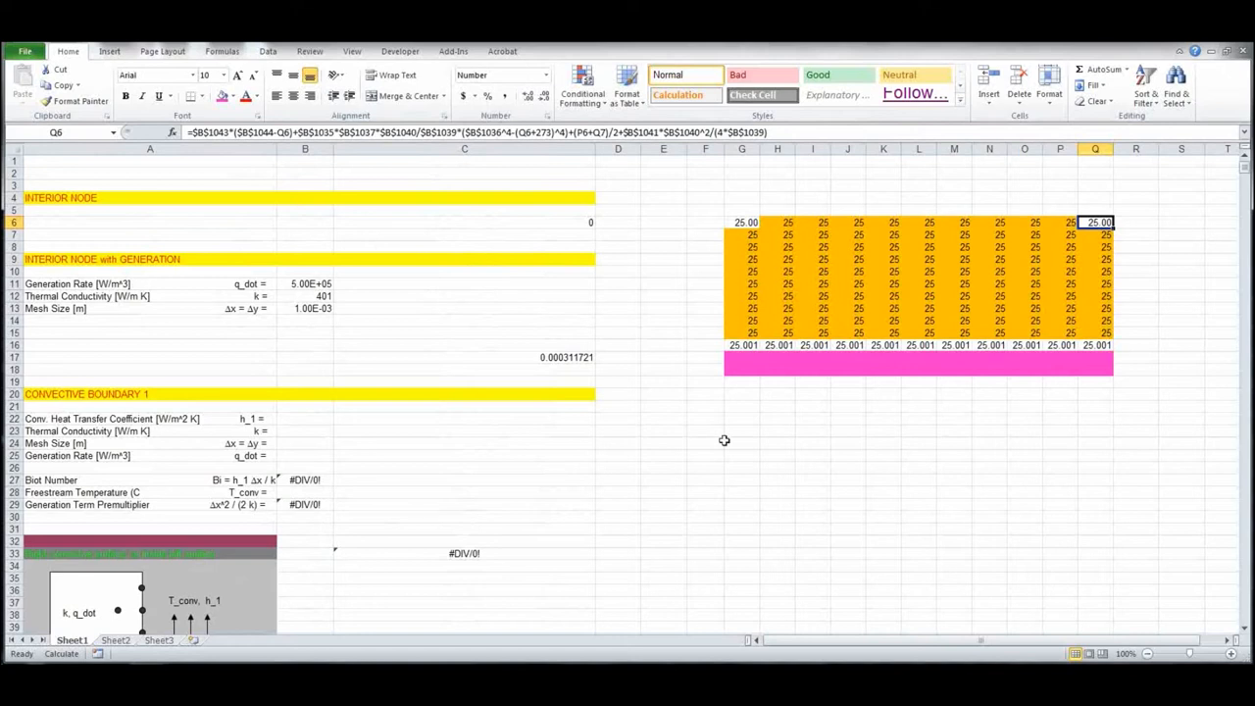
{"action": "left_click", "coordinate": [618, 491]}
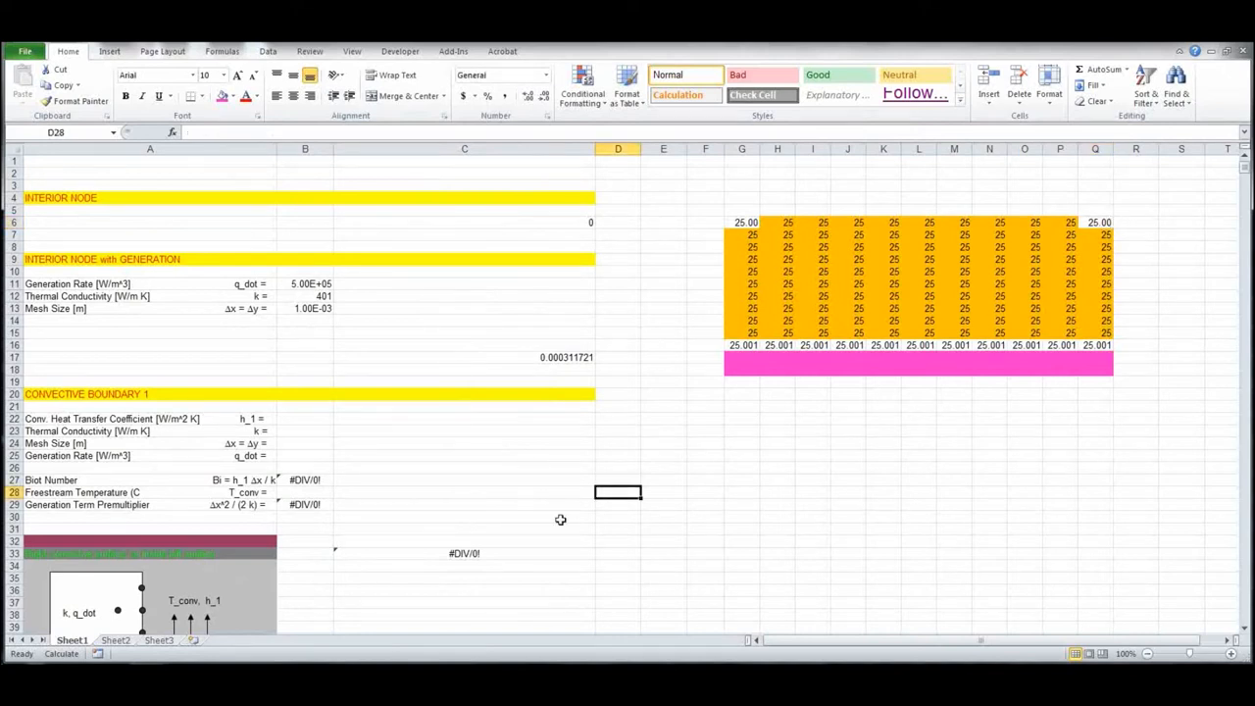
{"action": "mouse_move", "coordinate": [730, 241]}
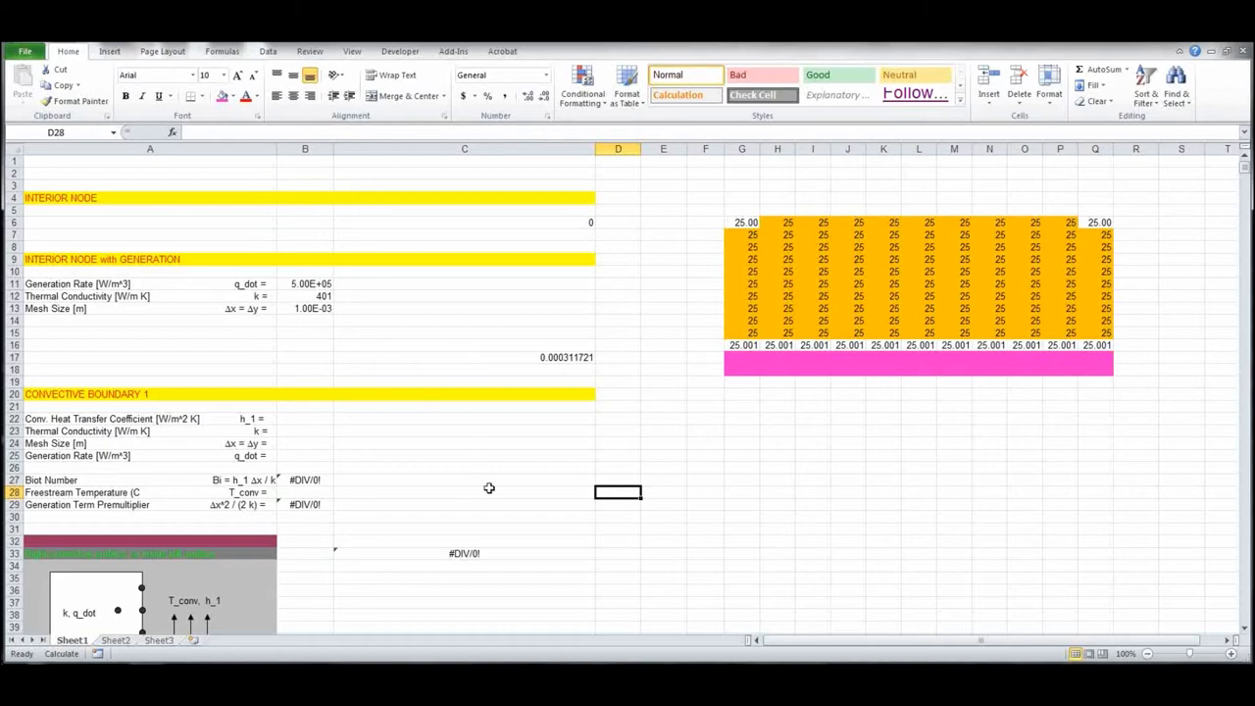
- Copy the edge formula from C1059 into left-edge cells G7:G15, each reading 25.001
{"action": "scroll", "scroll_direction": "down", "scroll_amount": 3}
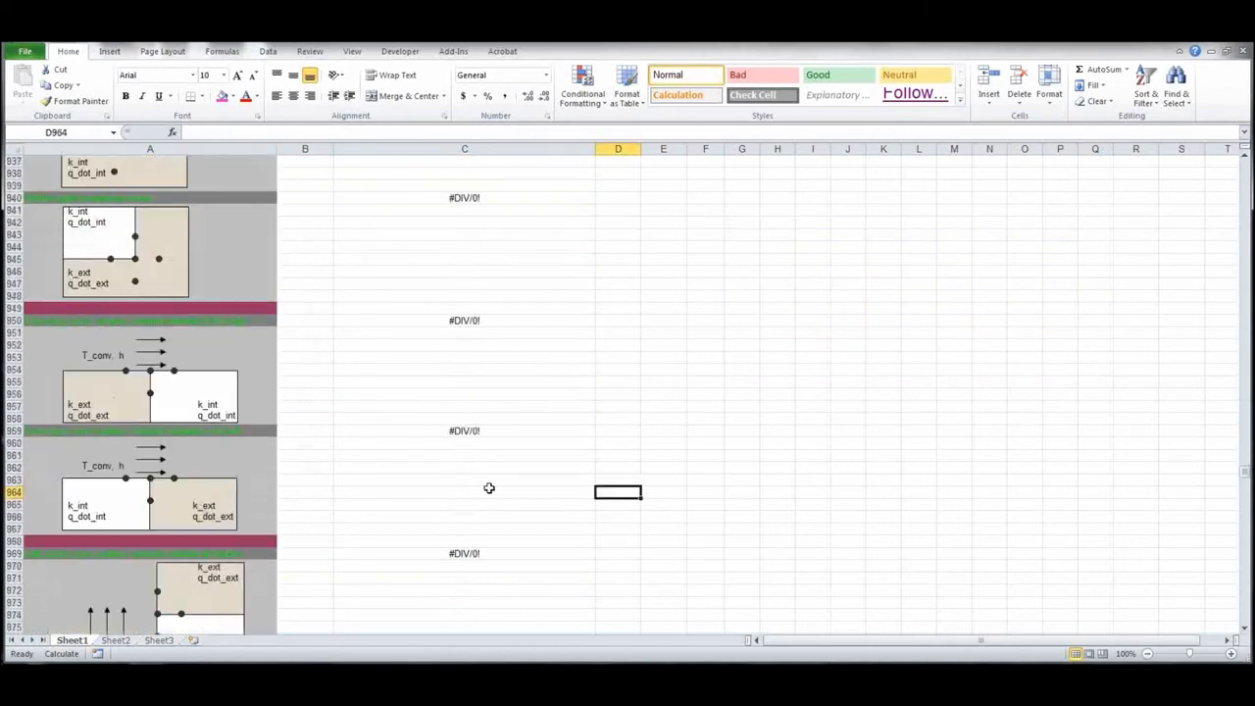
{"action": "scroll", "scroll_direction": "down", "scroll_amount": 3}
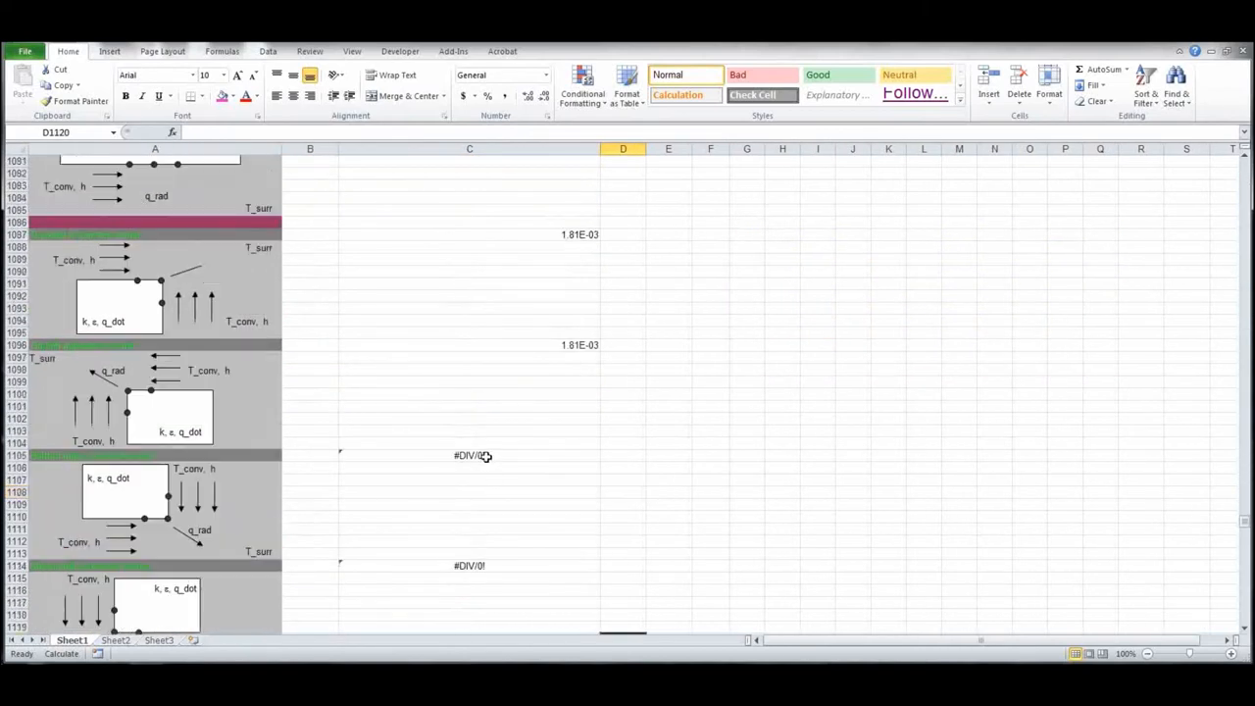
{"action": "scroll", "scroll_direction": "up", "scroll_amount": 3}
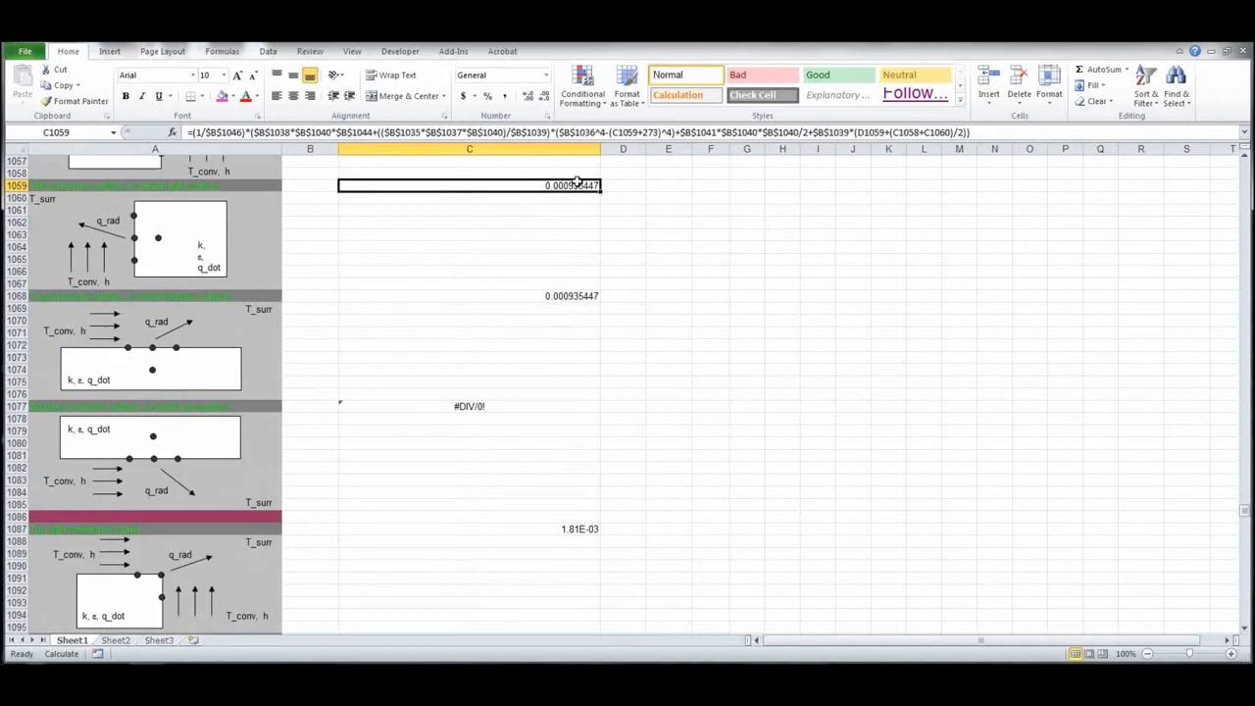
{"action": "scroll", "scroll_direction": "up", "scroll_amount": 3}
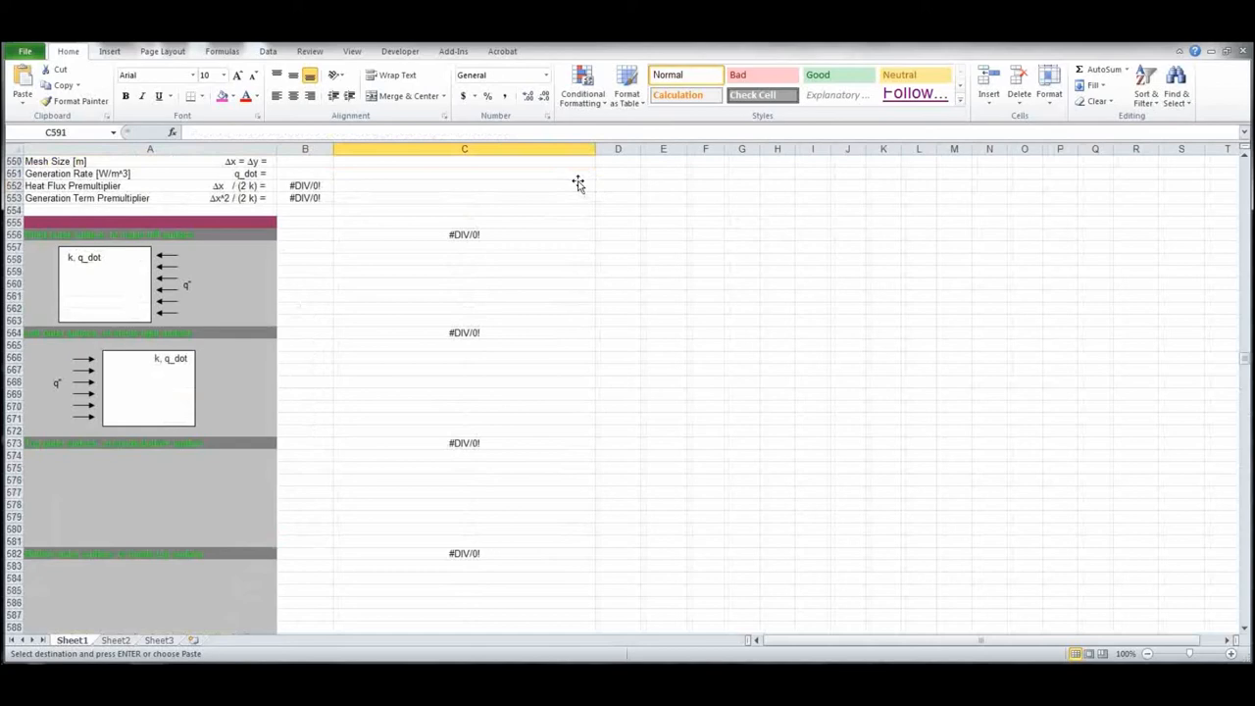
{"action": "scroll", "scroll_direction": "up", "scroll_amount": 3}
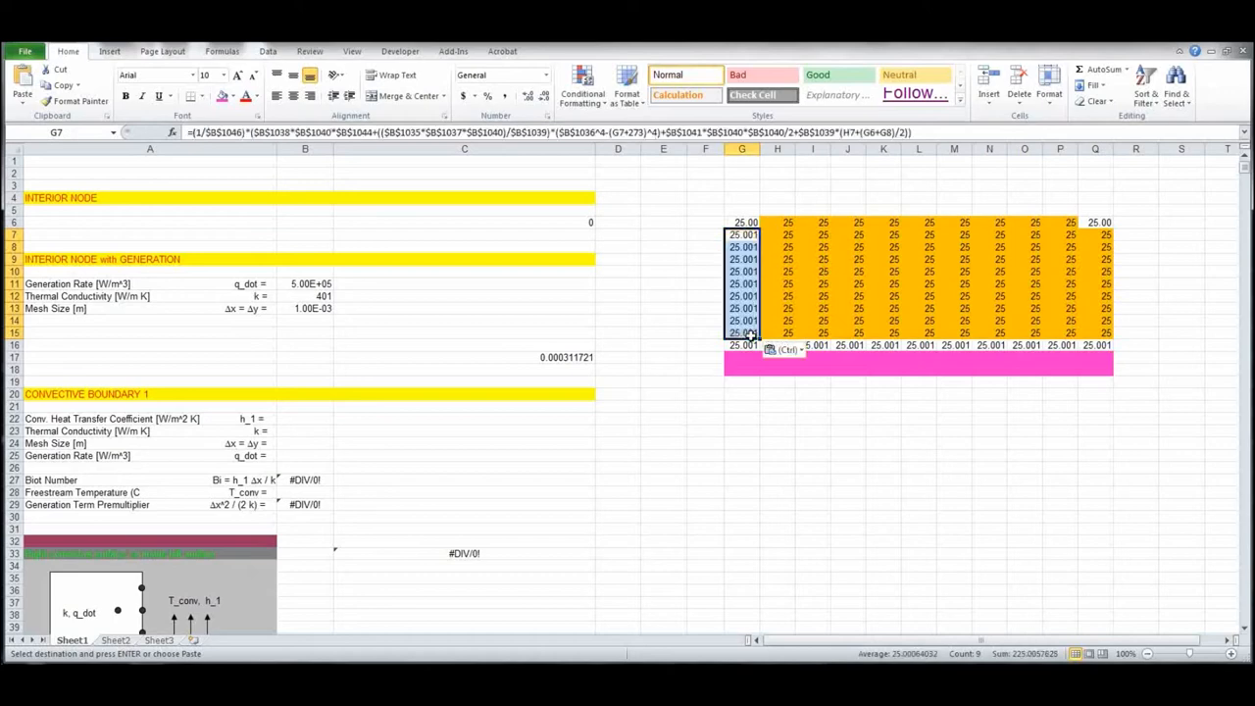
{"action": "scroll", "scroll_direction": "down", "scroll_amount": 3}
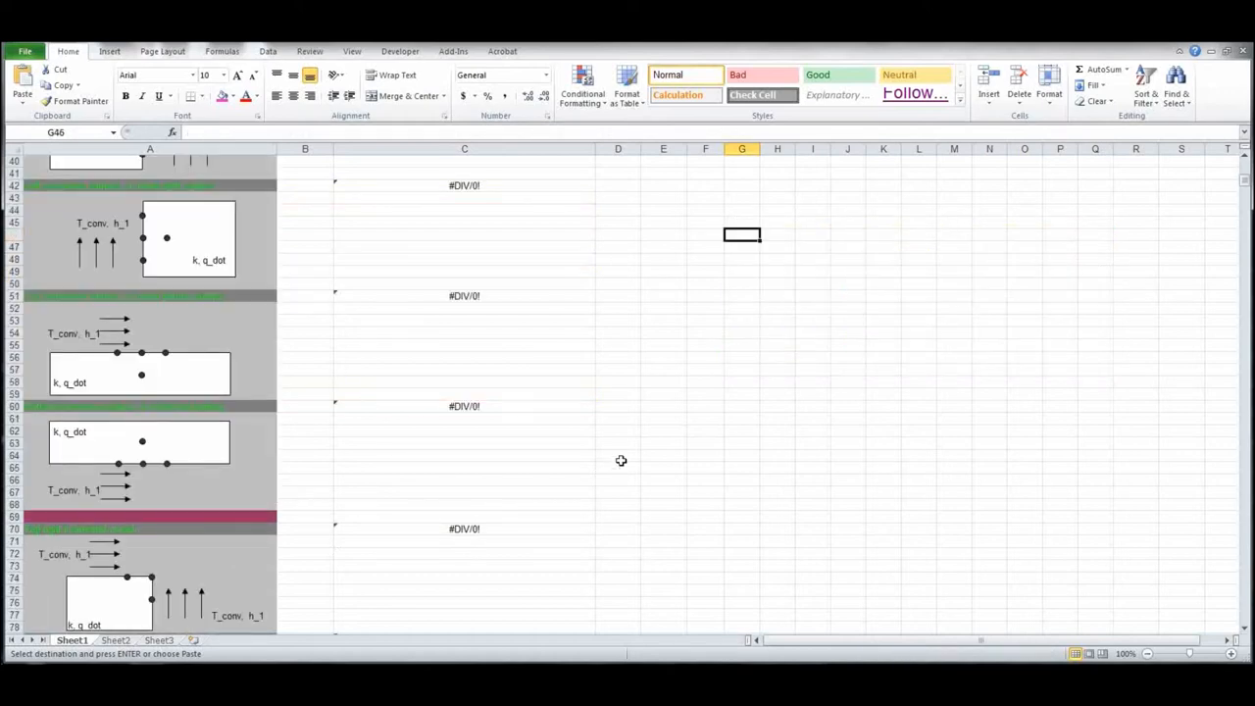
{"action": "scroll", "scroll_direction": "down", "scroll_amount": 3}
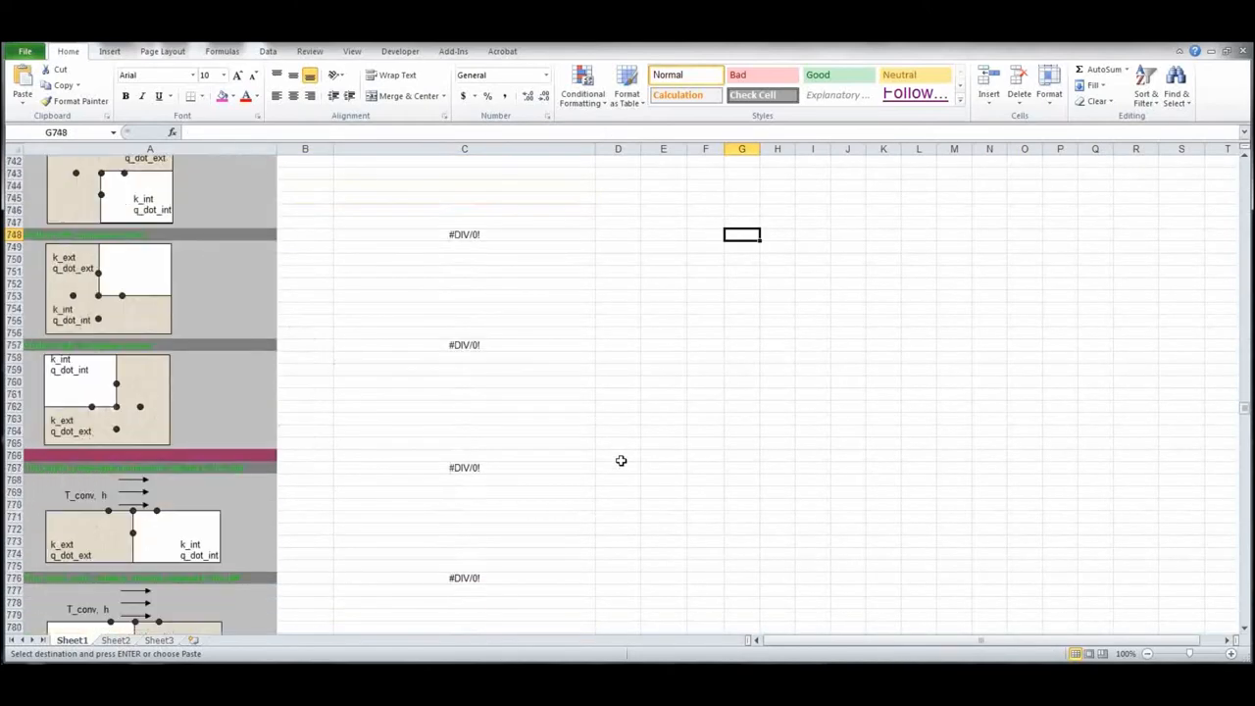
{"action": "scroll", "scroll_direction": "down", "scroll_amount": 3}
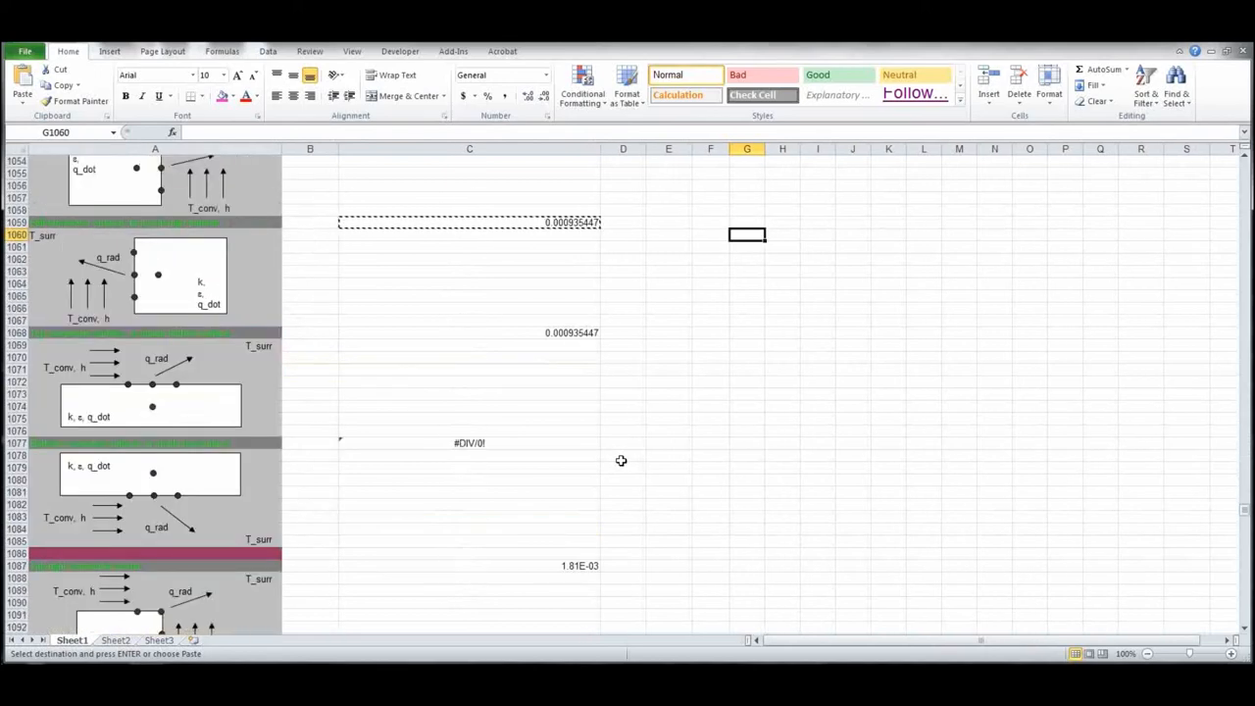
{"action": "scroll", "scroll_direction": "up", "scroll_amount": 3}
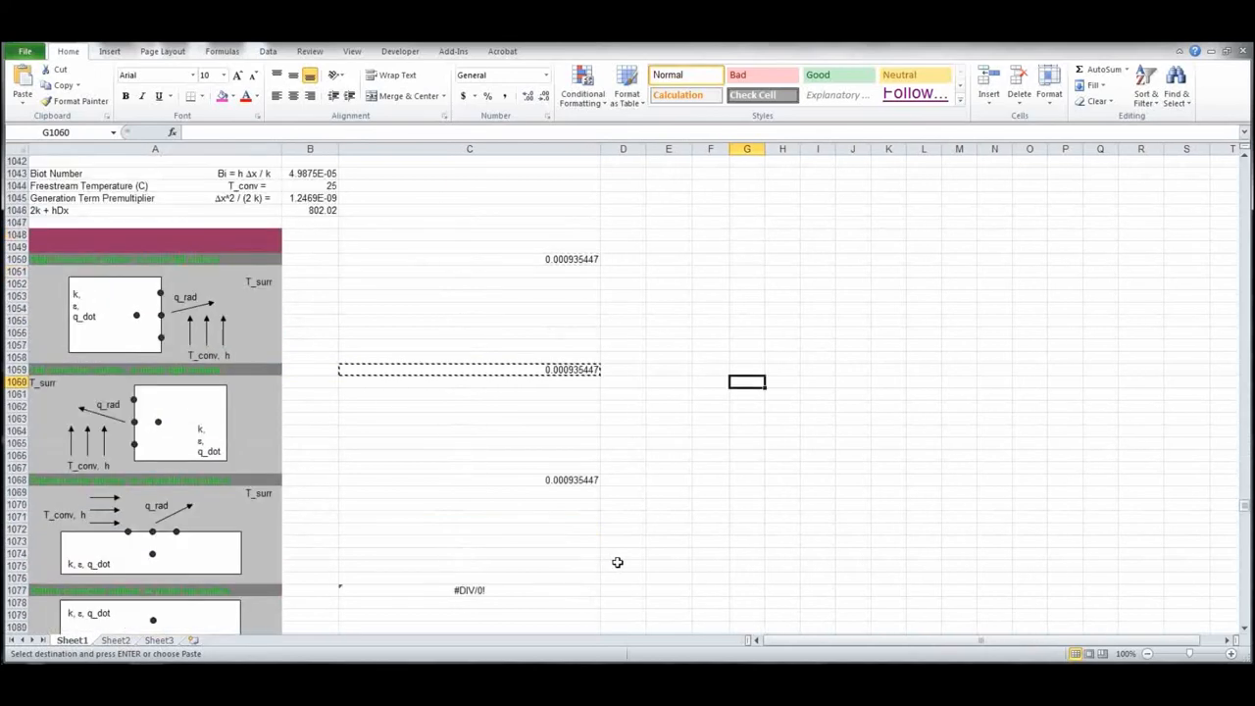
{"action": "mouse_move", "coordinate": [502, 314]}
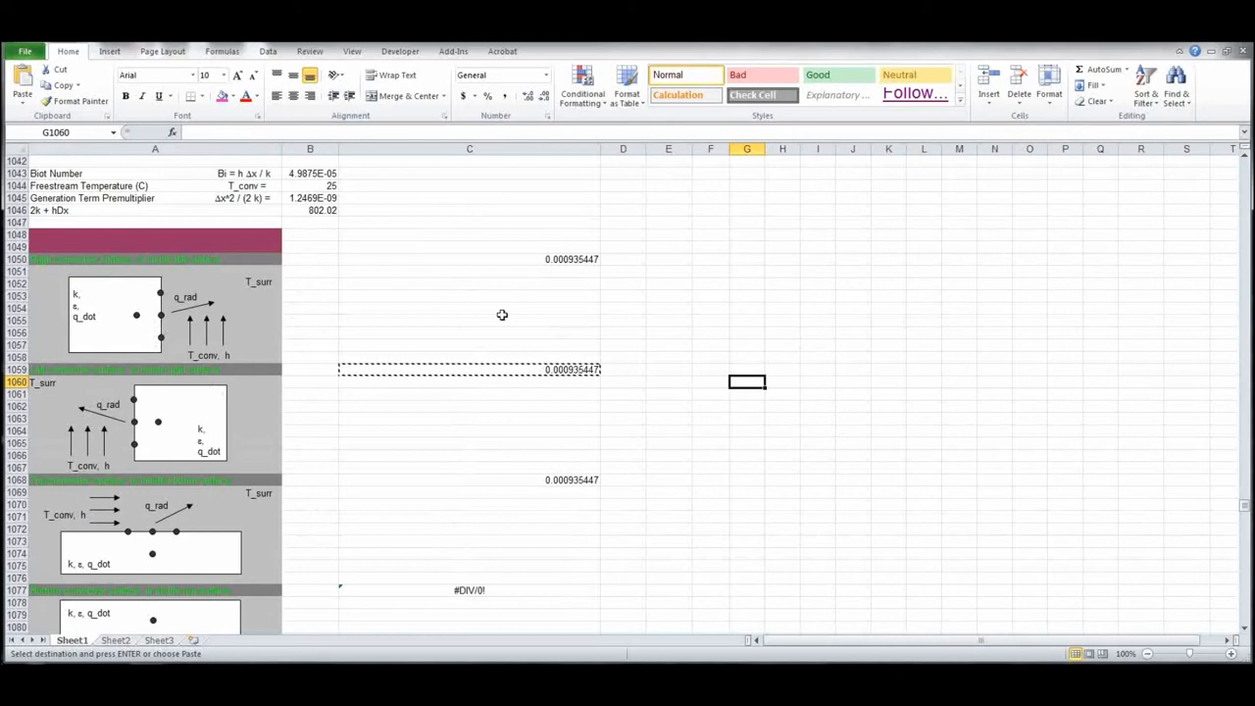
{"action": "mouse_move", "coordinate": [554, 258]}
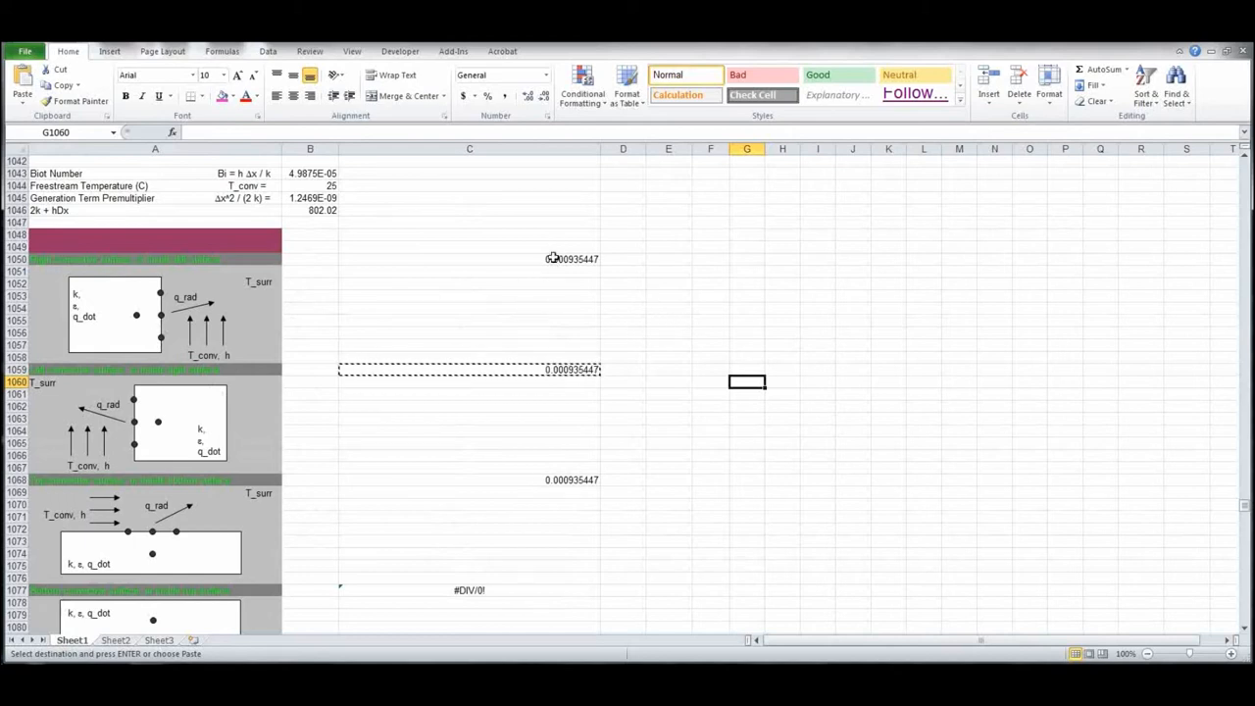
{"action": "left_click", "coordinate": [469, 259]}
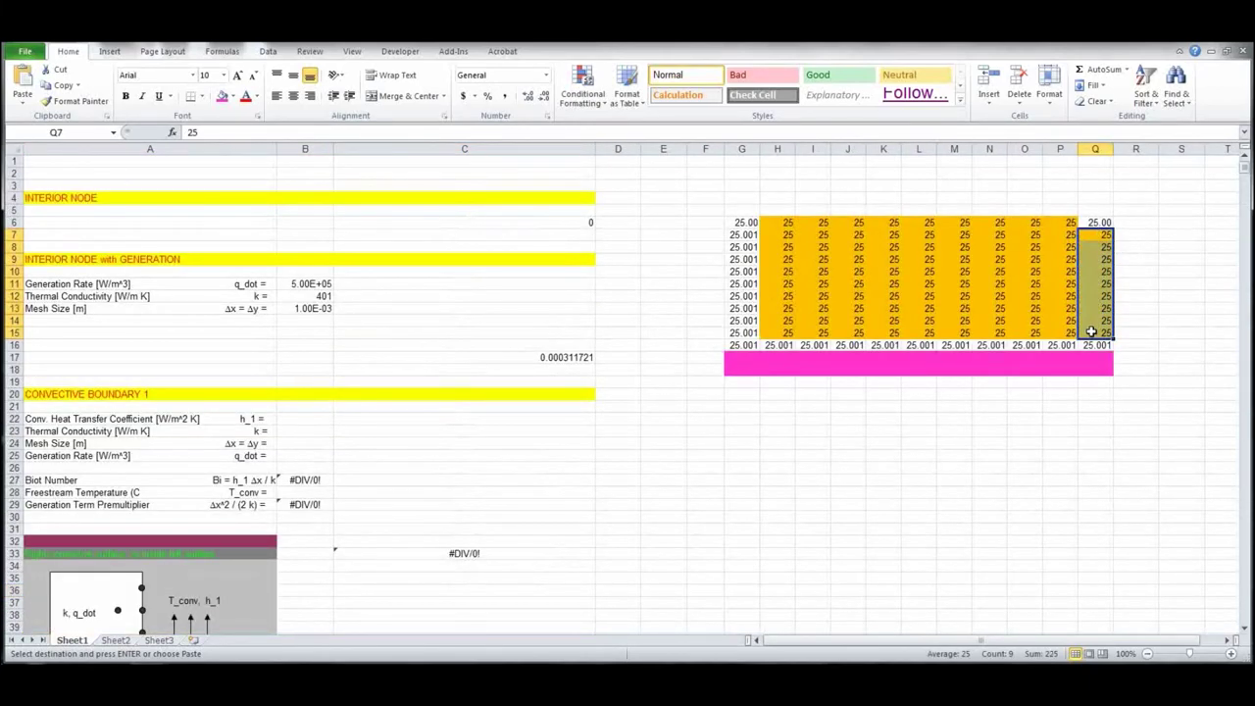
{"action": "scroll", "scroll_direction": "down", "scroll_amount": 3}
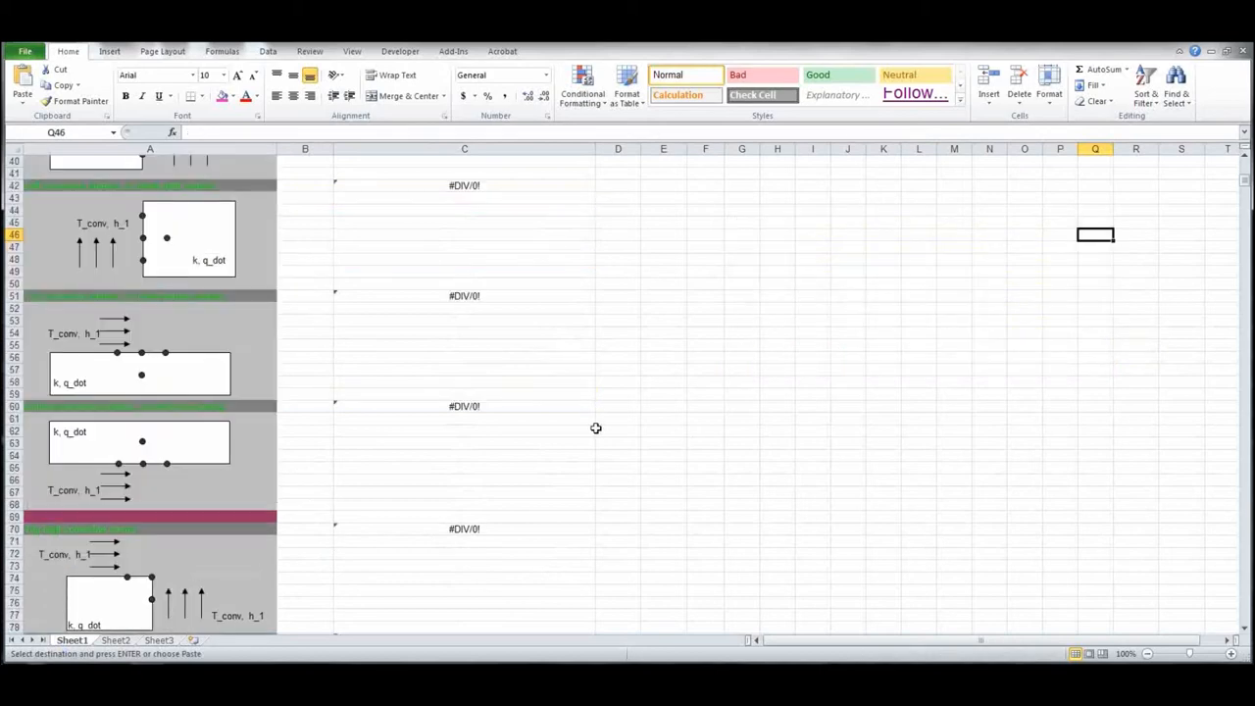
- Copy the radiation-convection boundary formula from cell C1050
{"action": "scroll", "scroll_direction": "down", "scroll_amount": 3}
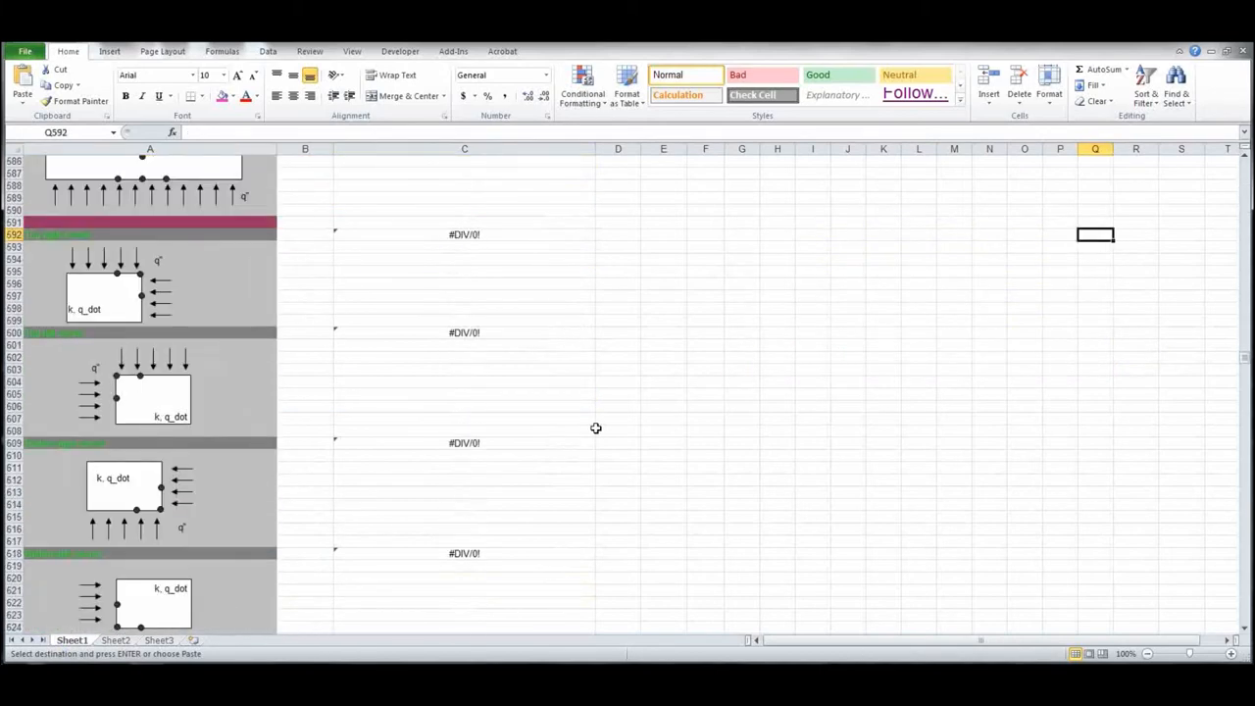
{"action": "scroll", "scroll_direction": "down", "scroll_amount": 3}
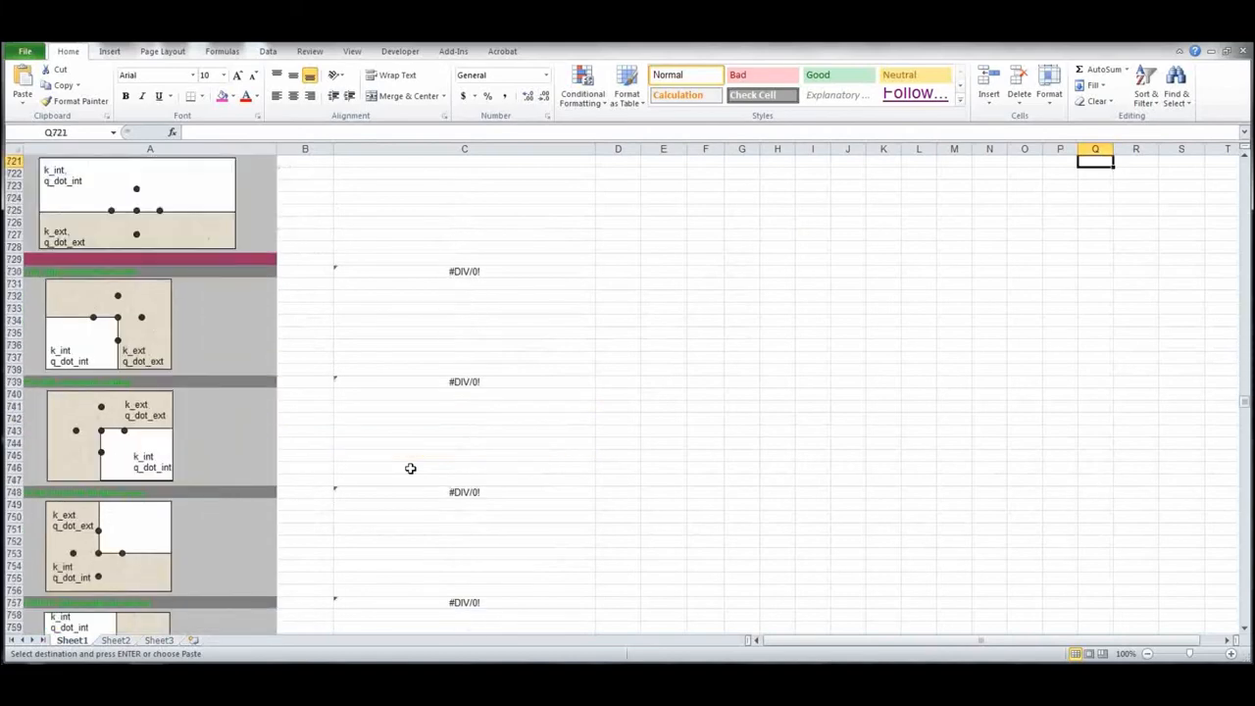
{"action": "scroll", "scroll_direction": "down", "scroll_amount": 3}
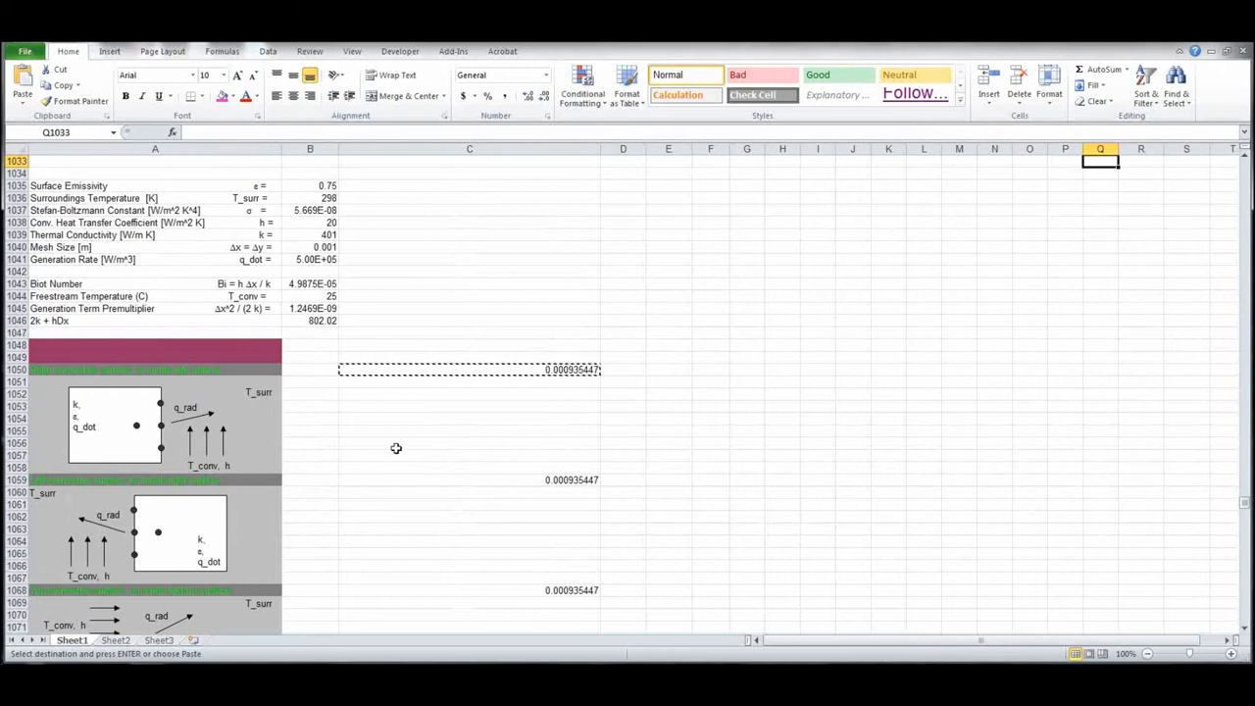
{"action": "scroll", "scroll_direction": "down", "scroll_amount": 3}
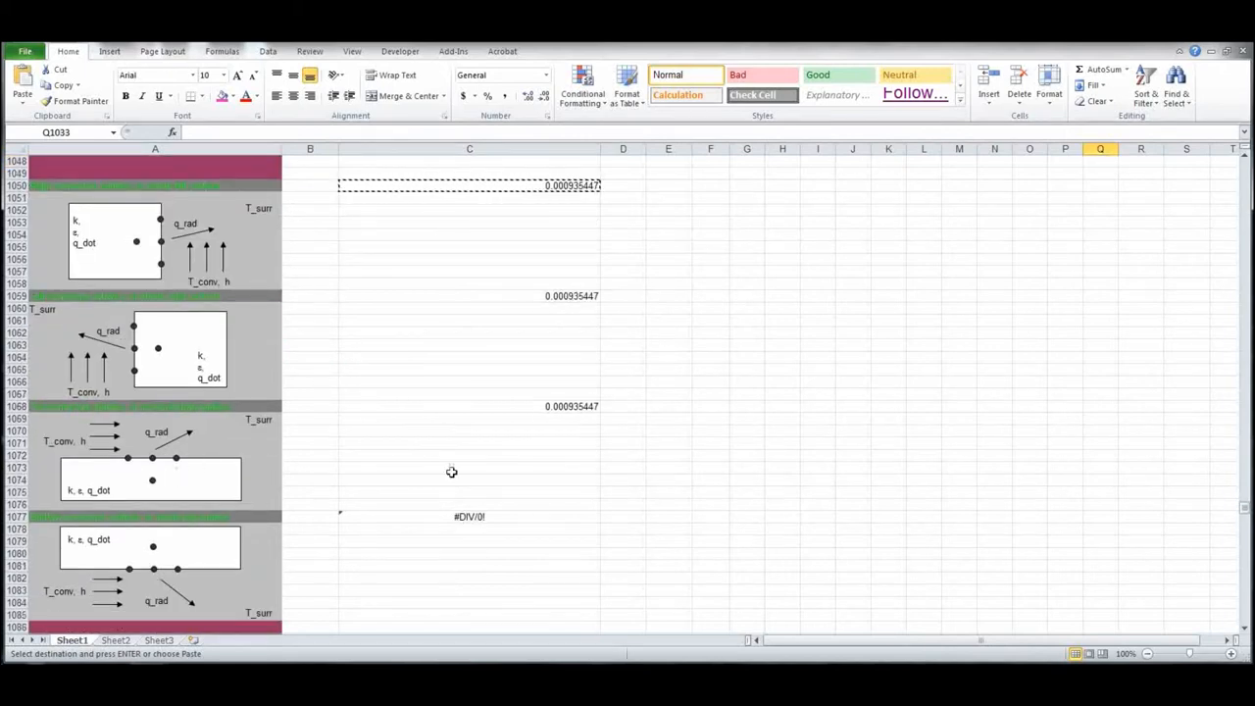
{"action": "scroll", "scroll_direction": "up", "scroll_amount": 3}
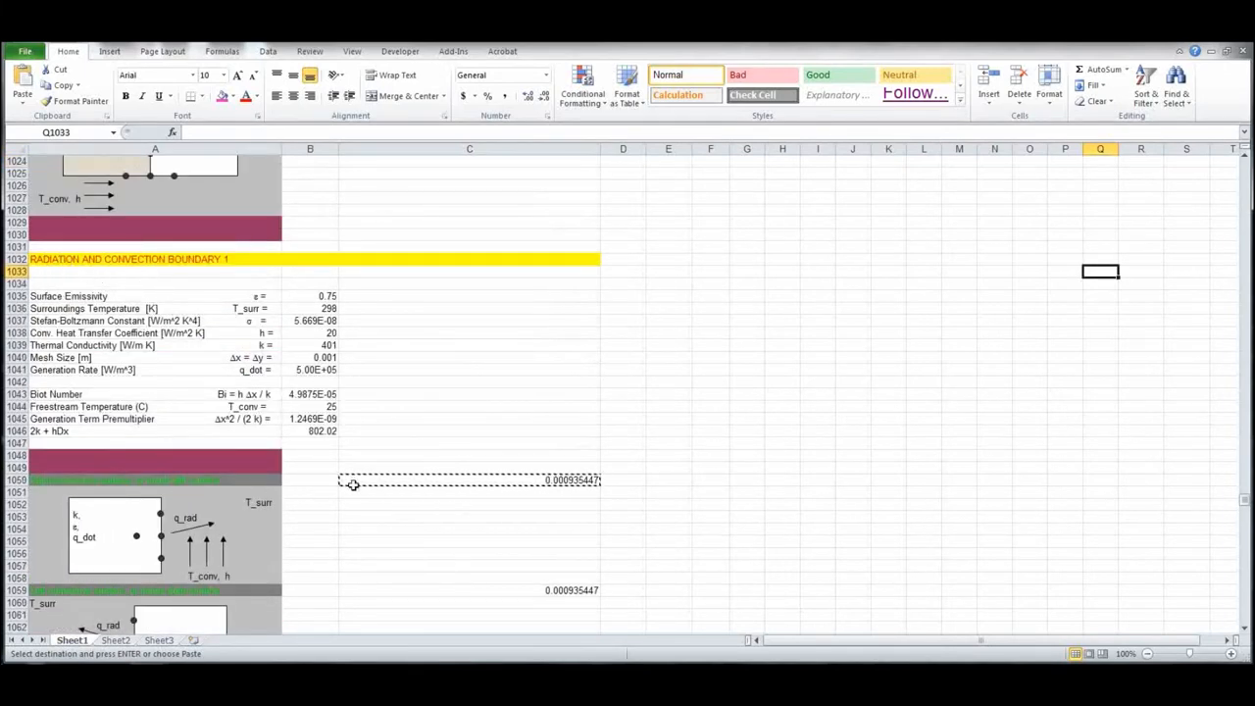
{"action": "scroll", "scroll_direction": "down", "scroll_amount": 3}
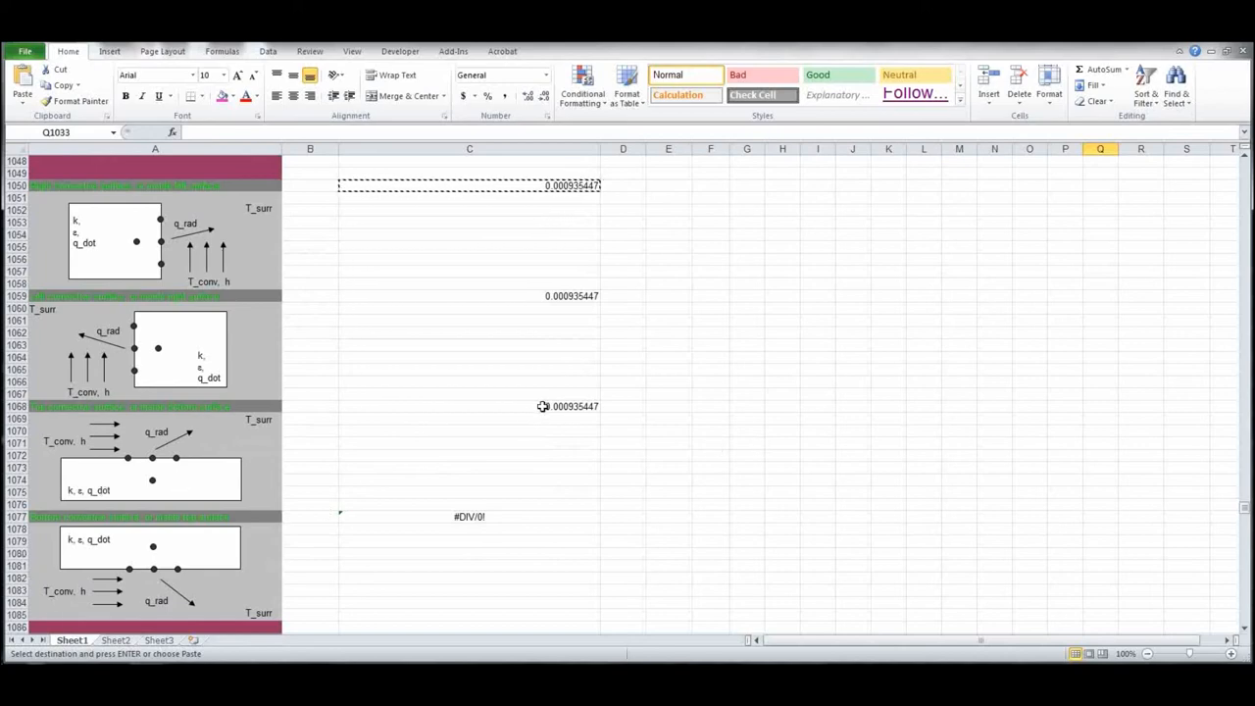
- Paste the boundary formula into top row H6:P6 and right column Q7:Q15, checking K6
{"action": "scroll", "scroll_direction": "up", "scroll_amount": 3}
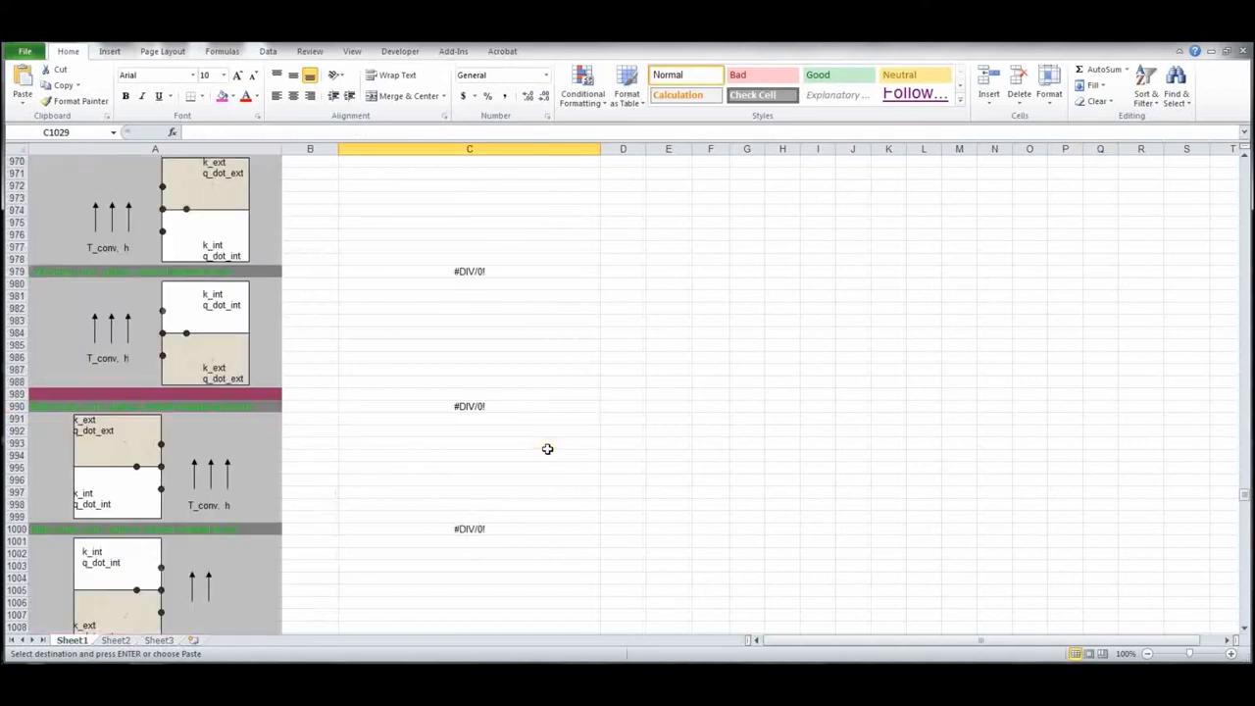
{"action": "scroll", "scroll_direction": "up", "scroll_amount": 3}
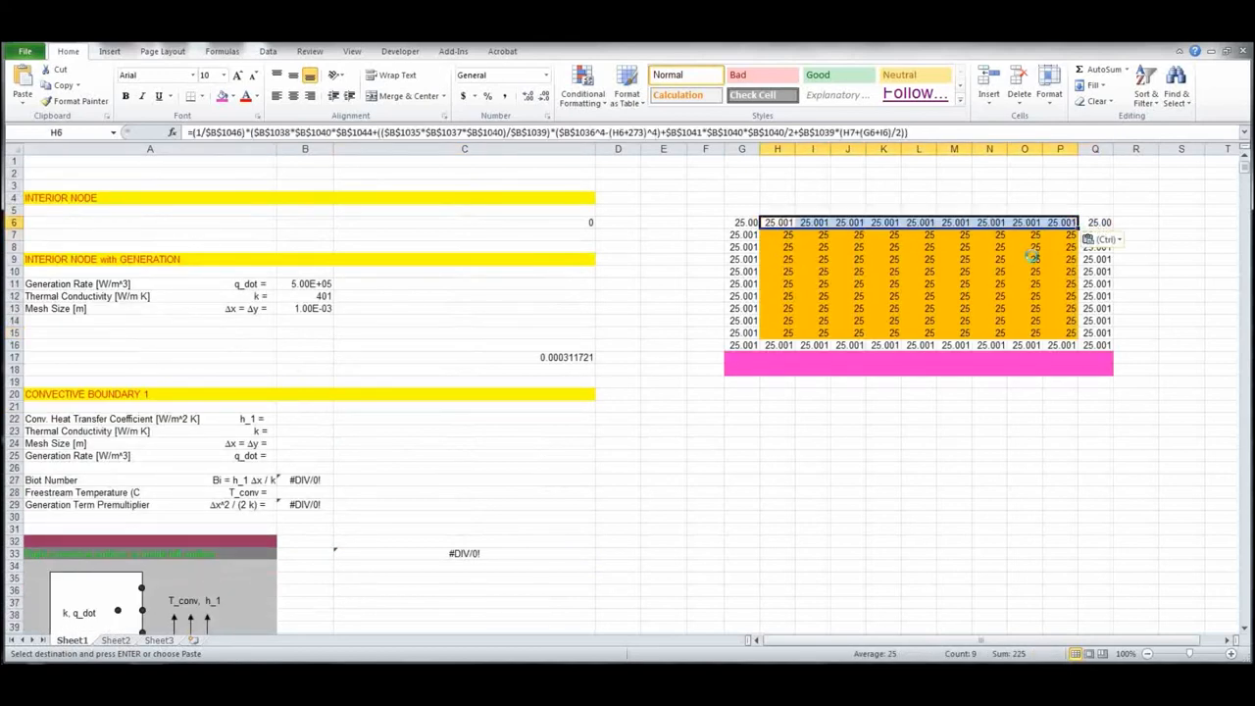
{"action": "left_click", "coordinate": [883, 197]}
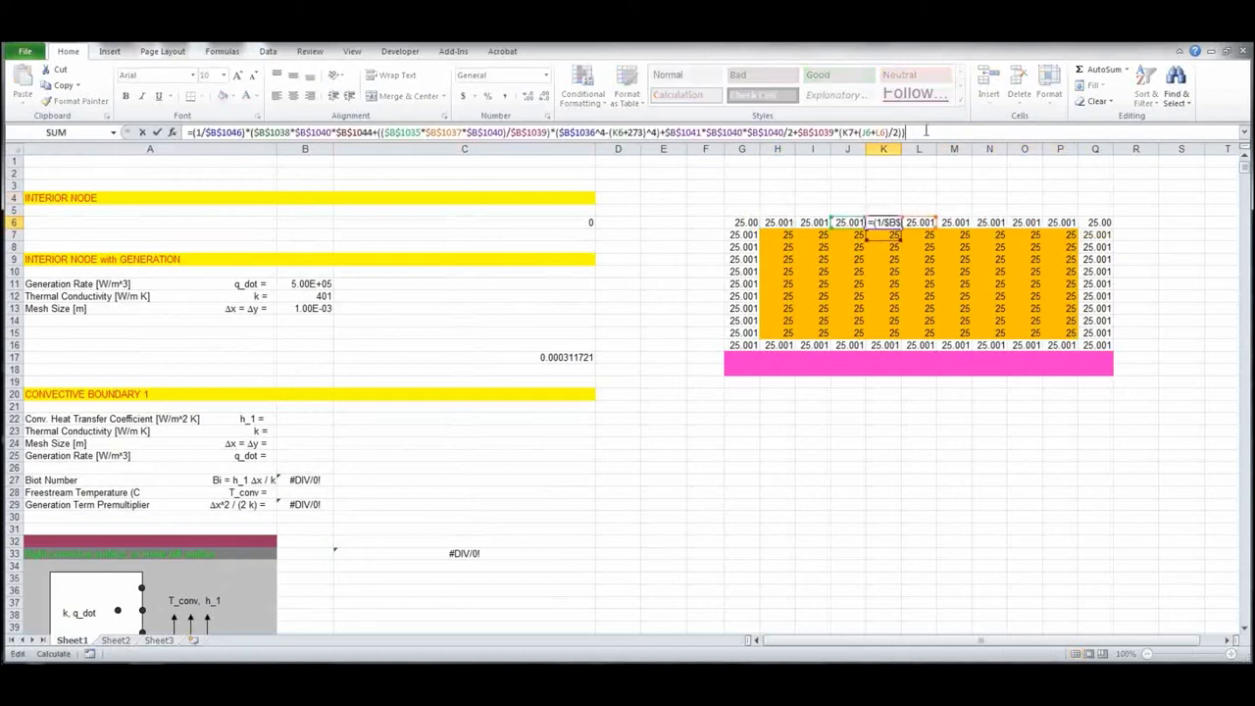
{"action": "key", "text": "Return"}
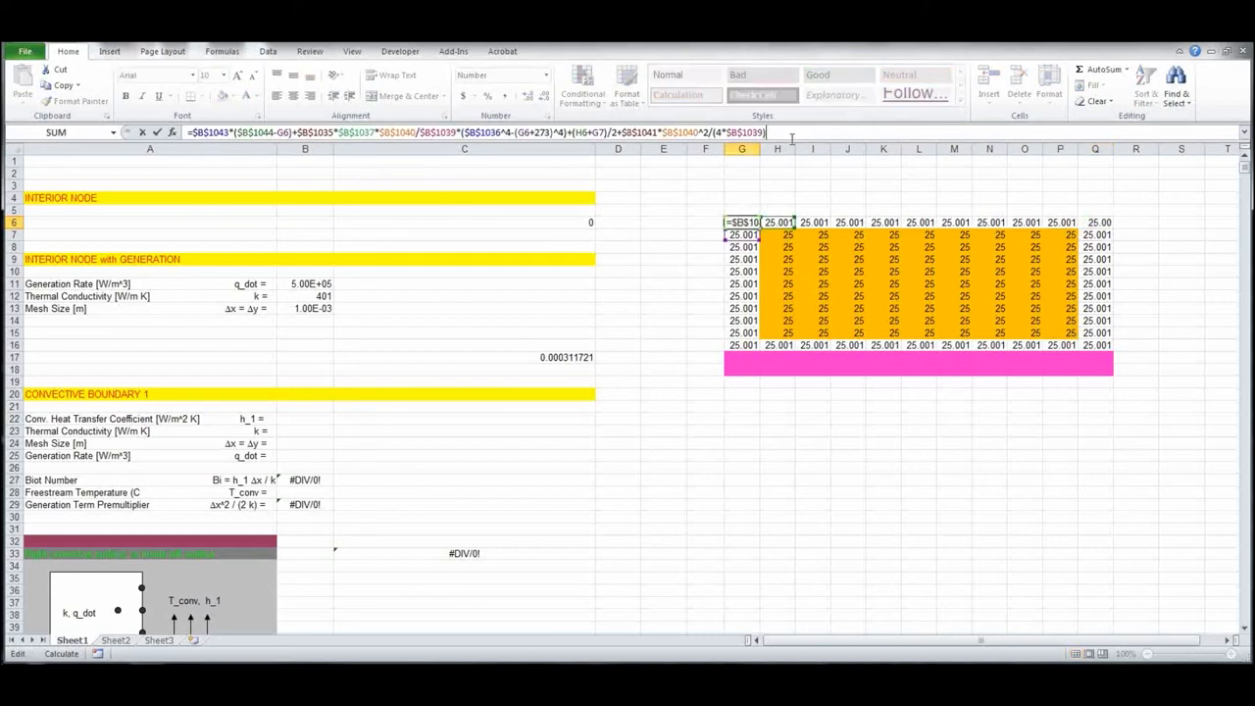
- Verify the edge formulas in G9, Q10, L16, G16 and Q16
{"action": "left_click", "coordinate": [742, 259]}
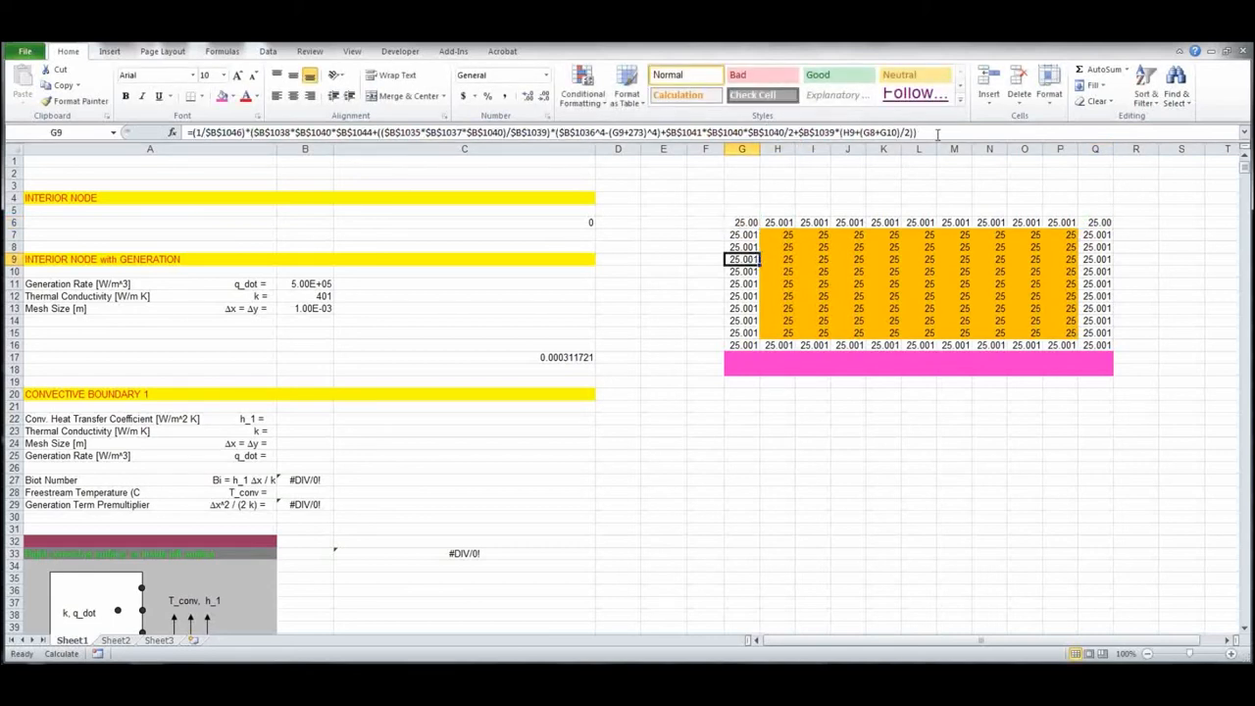
{"action": "left_click", "coordinate": [1094, 272]}
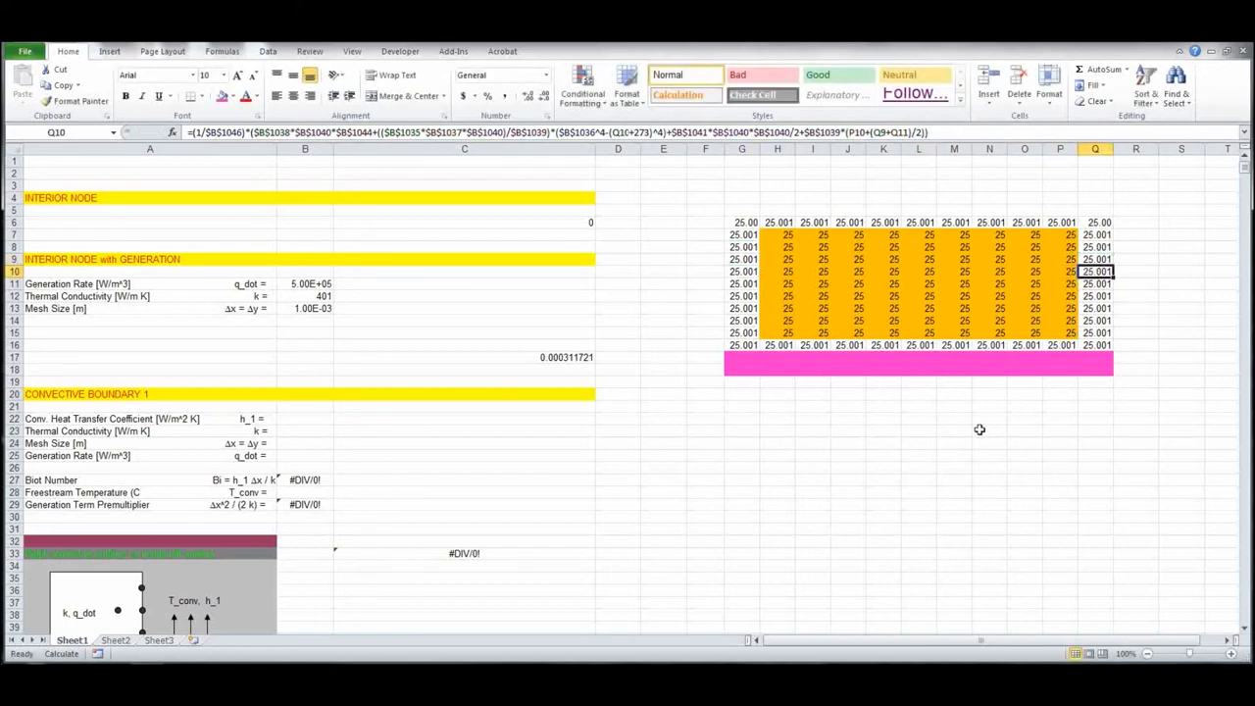
{"action": "left_click", "coordinate": [919, 344]}
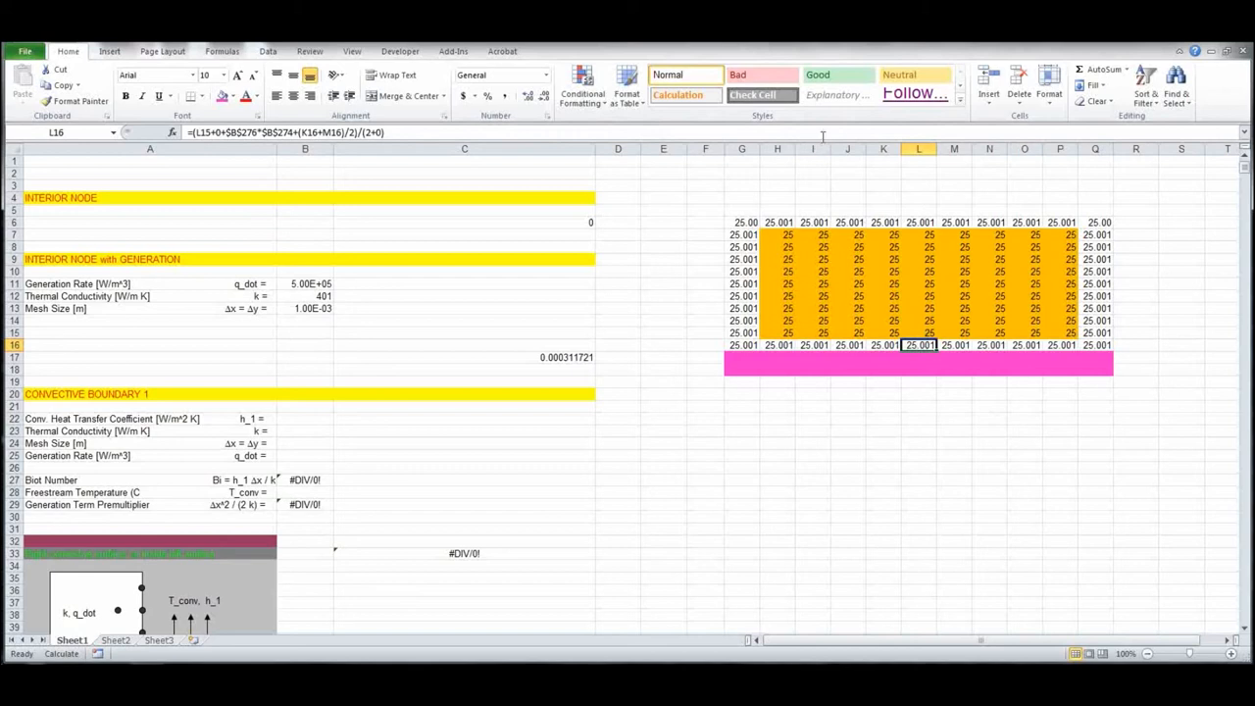
{"action": "left_click", "coordinate": [742, 345]}
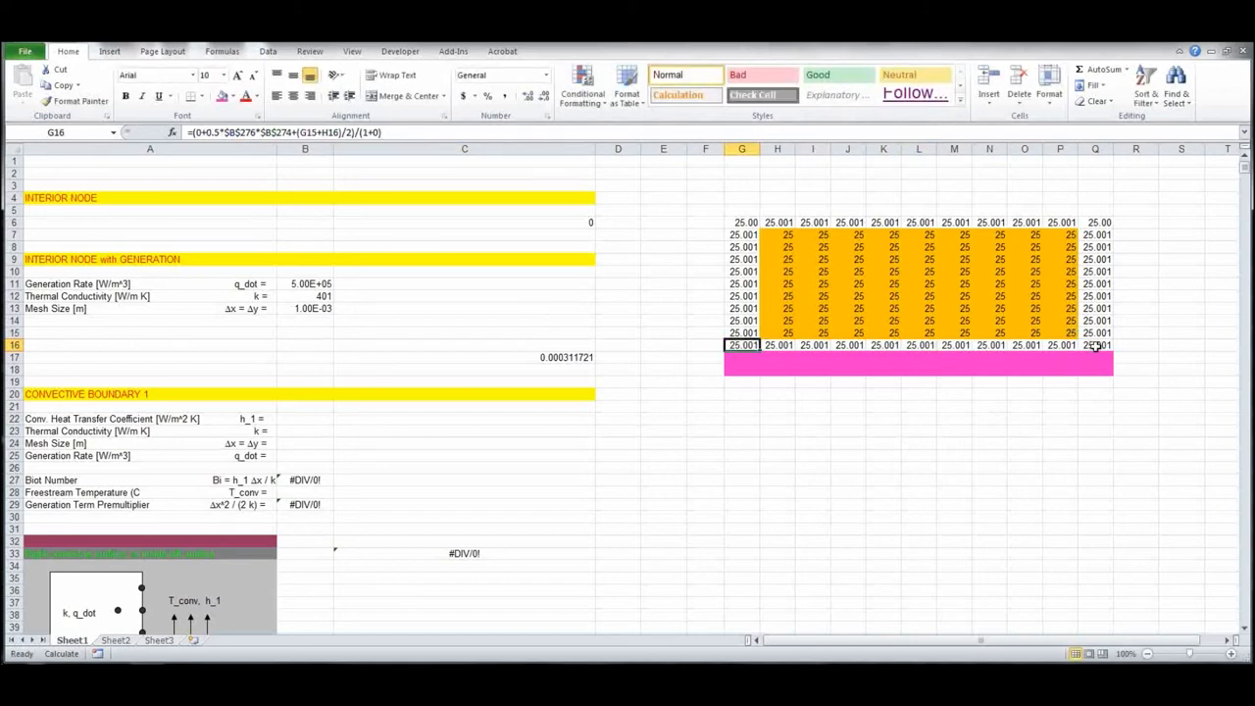
{"action": "left_click", "coordinate": [1095, 345]}
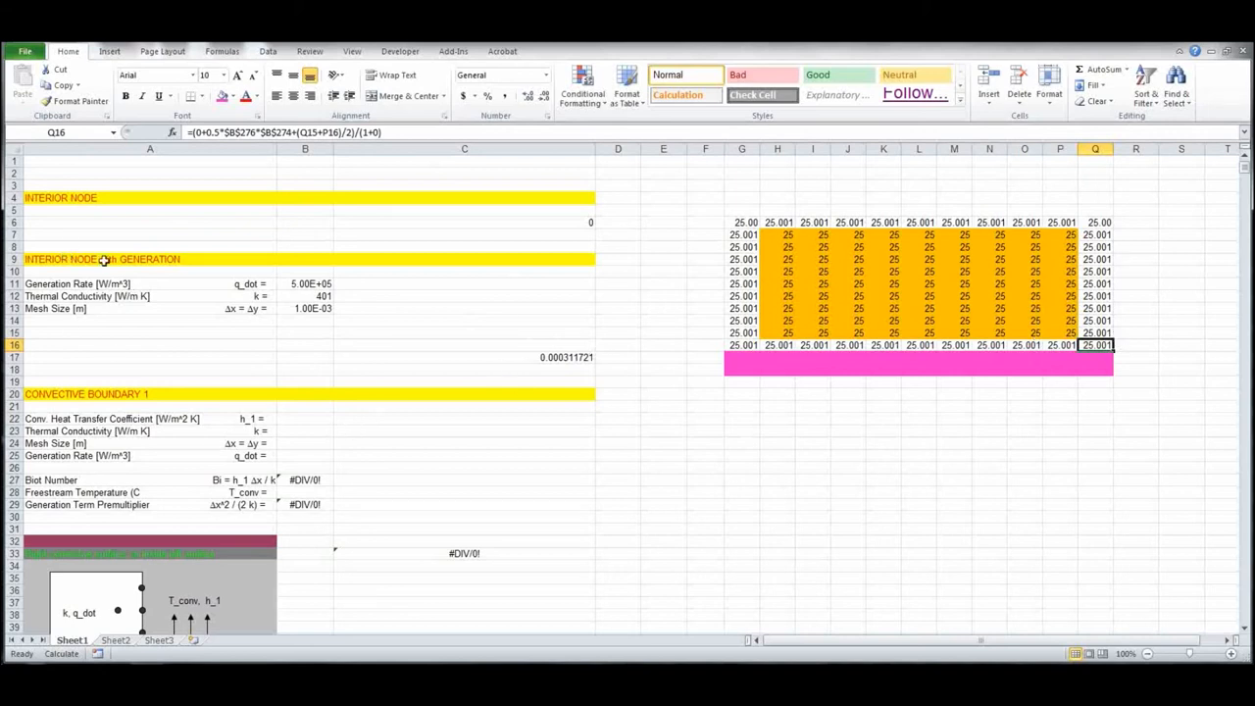
{"action": "mouse_move", "coordinate": [532, 358]}
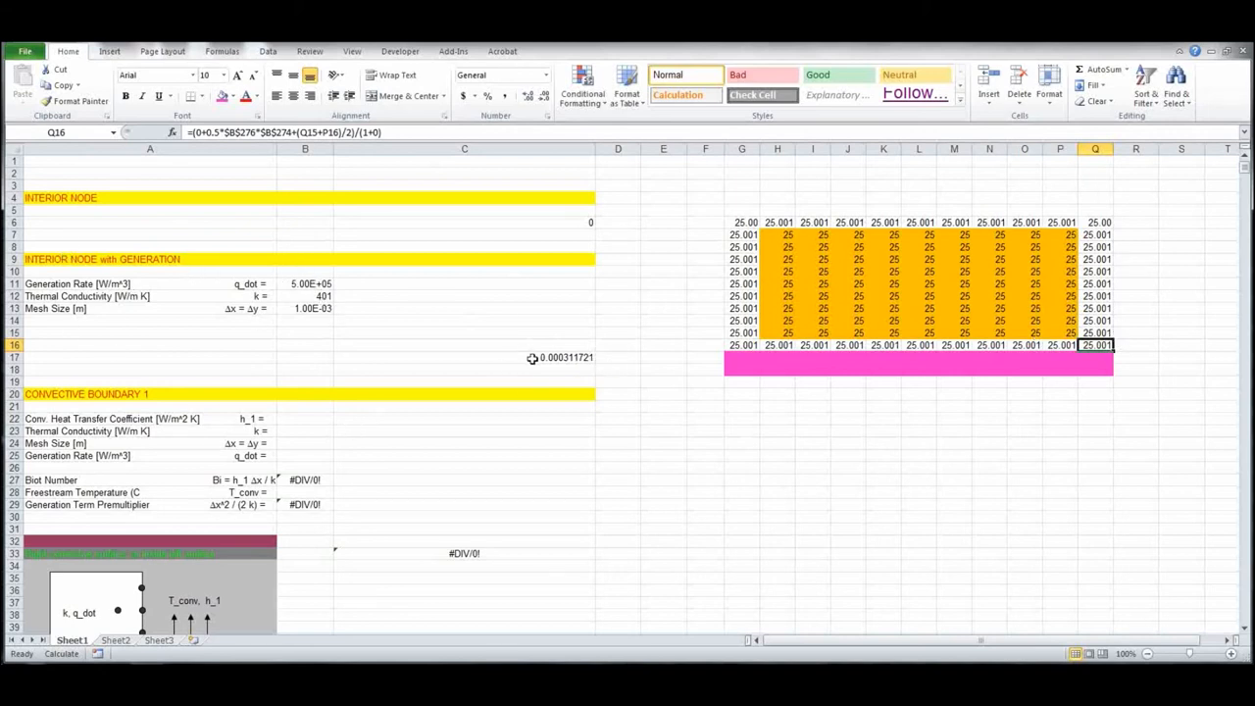
- Fill H7:P15 with the interior-node generation formula and recalculate with F9
{"action": "left_click", "coordinate": [464, 357]}
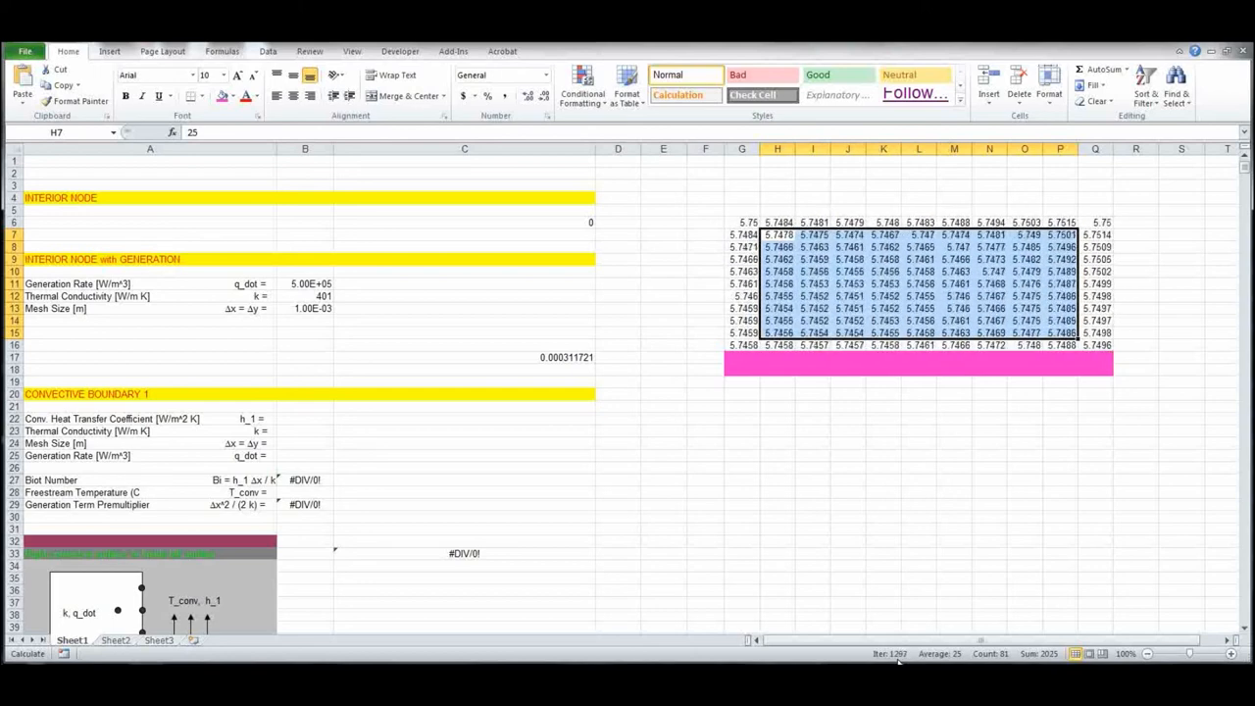
{"action": "key", "text": "F9"}
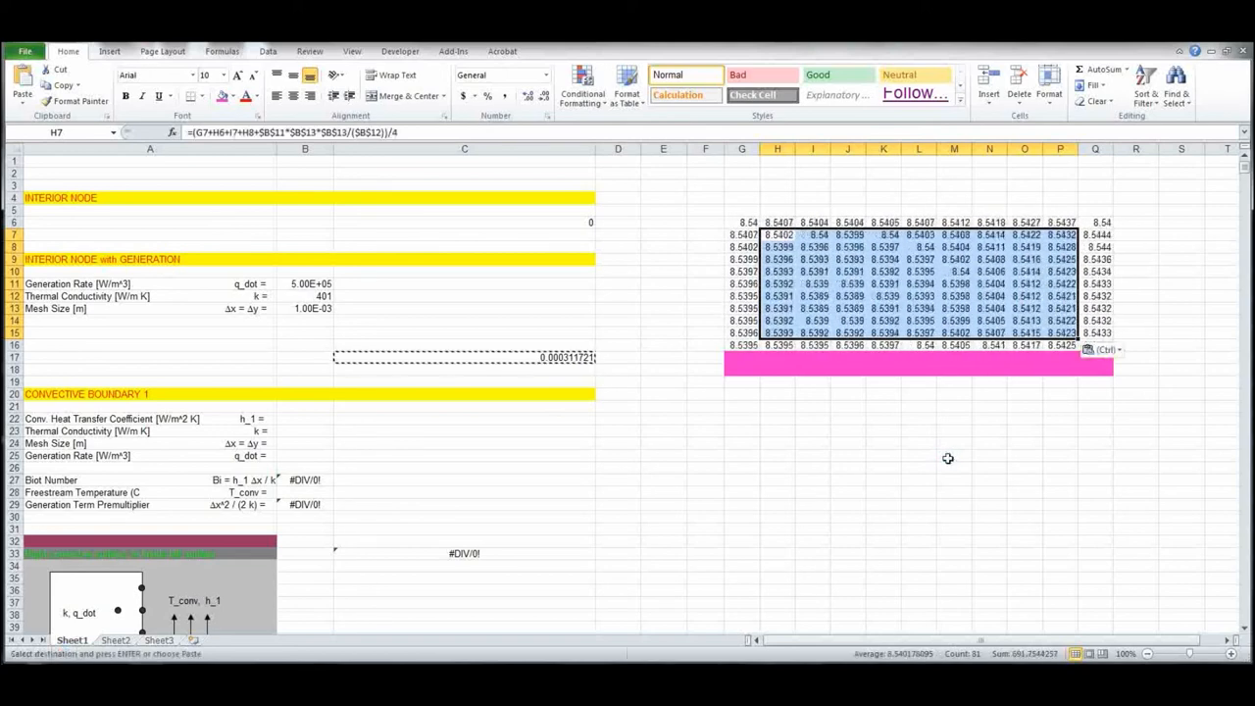
- Keep recalculating until grid temperatures converge around 107.82–107.85 °C
{"action": "scroll", "scroll_direction": "down", "scroll_amount": 3}
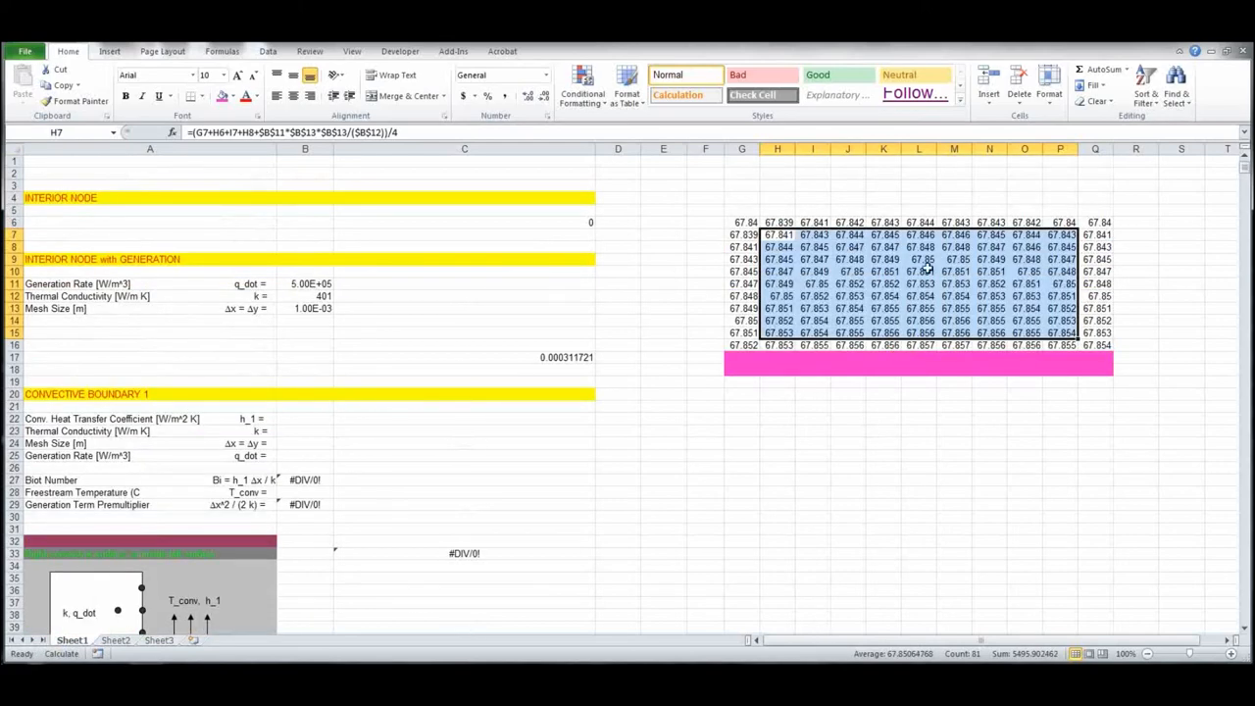
{"action": "scroll", "scroll_direction": "down", "scroll_amount": 3}
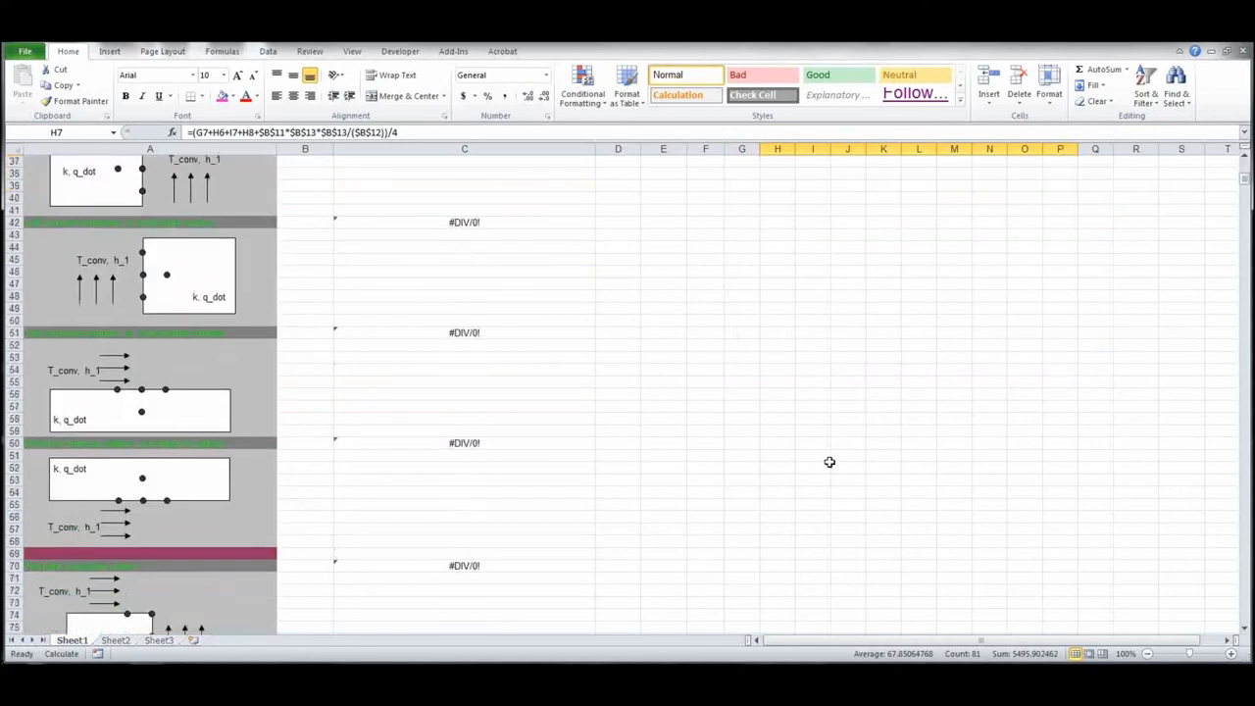
{"action": "scroll", "scroll_direction": "up", "scroll_amount": 3}
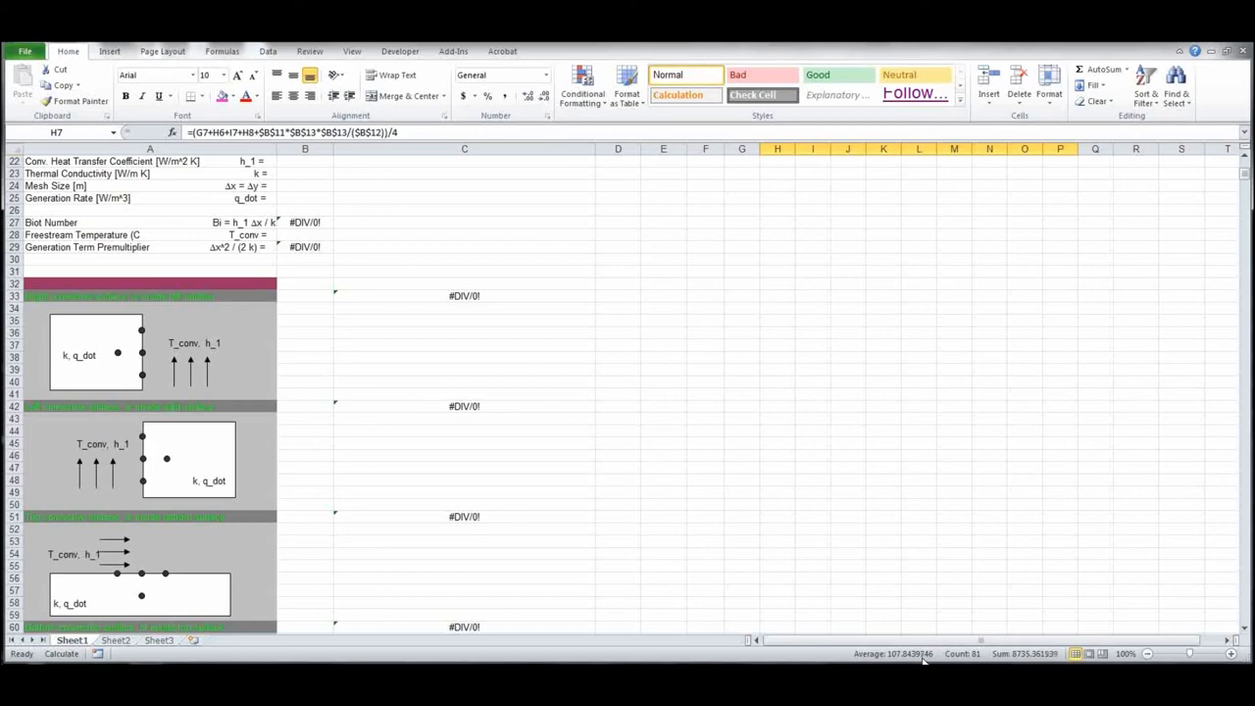
{"action": "scroll", "scroll_direction": "up", "scroll_amount": 3}
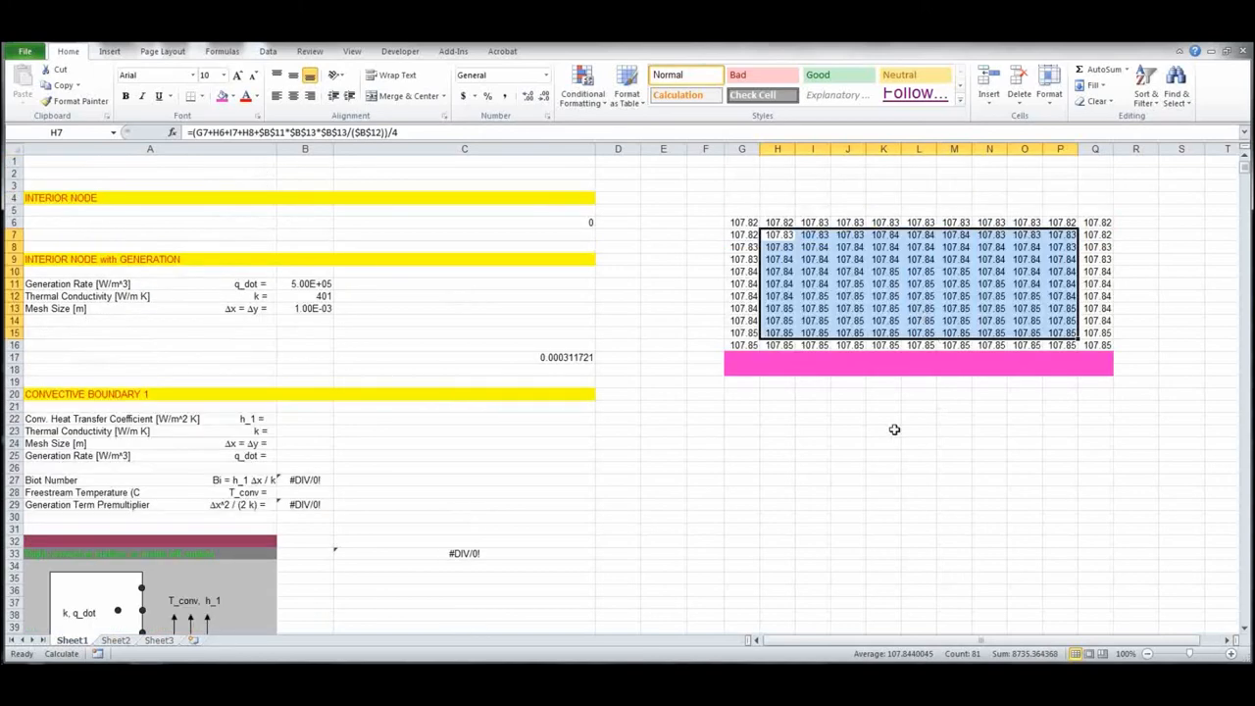
- Clear the grid selection, then bring up the Insert tab's chart options for G6:Q16
{"action": "left_click", "coordinate": [882, 432]}
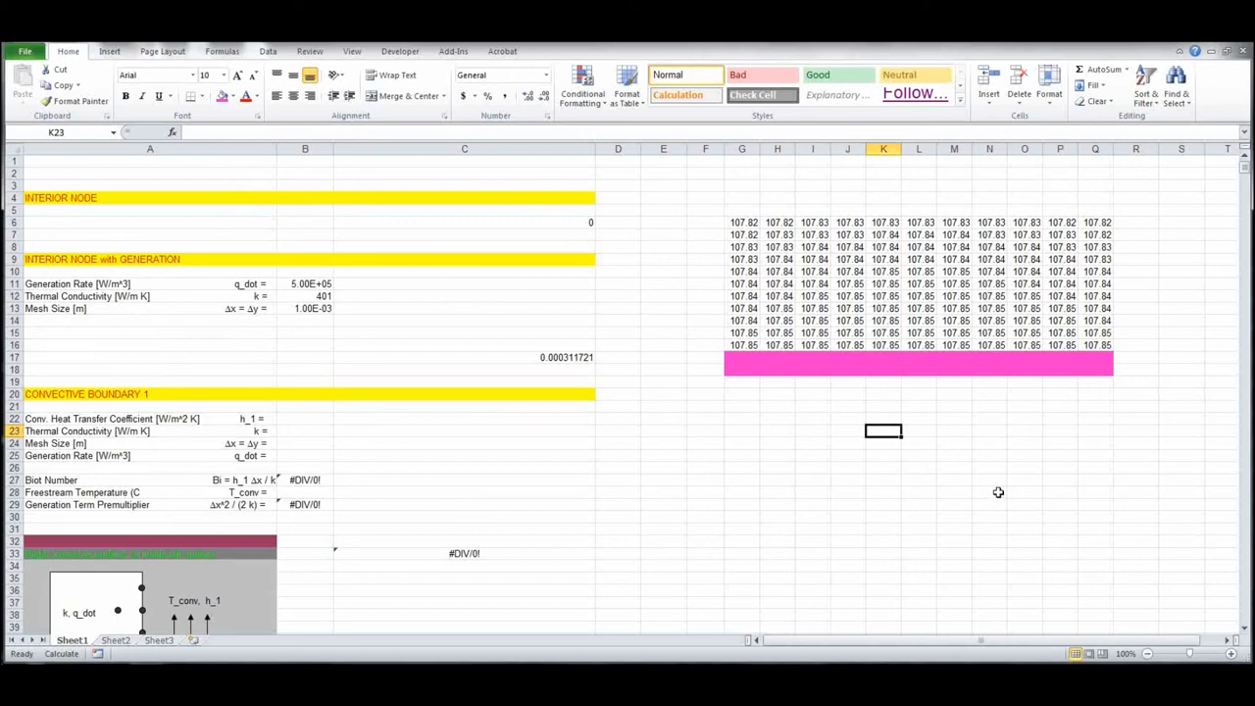
{"action": "mouse_move", "coordinate": [740, 228]}
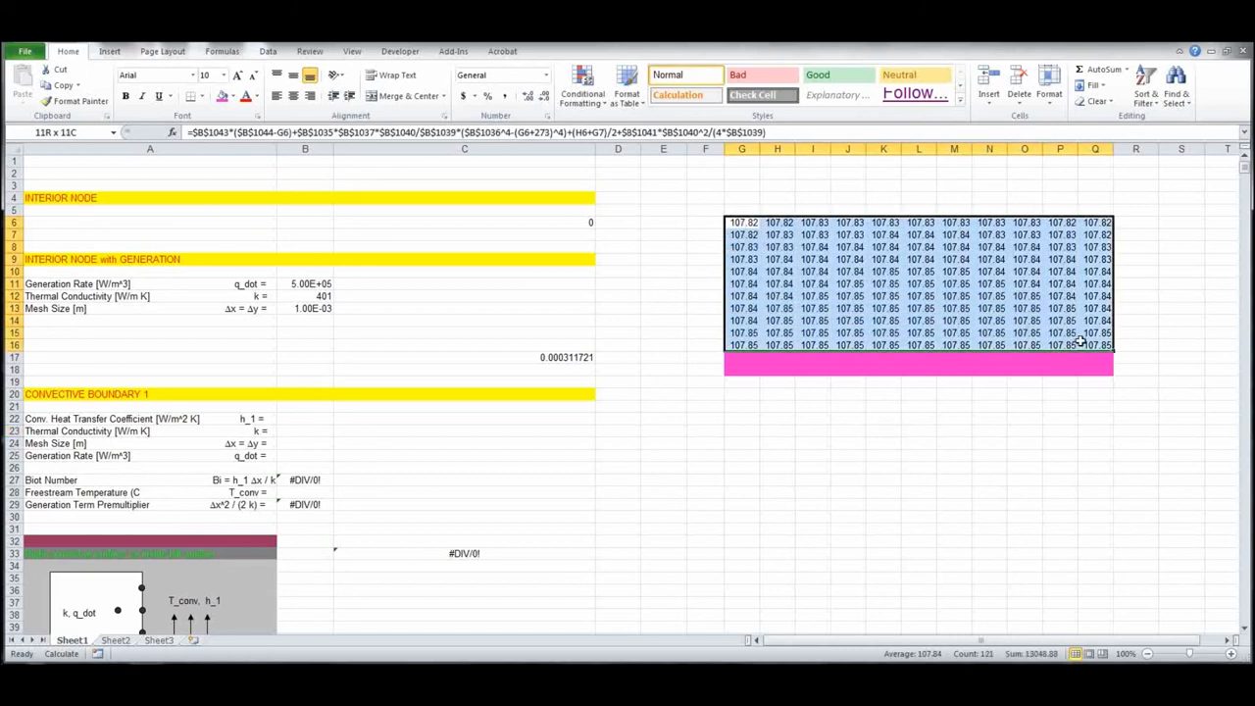
{"action": "left_click", "coordinate": [109, 51]}
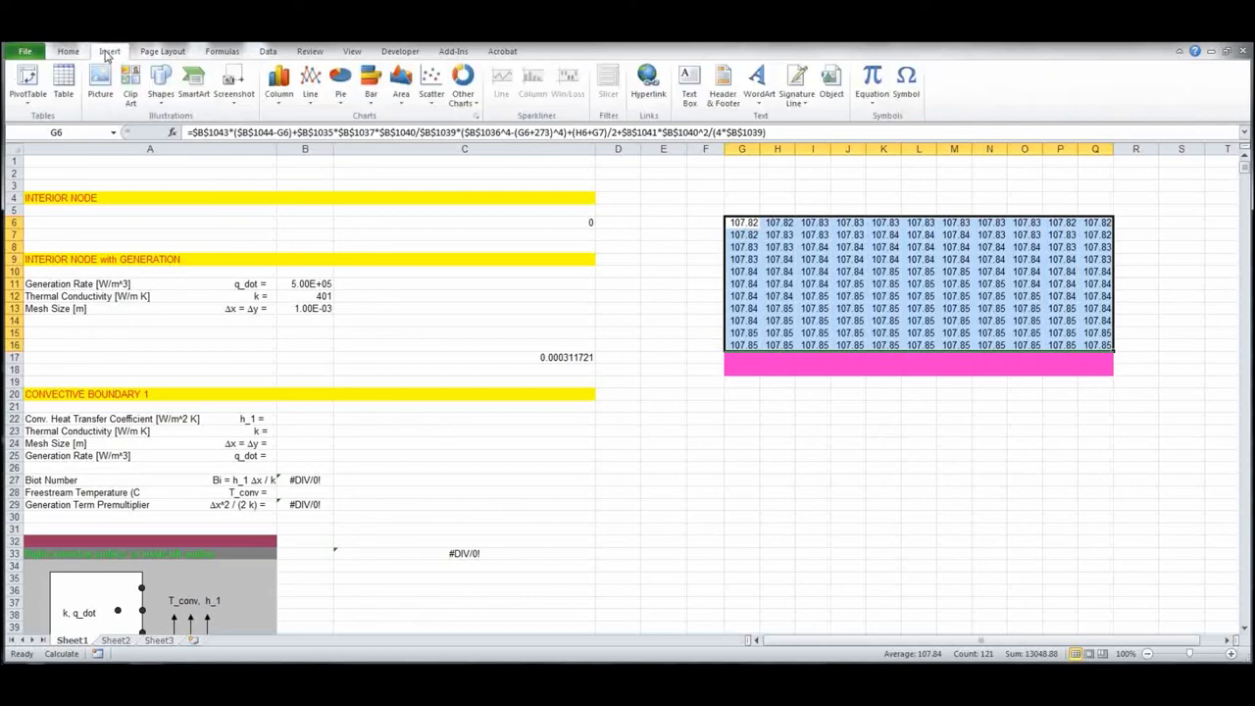
- Insert a contour surface chart of the temperatures, place it below the grid, and apply the red-green style
{"action": "left_click", "coordinate": [462, 82]}
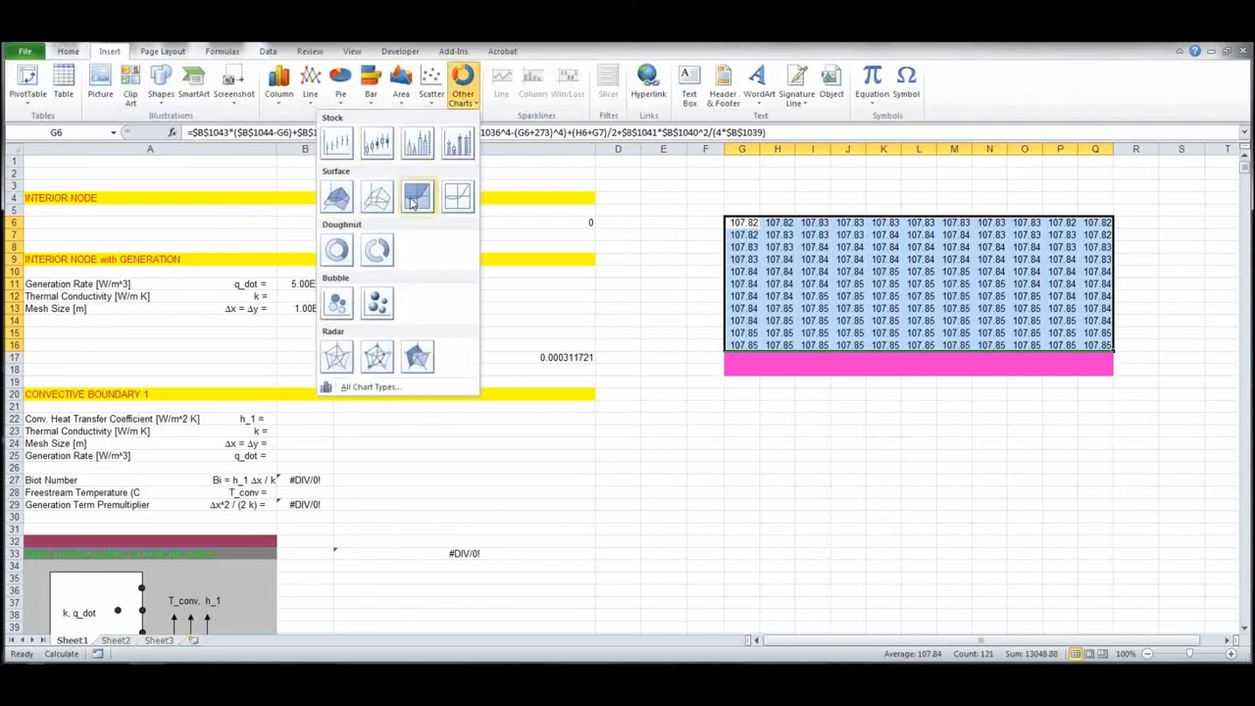
{"action": "left_click", "coordinate": [416, 198]}
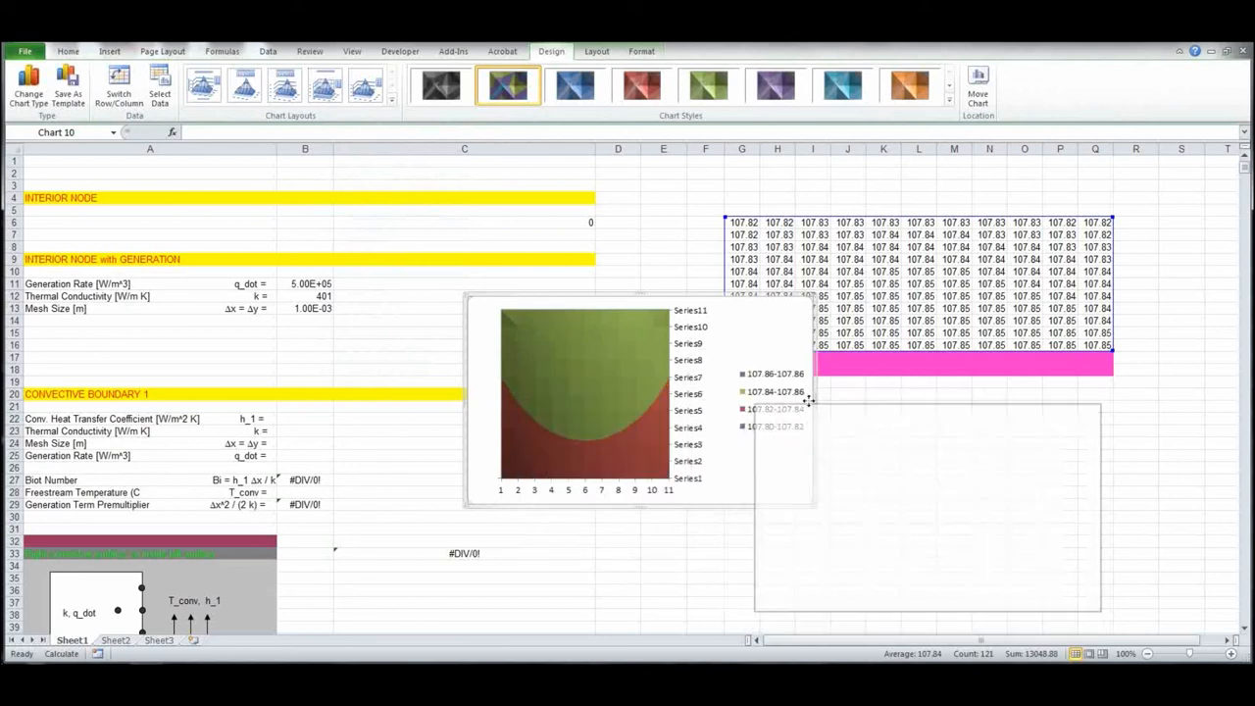
{"action": "left_click_drag", "start_coordinate": [584, 392], "coordinate": [927, 505]}
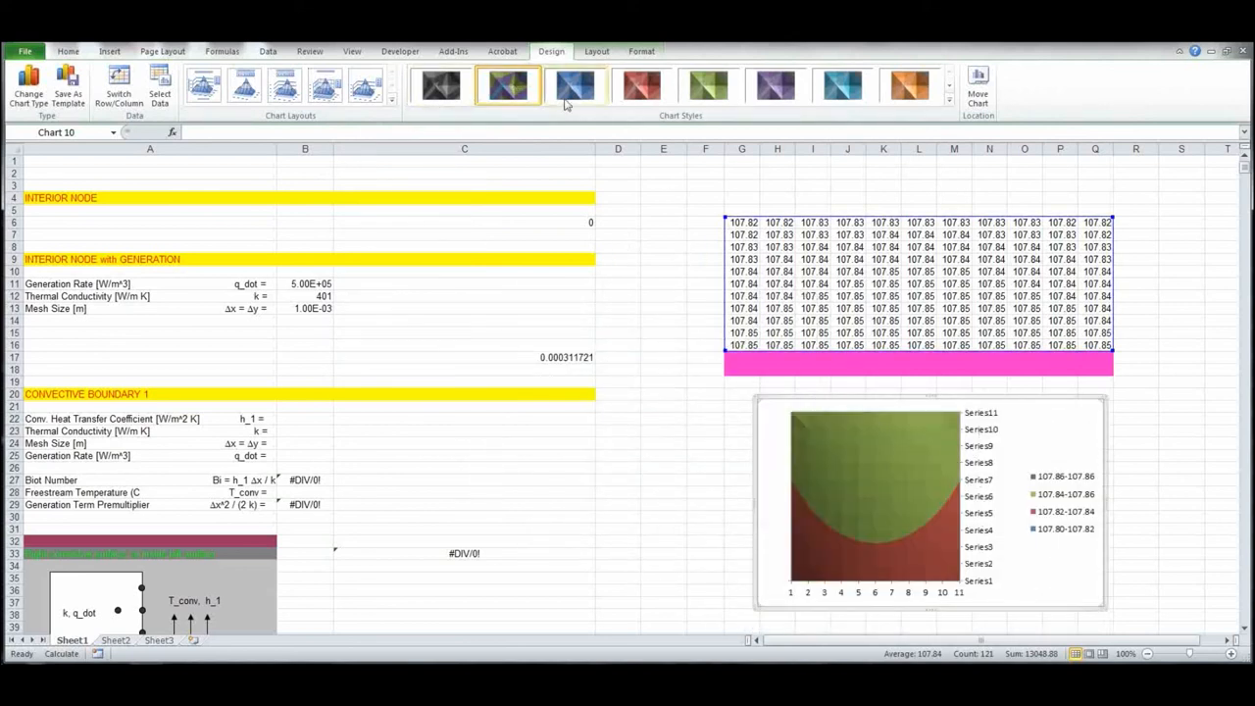
{"action": "left_click", "coordinate": [642, 86]}
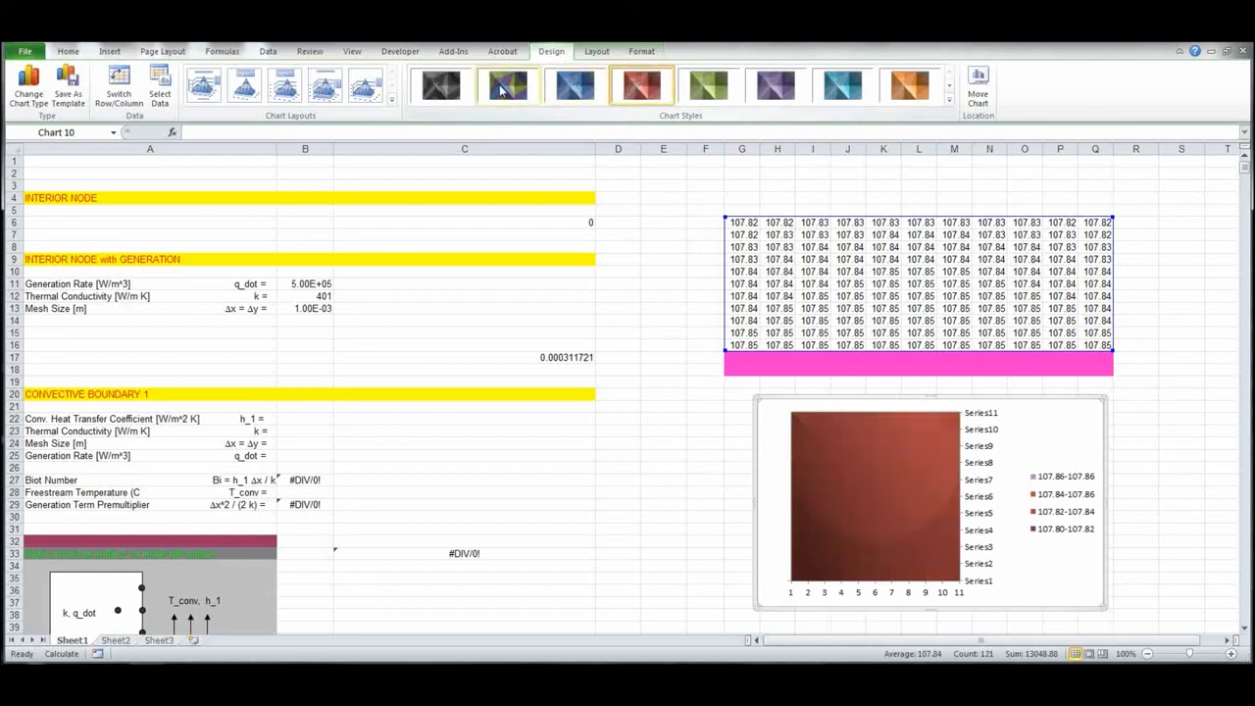
{"action": "left_click", "coordinate": [508, 85]}
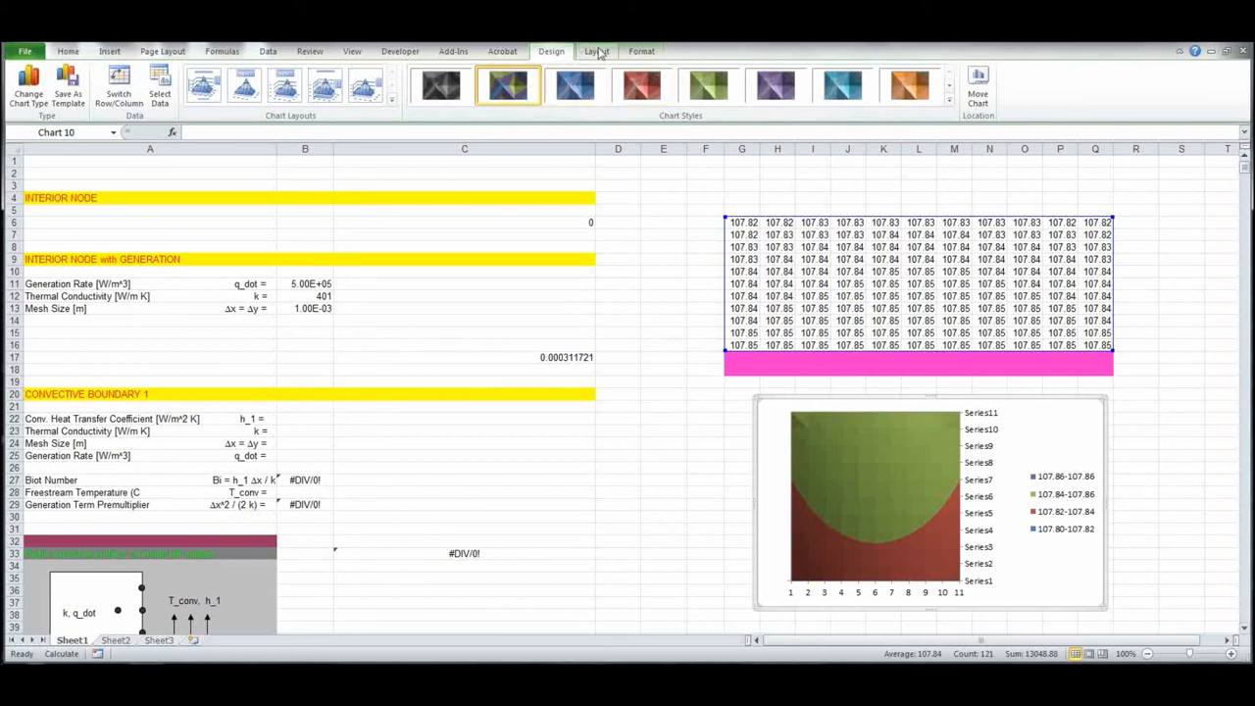
- Reverse the chart's depth axis so Series1 sits at the top, then deselect the chart
{"action": "left_click", "coordinate": [392, 84]}
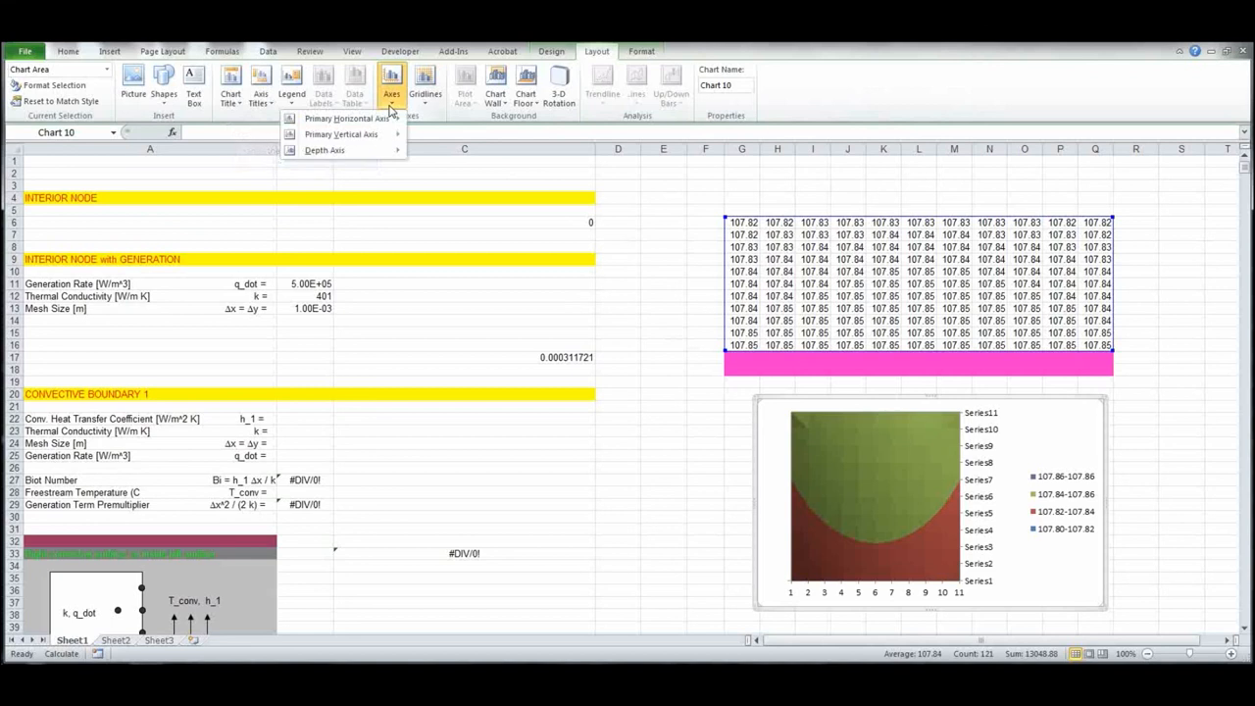
{"action": "mouse_move", "coordinate": [324, 149]}
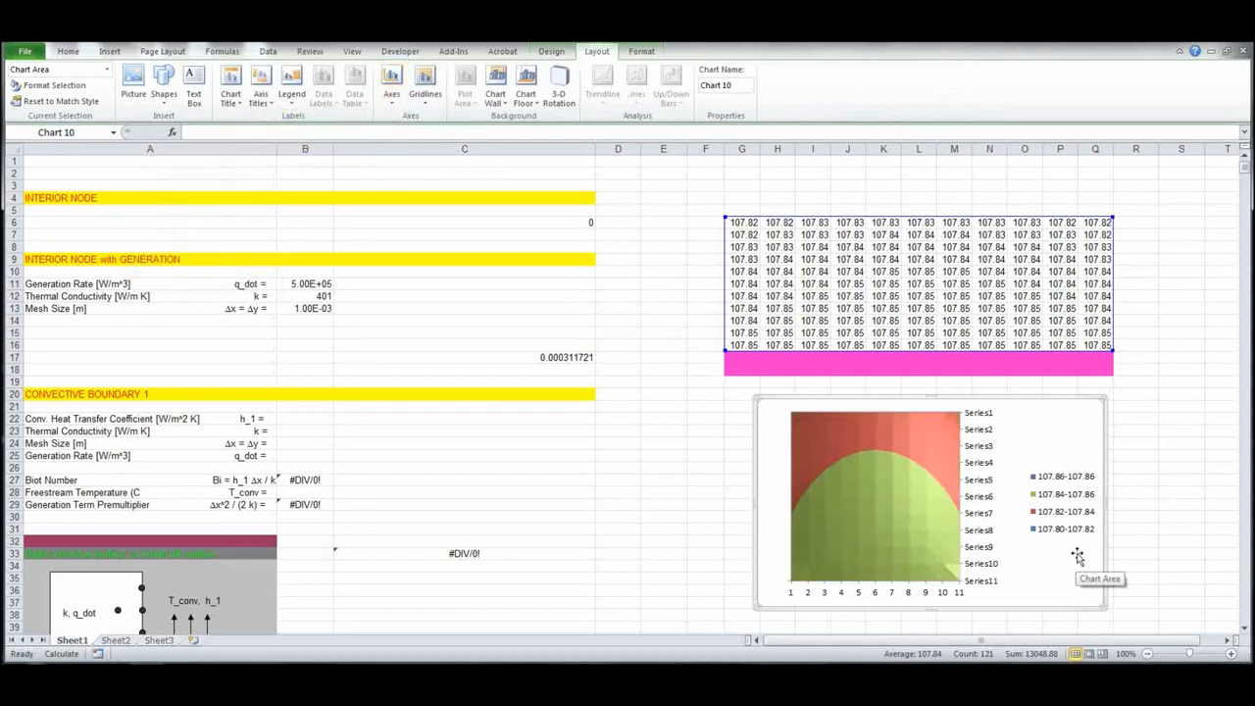
{"action": "mouse_move", "coordinate": [939, 543]}
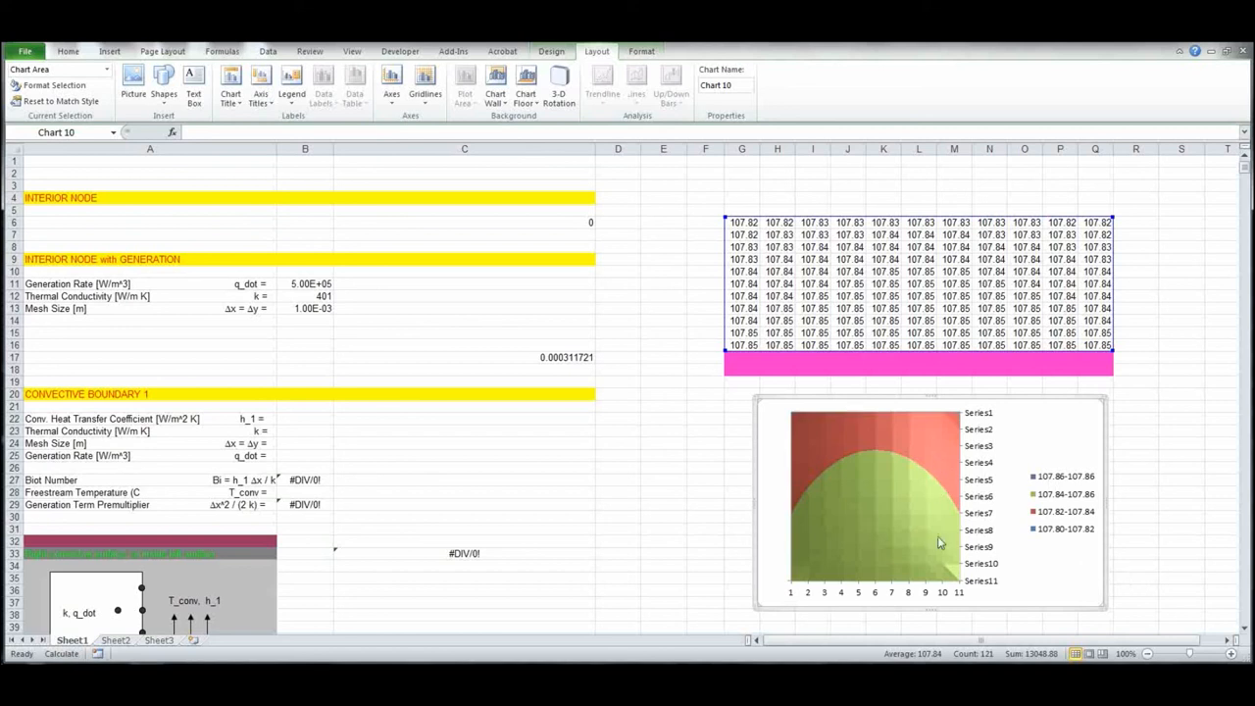
{"action": "mouse_move", "coordinate": [1163, 470]}
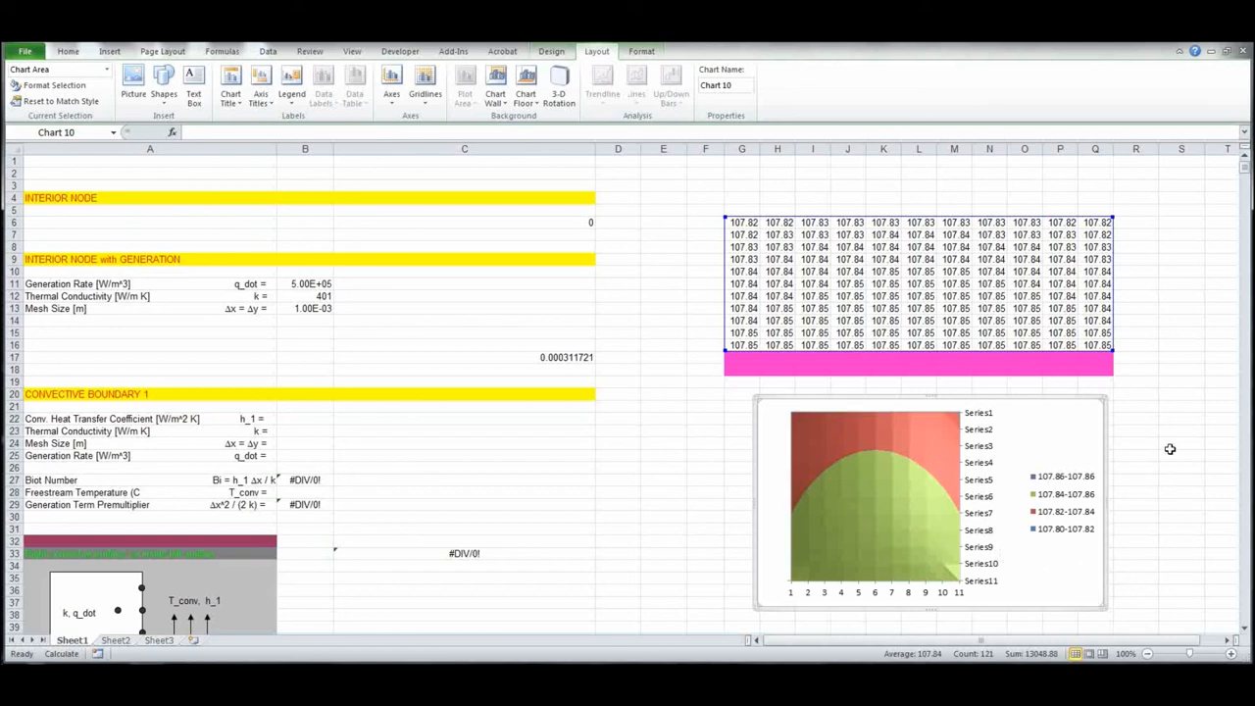
{"action": "mouse_move", "coordinate": [1149, 446]}
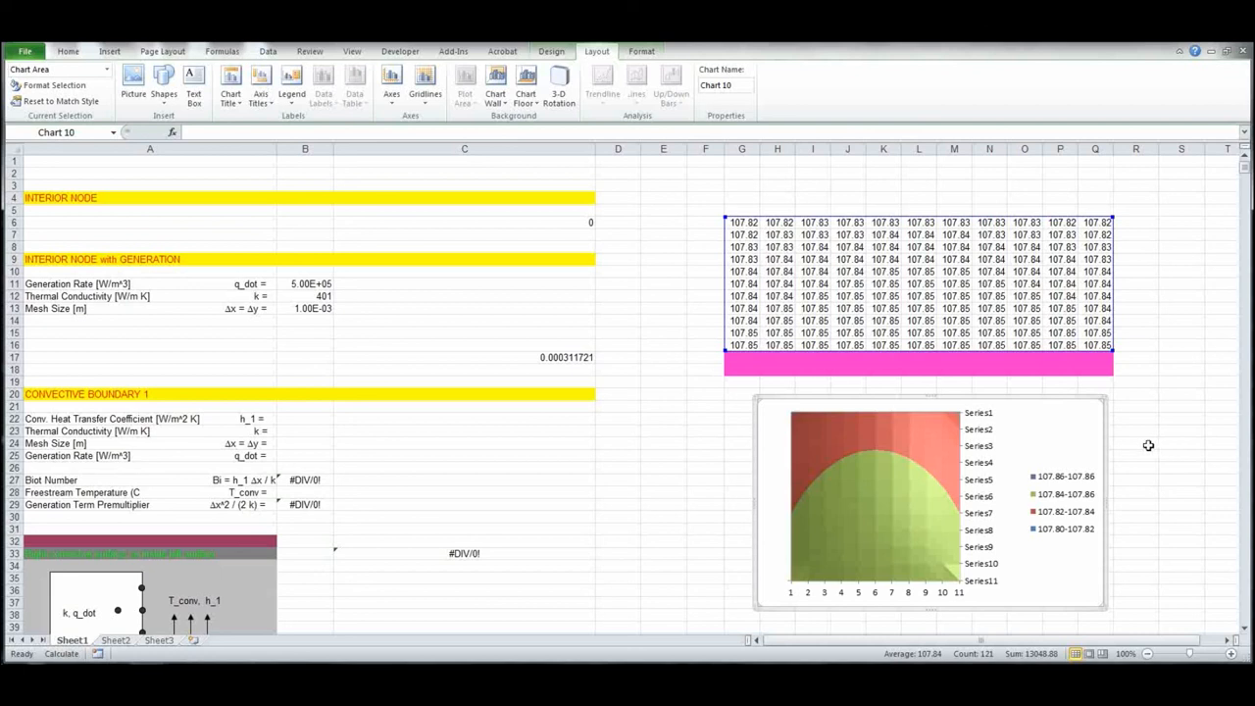
{"action": "left_click", "coordinate": [1136, 443]}
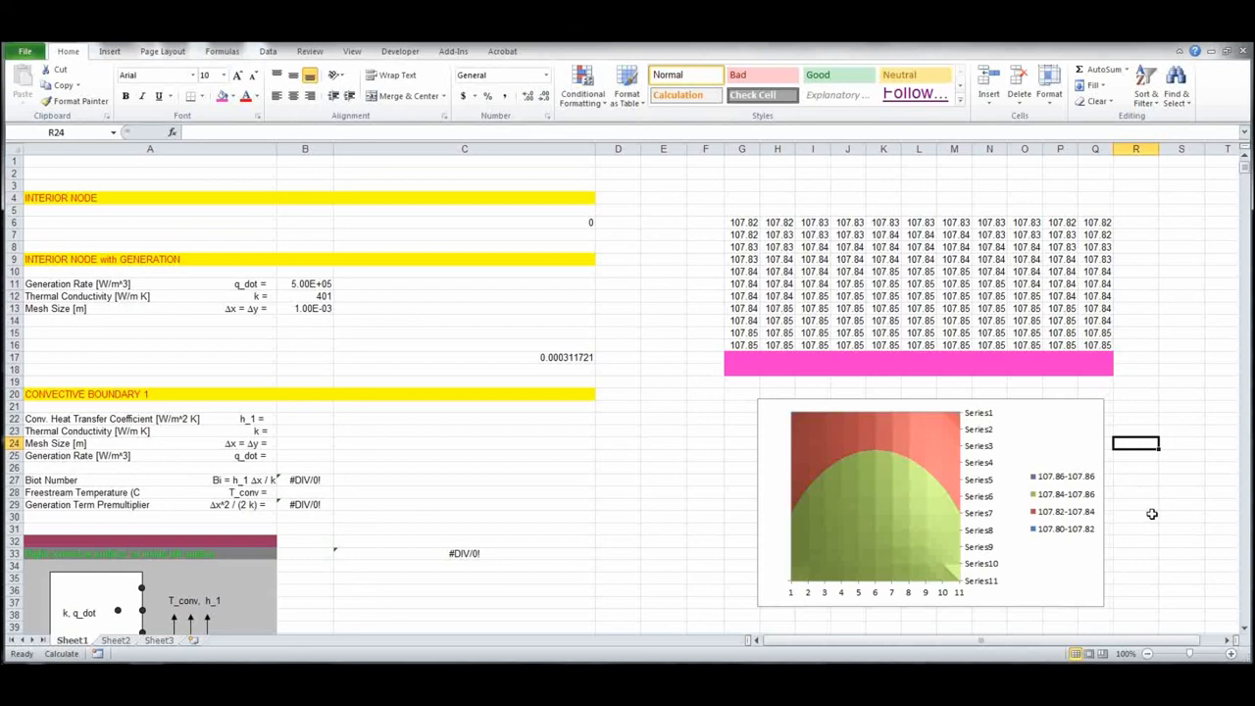
{"action": "mouse_move", "coordinate": [532, 560]}
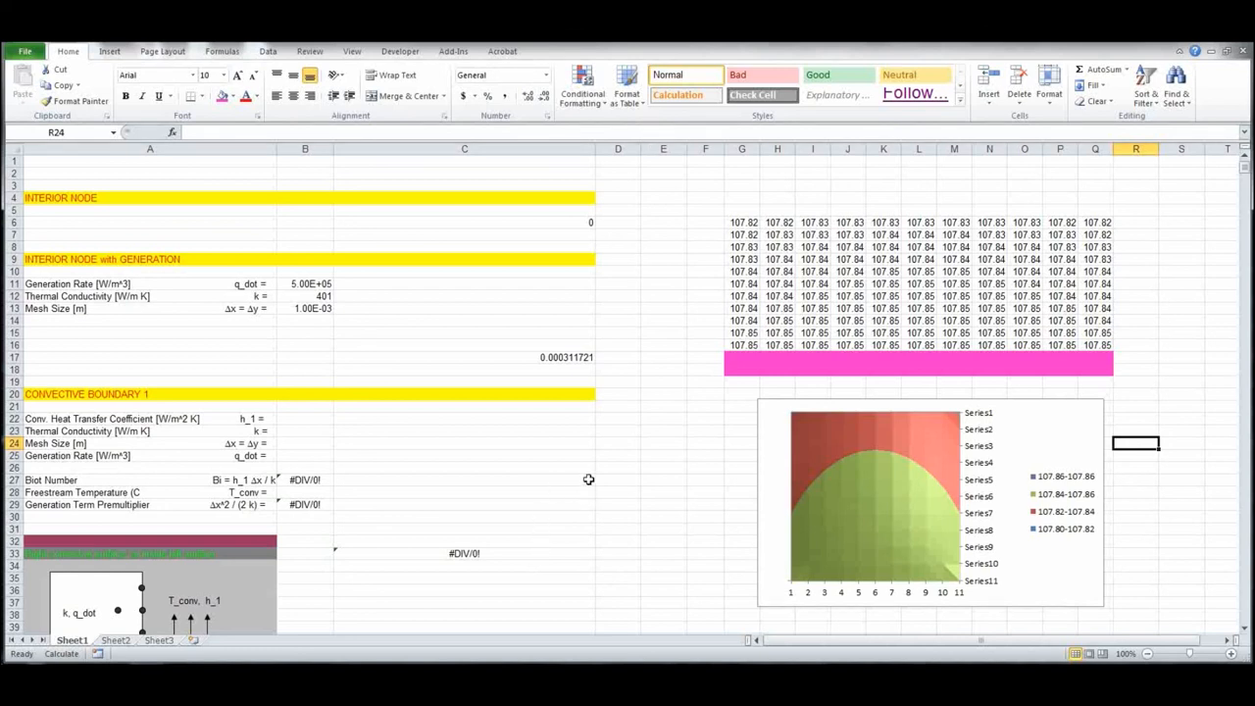
- Scroll down to fix C1077 to 0.000935447, then scroll back up to the grid and chart
{"action": "scroll", "scroll_direction": "down", "scroll_amount": 3}
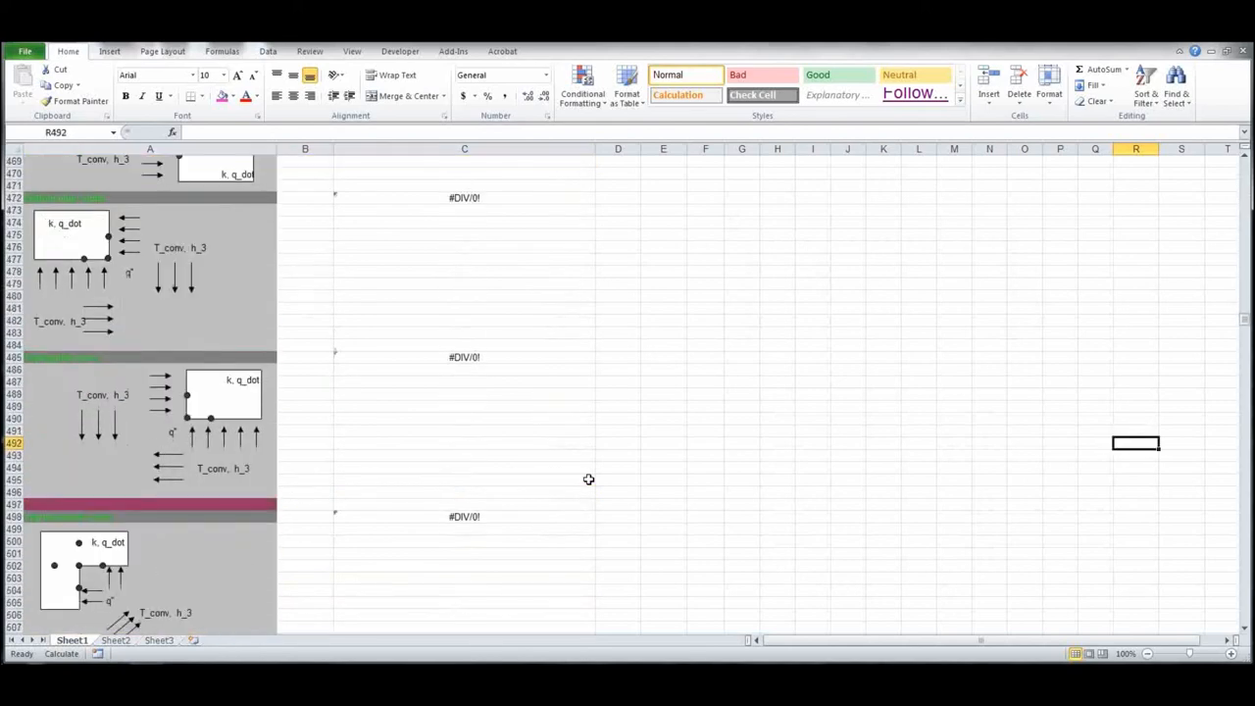
{"action": "scroll", "scroll_direction": "down", "scroll_amount": 3}
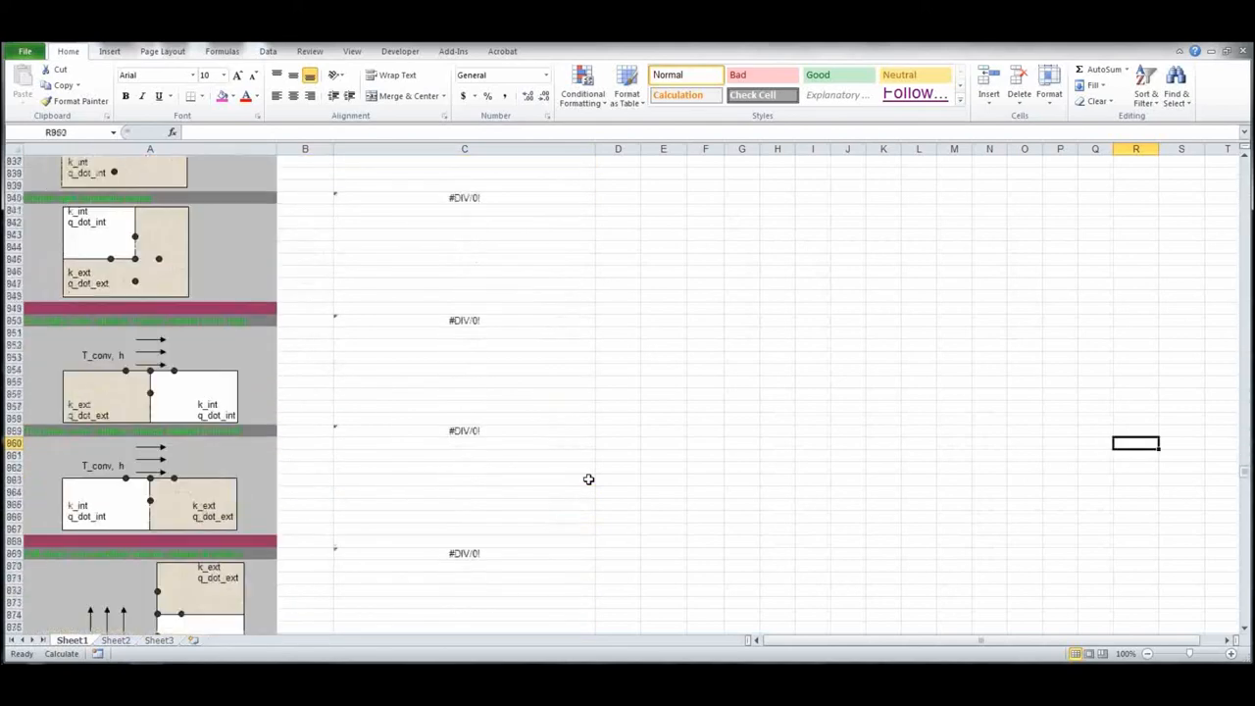
{"action": "scroll", "scroll_direction": "down", "scroll_amount": 3}
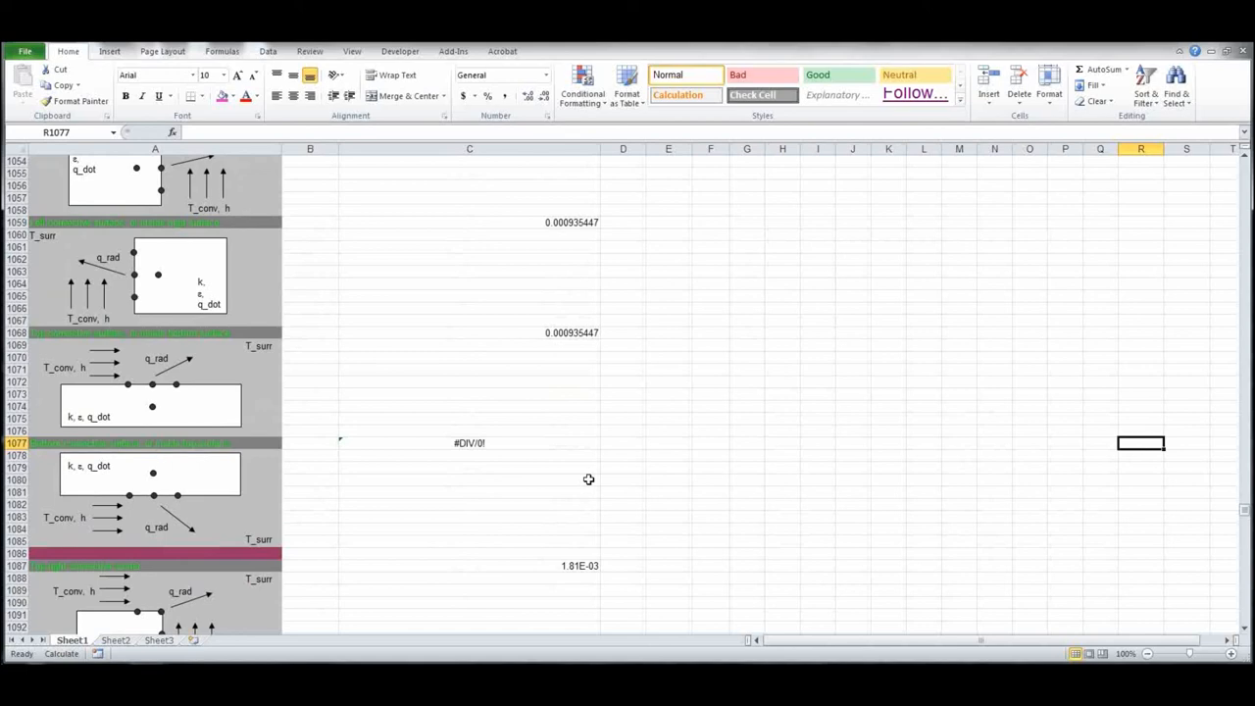
{"action": "scroll", "scroll_direction": "down", "scroll_amount": 3}
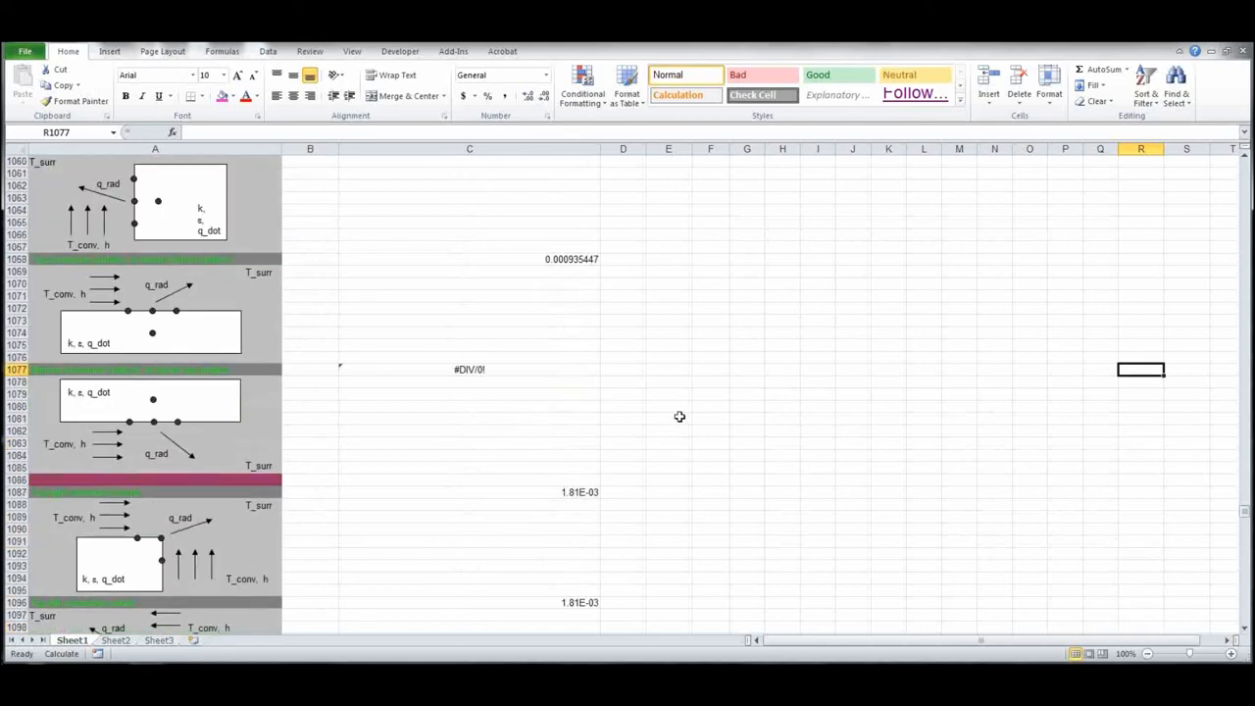
{"action": "mouse_move", "coordinate": [521, 370]}
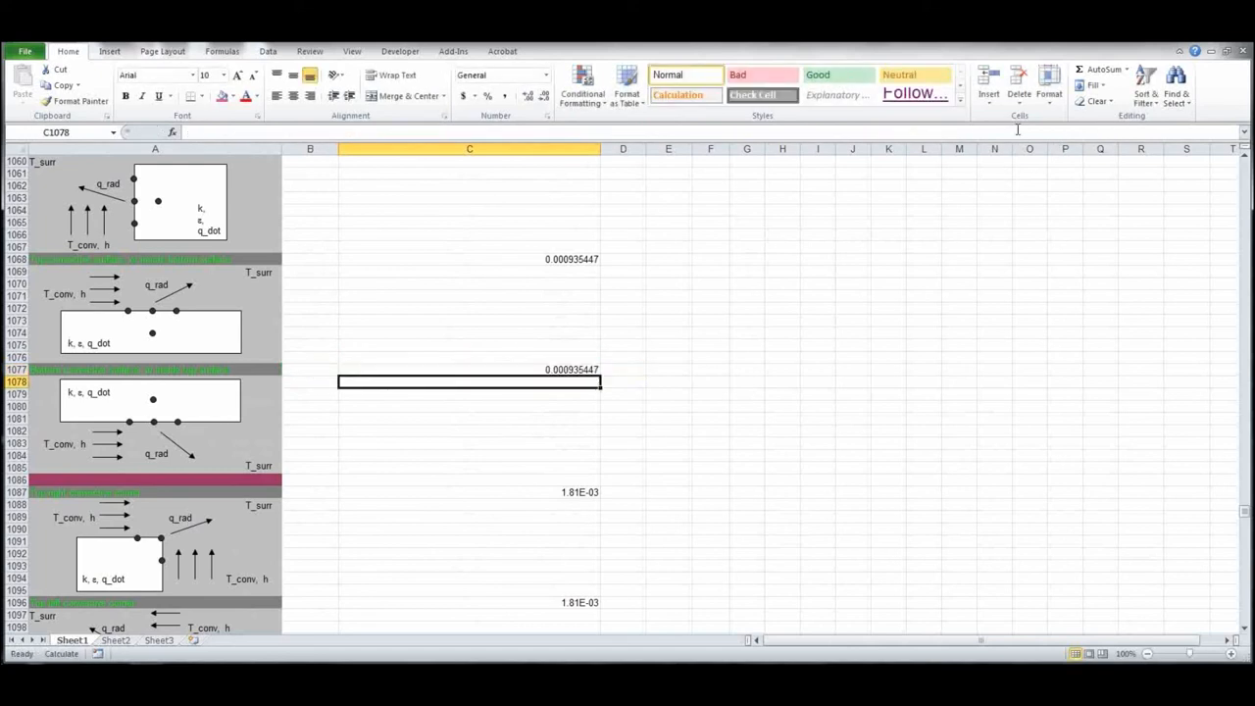
{"action": "scroll", "scroll_direction": "down", "scroll_amount": 3}
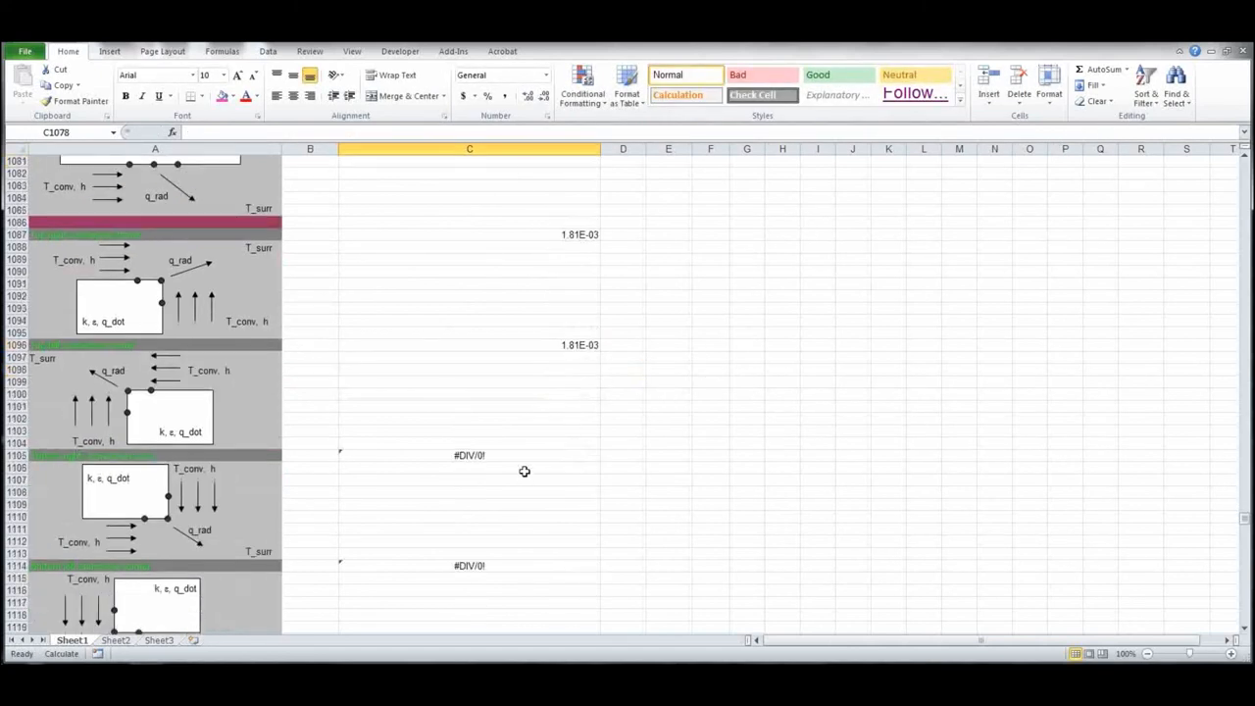
{"action": "mouse_move", "coordinate": [441, 455]}
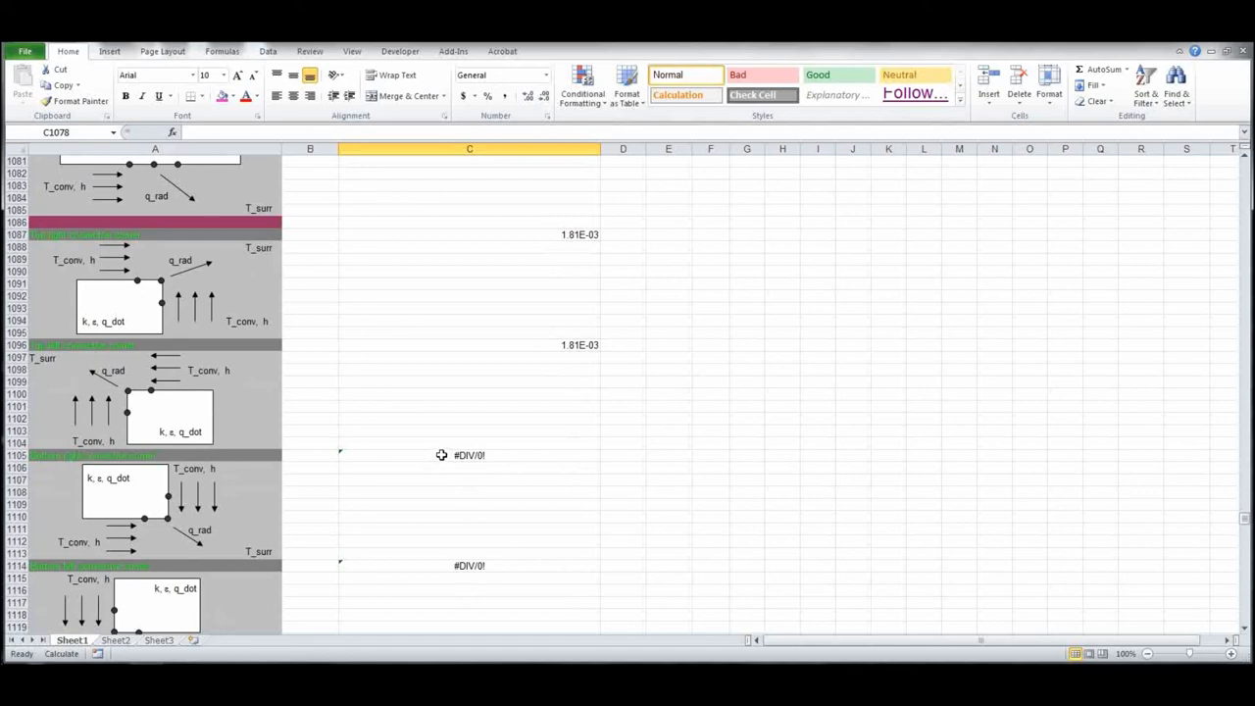
{"action": "mouse_move", "coordinate": [756, 410]}
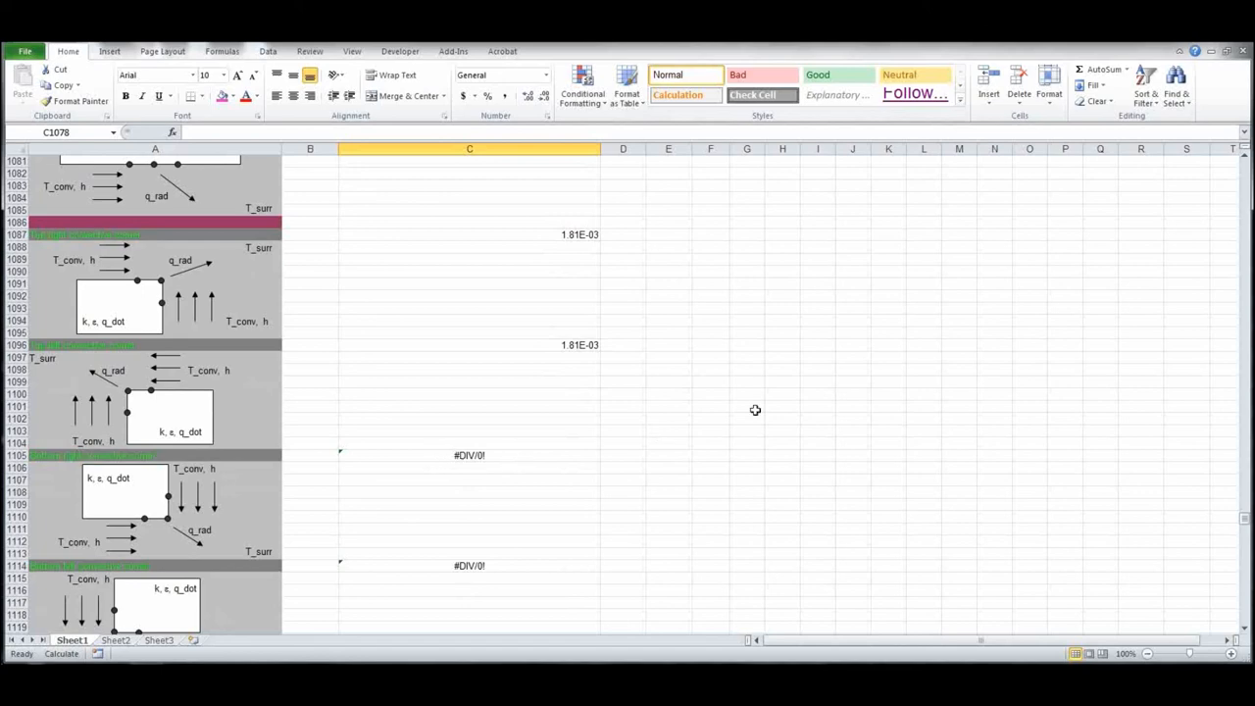
{"action": "scroll", "scroll_direction": "up", "scroll_amount": 3}
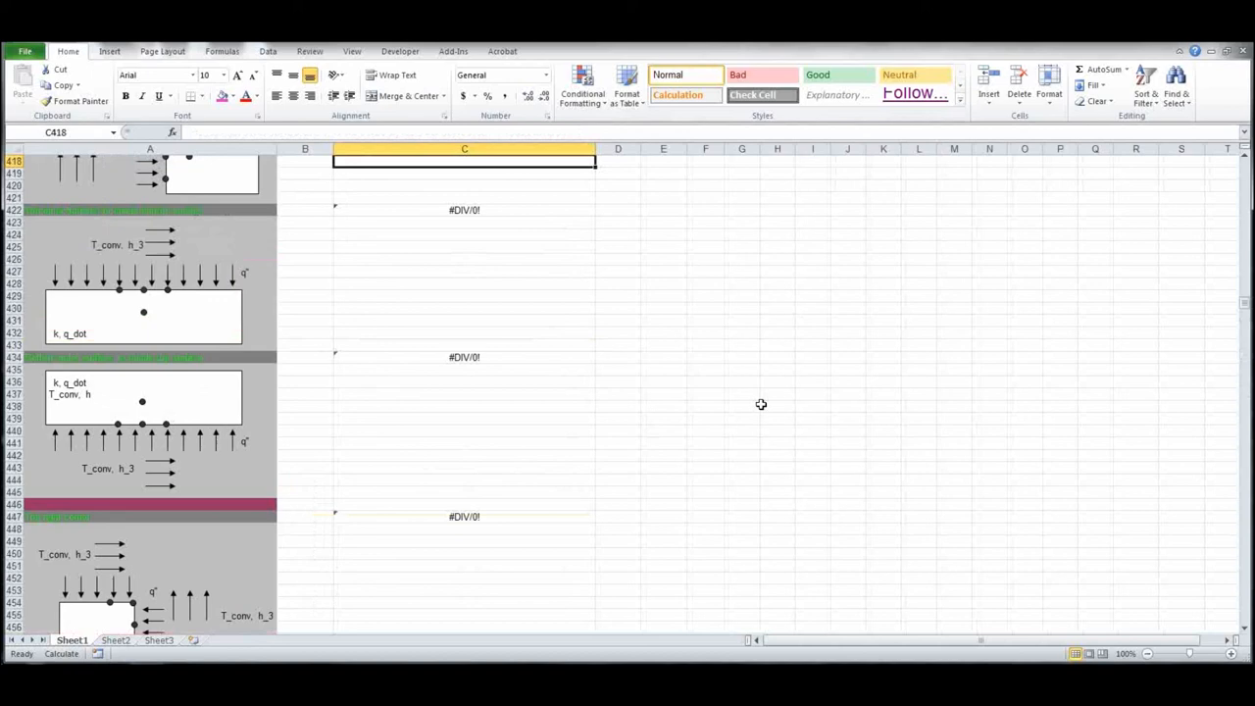
{"action": "scroll", "scroll_direction": "up", "scroll_amount": 3}
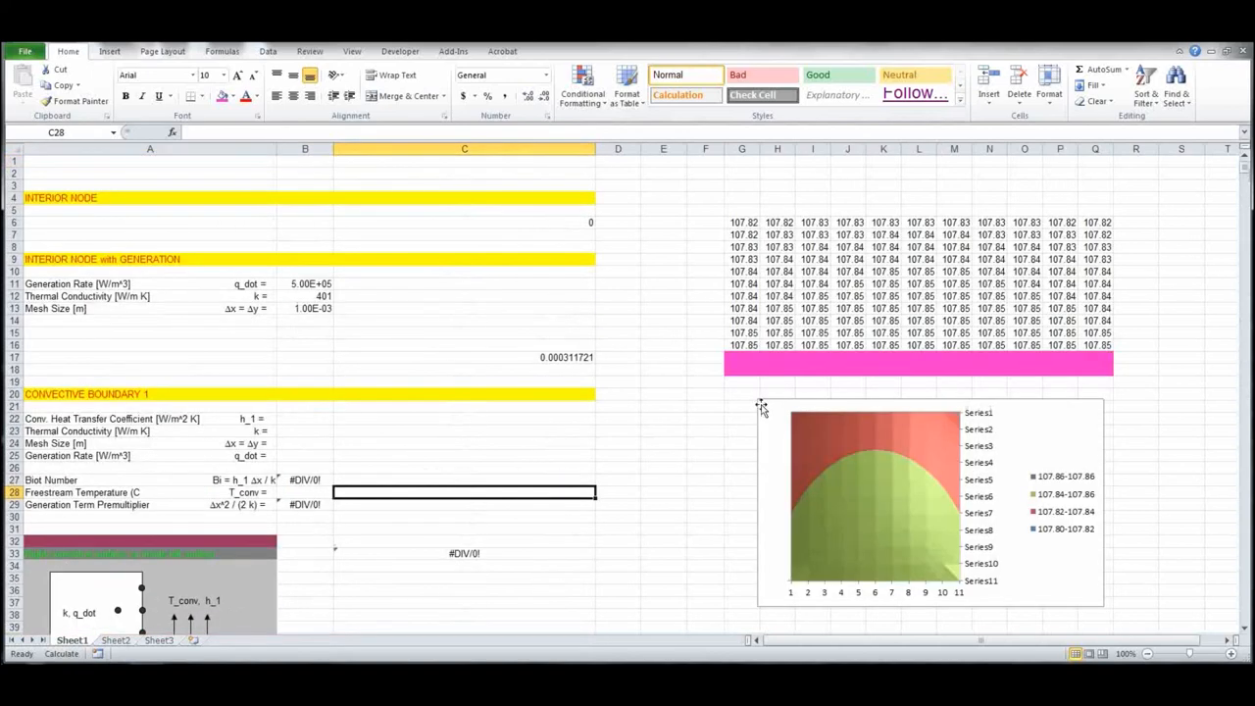
{"action": "mouse_move", "coordinate": [1150, 455]}
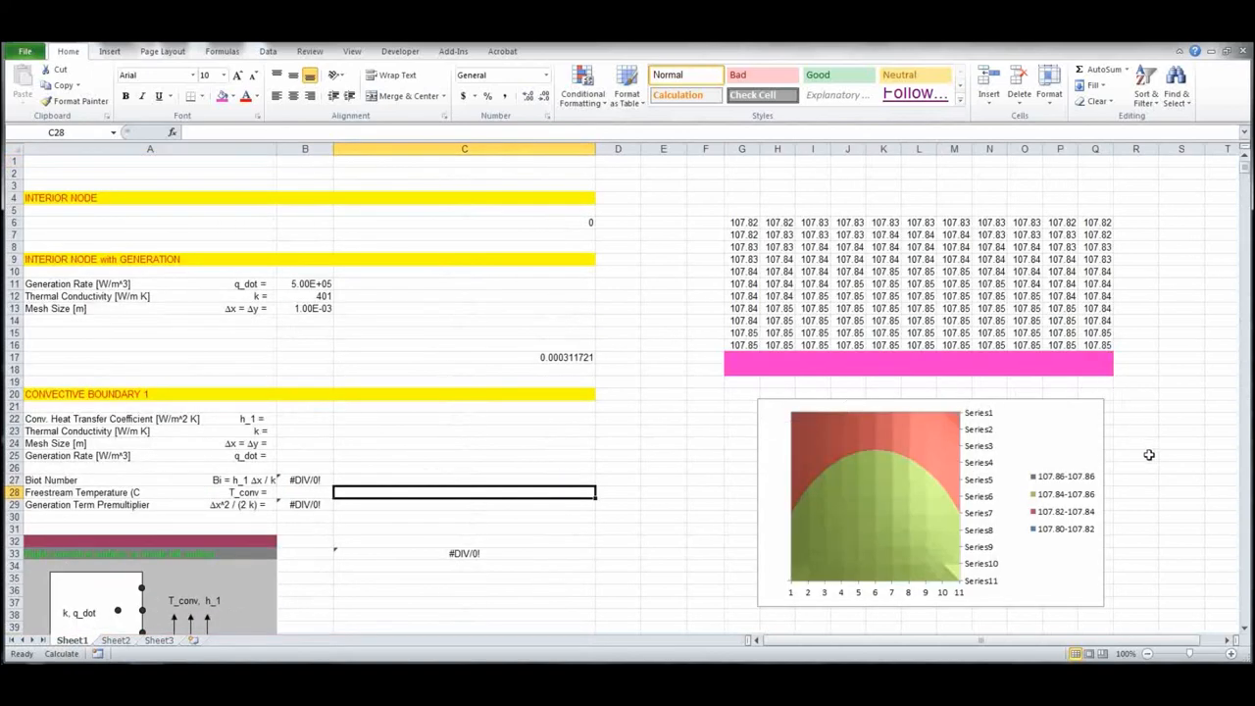